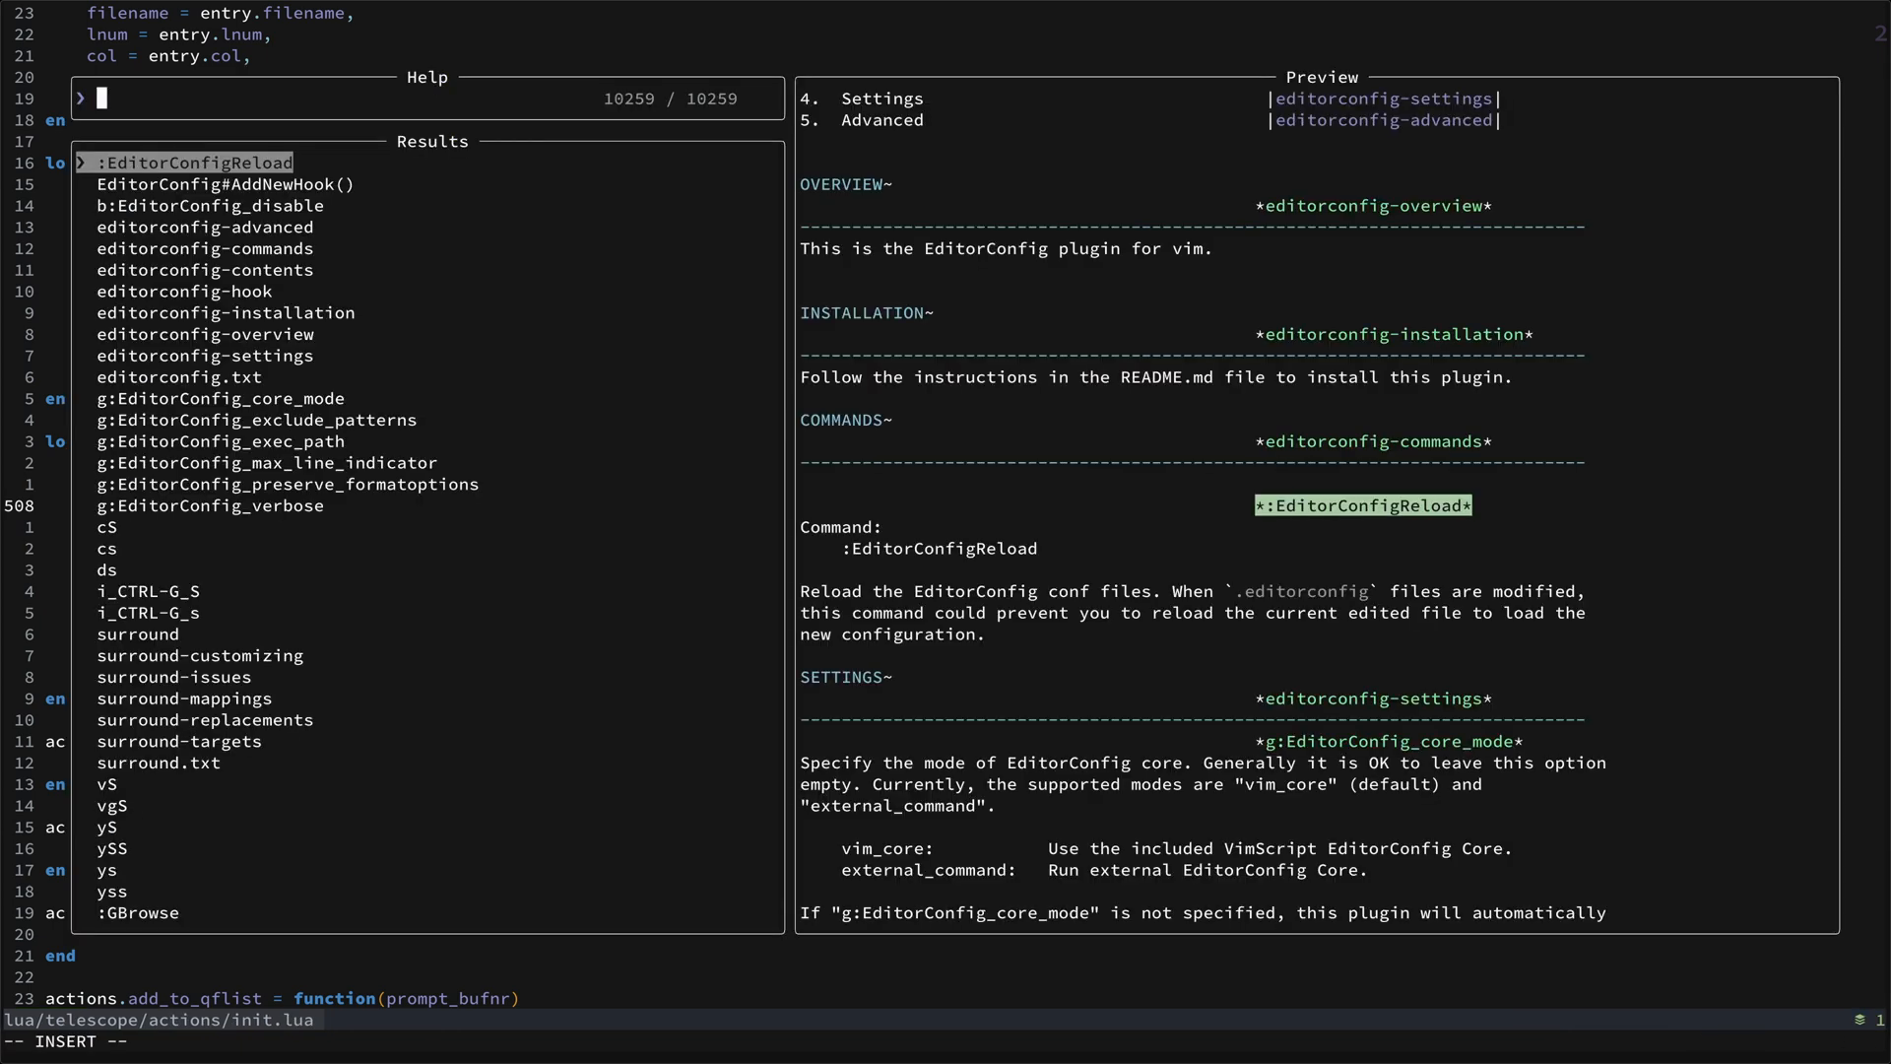
Look up g; in help tags for the changelist docs, then search g; in a second help-tag list.
{"action": "key", "text": "Escape"}
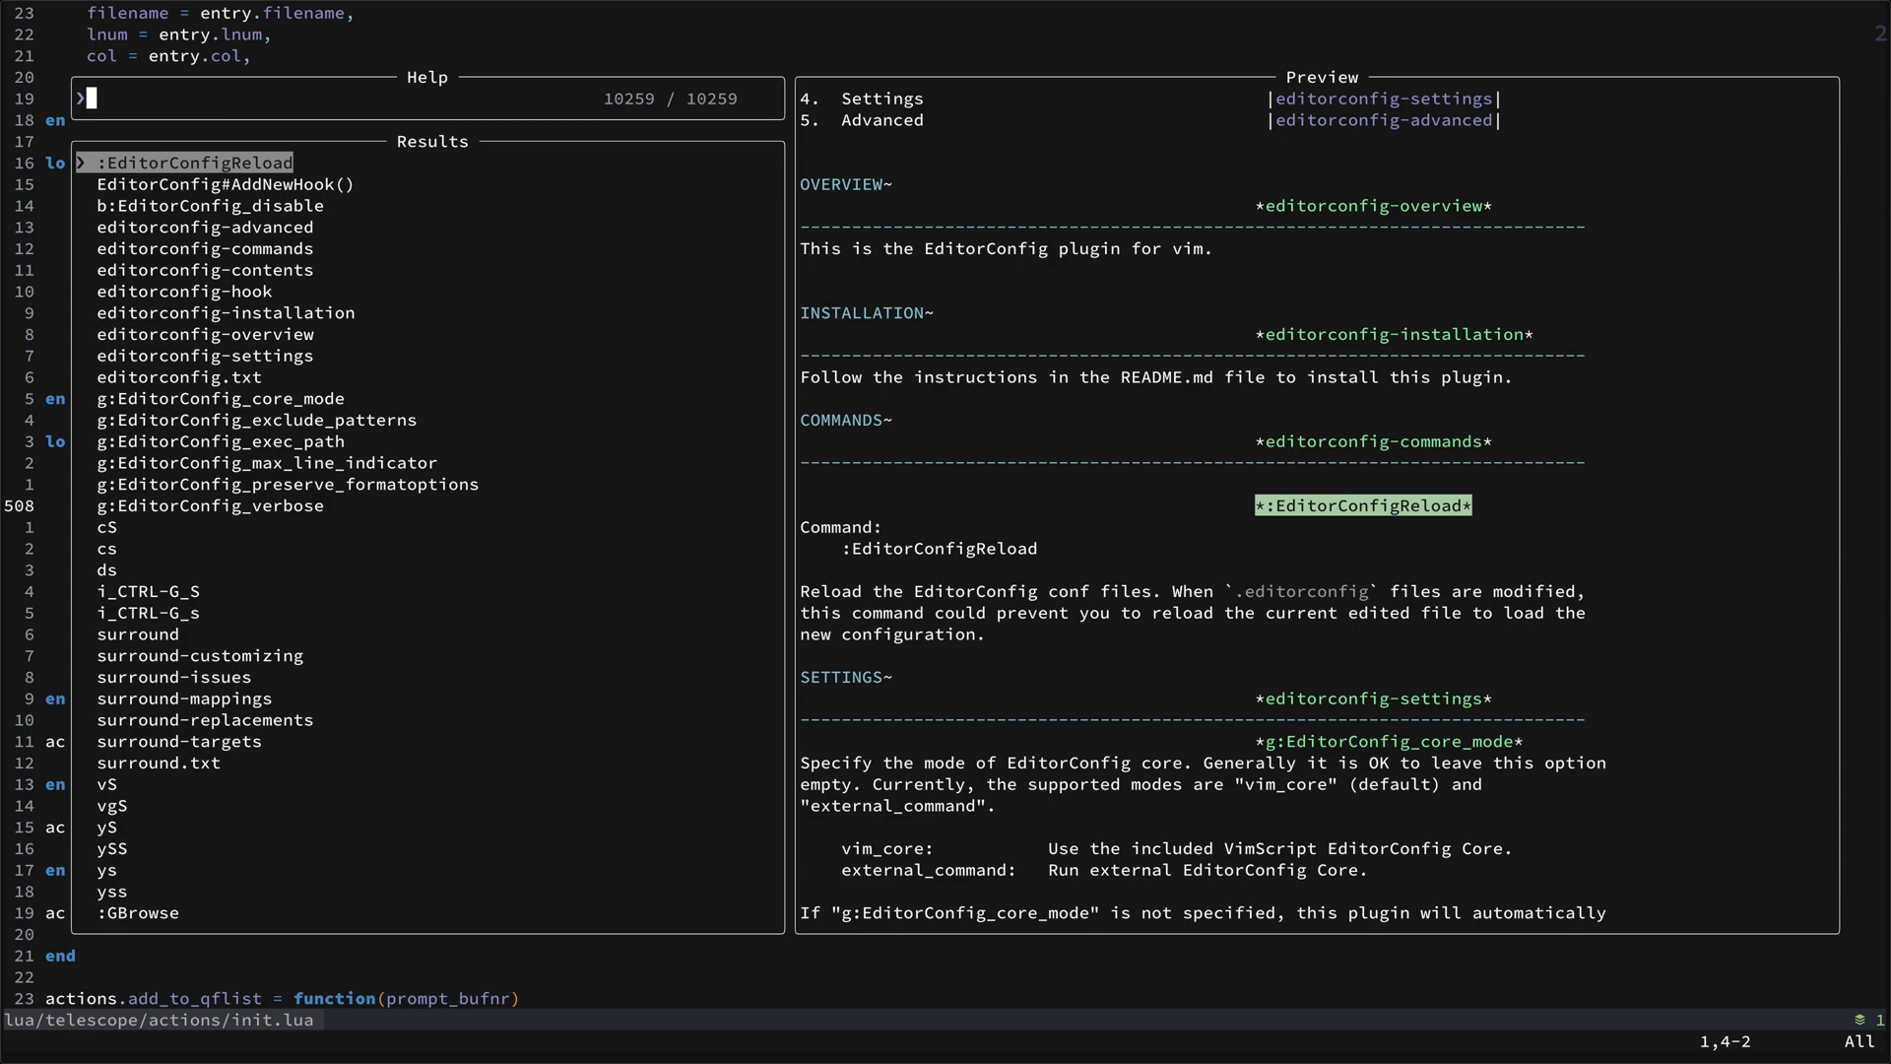
{"action": "type", "text": "g;"}
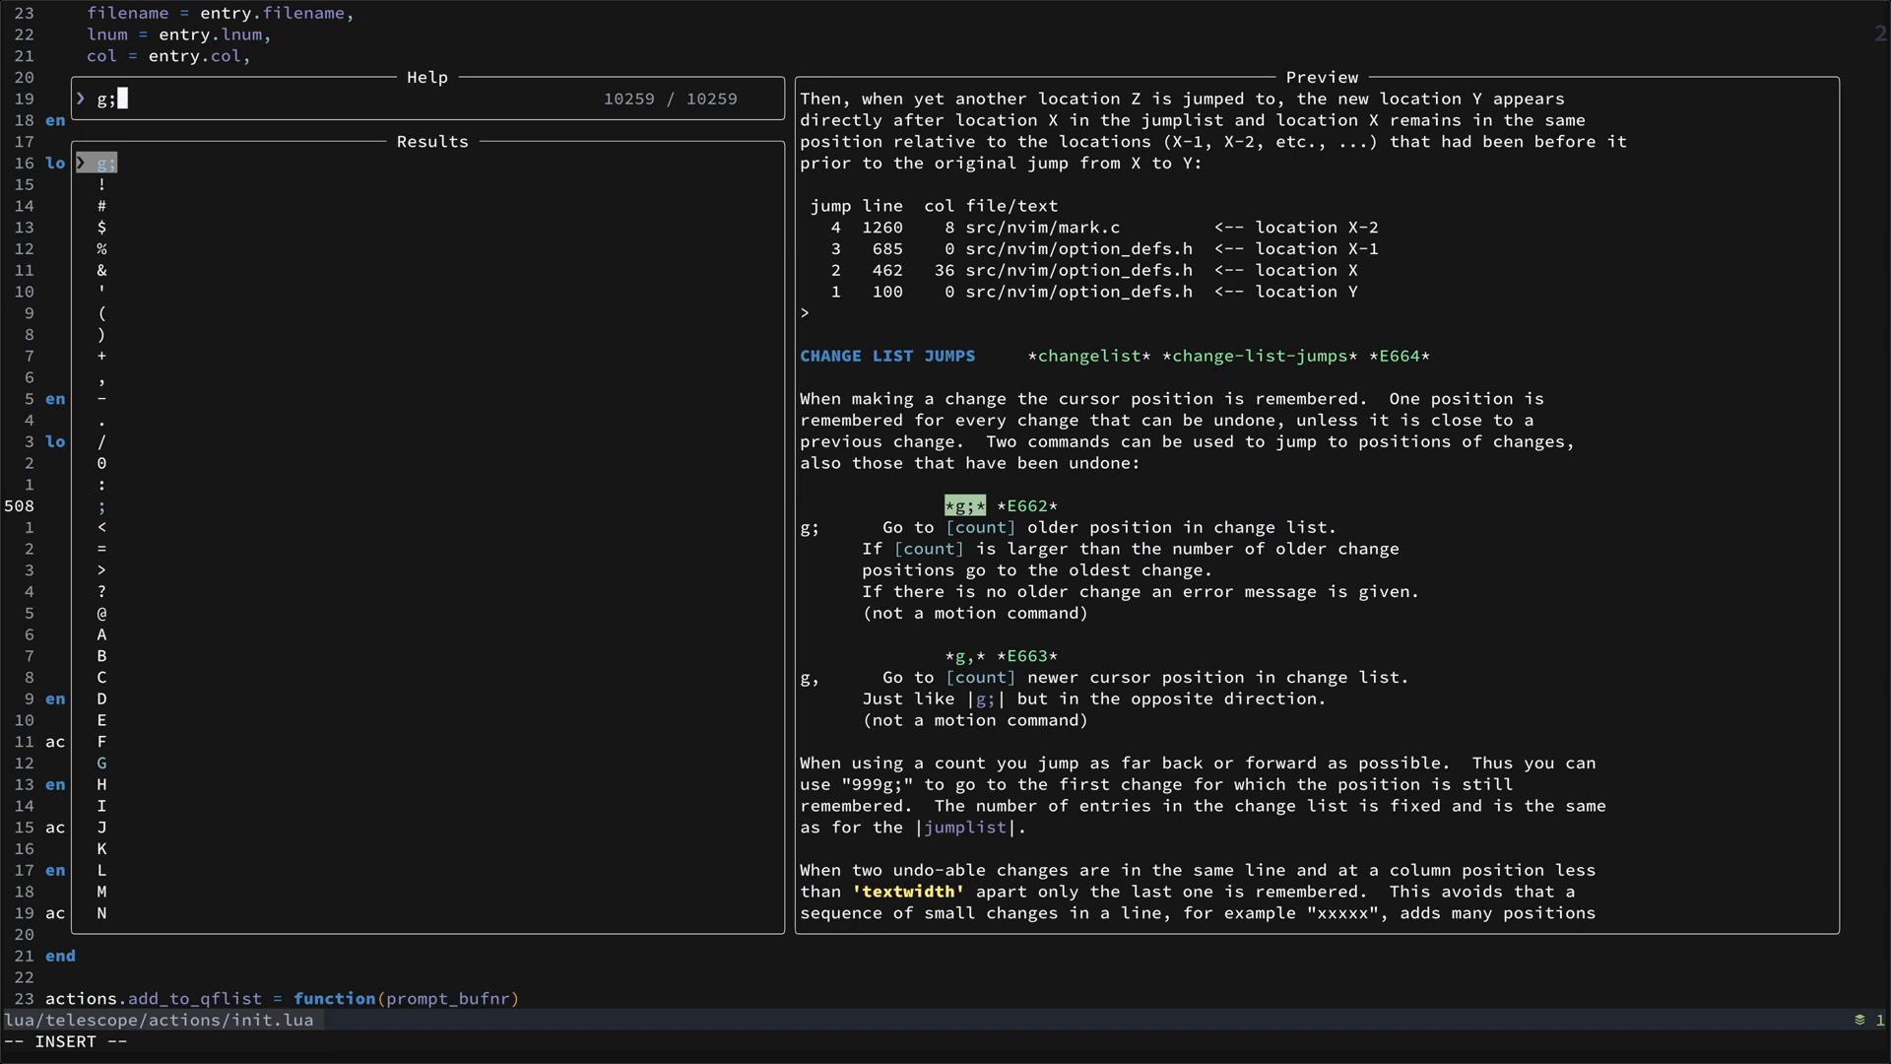
{"action": "key", "text": "Escape"}
{"action": "type", "text": ":Helptags"}
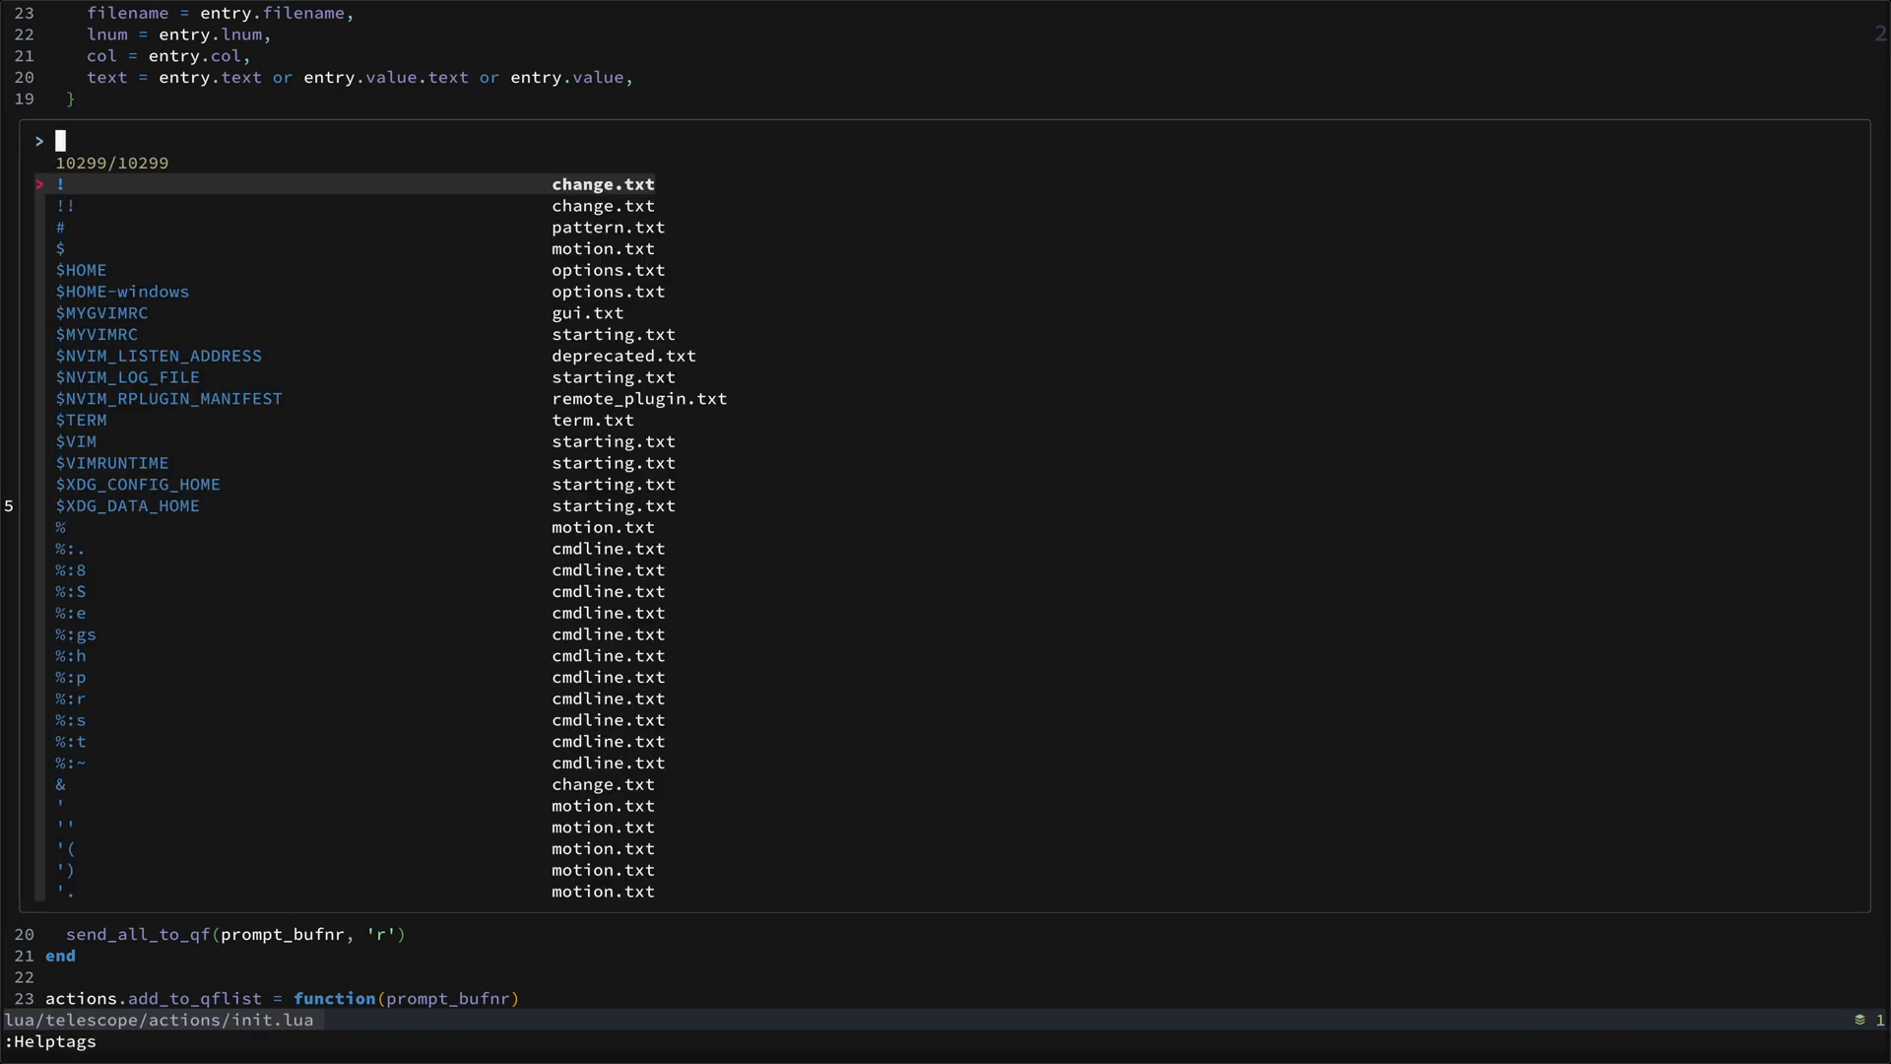
{"action": "type", "text": "g;"}
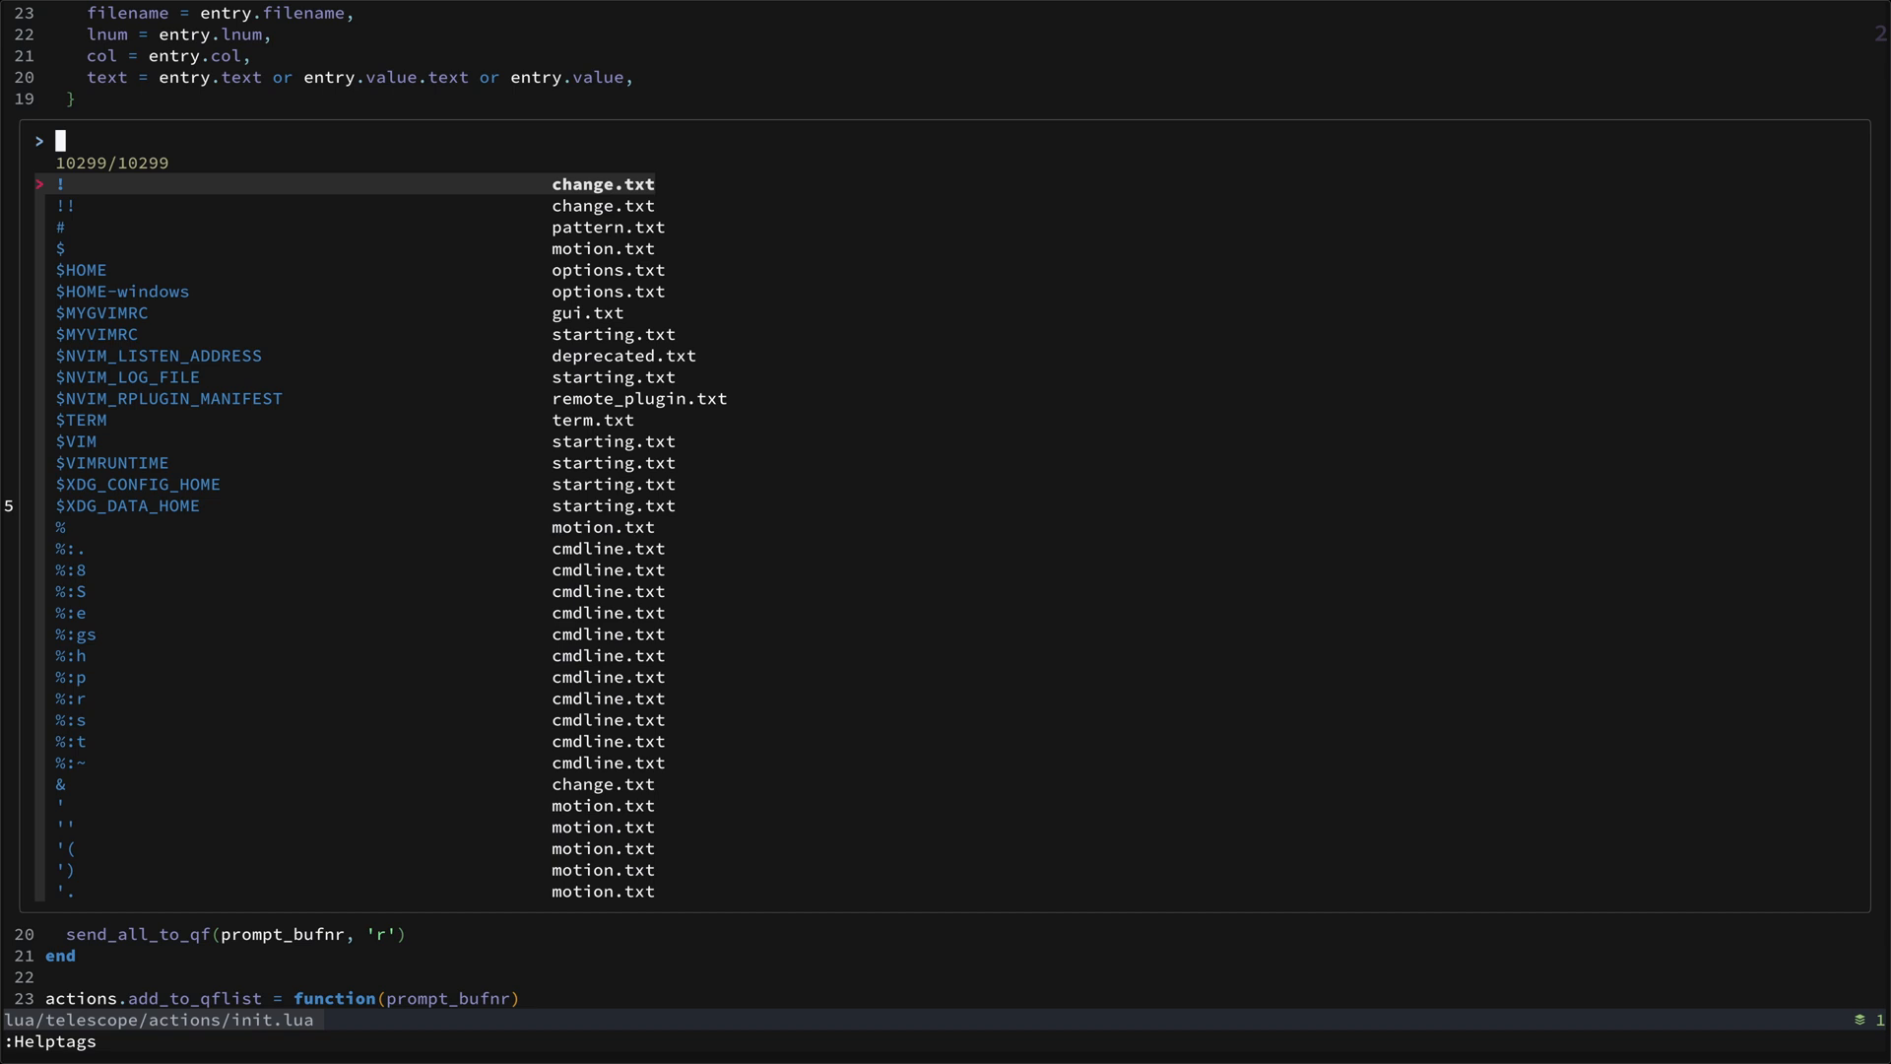
{"action": "key", "text": "Escape"}
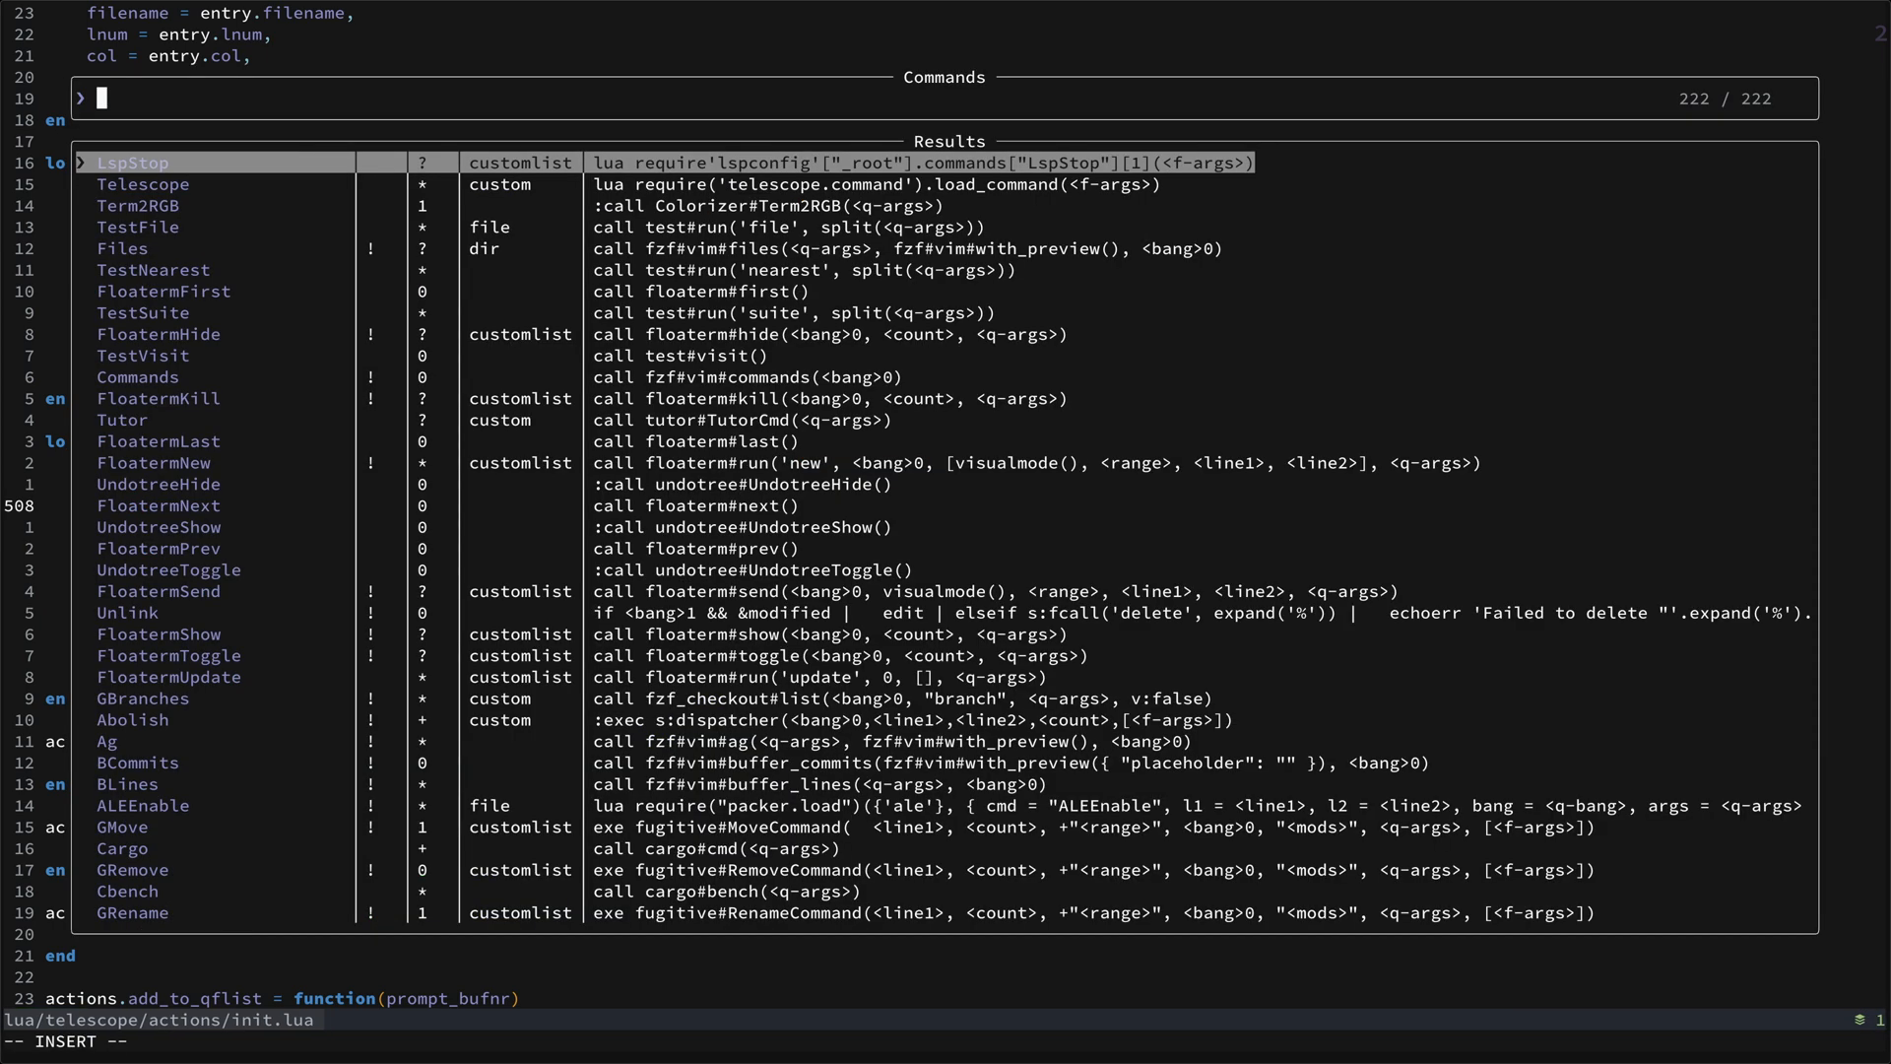
Filter commands with BCom, then run :TSModuleInfo for highlight.
{"action": "key", "text": "Escape"}
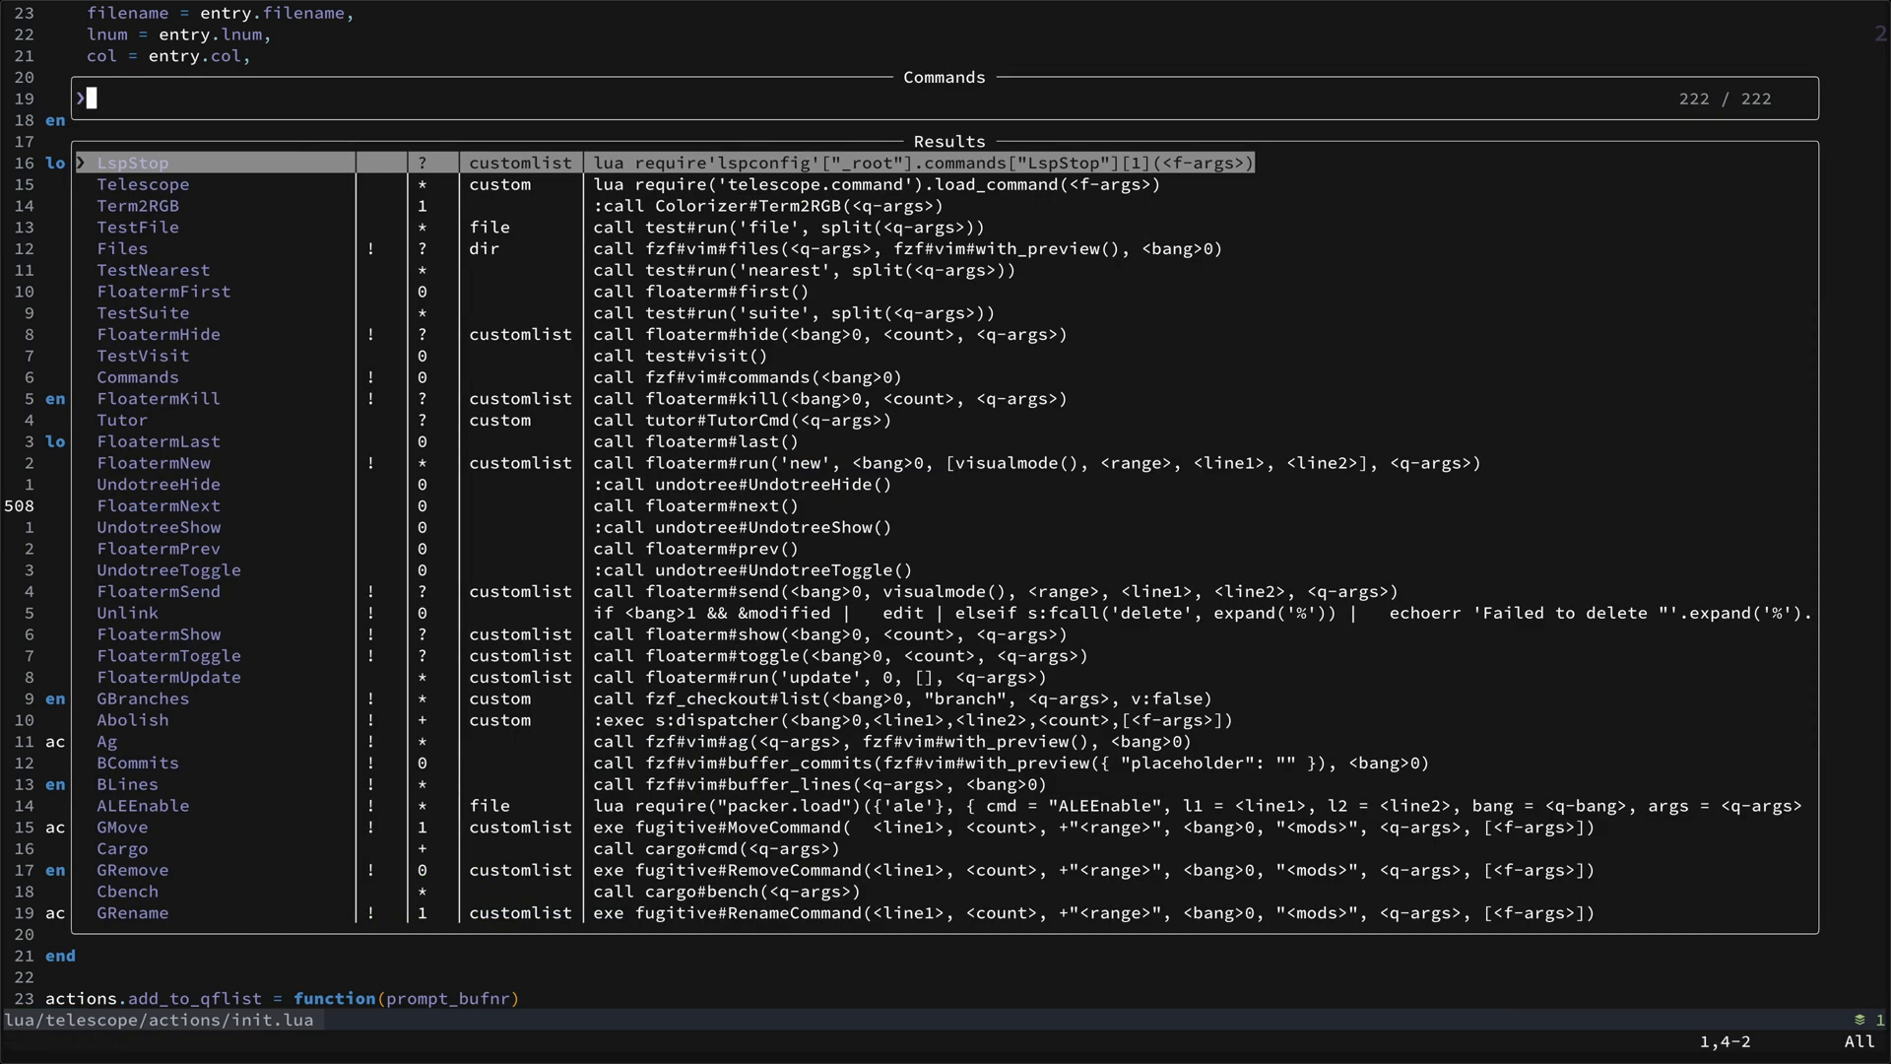
{"action": "key", "text": "i"}
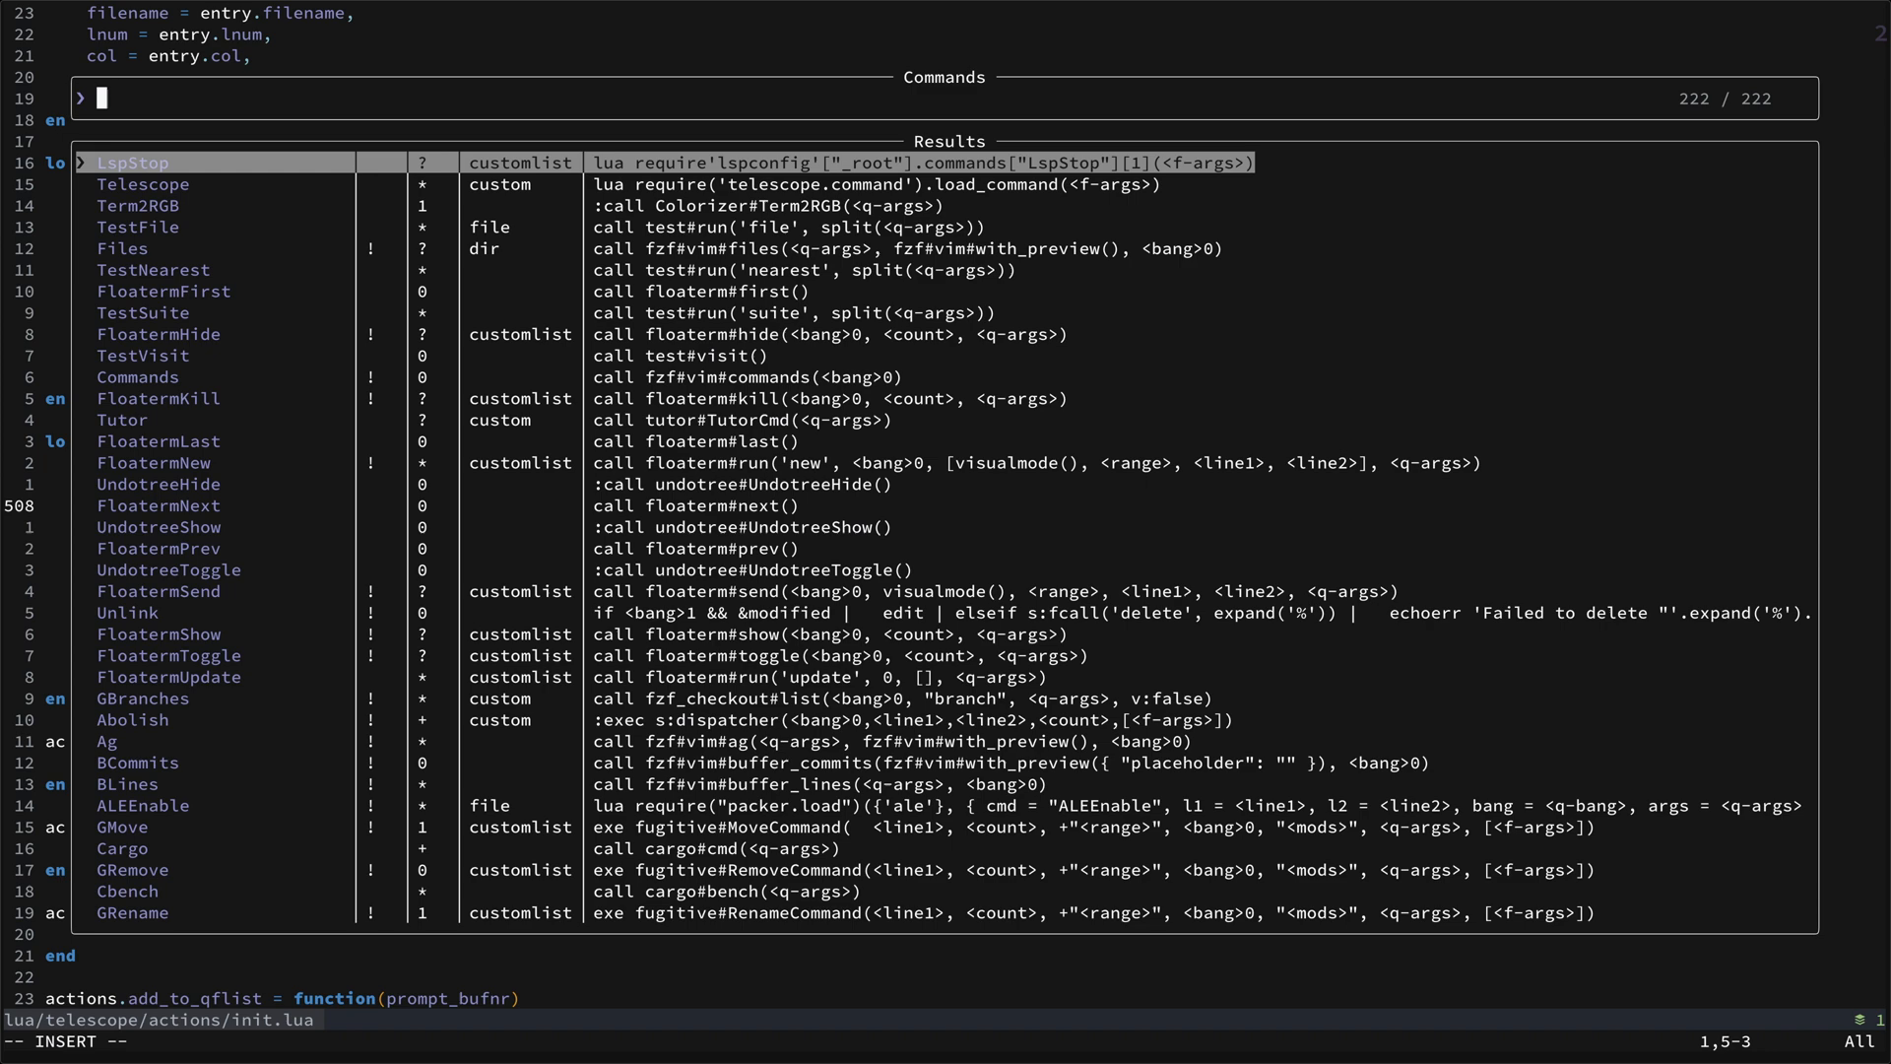
{"action": "type", "text": "BCom"}
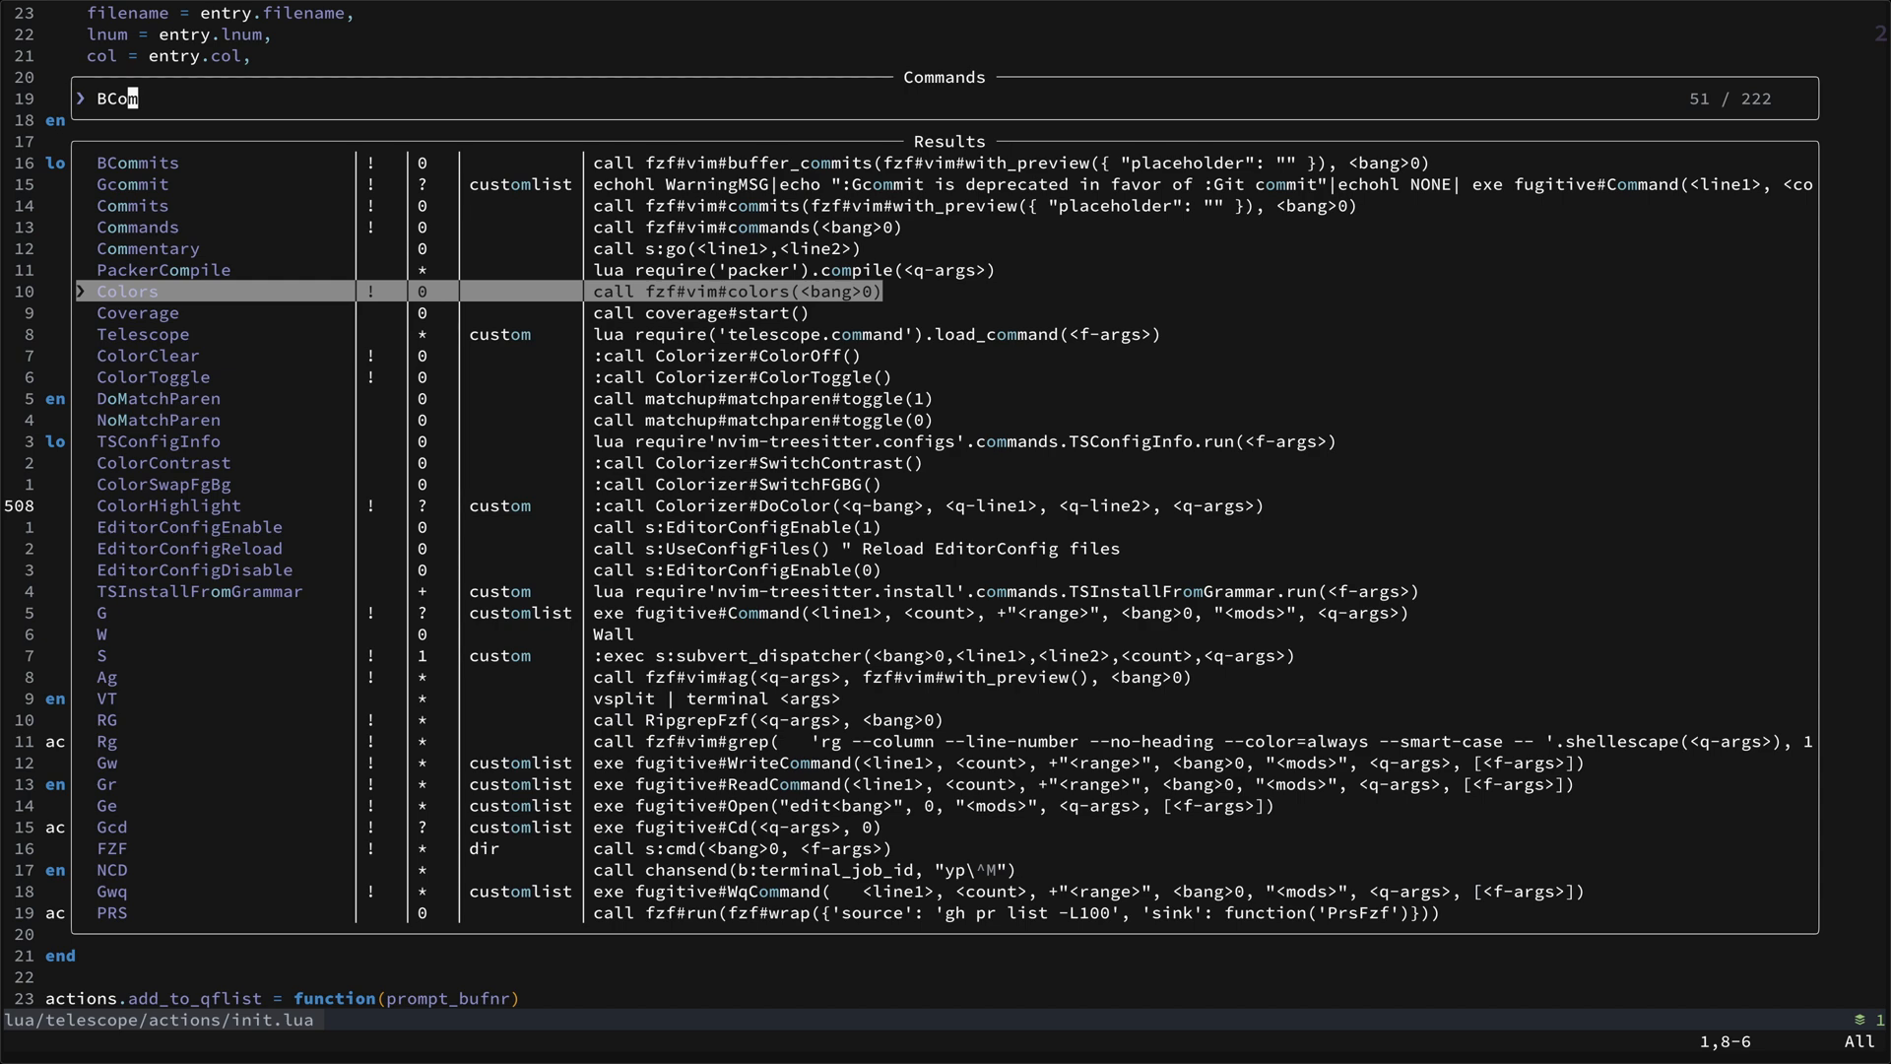
{"action": "type", "text": "TSModuleInfo"}
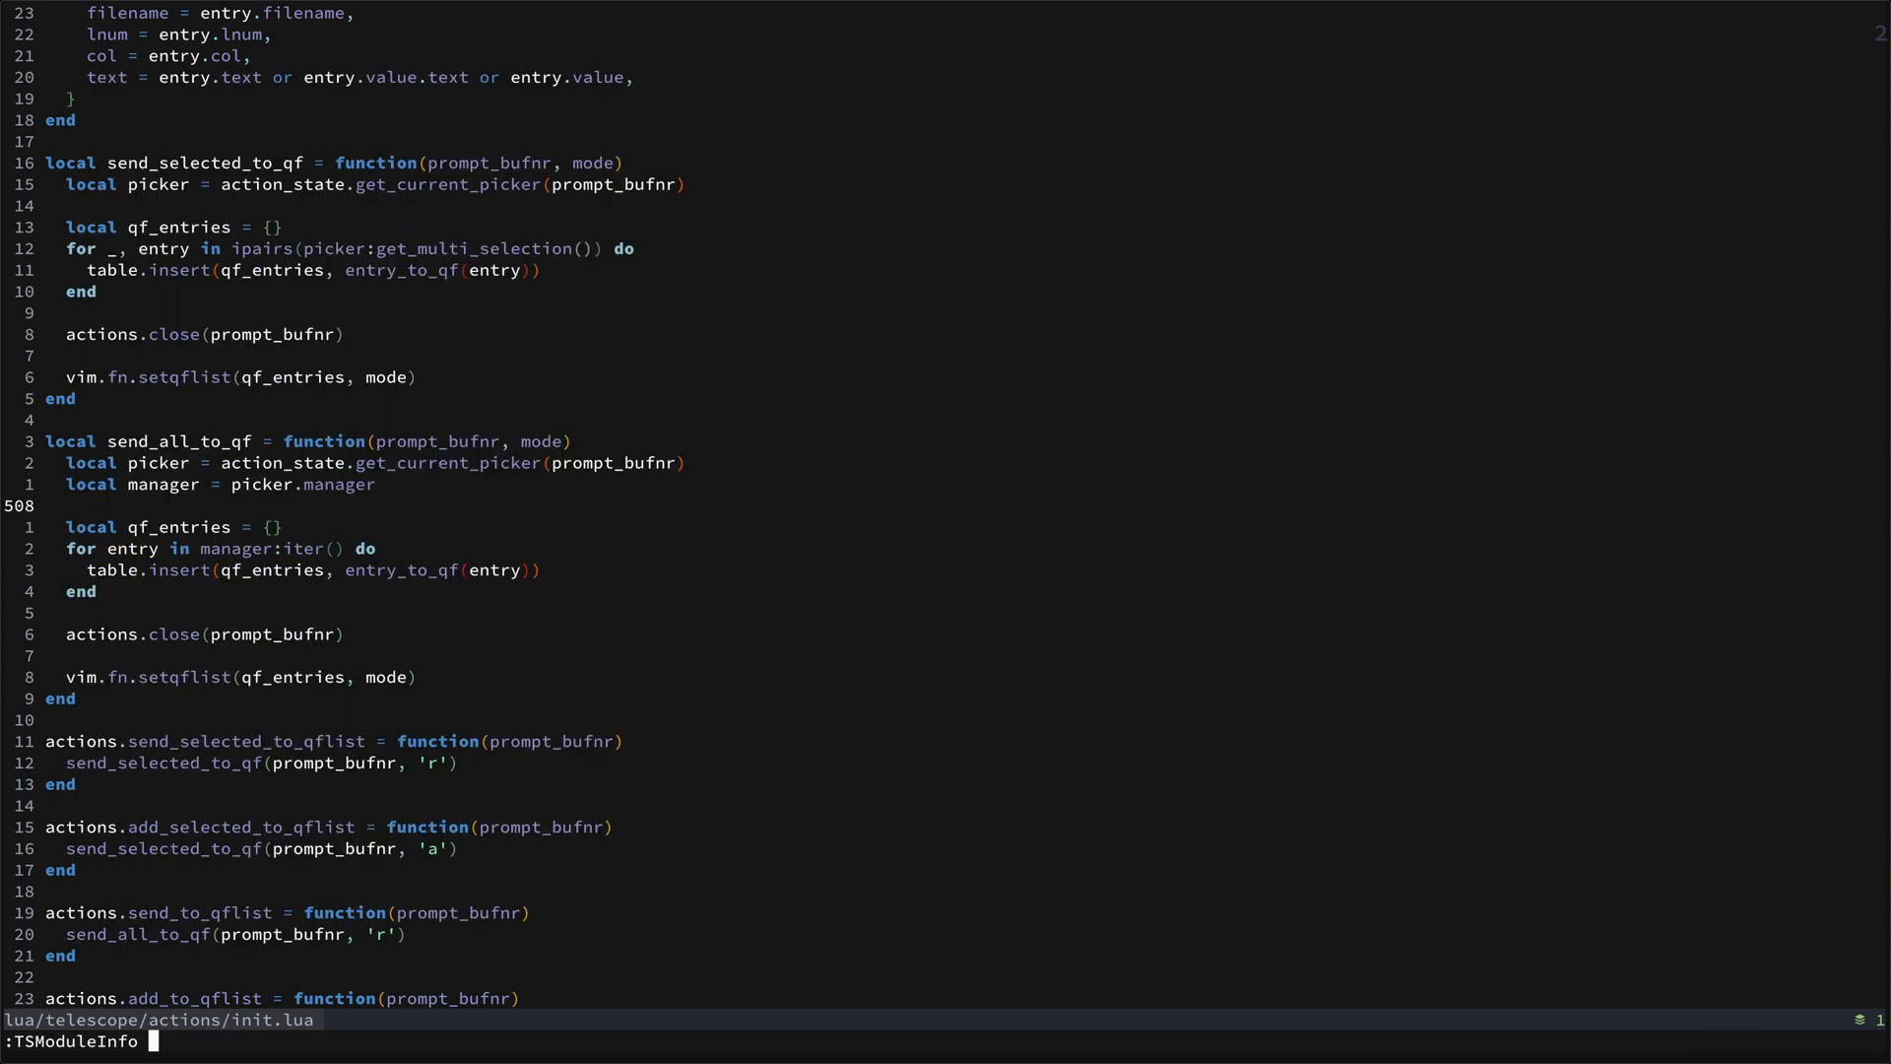
{"action": "type", "text": "highlight"}
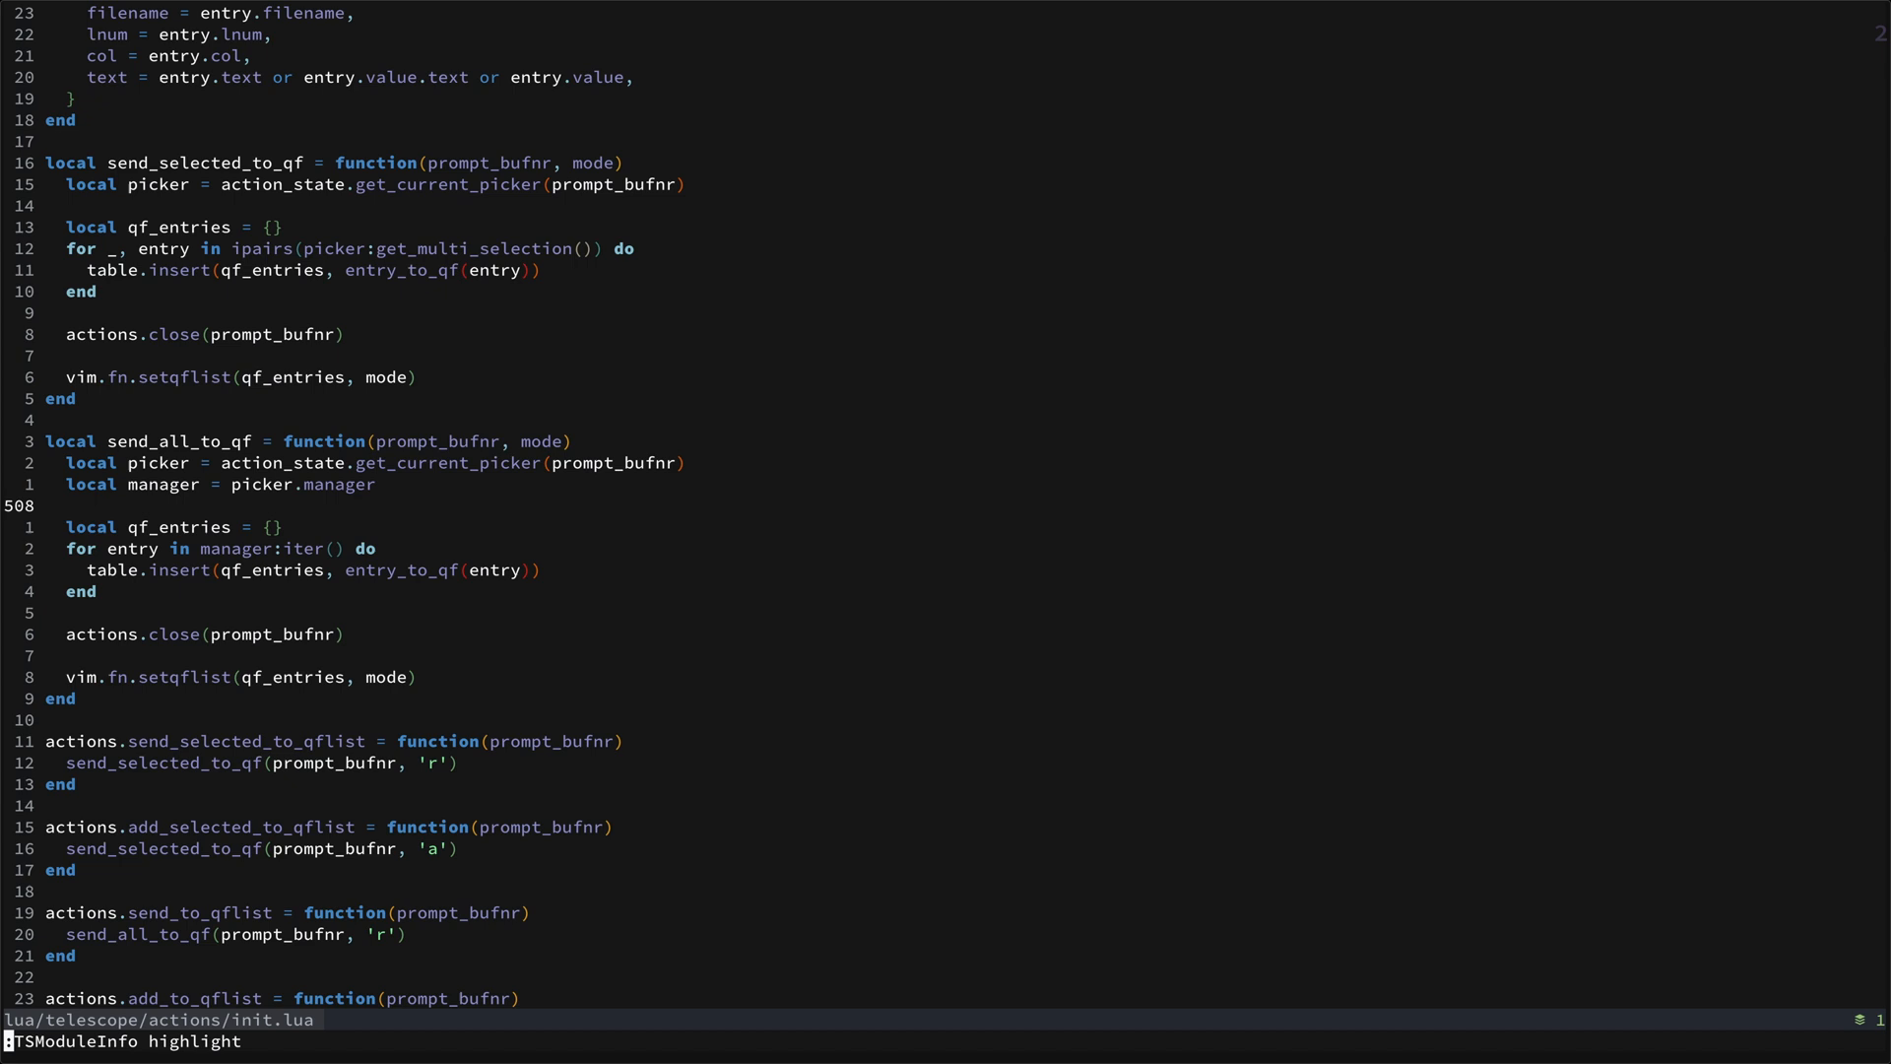
{"action": "key", "text": "Escape"}
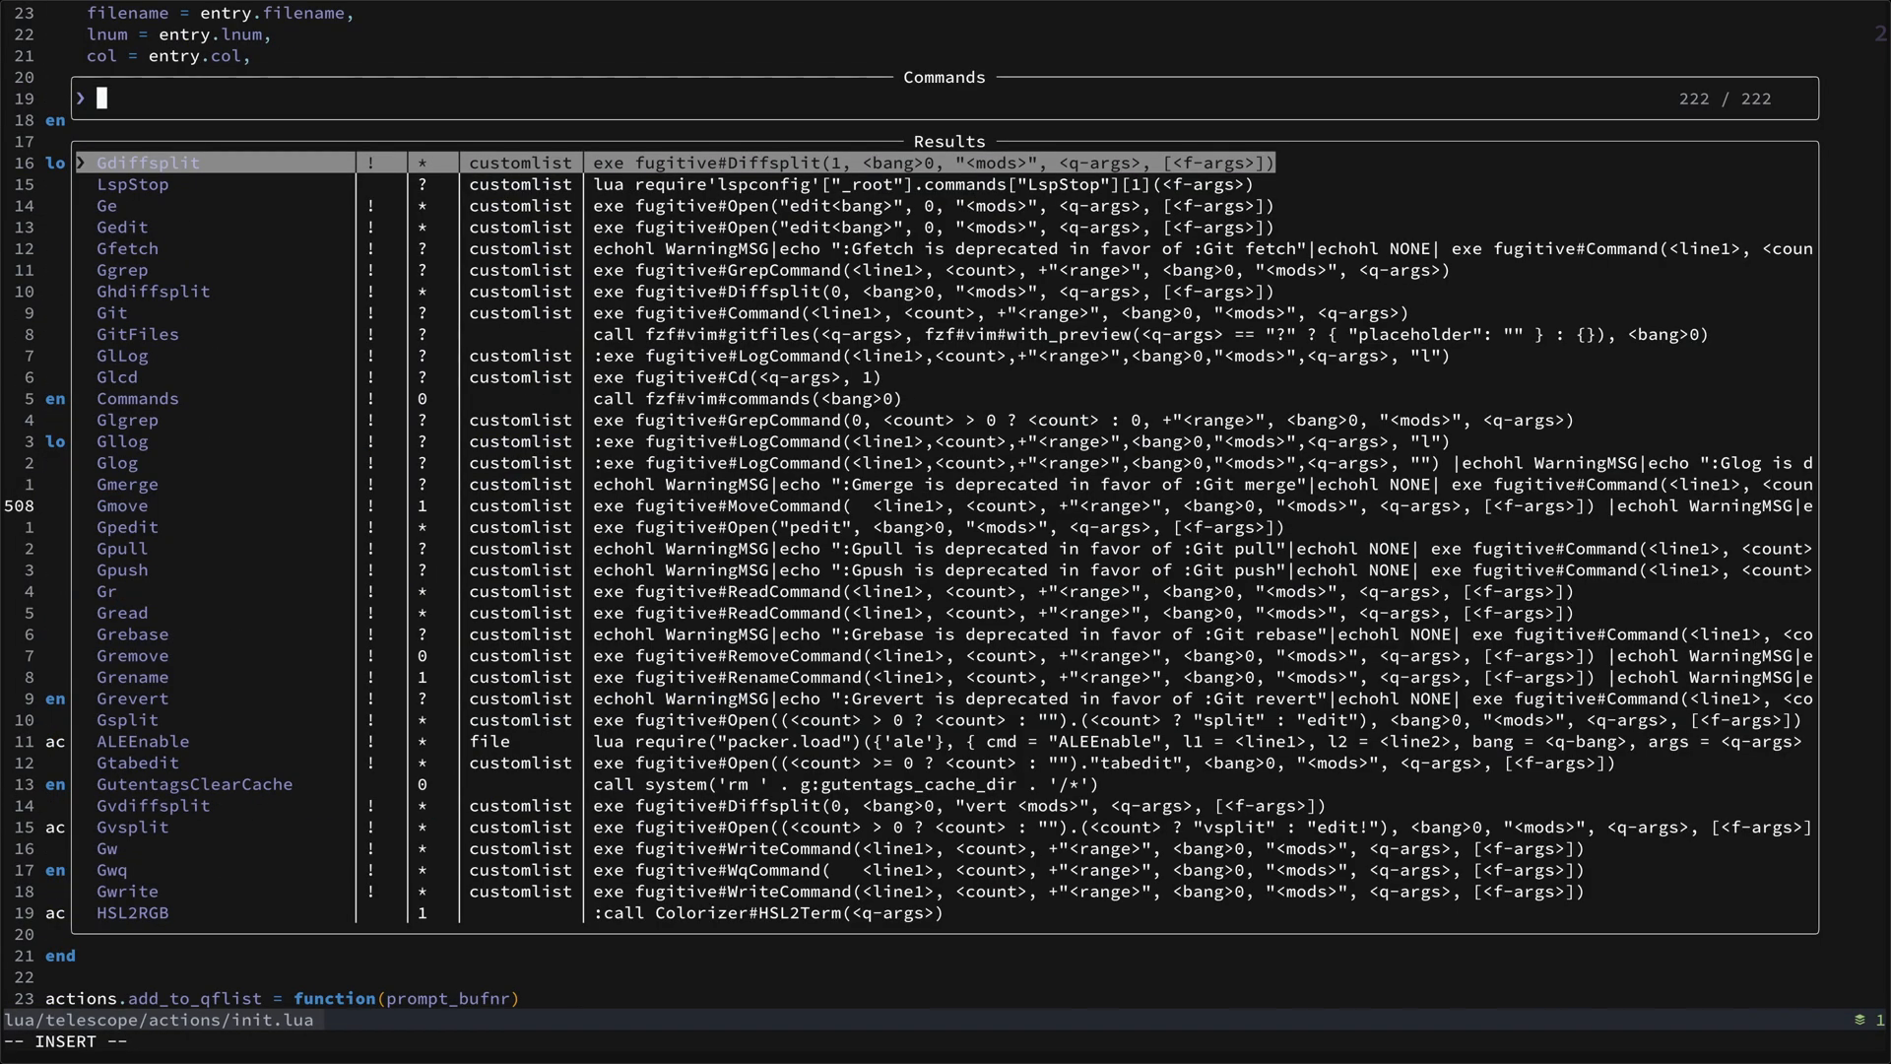
Reopen the commands list and narrow it with G and S.
{"action": "key", "text": "Escape"}
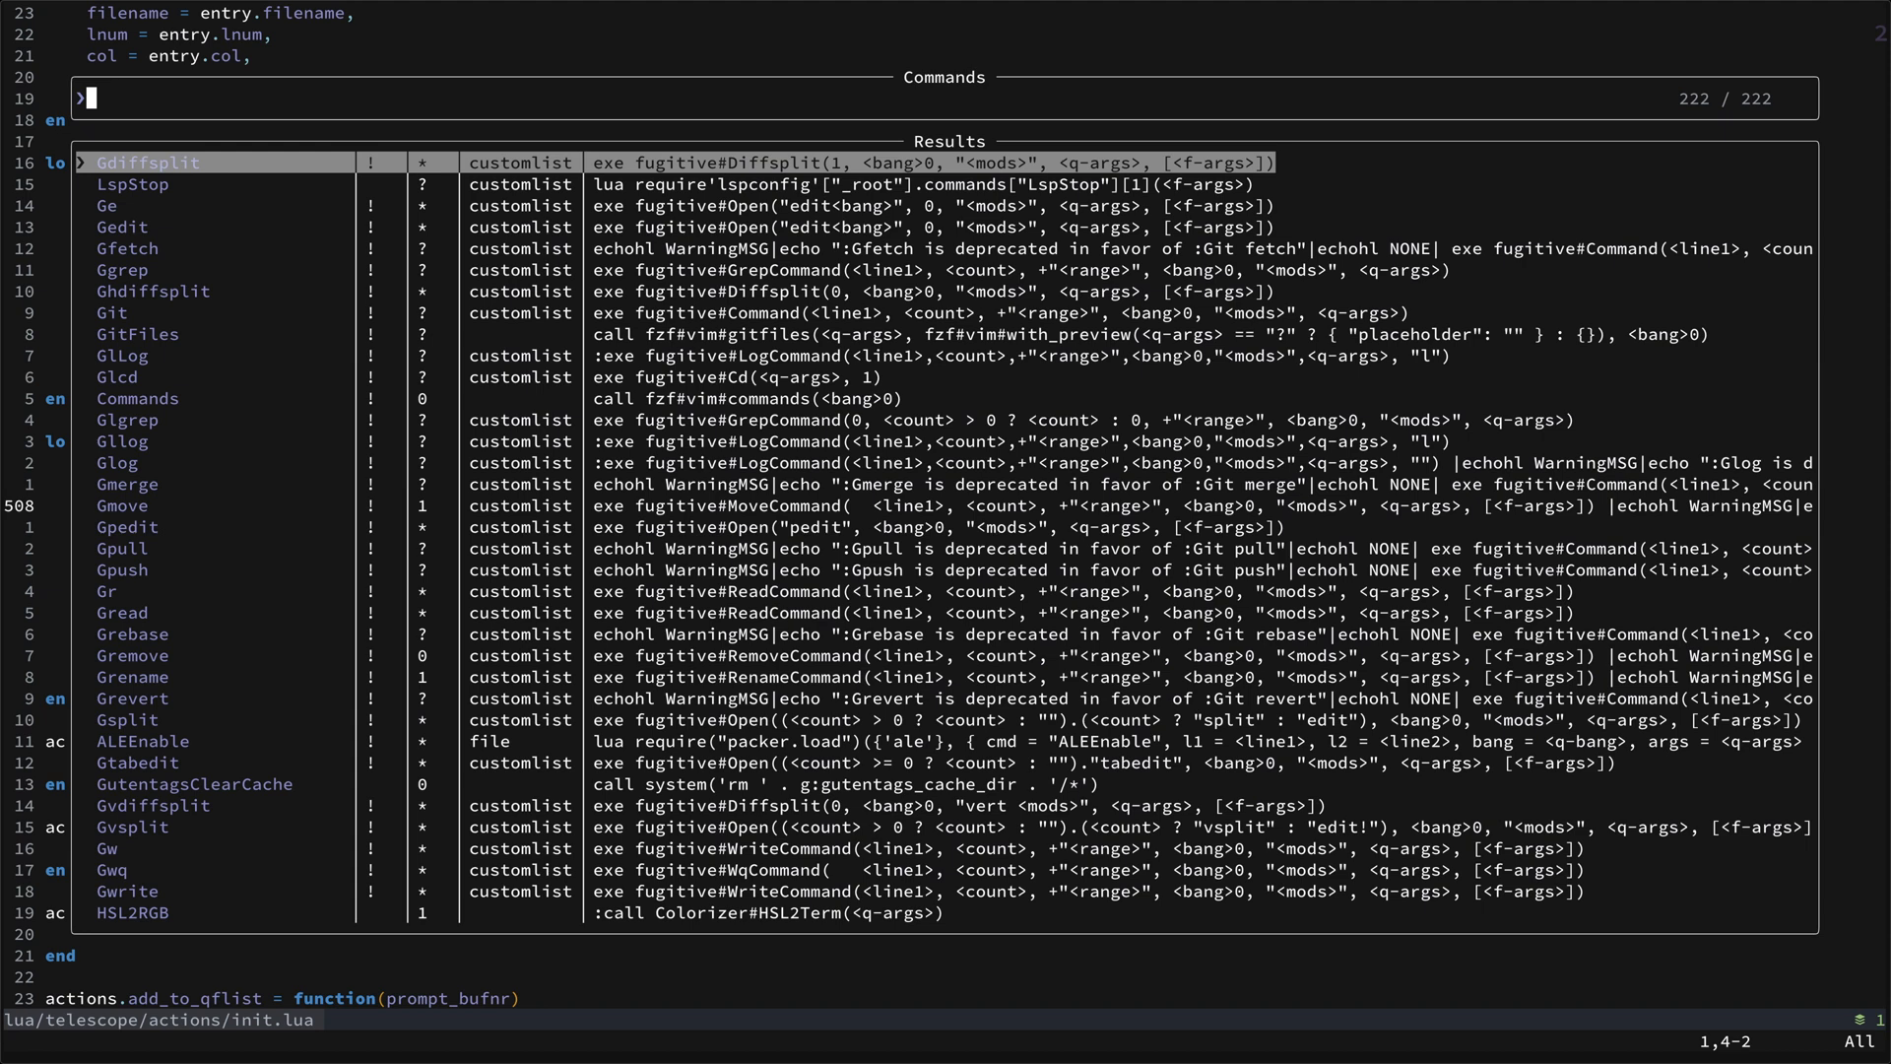
{"action": "type", "text": "G"}
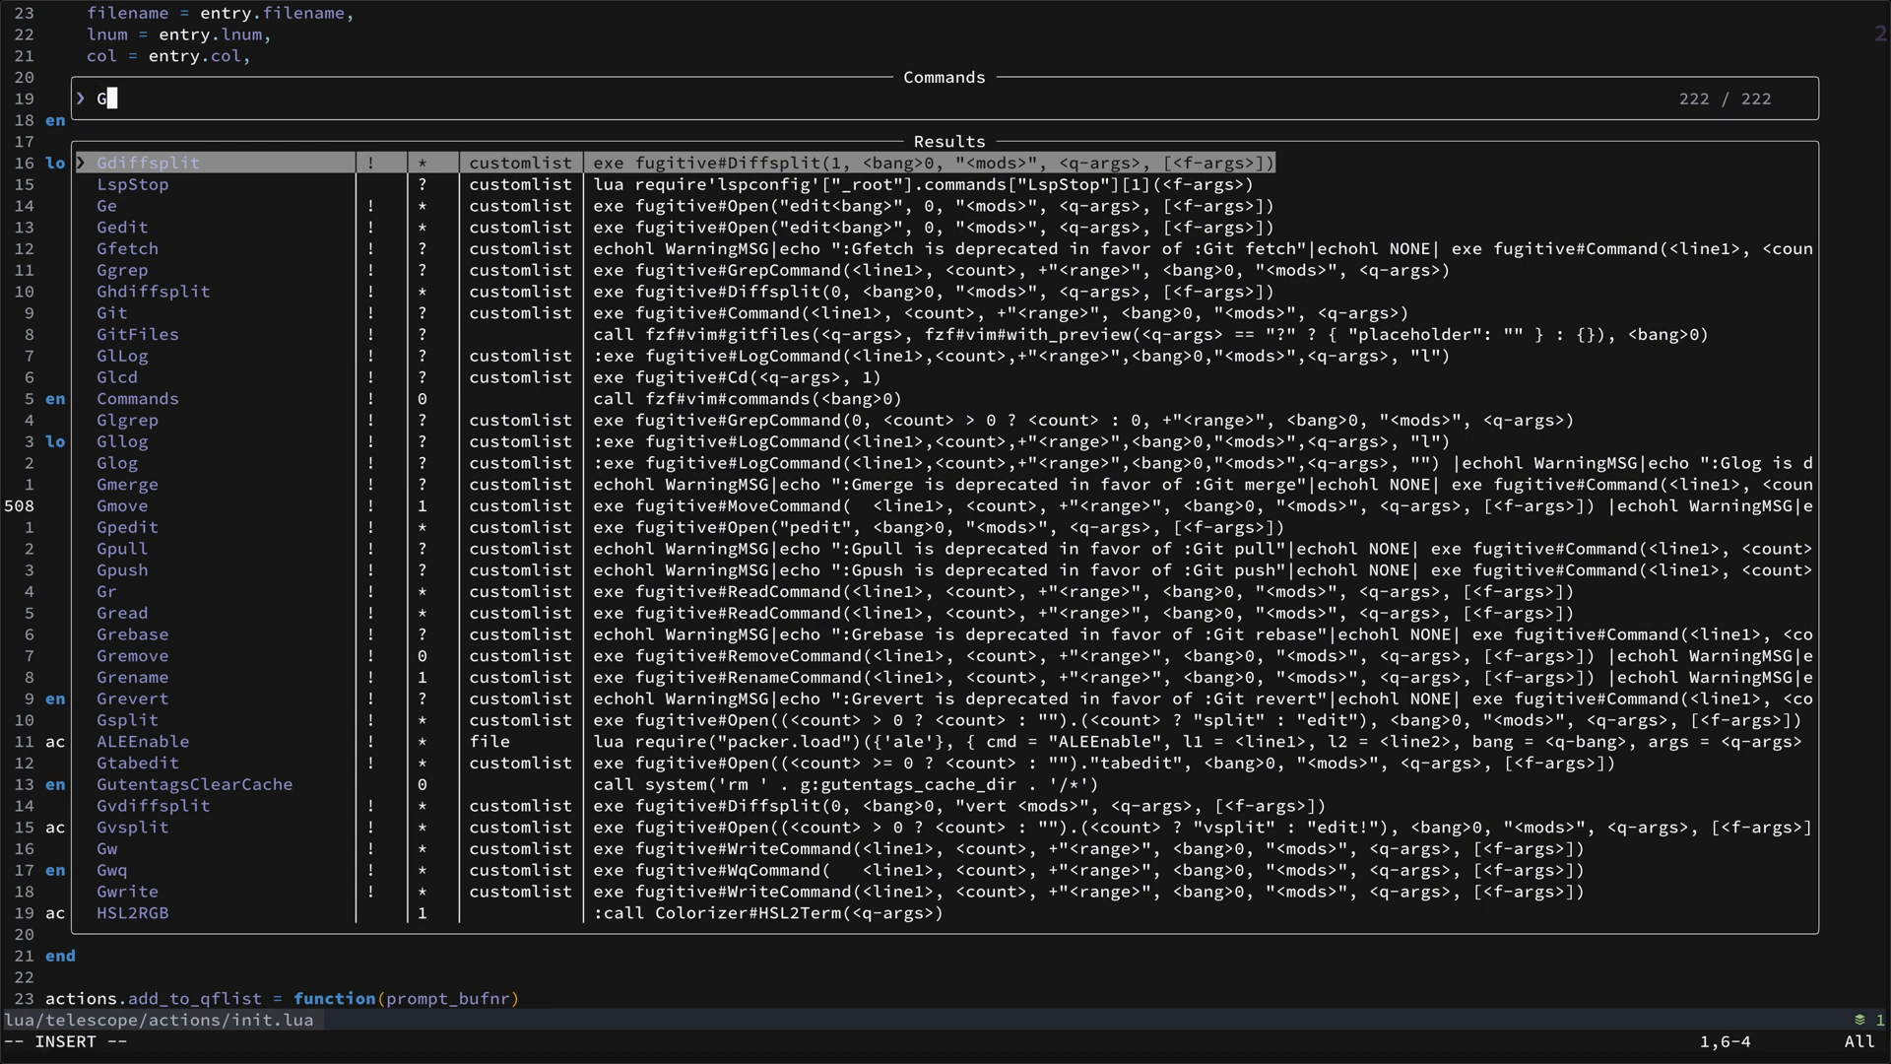
{"action": "type", "text": "S"}
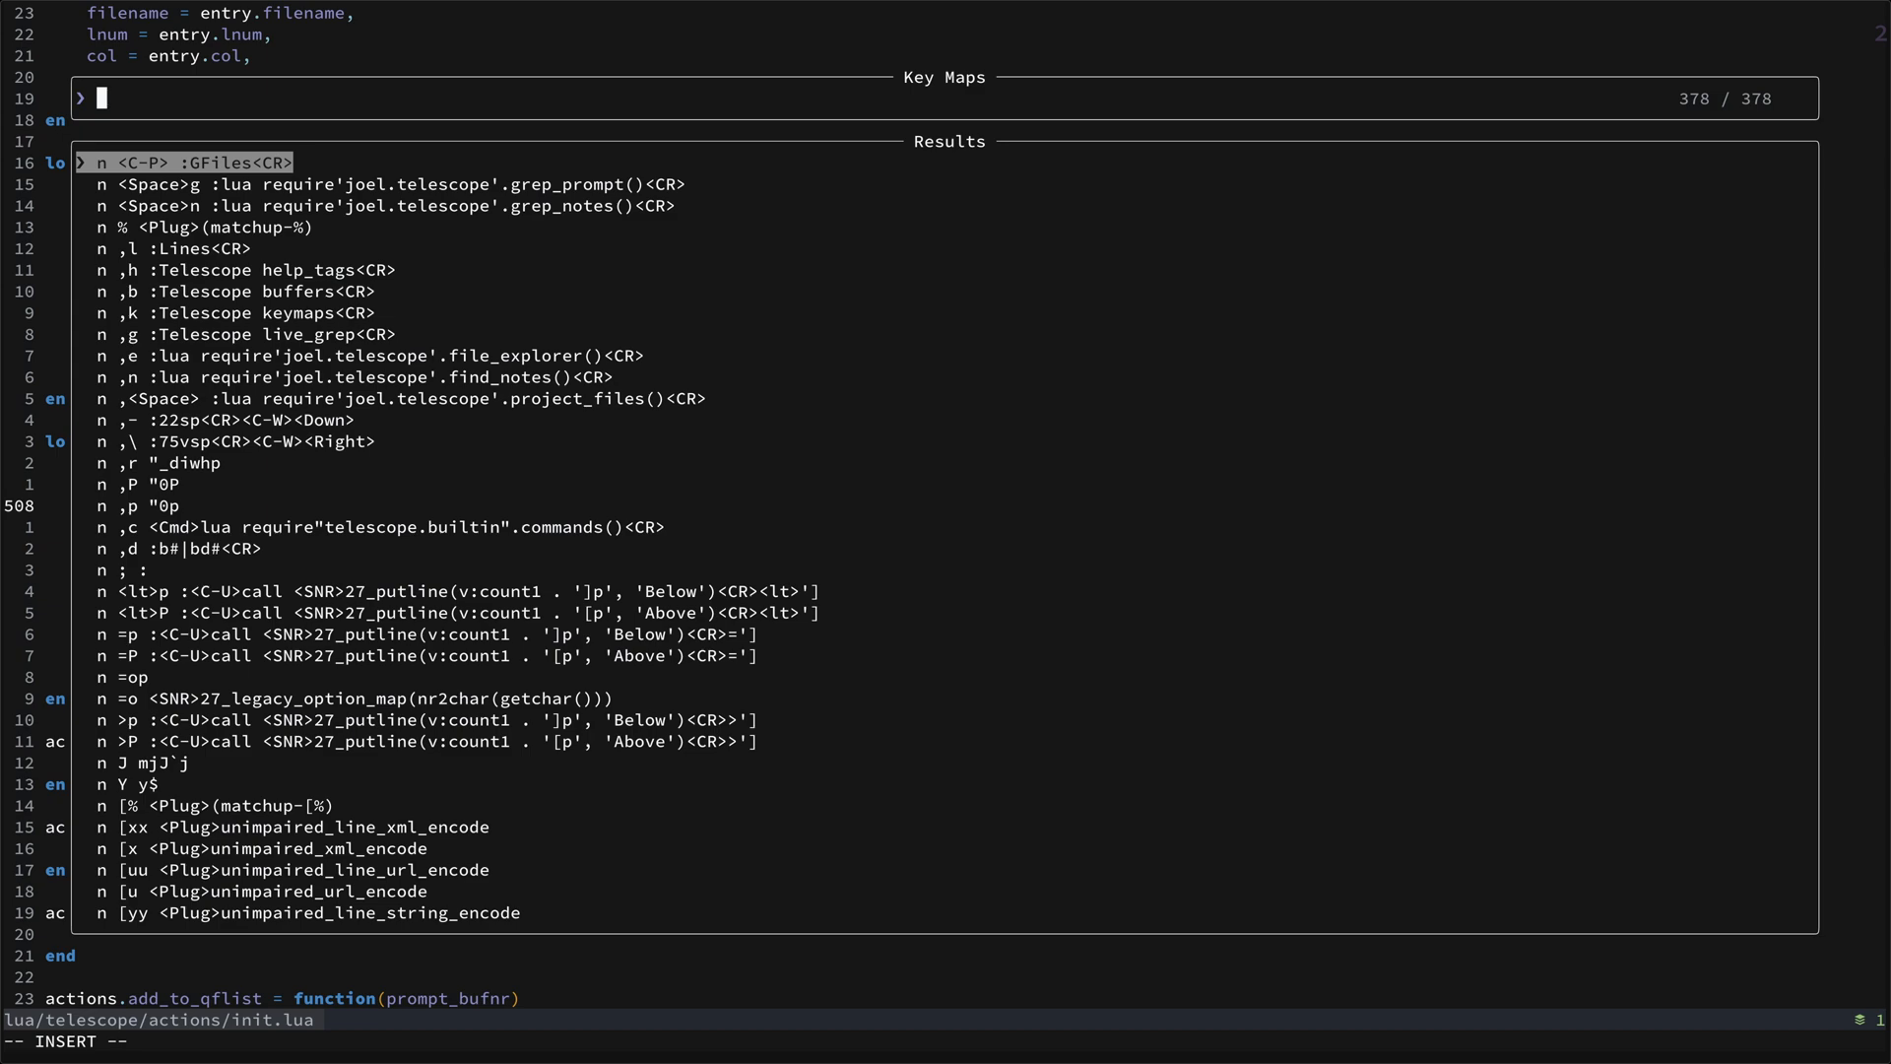
Filter key mappings with 'telesc' and move to the Telescope keymaps entry.
{"action": "type", "text": "teles"}
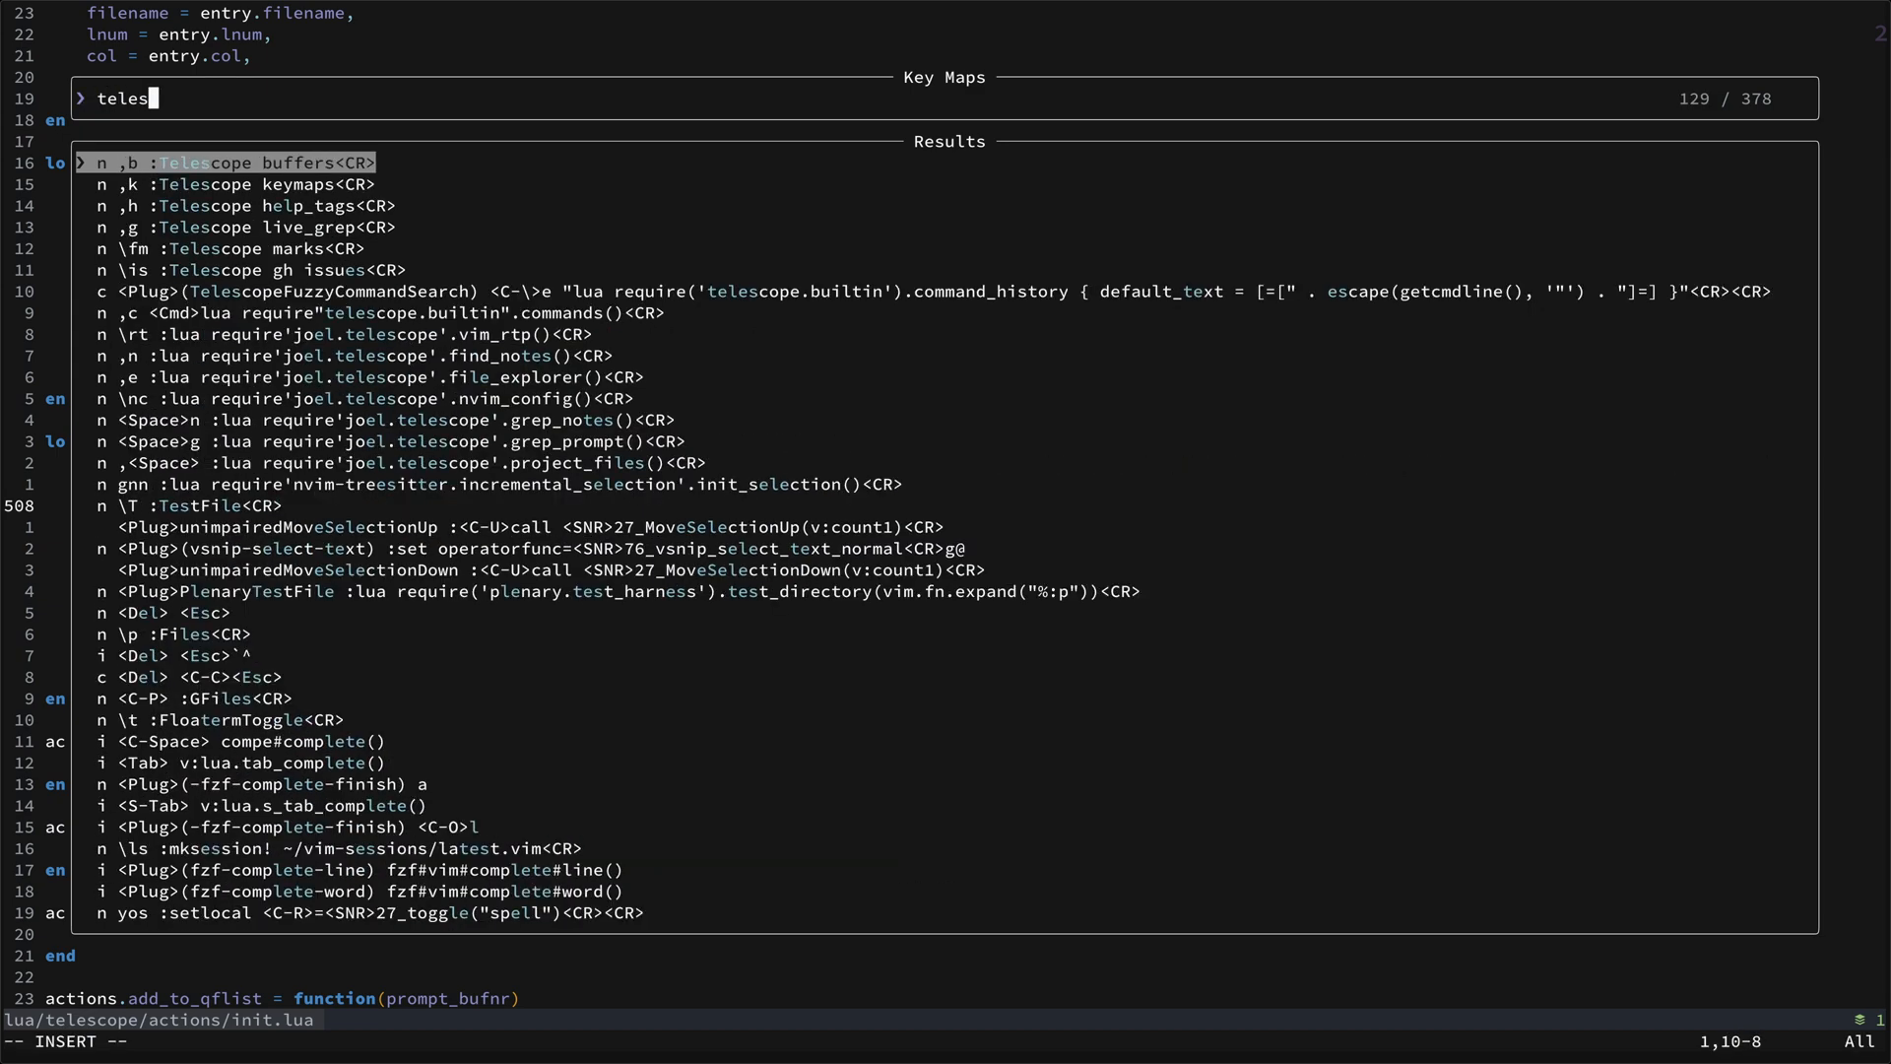
{"action": "type", "text": "c"}
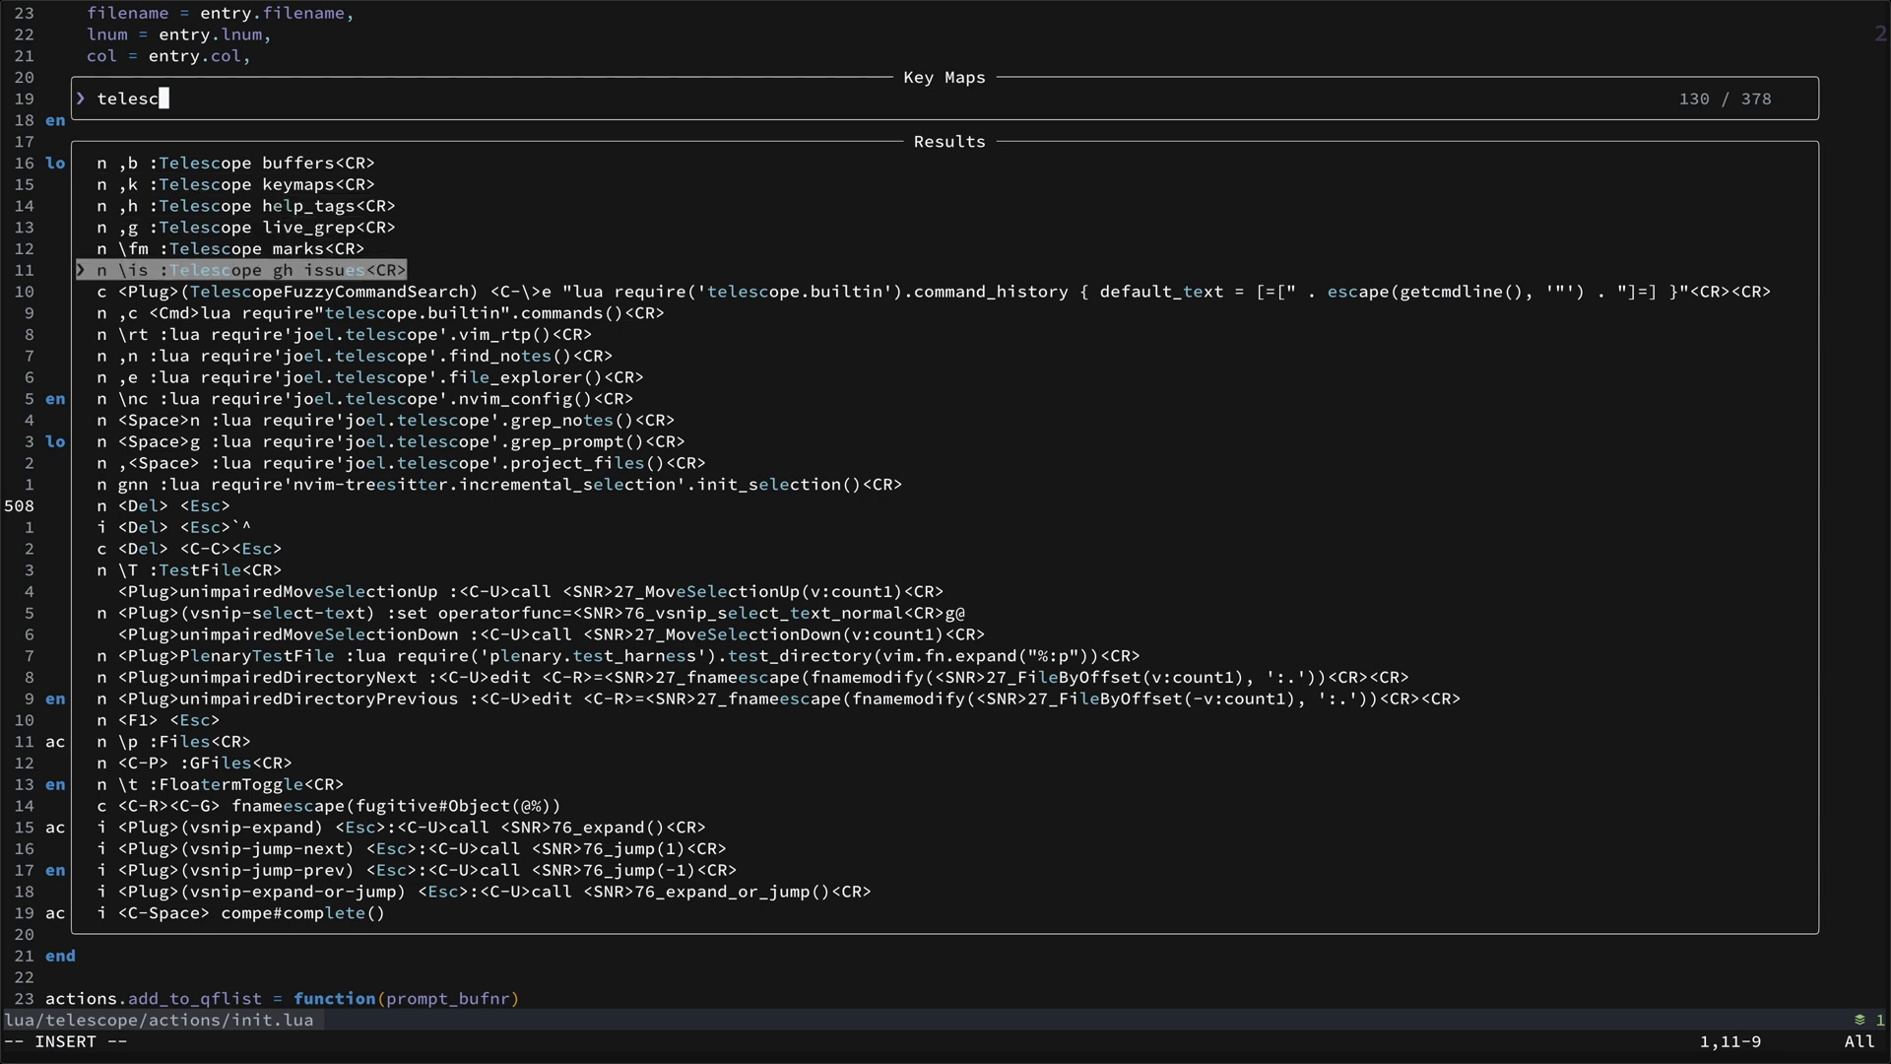
{"action": "key", "text": "Up"}
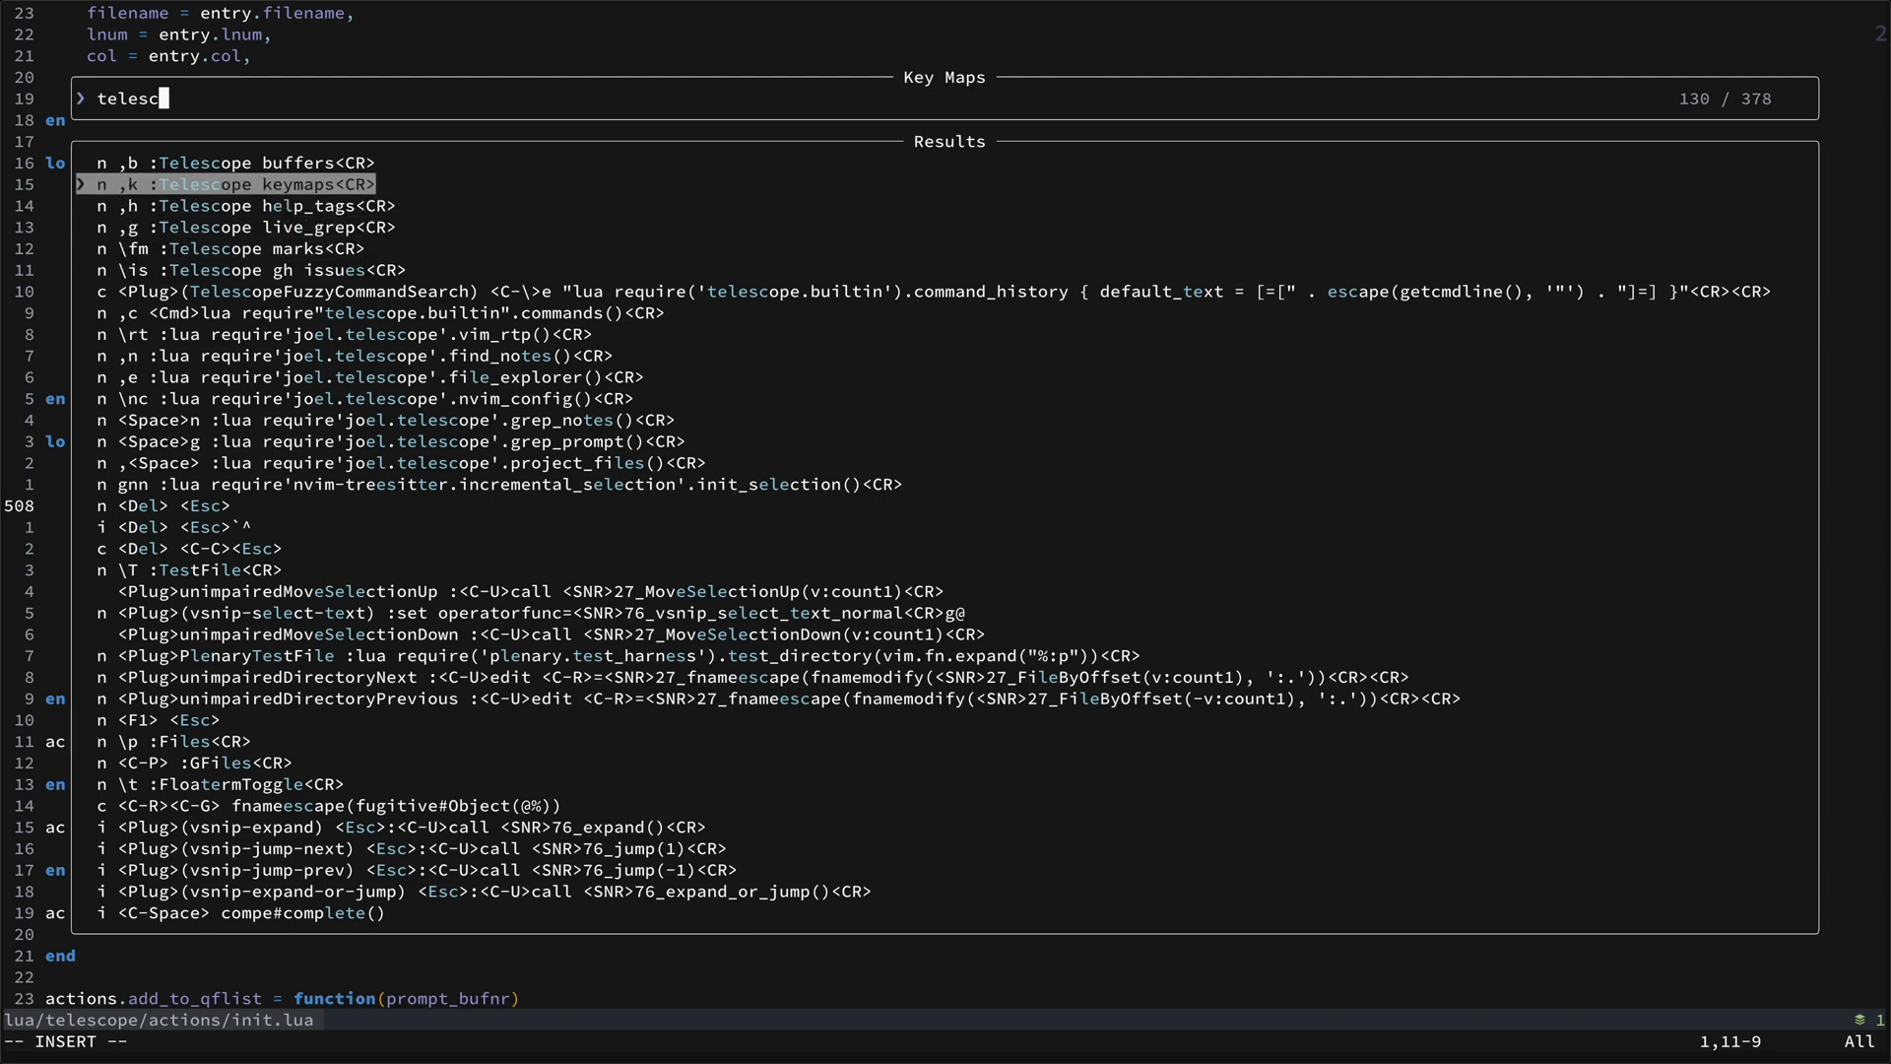
{"action": "key", "text": "Down"}
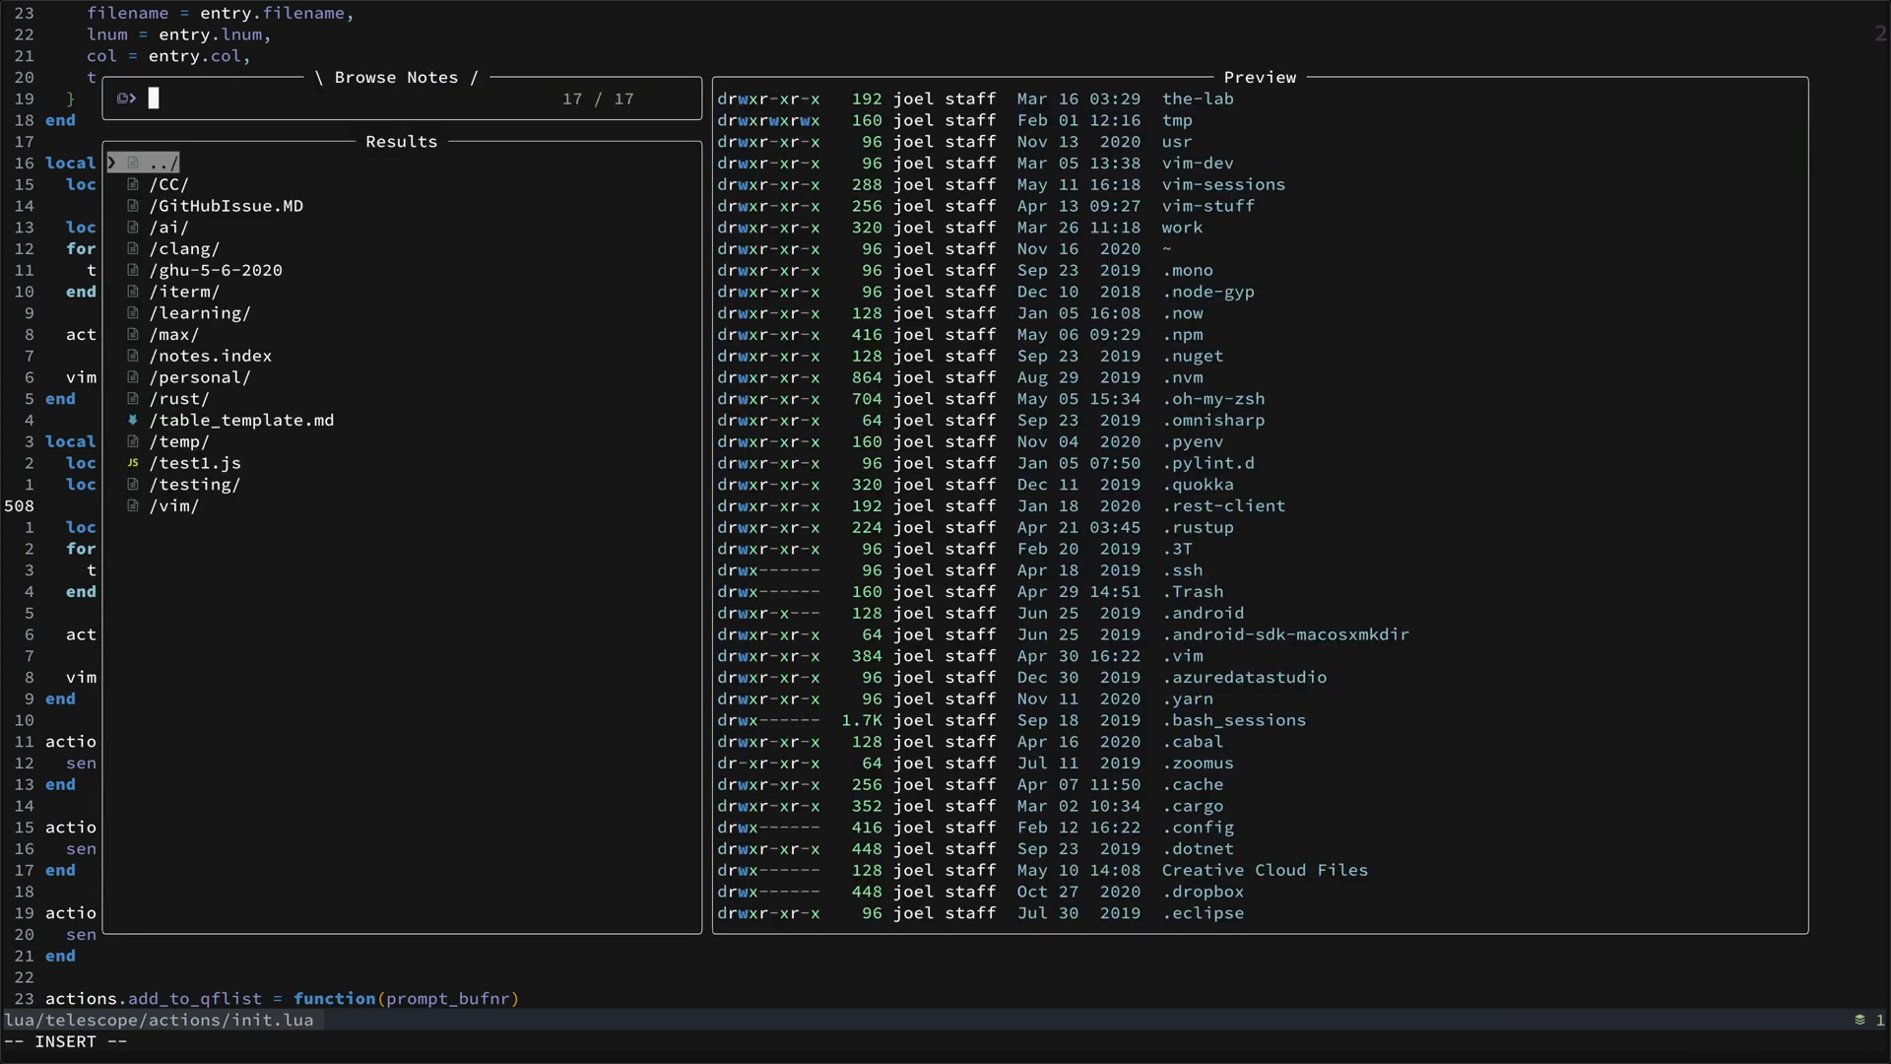
Close Browse Notes and search telescope/actions/init.lua for 'git'.
{"action": "key", "text": "Escape"}
{"action": "type", "text": "/git"}
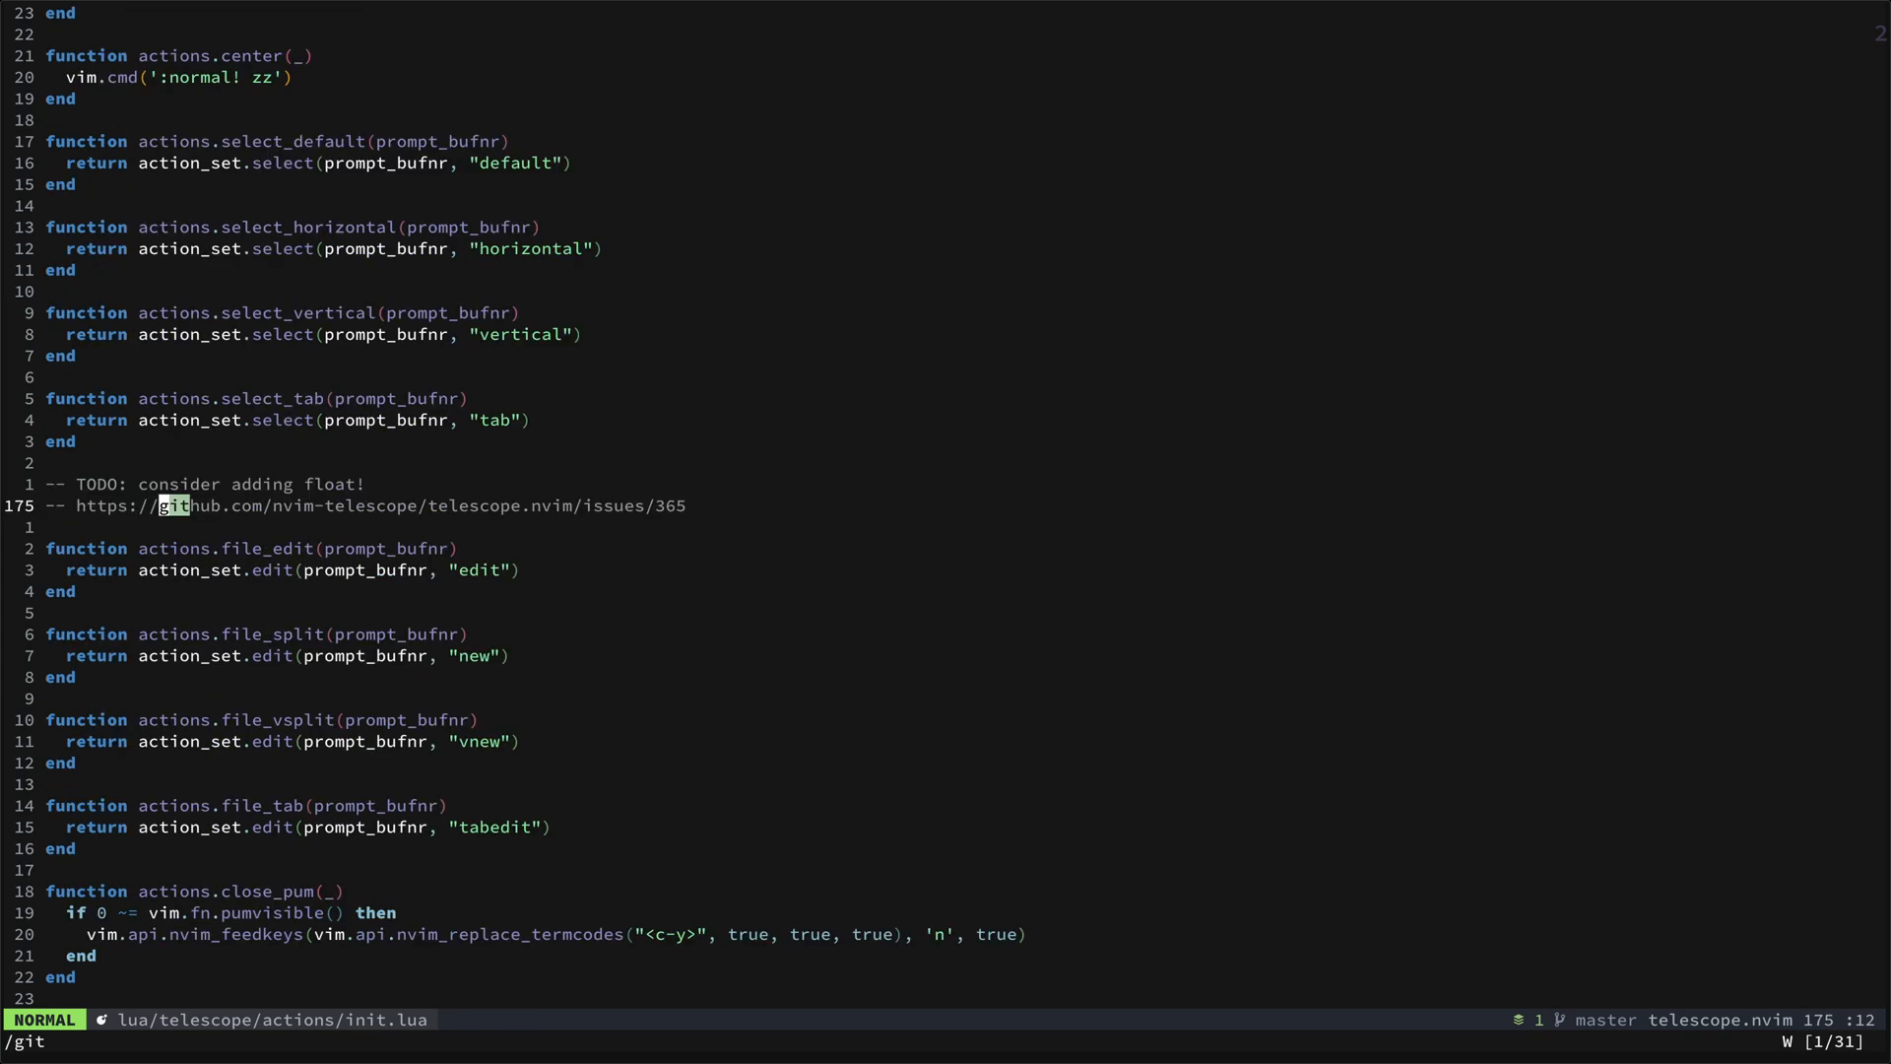
Search notes for 'insert', preview the vim-cheat.txt INSERT MODE match, then close it.
{"action": "type", "text": "inse"}
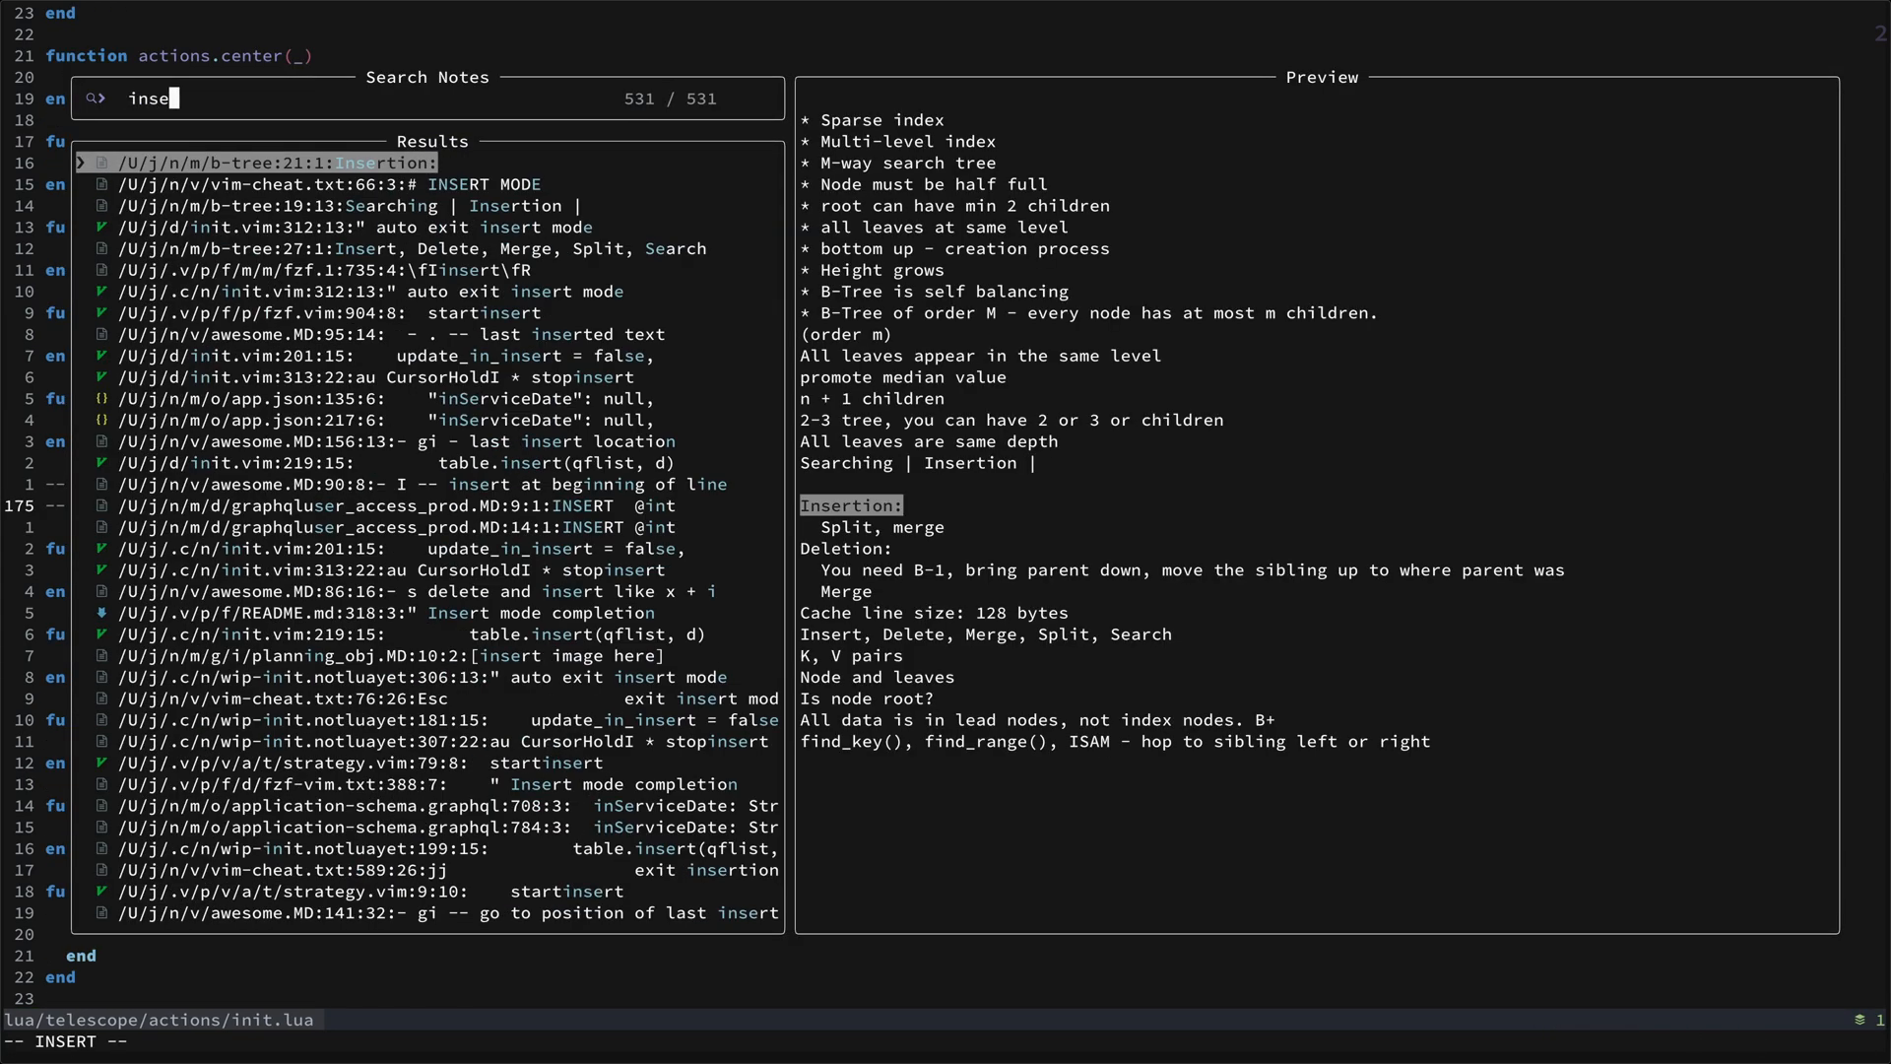
{"action": "type", "text": "rt"}
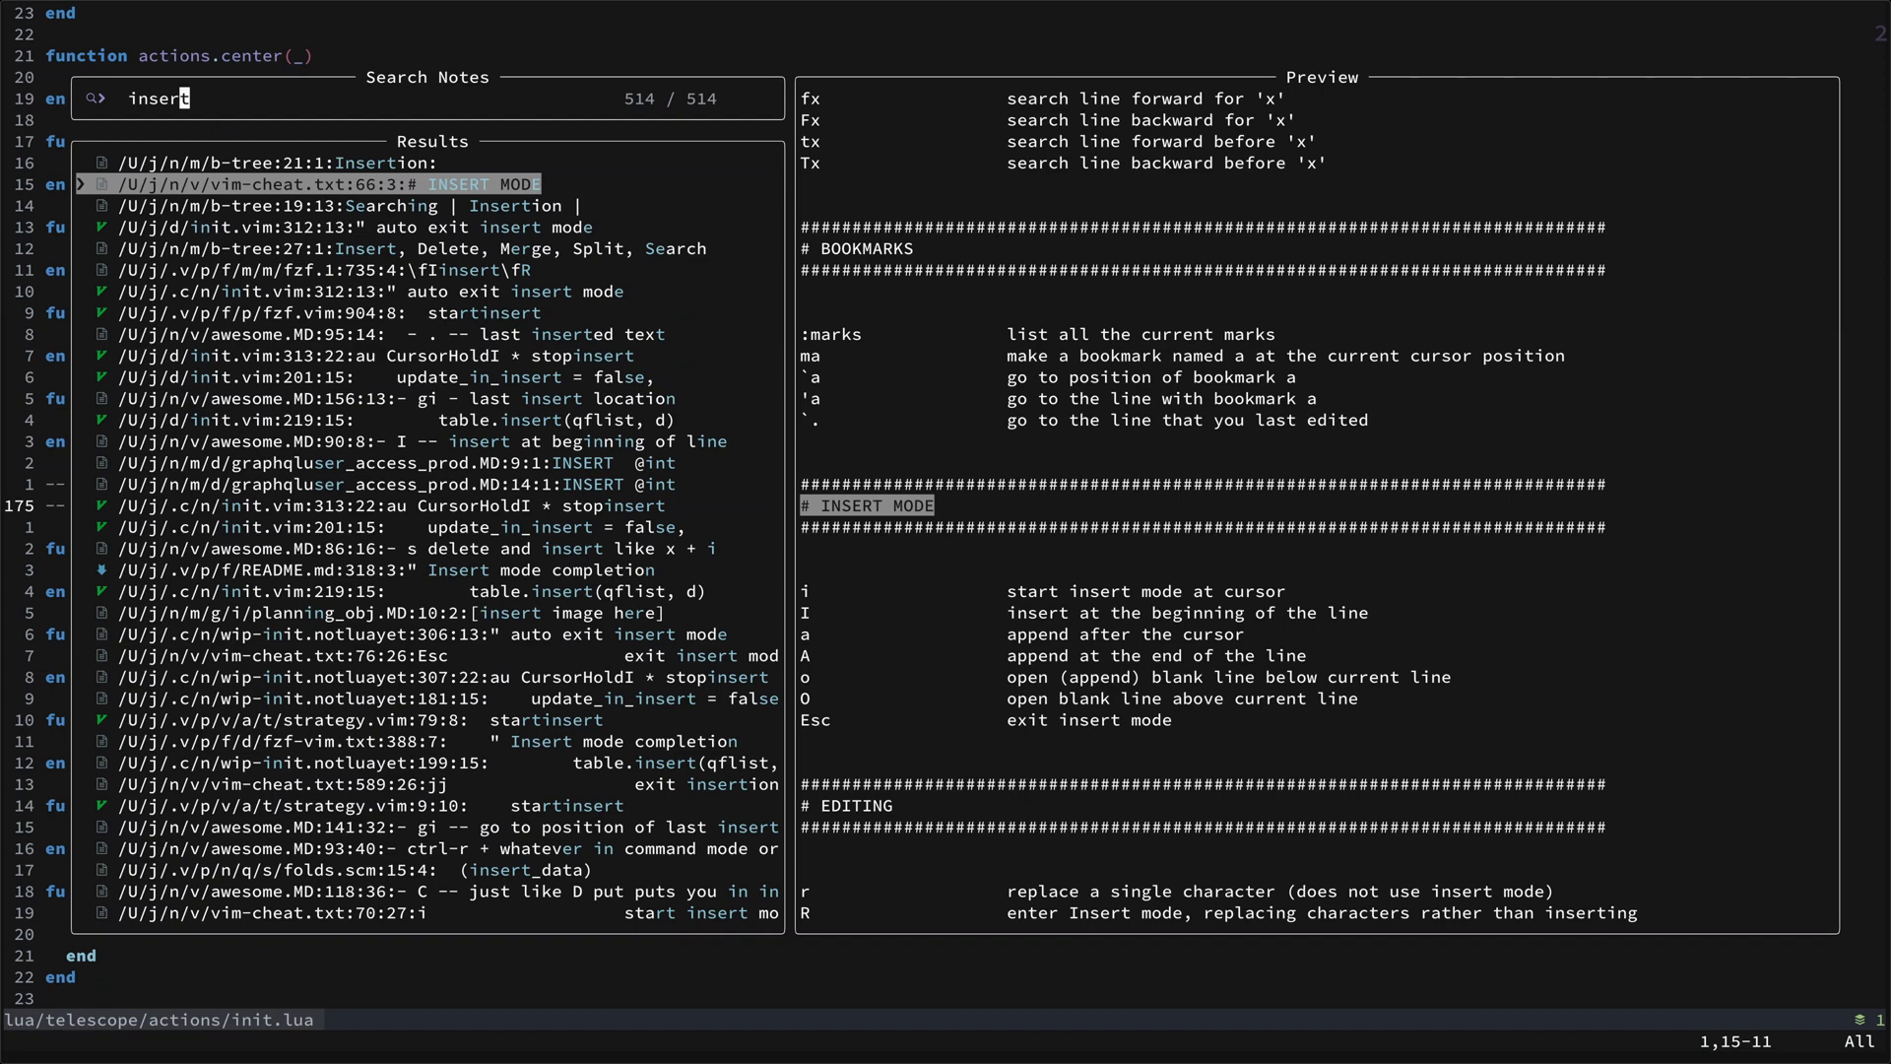
{"action": "key", "text": "Escape"}
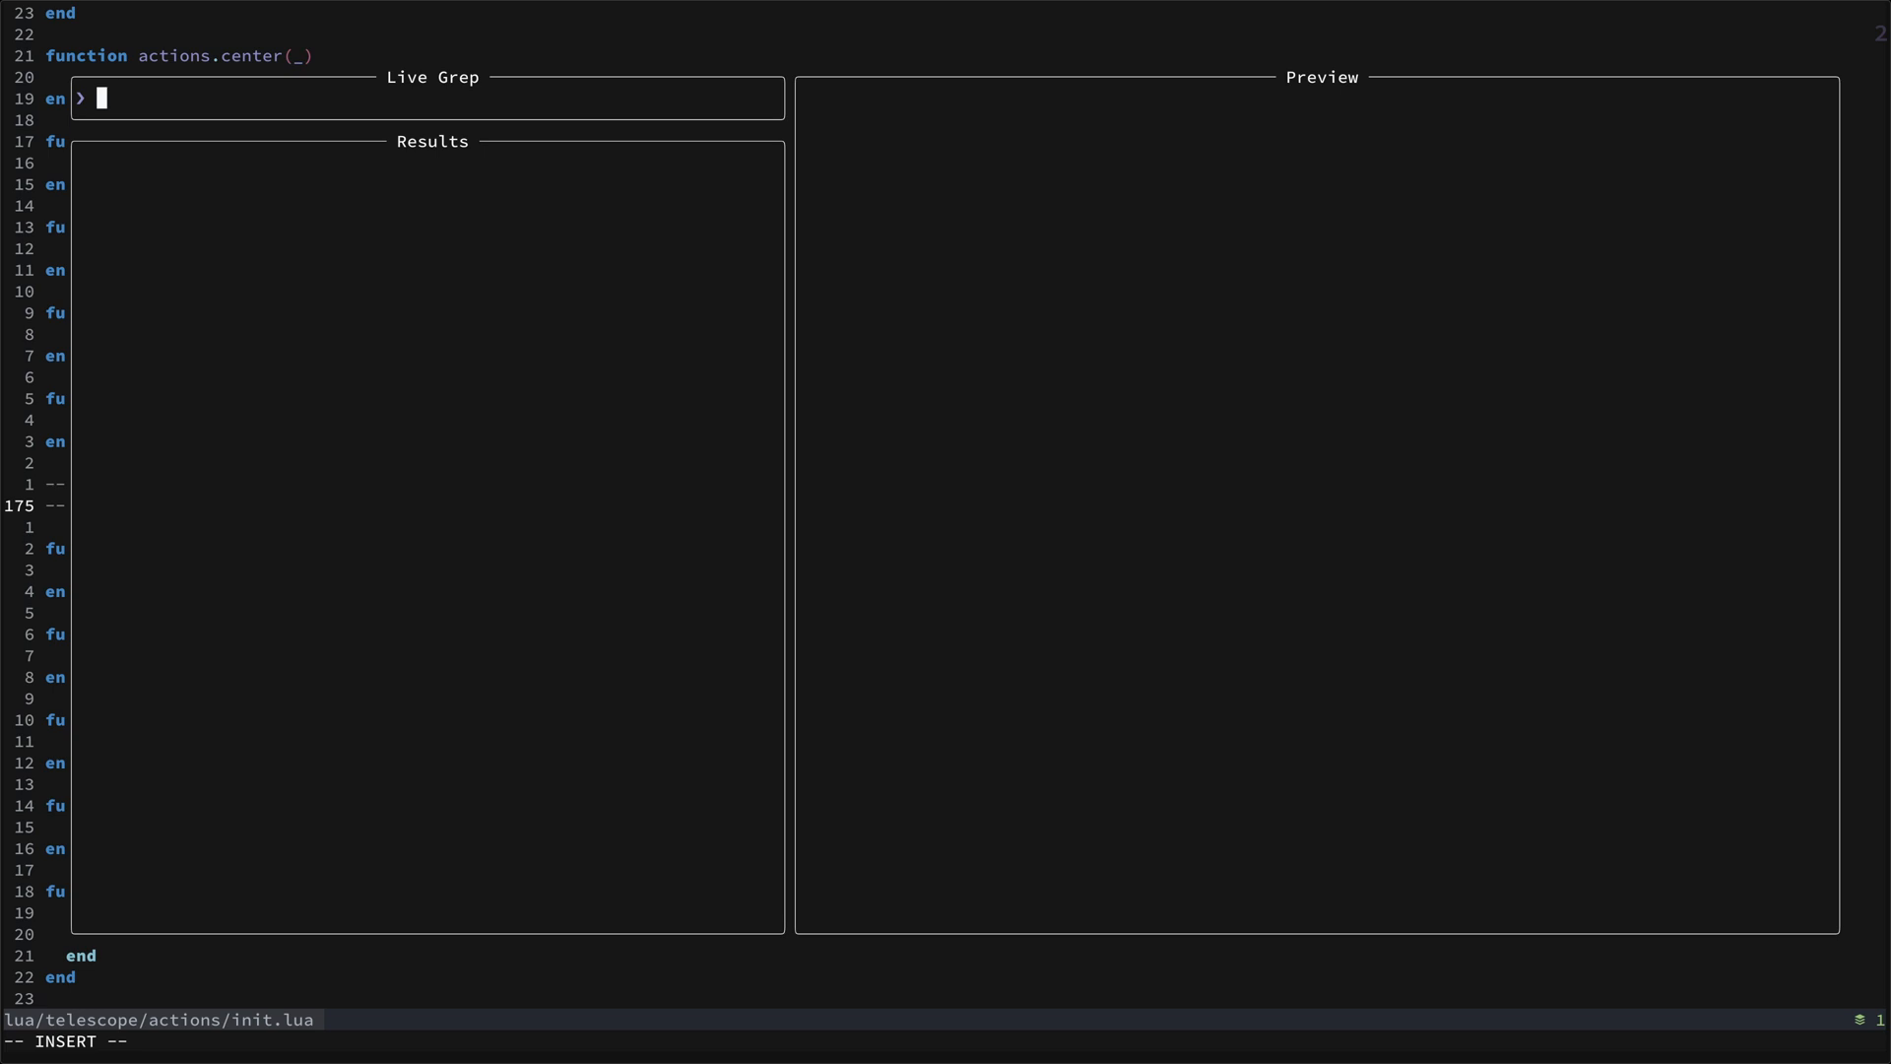
Live-grep the project for 'action' and close the results.
{"action": "type", "text": "action"}
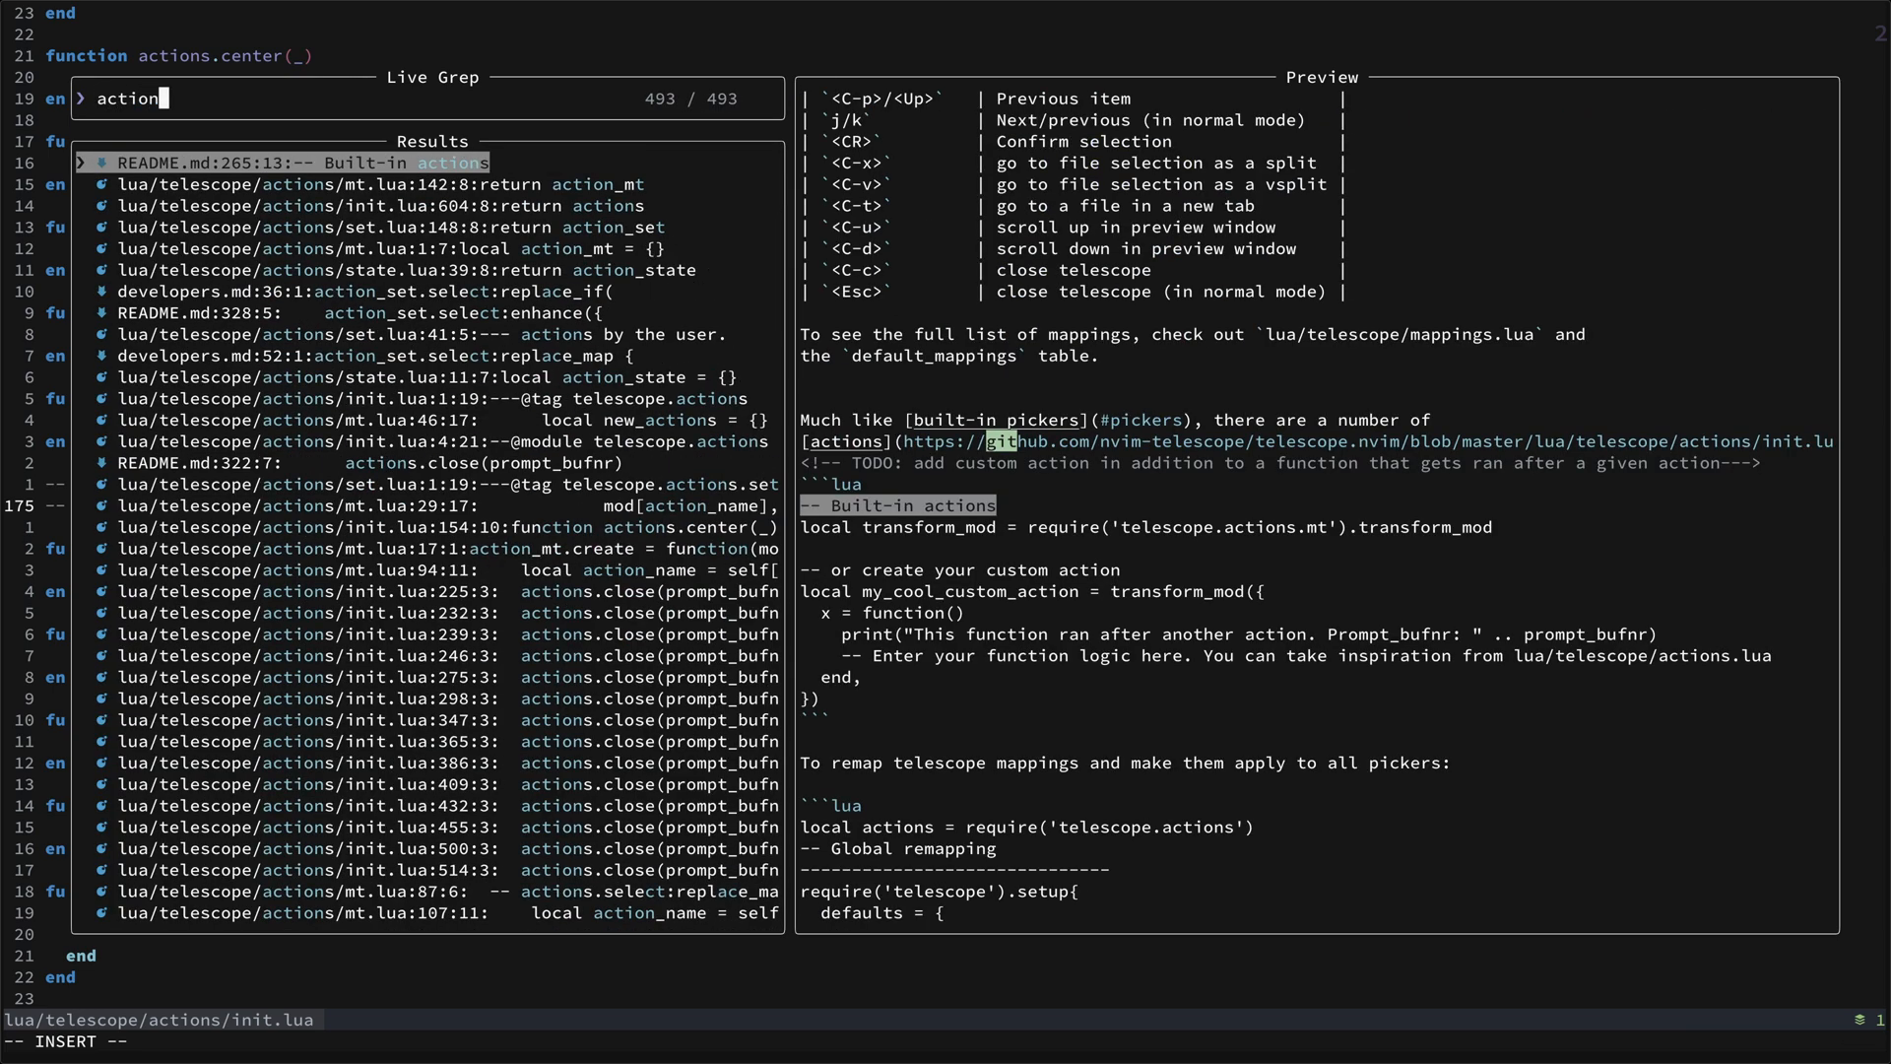
{"action": "key", "text": "Escape"}
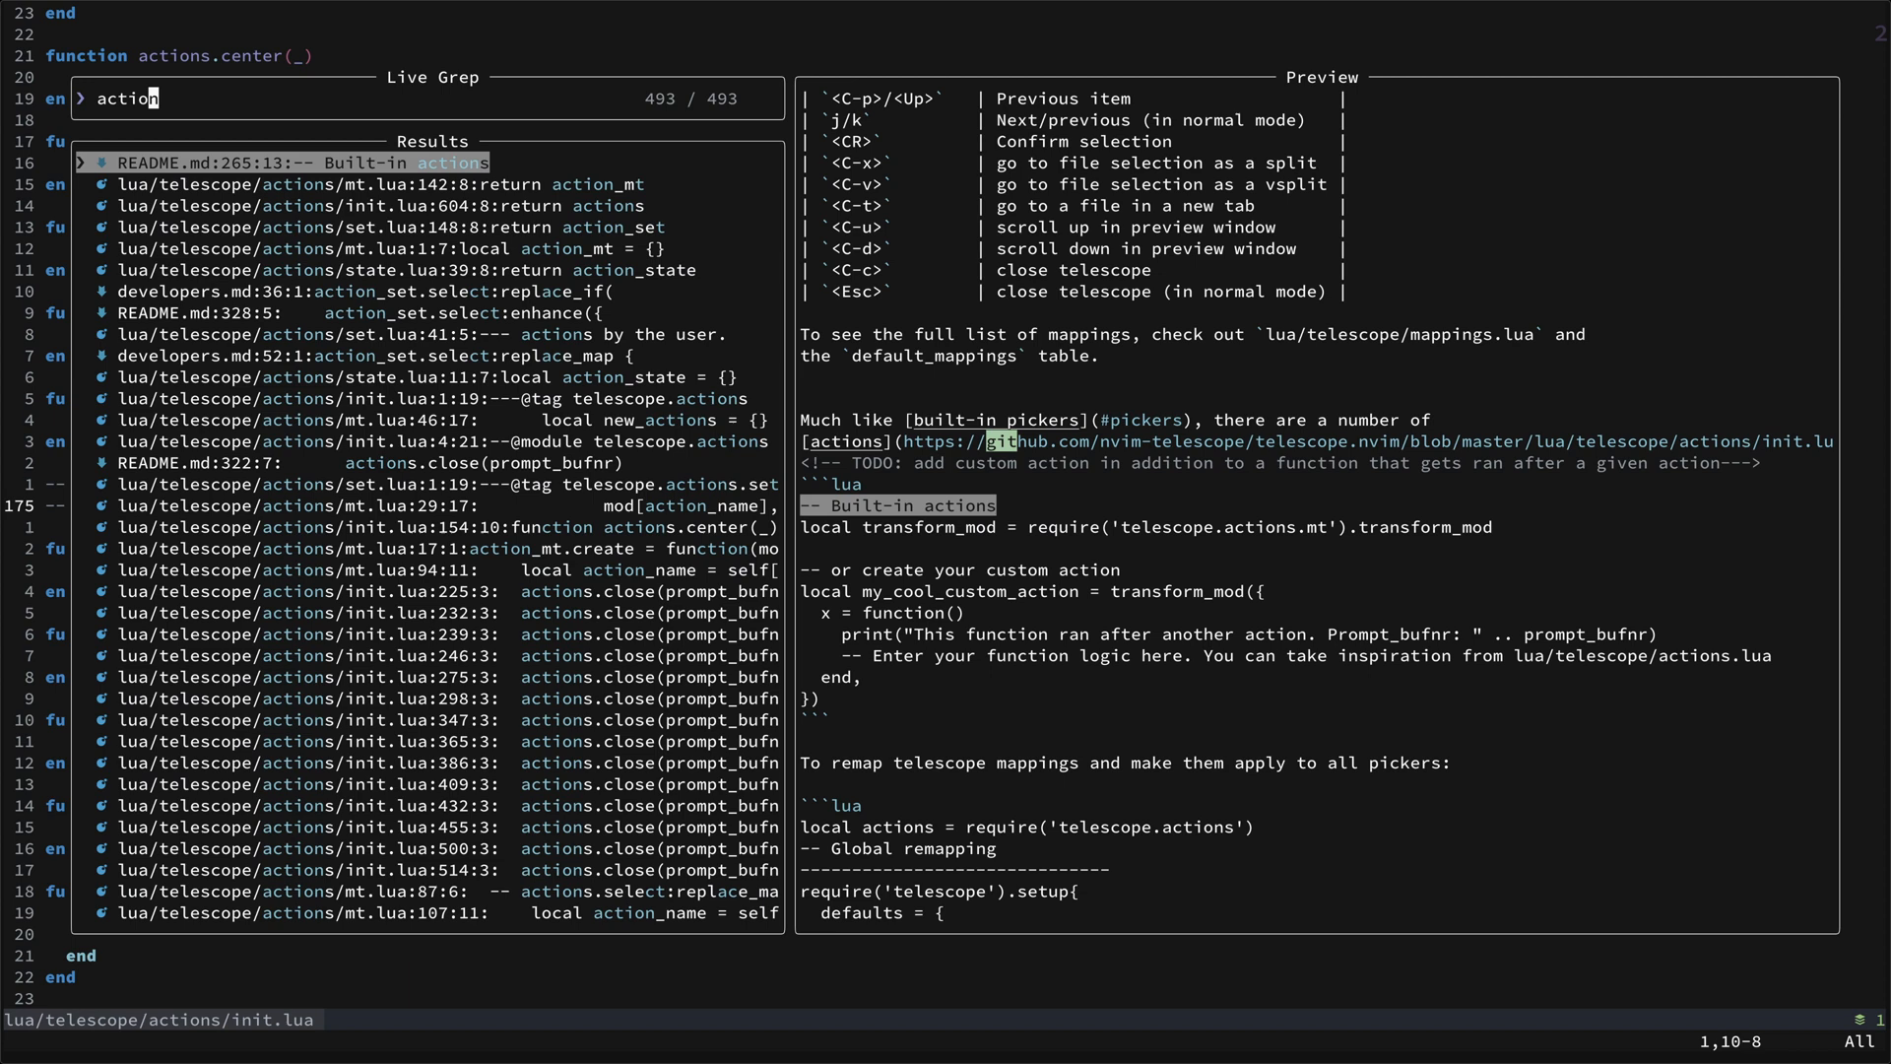
{"action": "key", "text": "Return"}
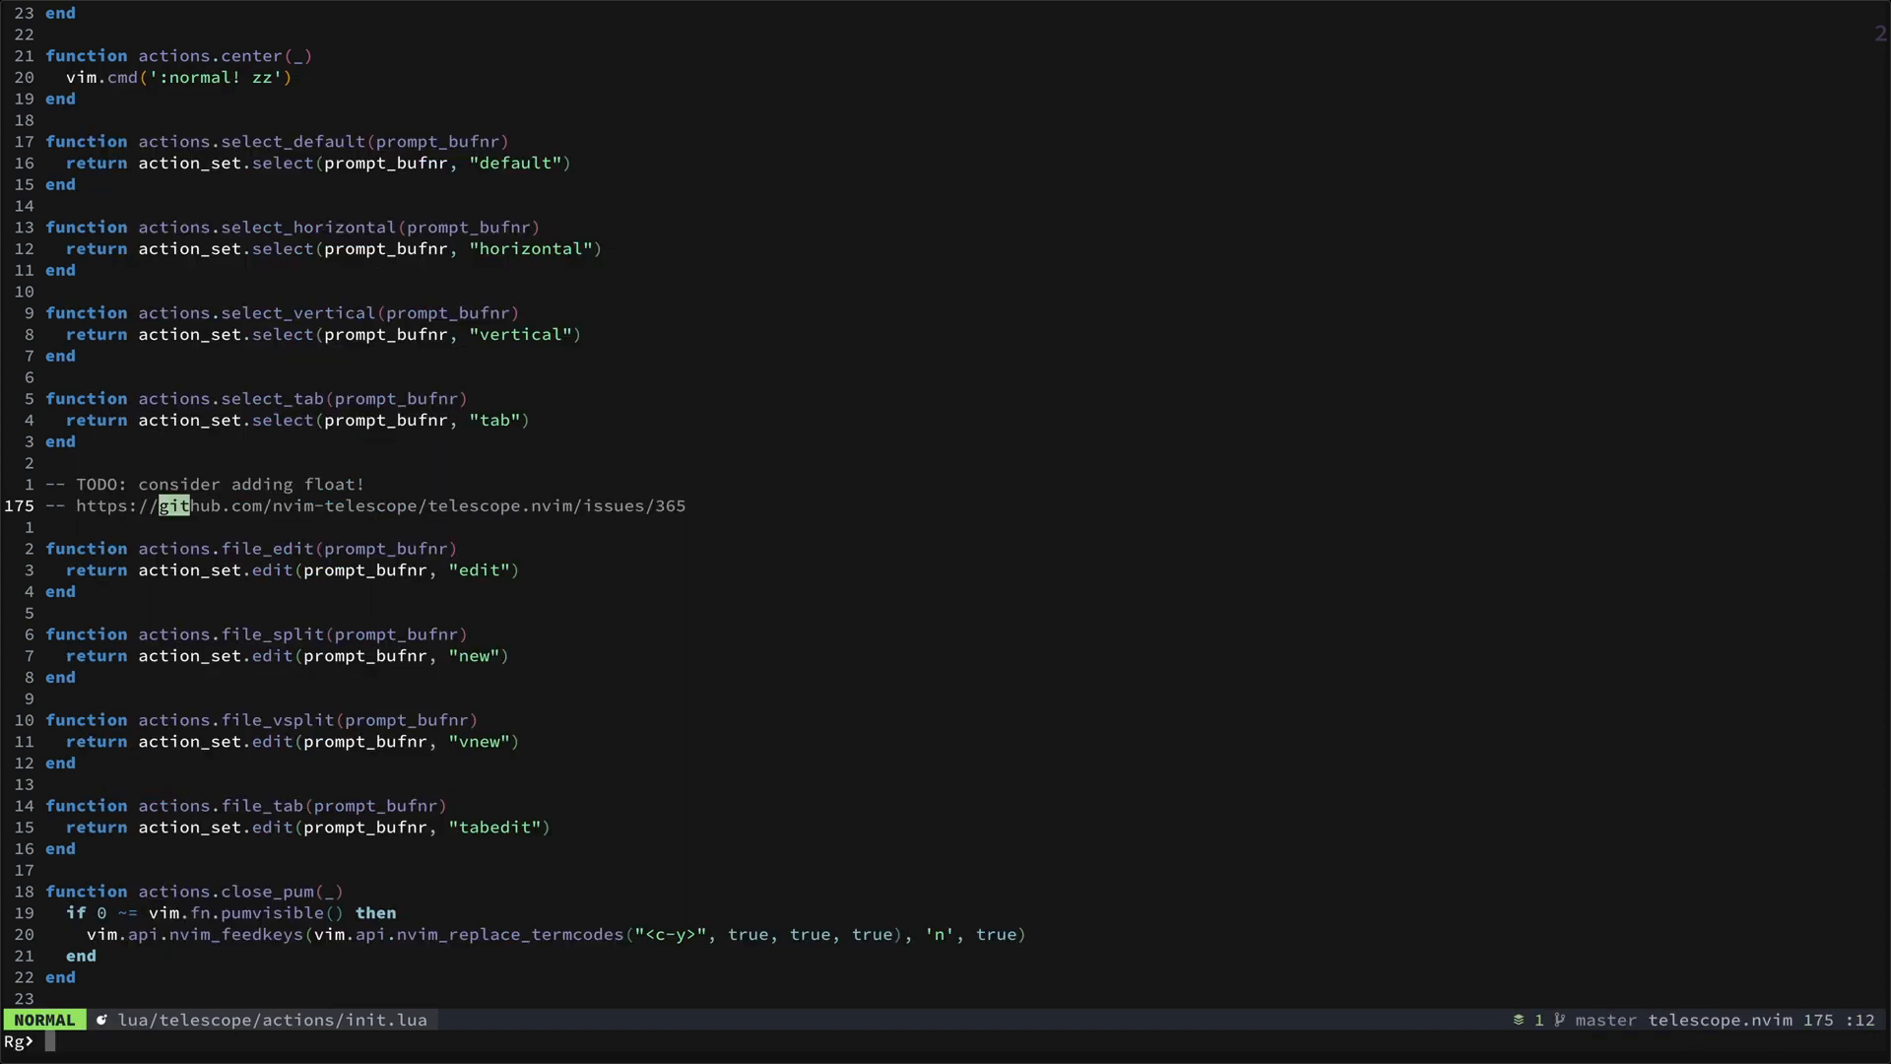
Find the word 'action' with the Rg> picker and filter its matches with 'setup'.
{"action": "type", "text": "actio"}
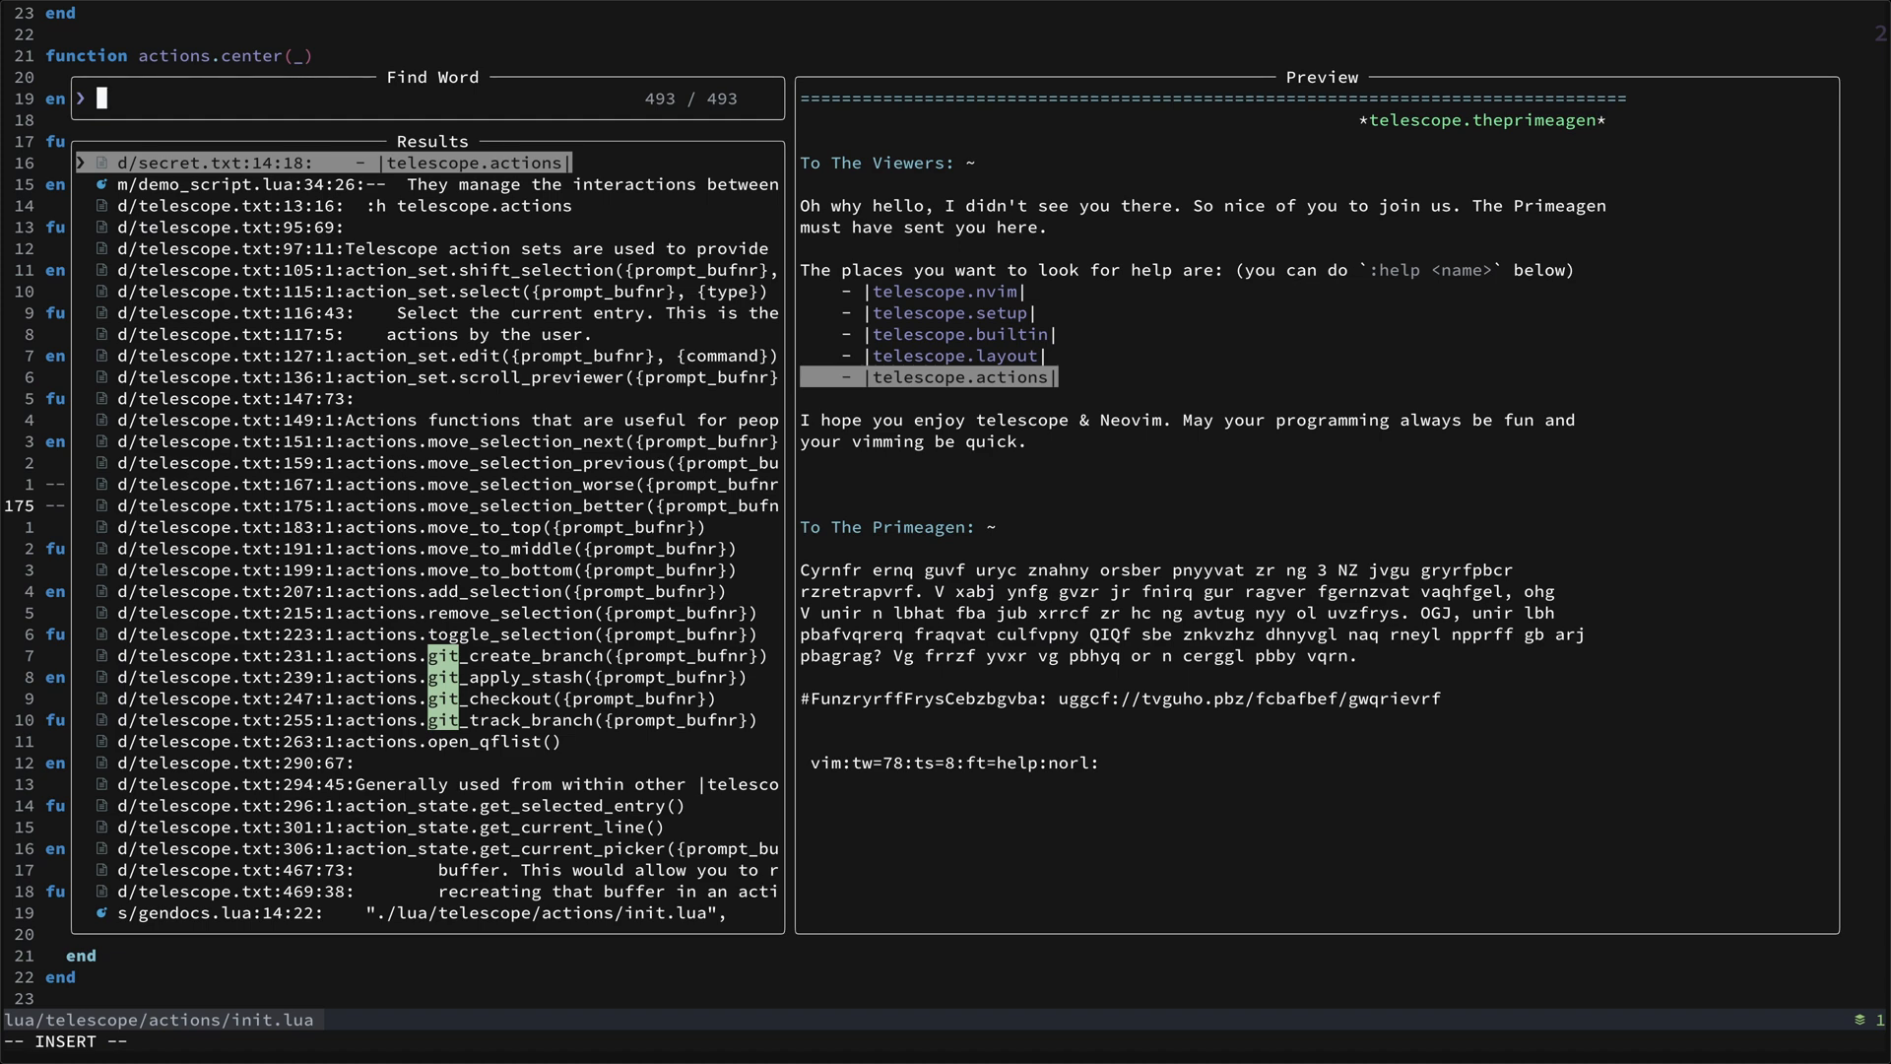
{"action": "type", "text": "set"}
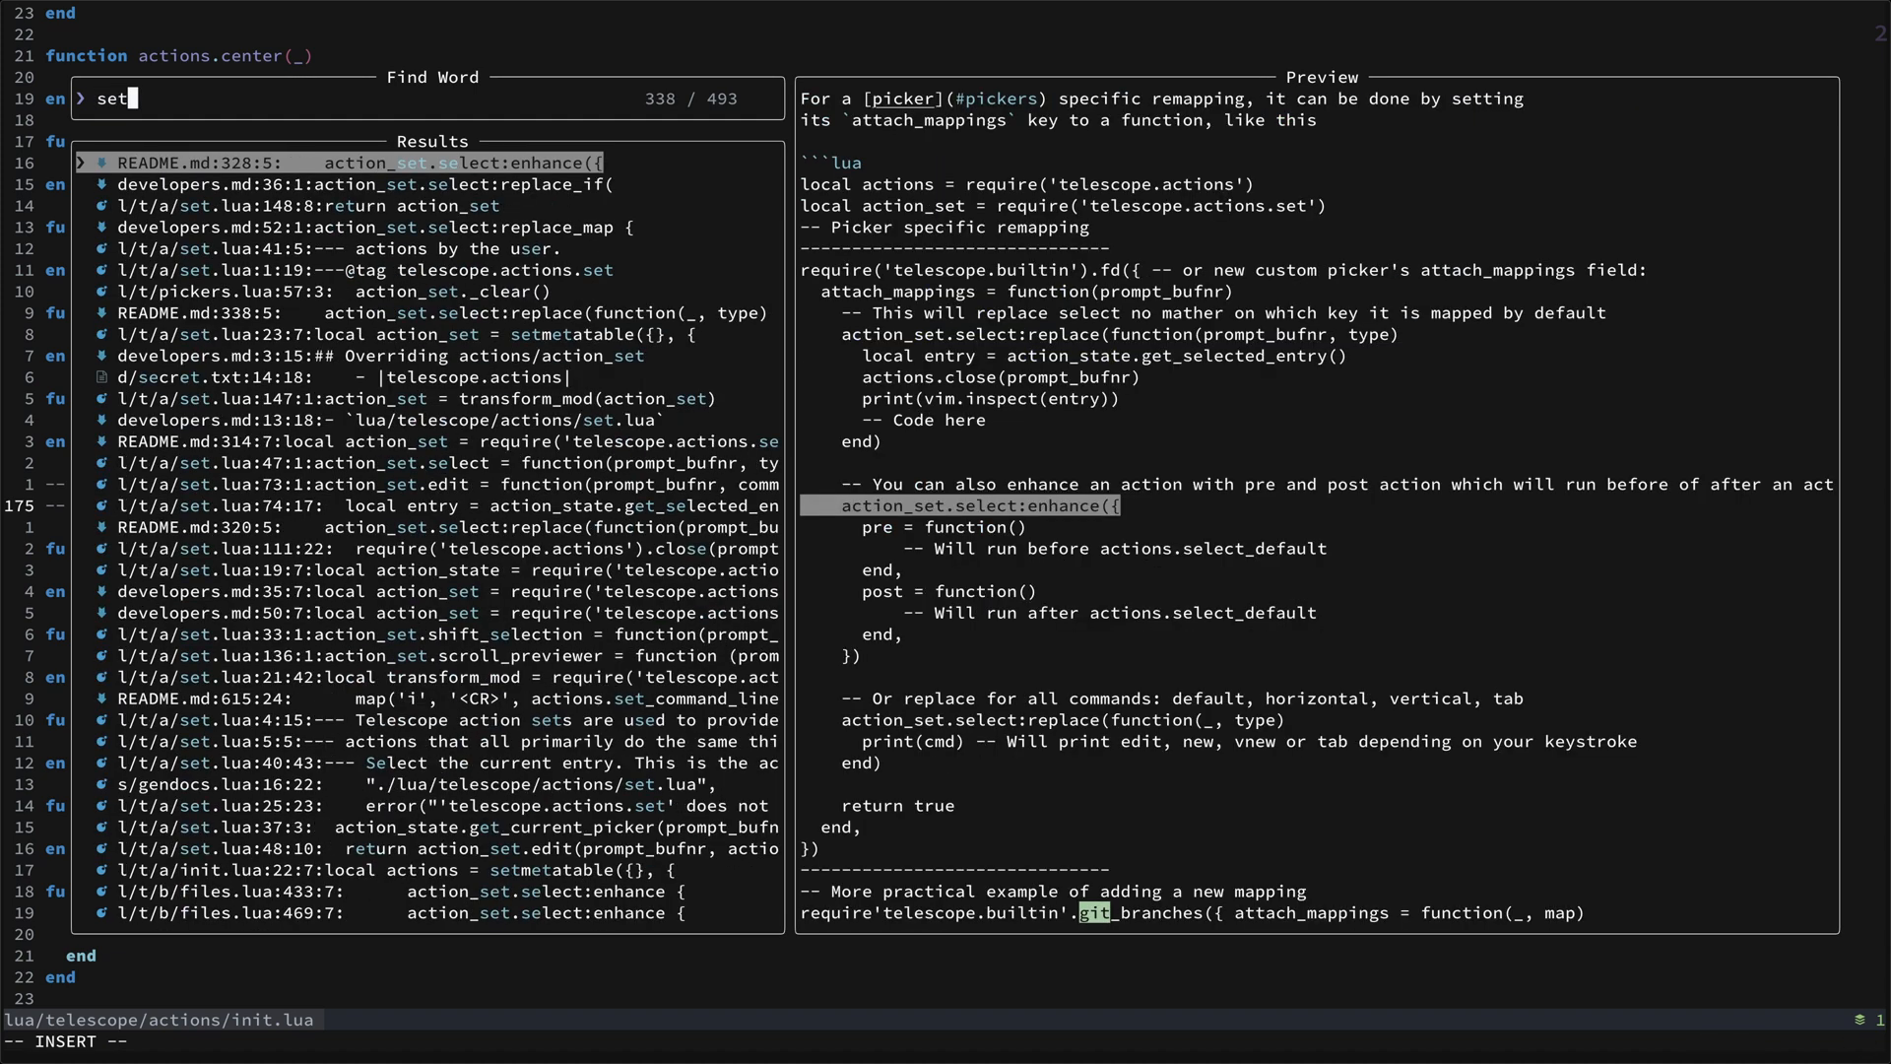
{"action": "type", "text": "up"}
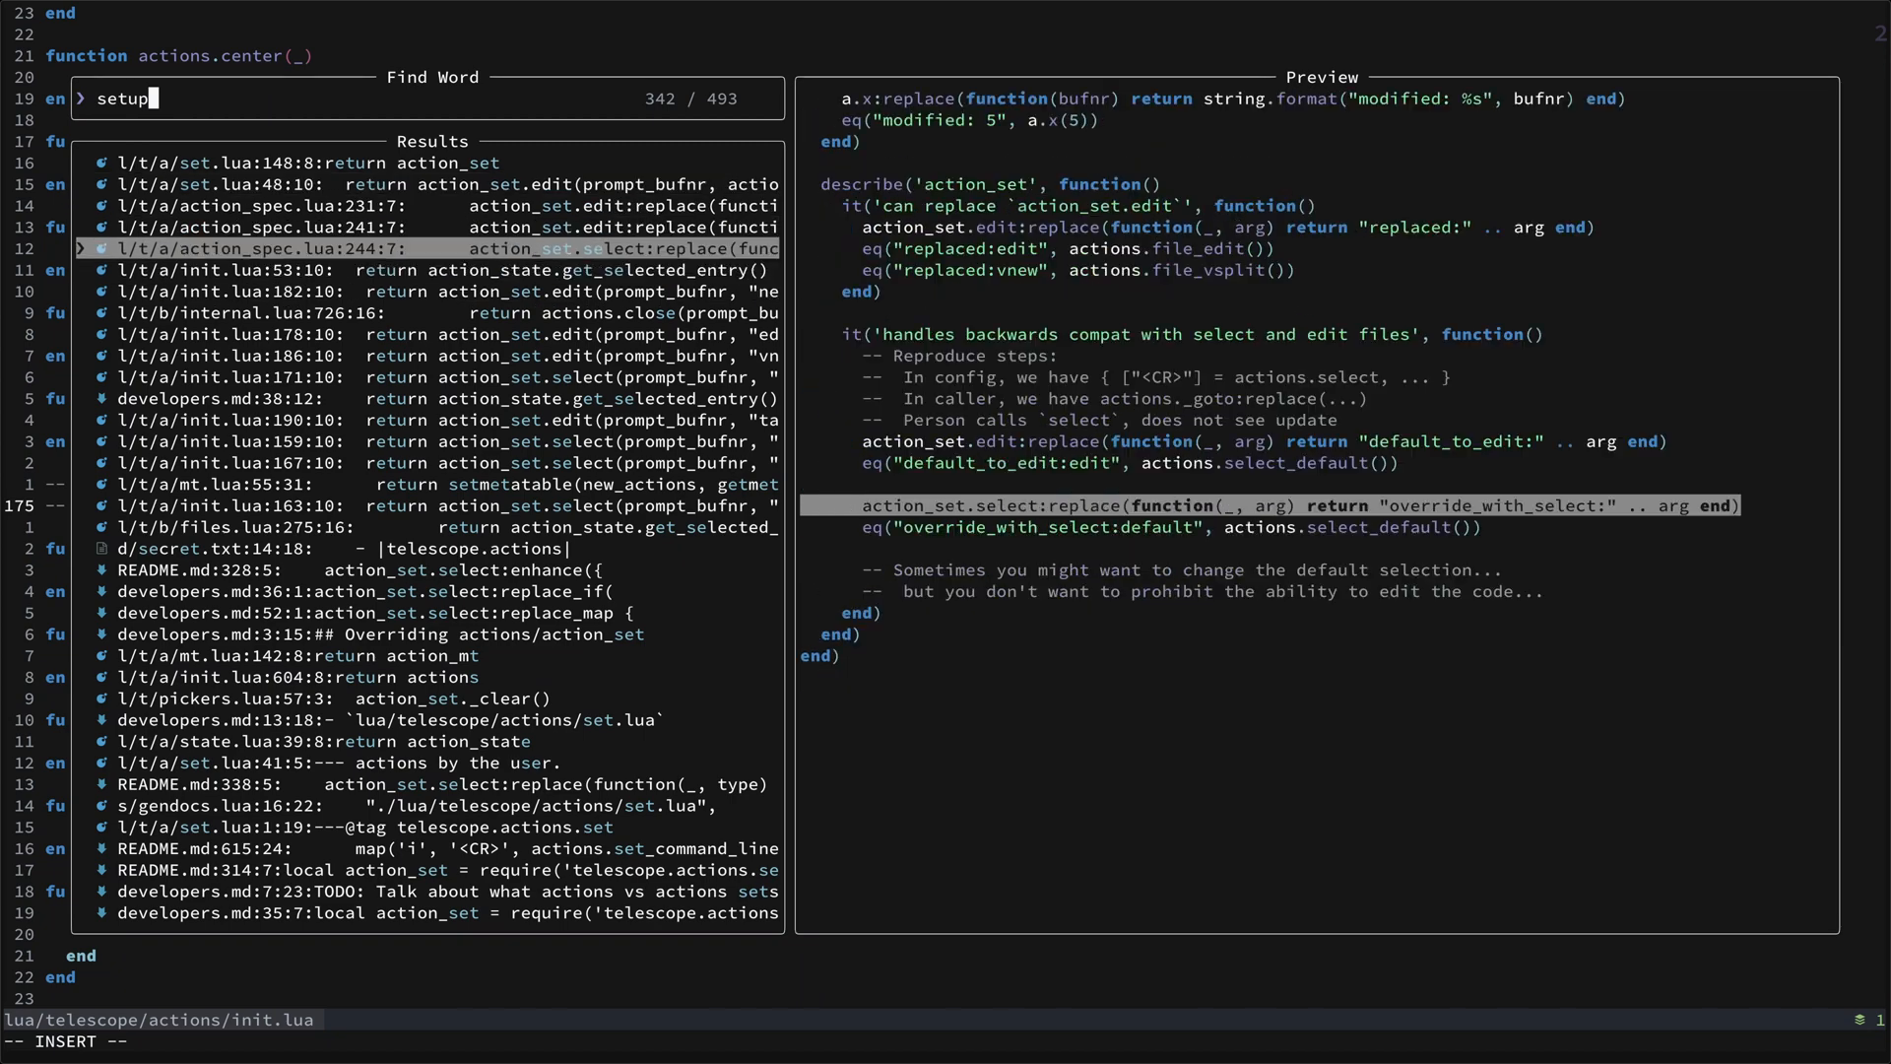
{"action": "key", "text": "BackSpace"}
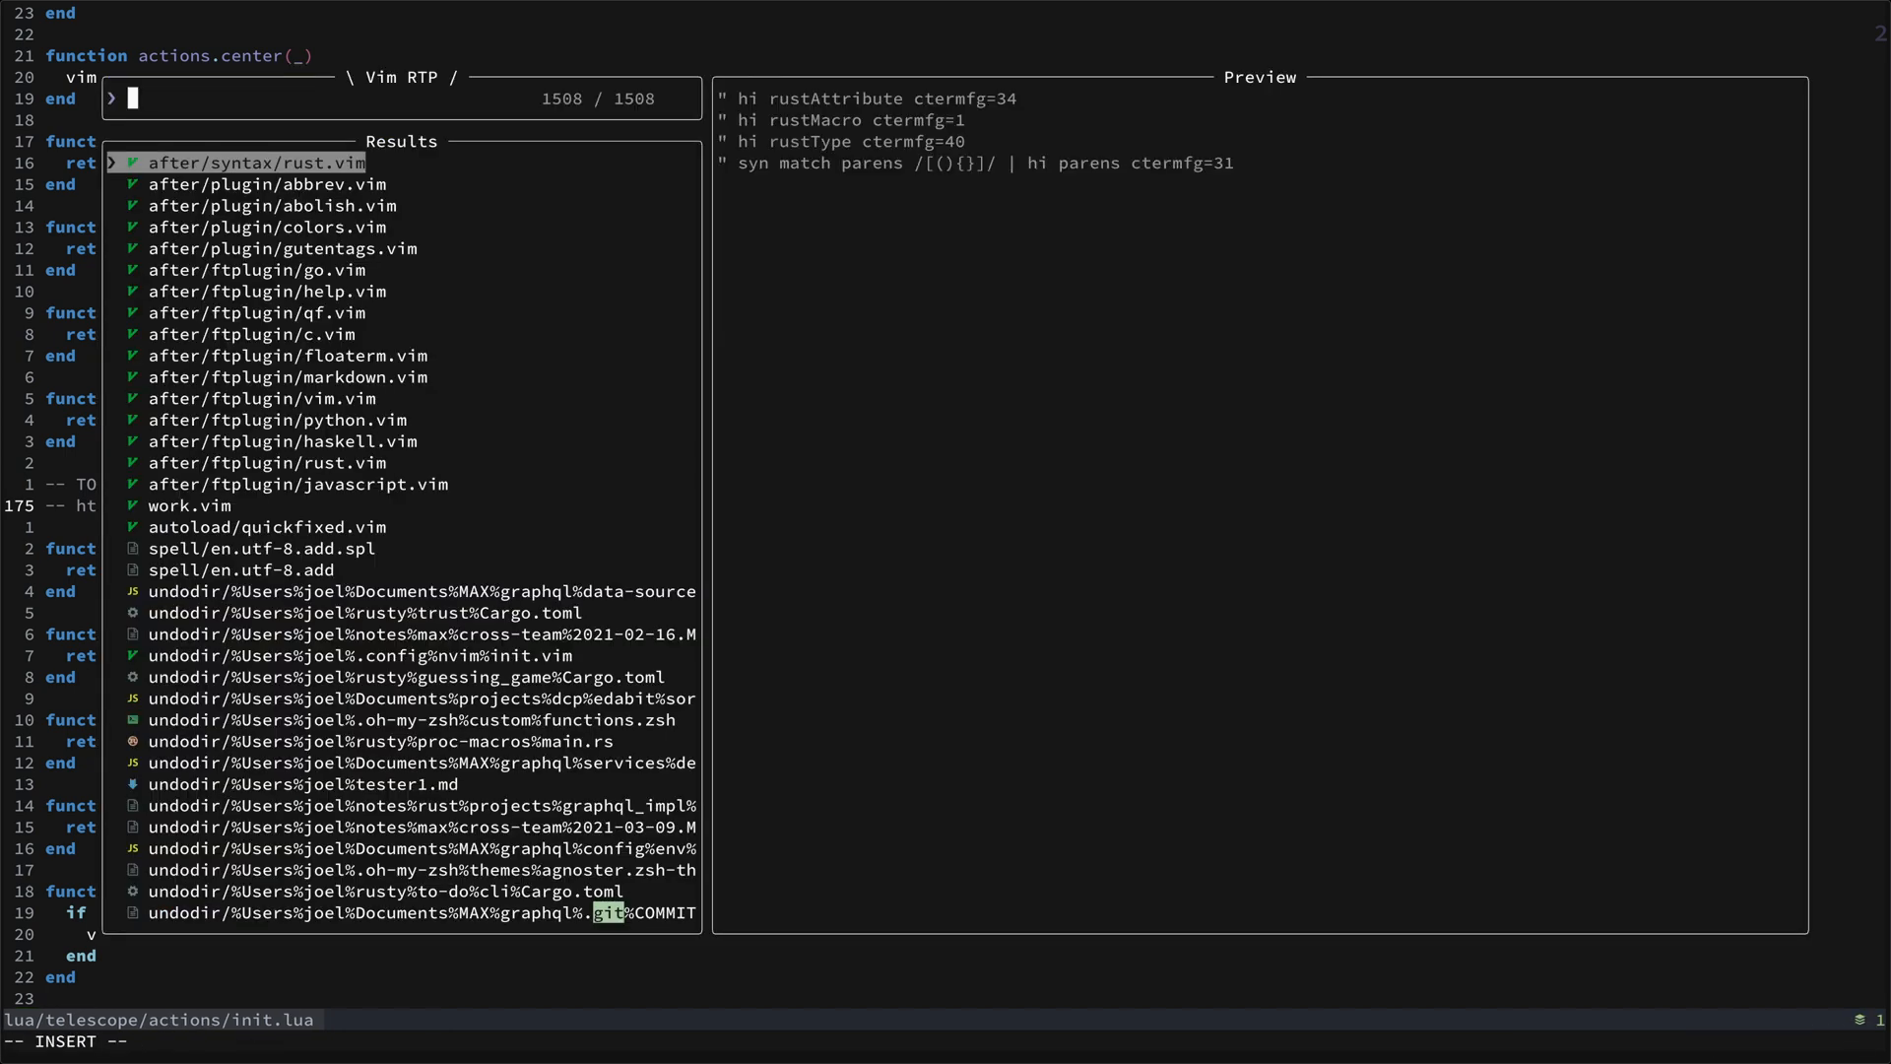
Step through the runtime-path file results, then enter 'java' in the picker.
{"action": "key", "text": "Escape"}
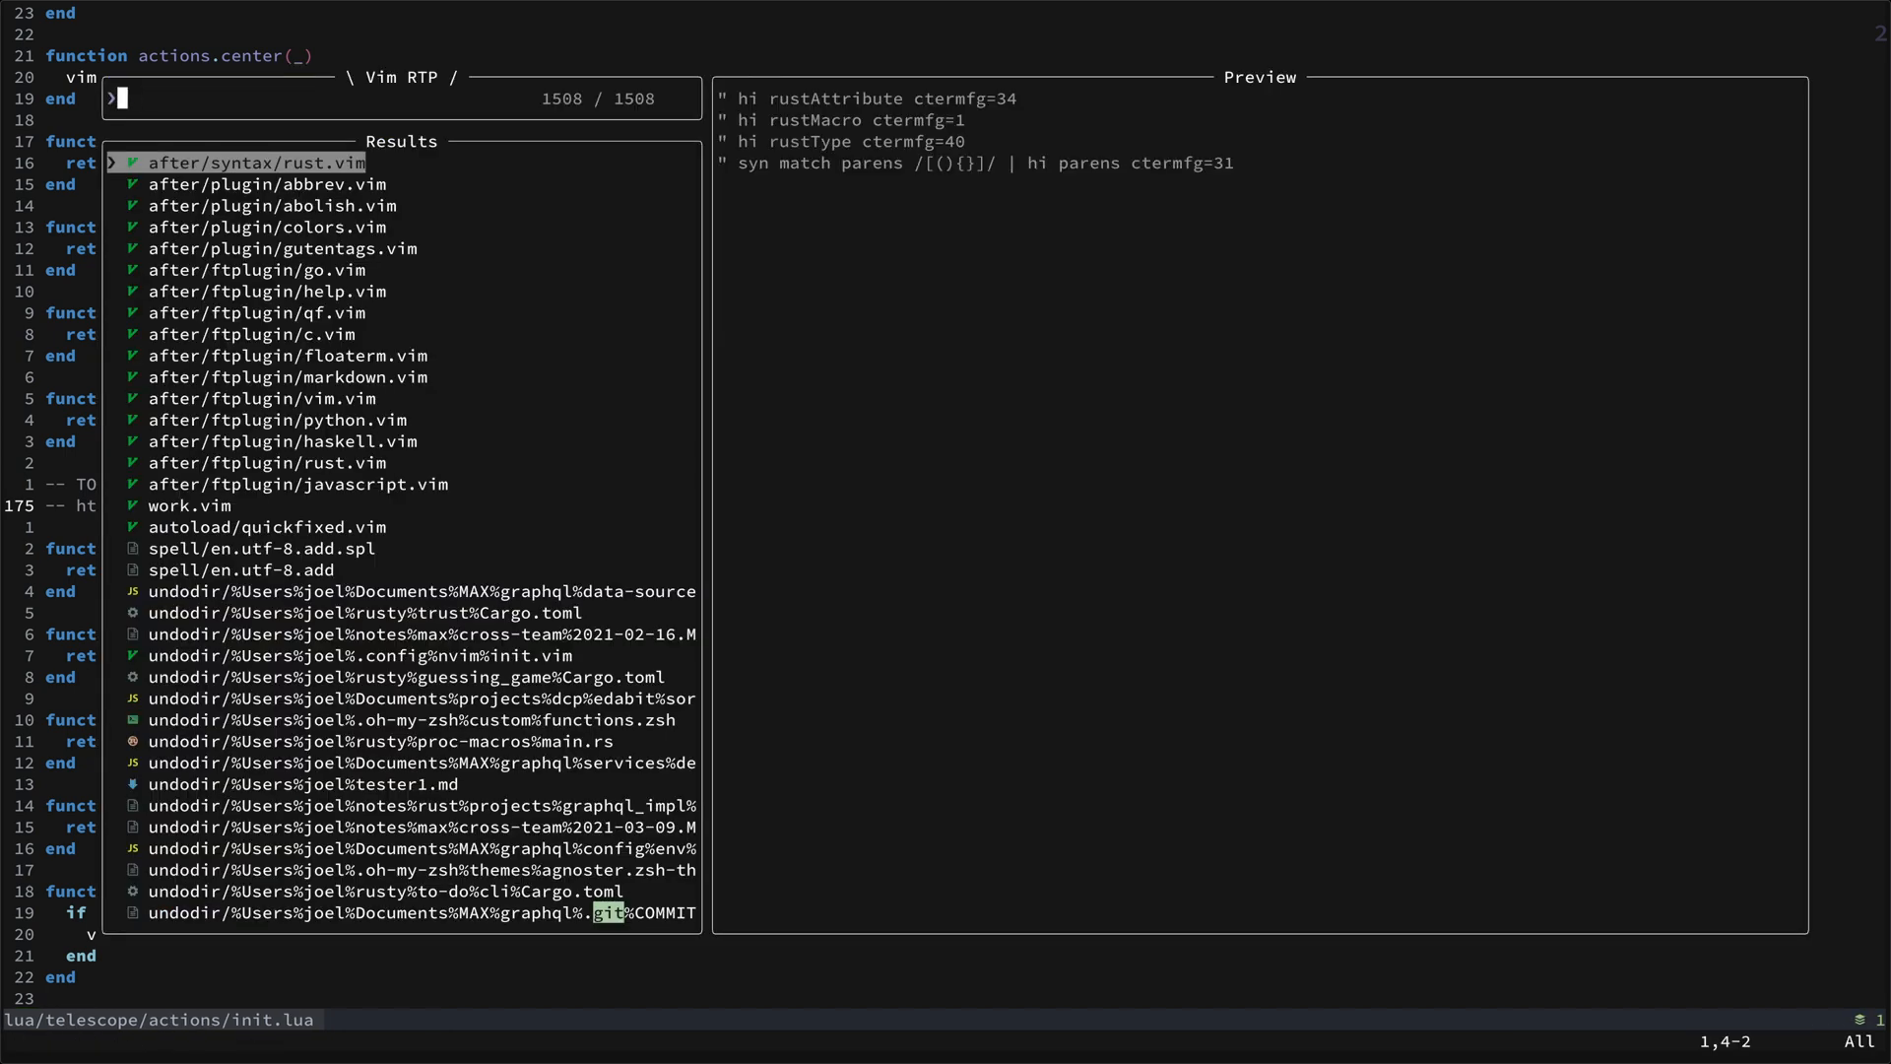
{"action": "key", "text": "Down"}
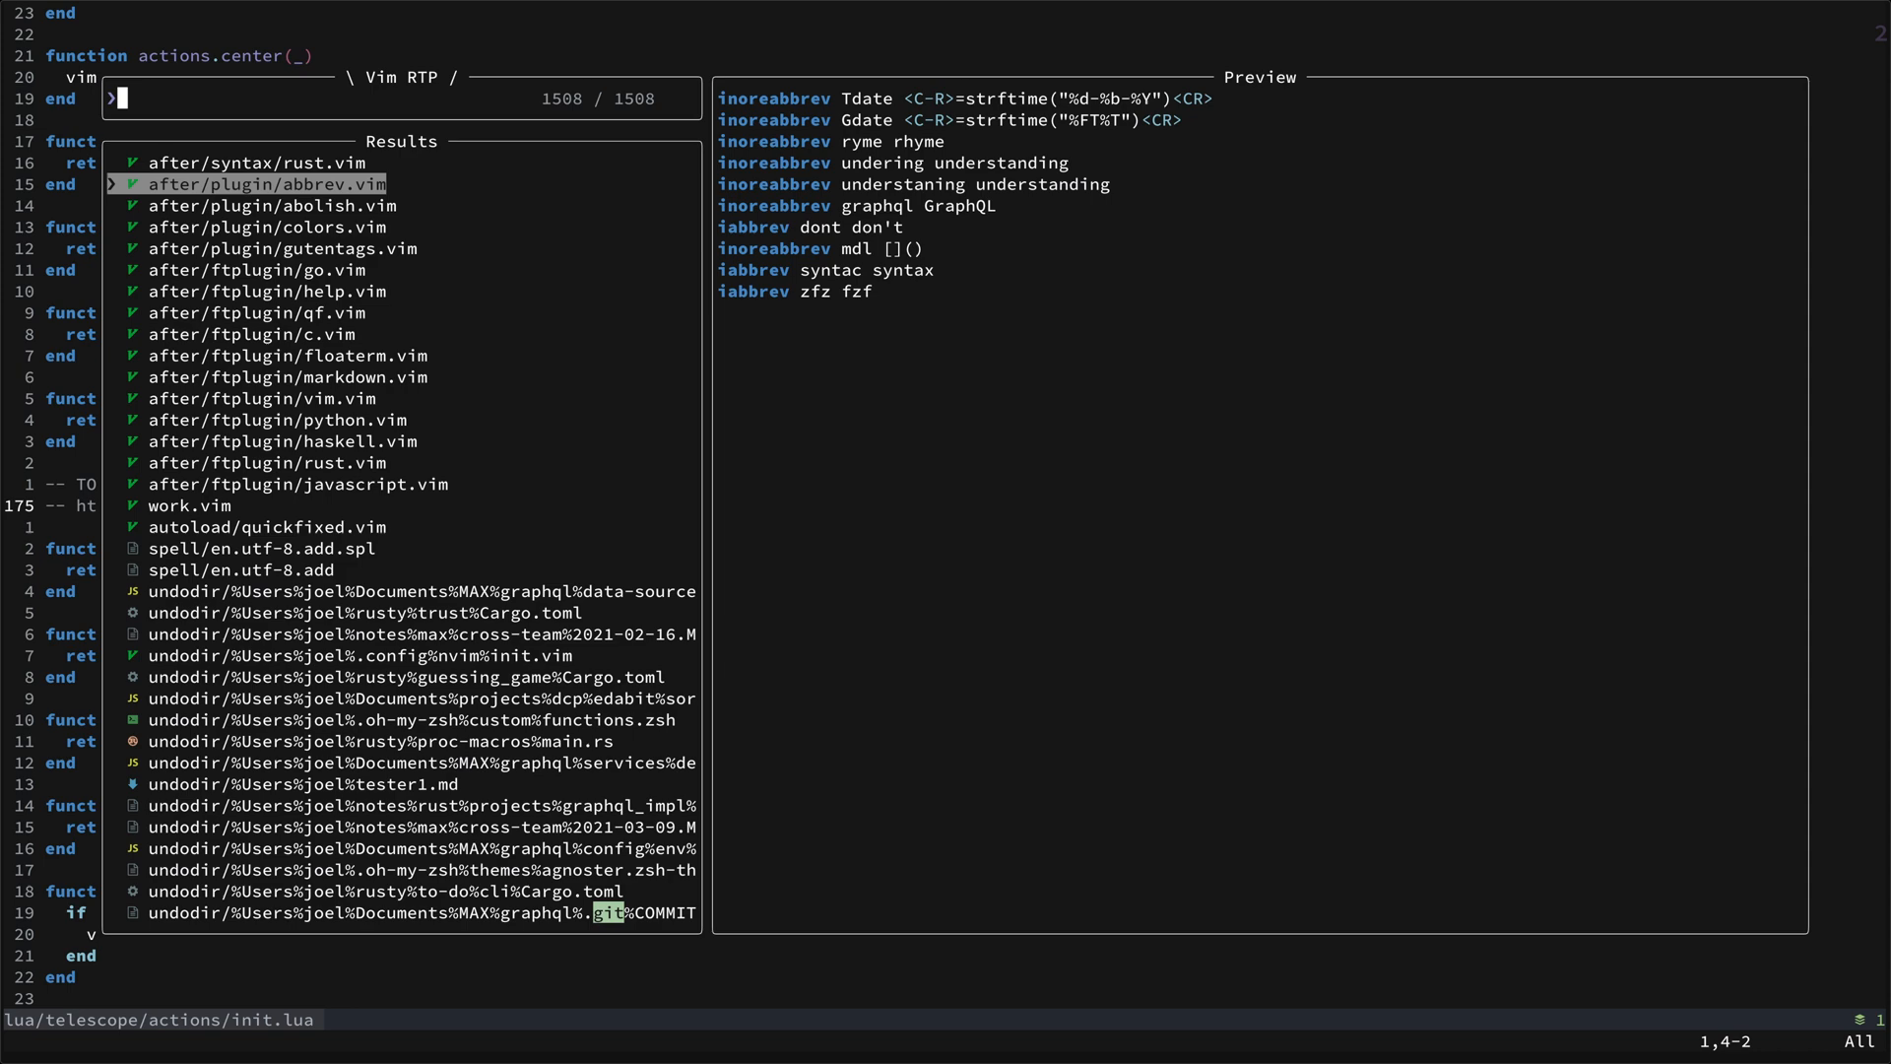
{"action": "type", "text": "java"}
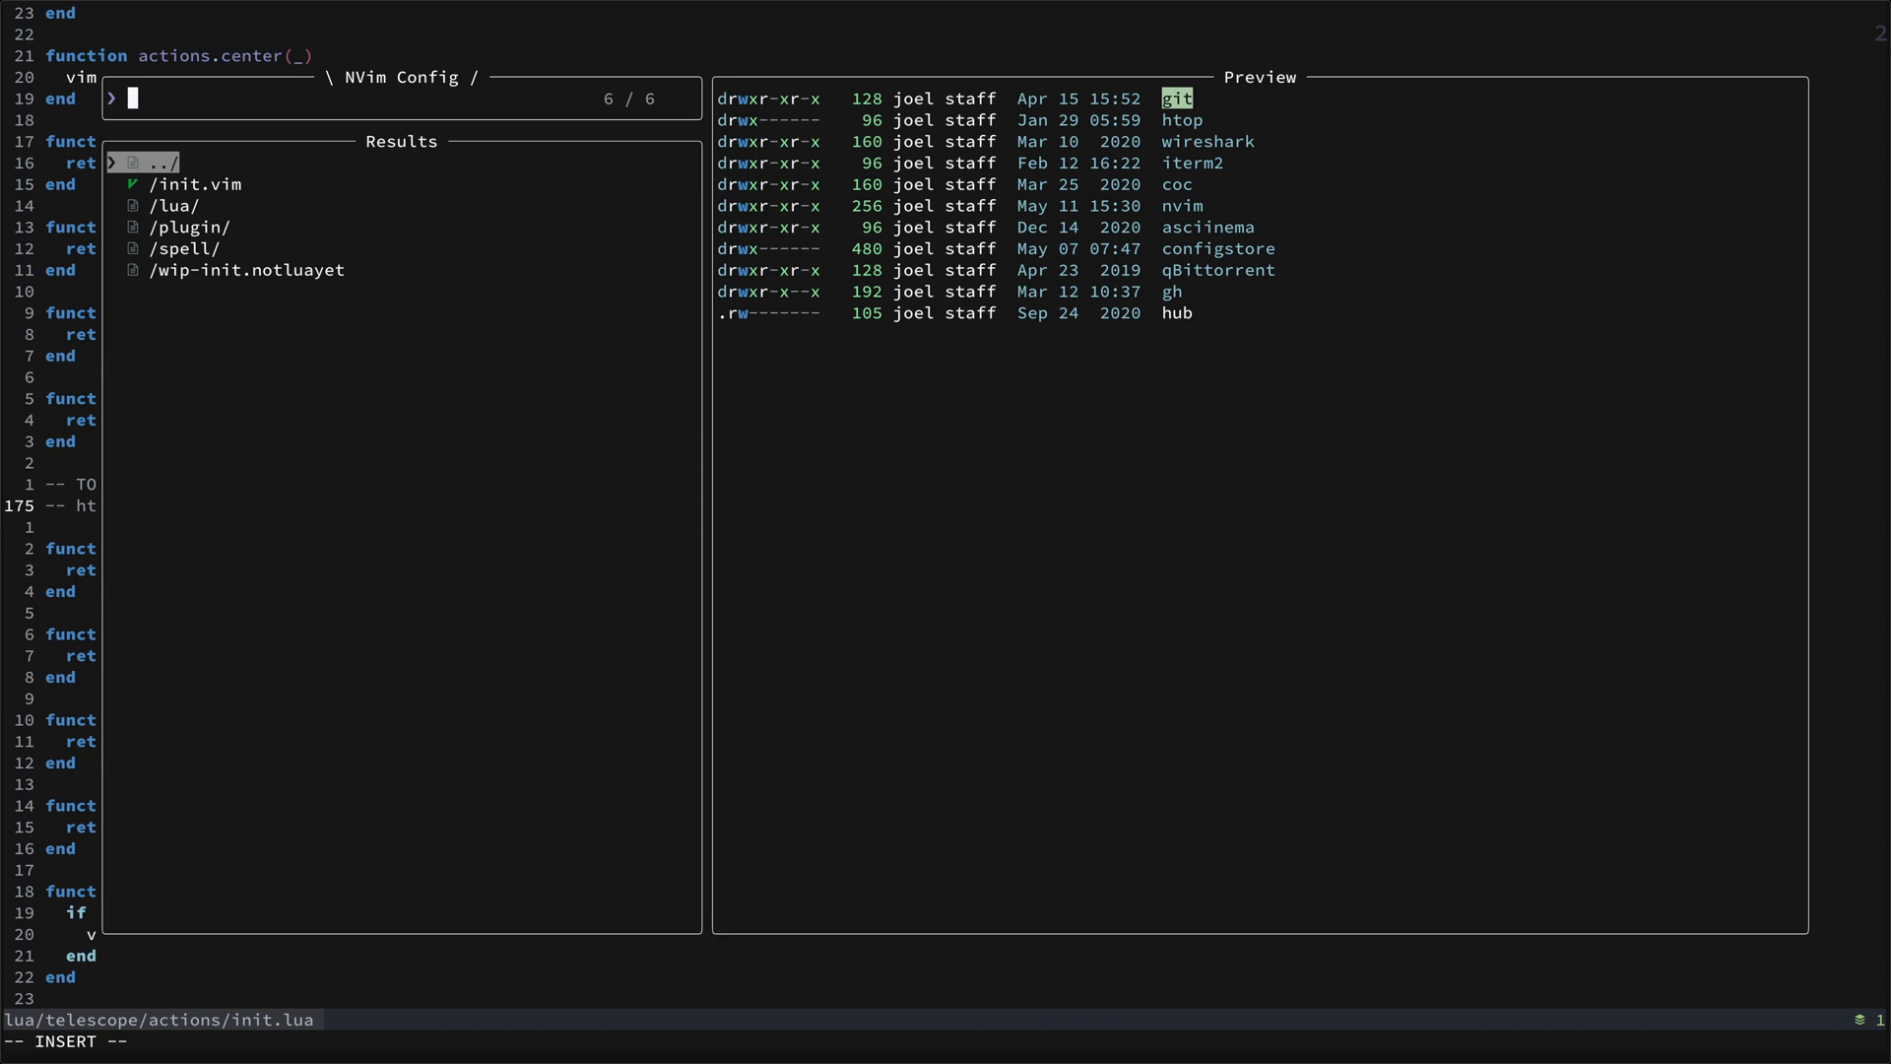
Open joel/plugins.lua from the NVim Config picker's lua folder.
{"action": "key", "text": "Escape"}
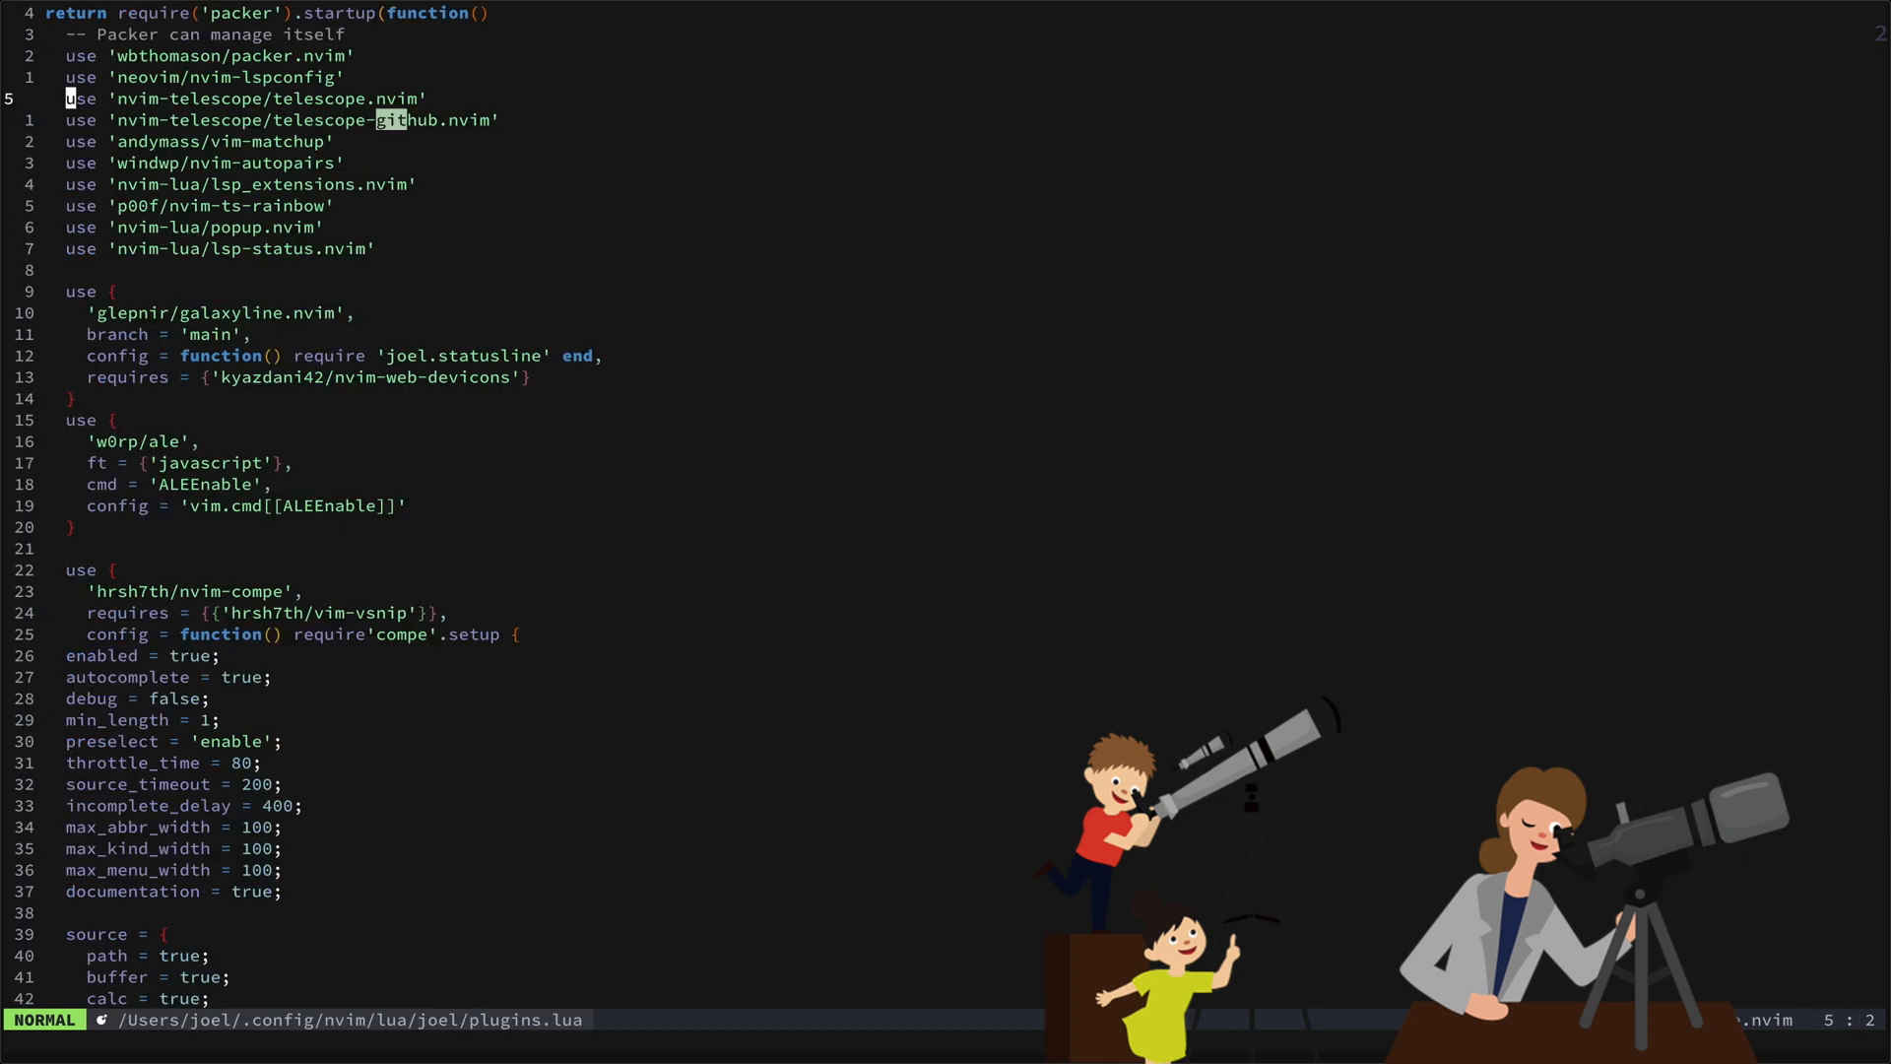
Highlight the telescope-github plugin line, then search plugins.lua for 'plen'.
{"action": "key", "text": "V"}
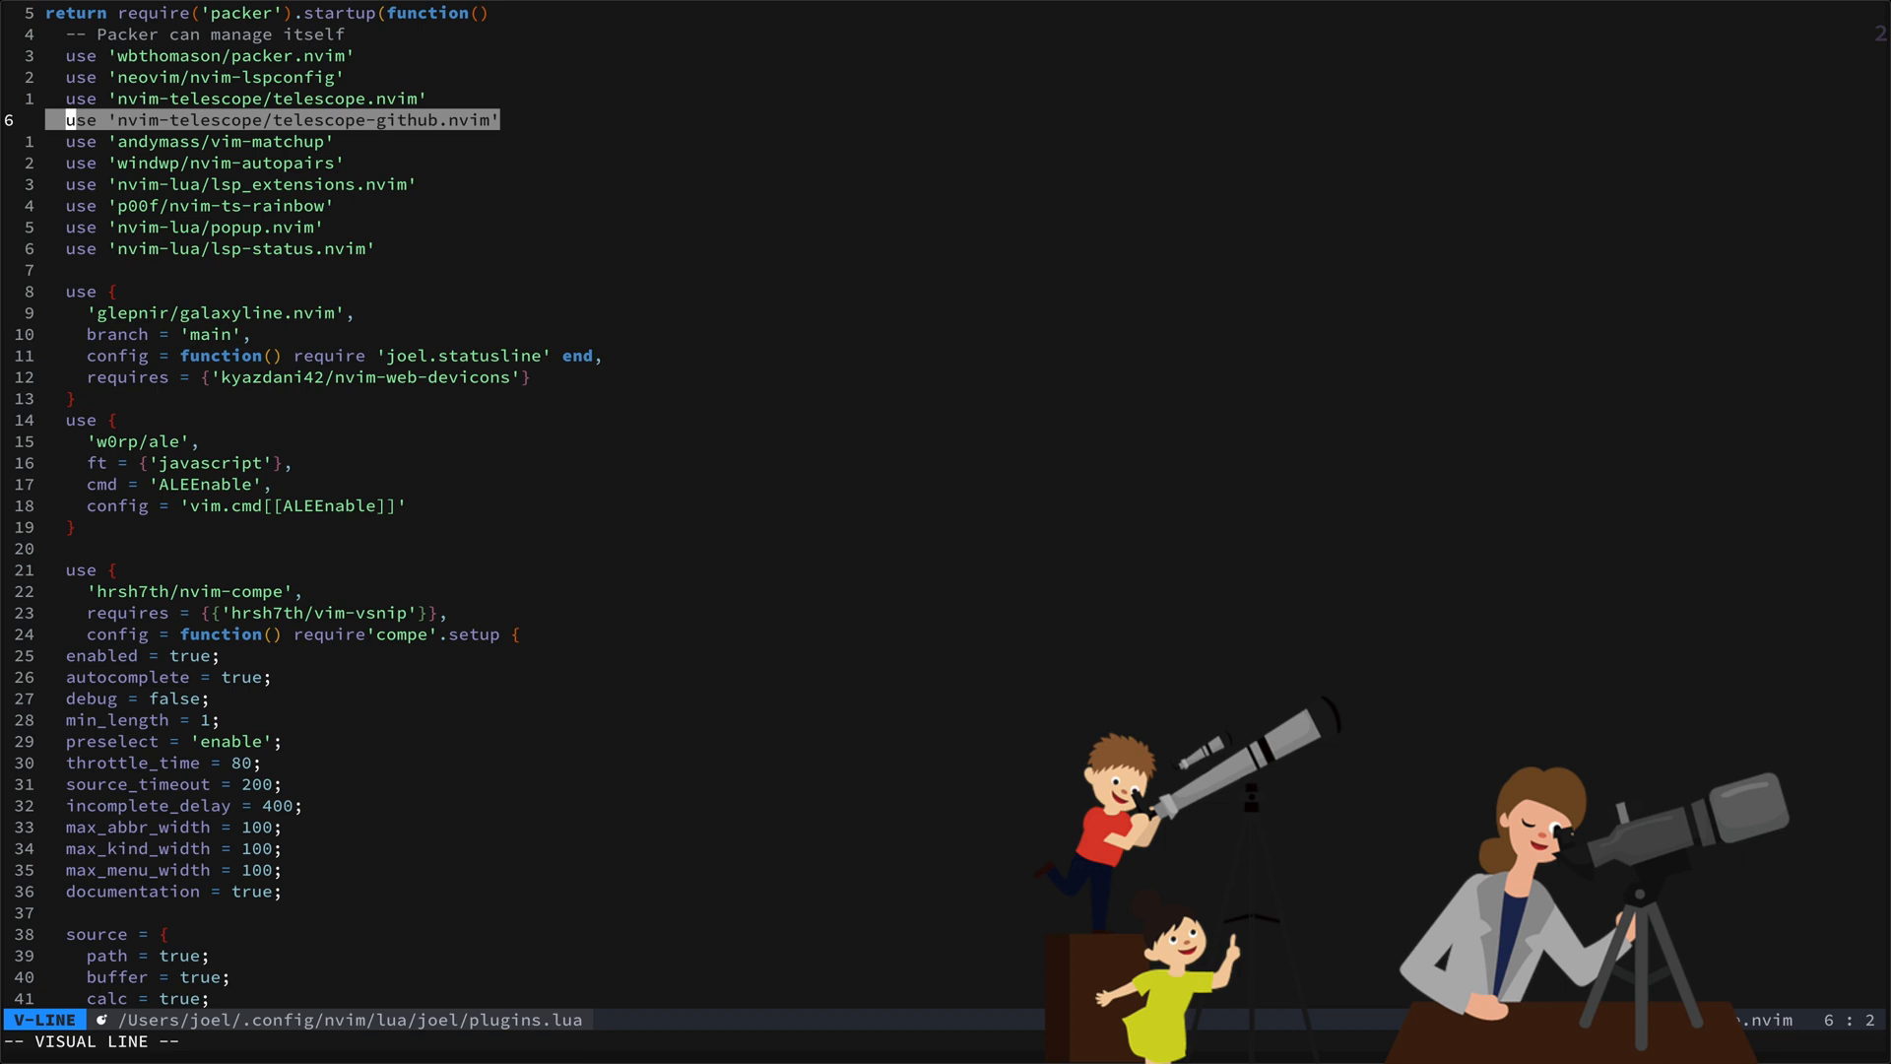
{"action": "key", "text": "Escape"}
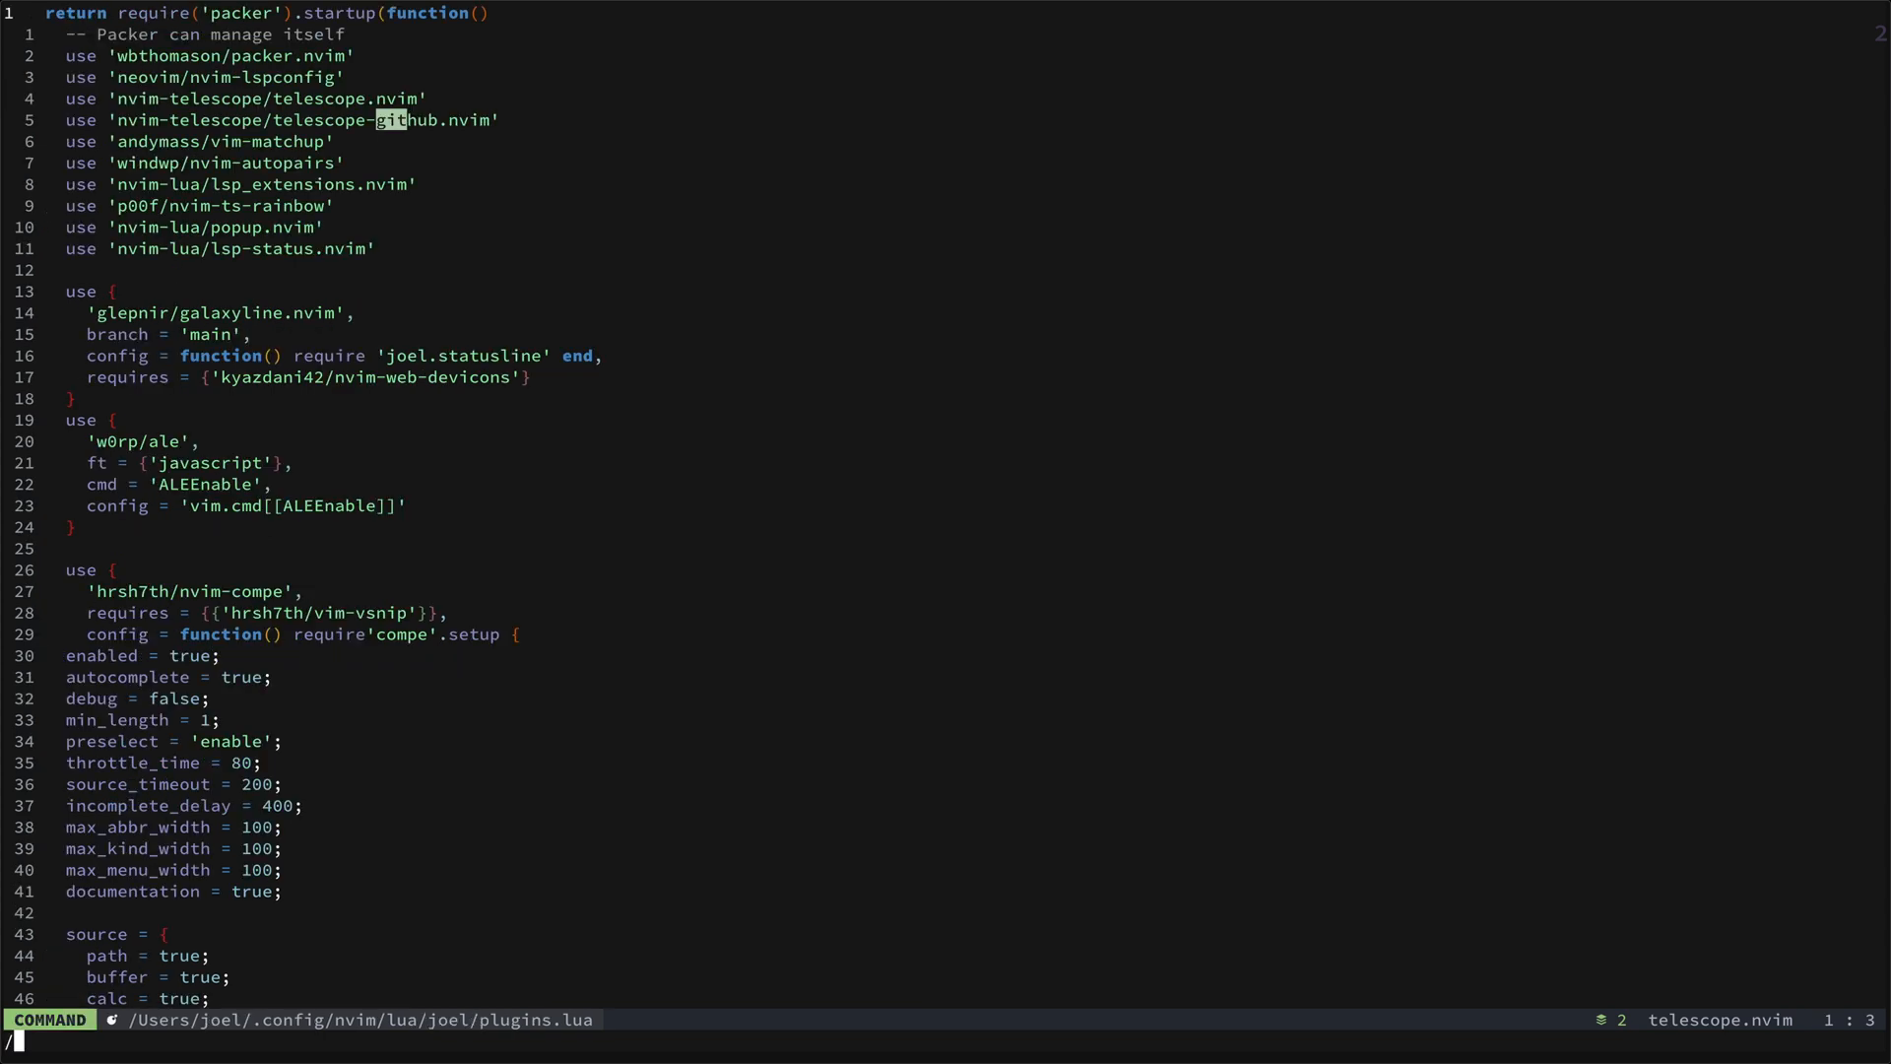
{"action": "type", "text": "/plen"}
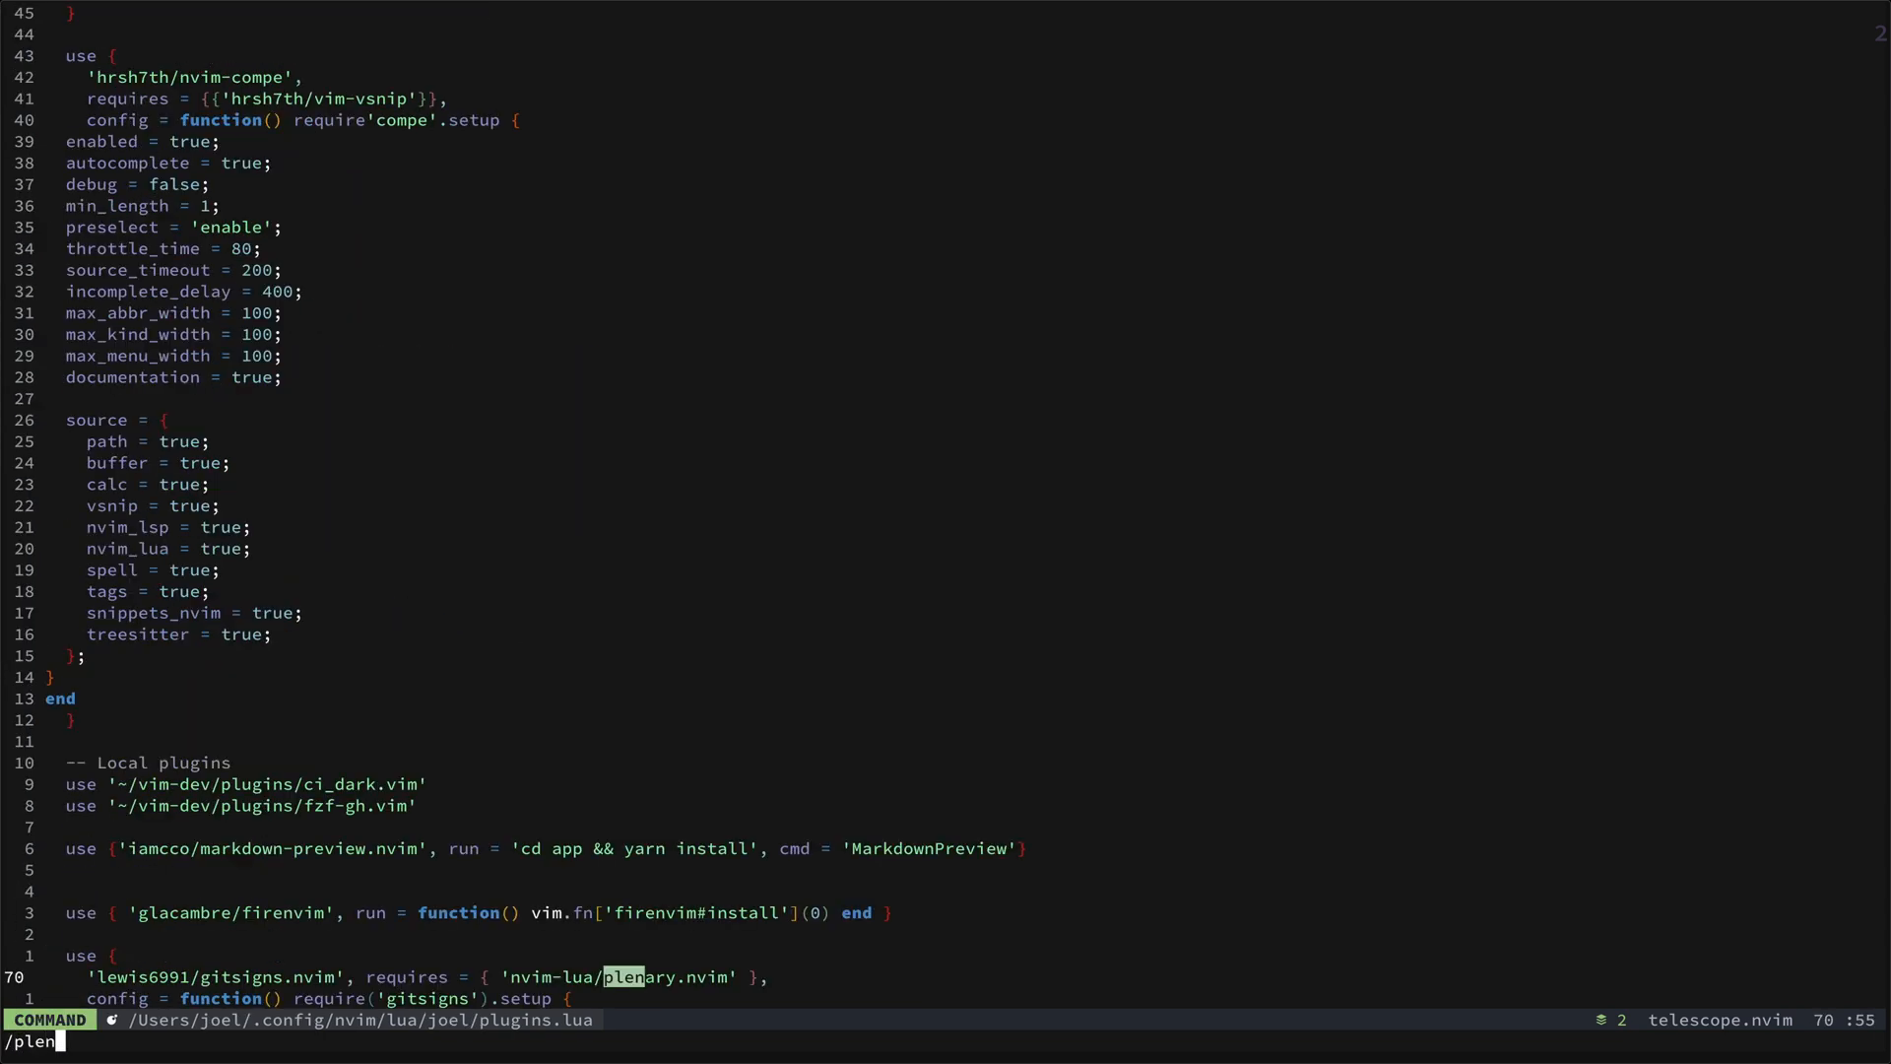
Jump to the plenary match and mark the nvim-web-devicons setup block.
{"action": "key", "text": "Return"}
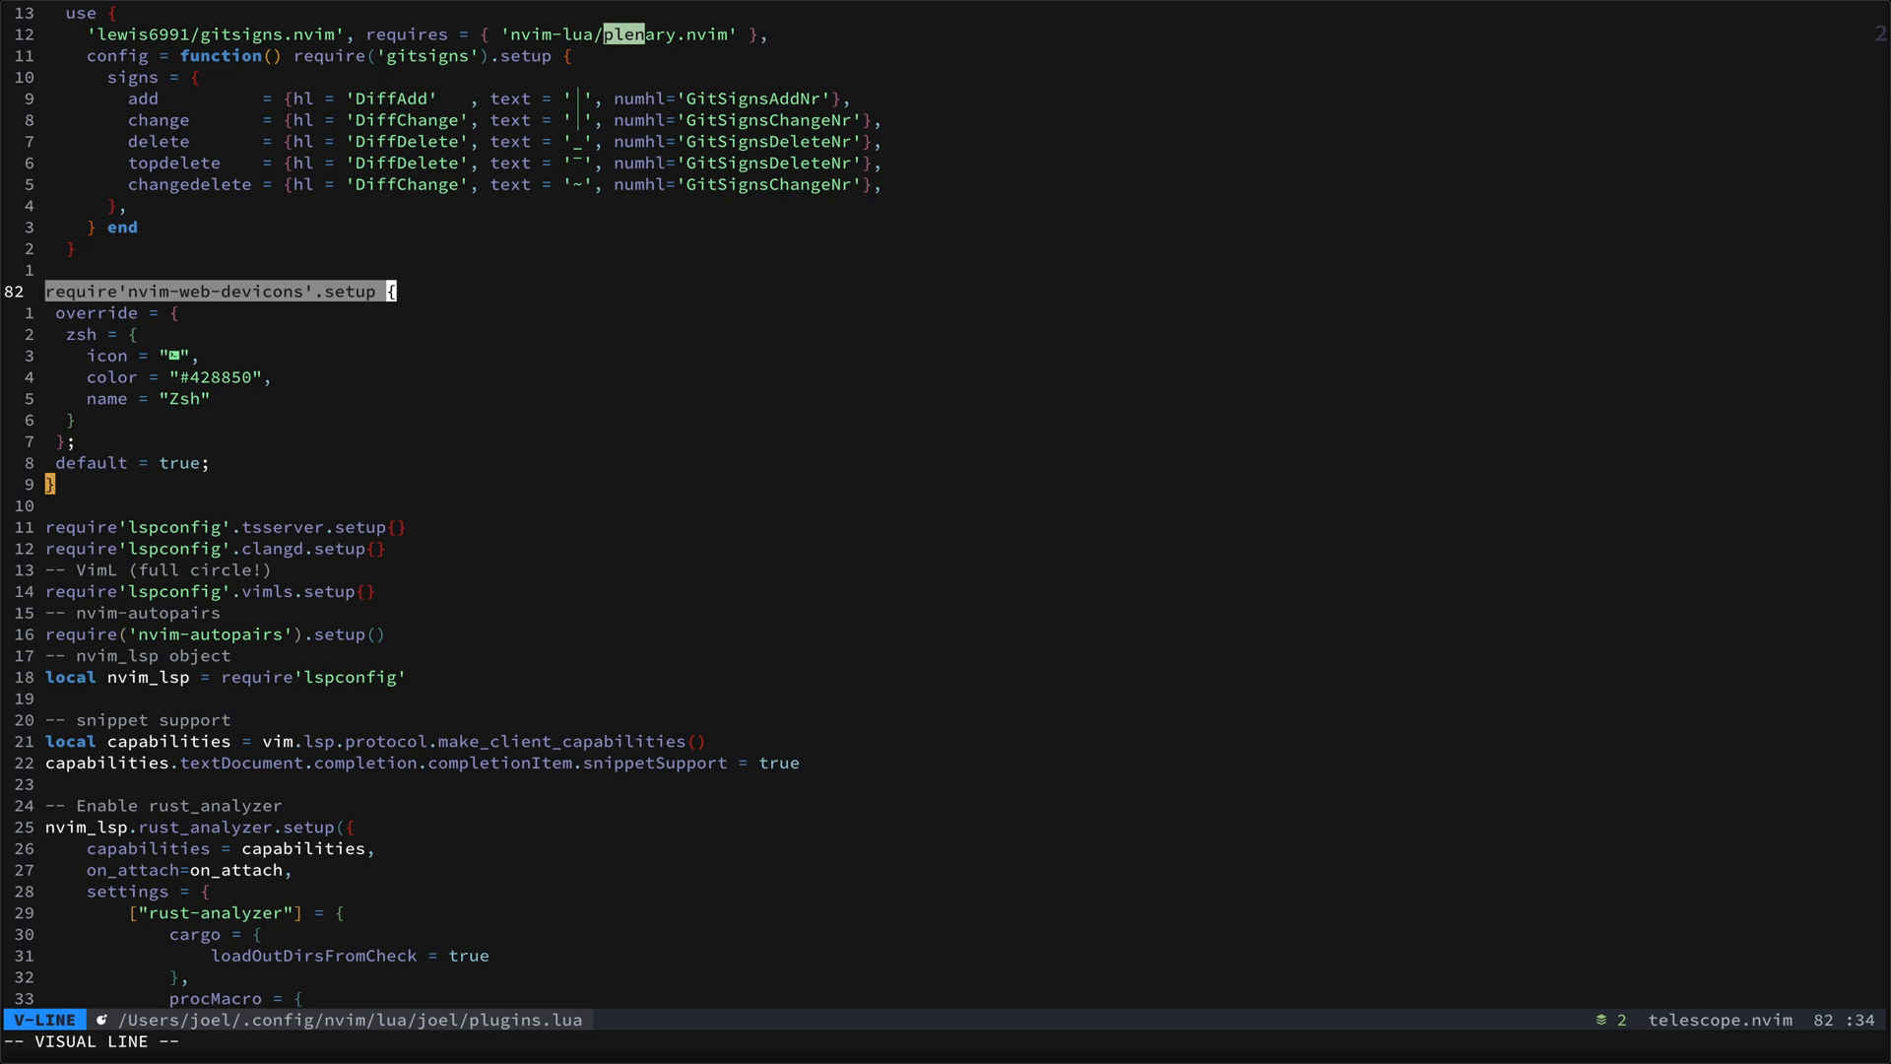
{"action": "key", "text": "Escape"}
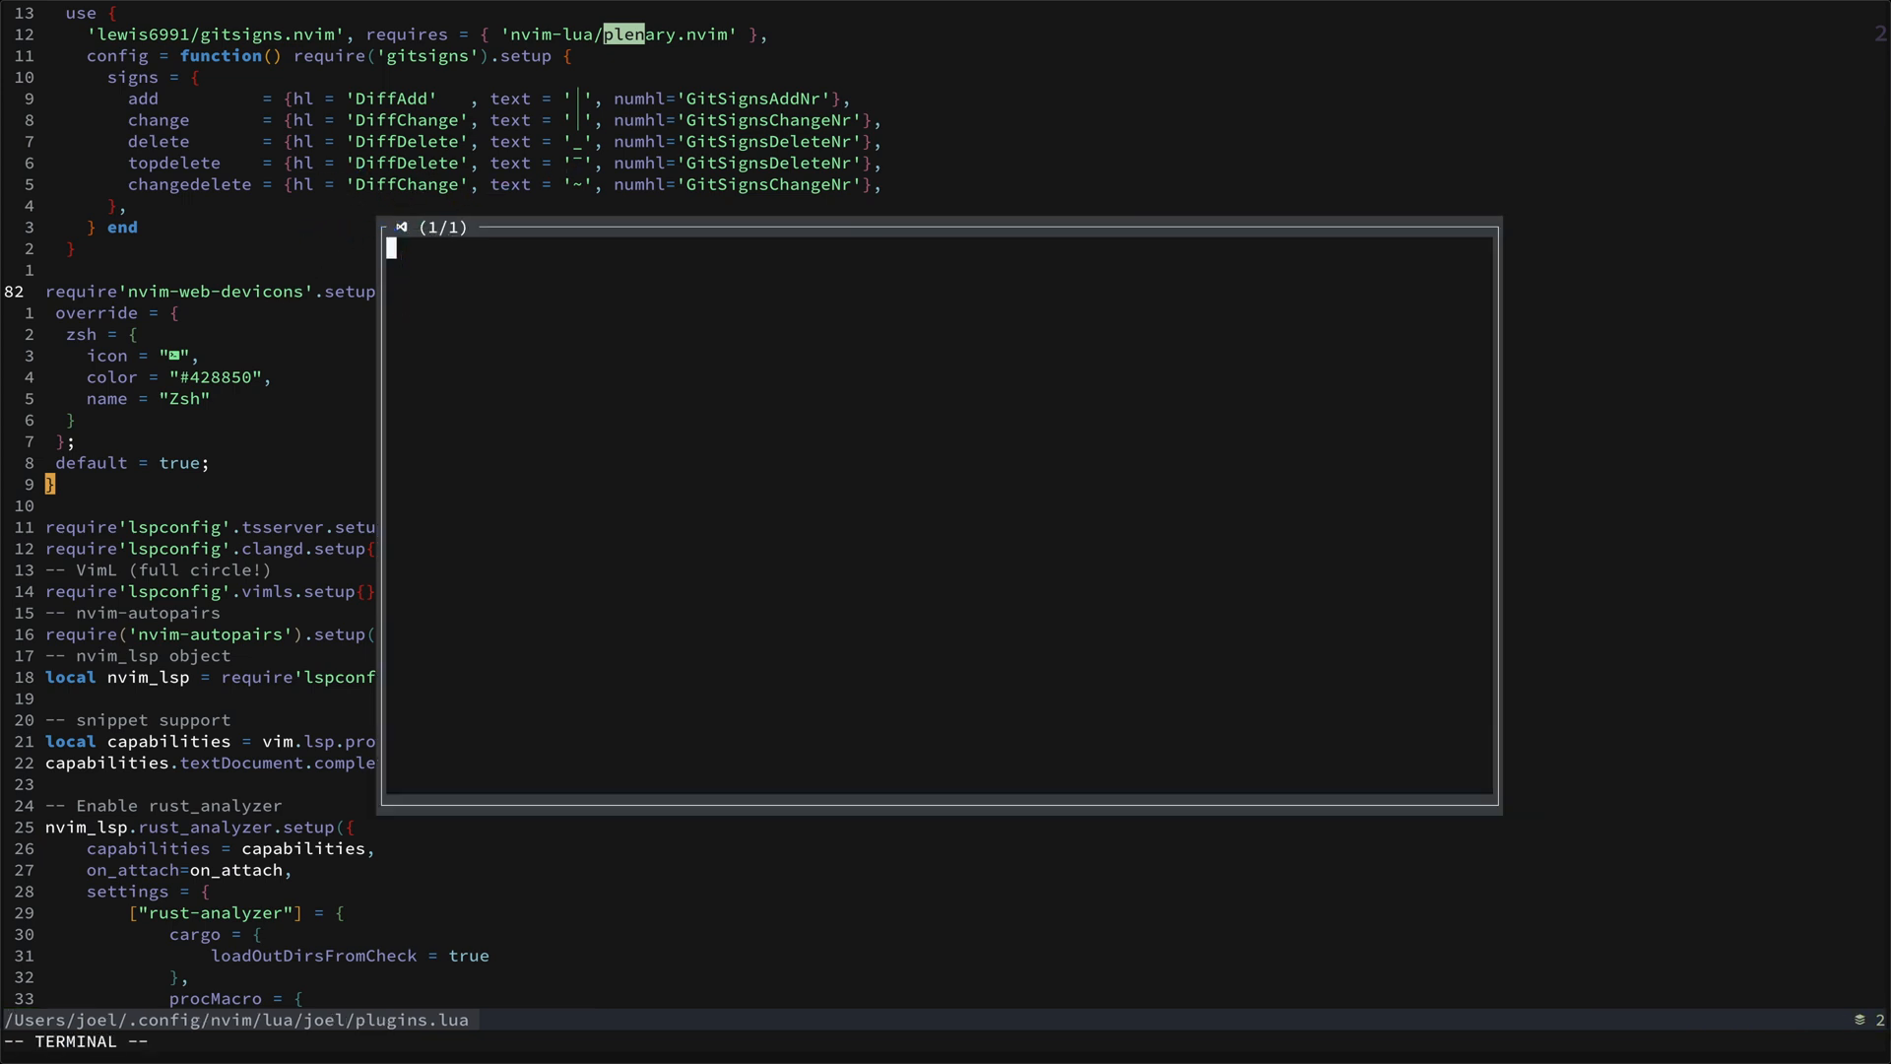
Close the floating terminal to return to the Telescope init.lua config.
{"action": "key", "text": "Escape"}
{"action": "type", "text": "t"}
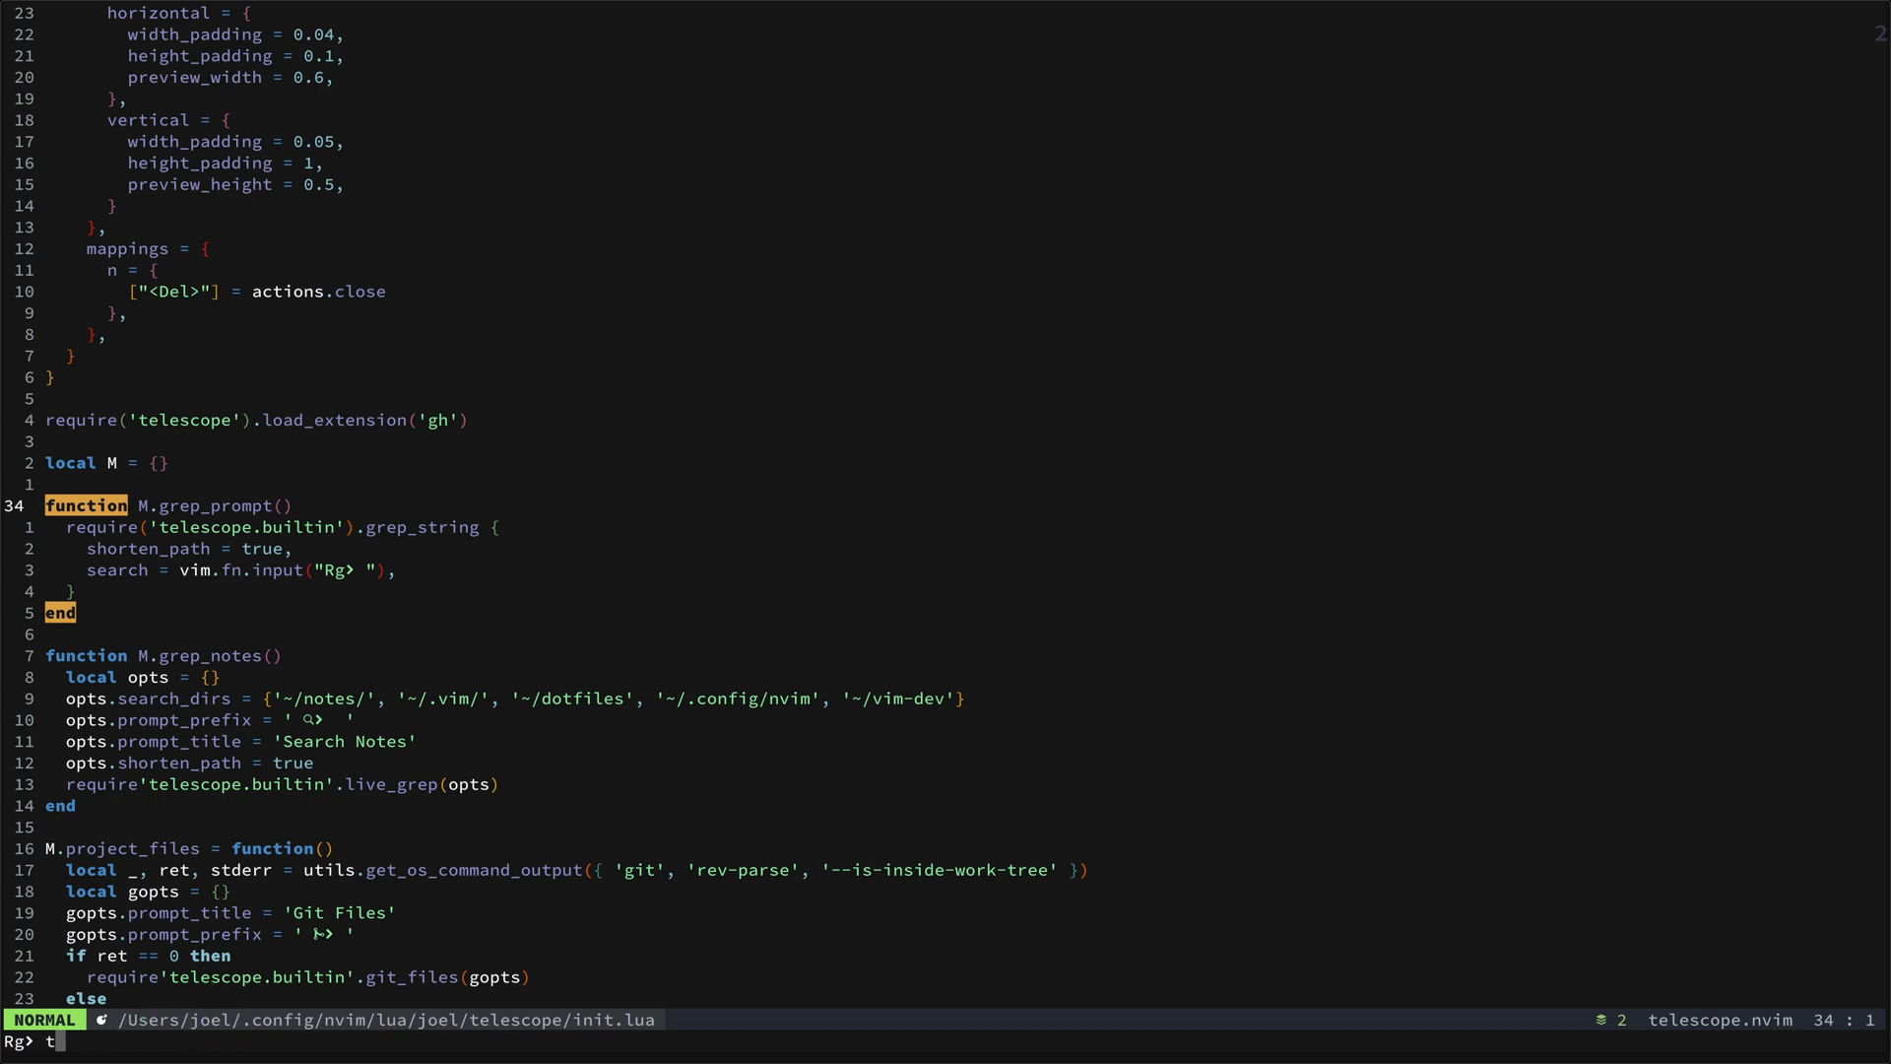
Grep the project for 'telescope' and close the results after browsing matches.
{"action": "type", "text": "elescope"}
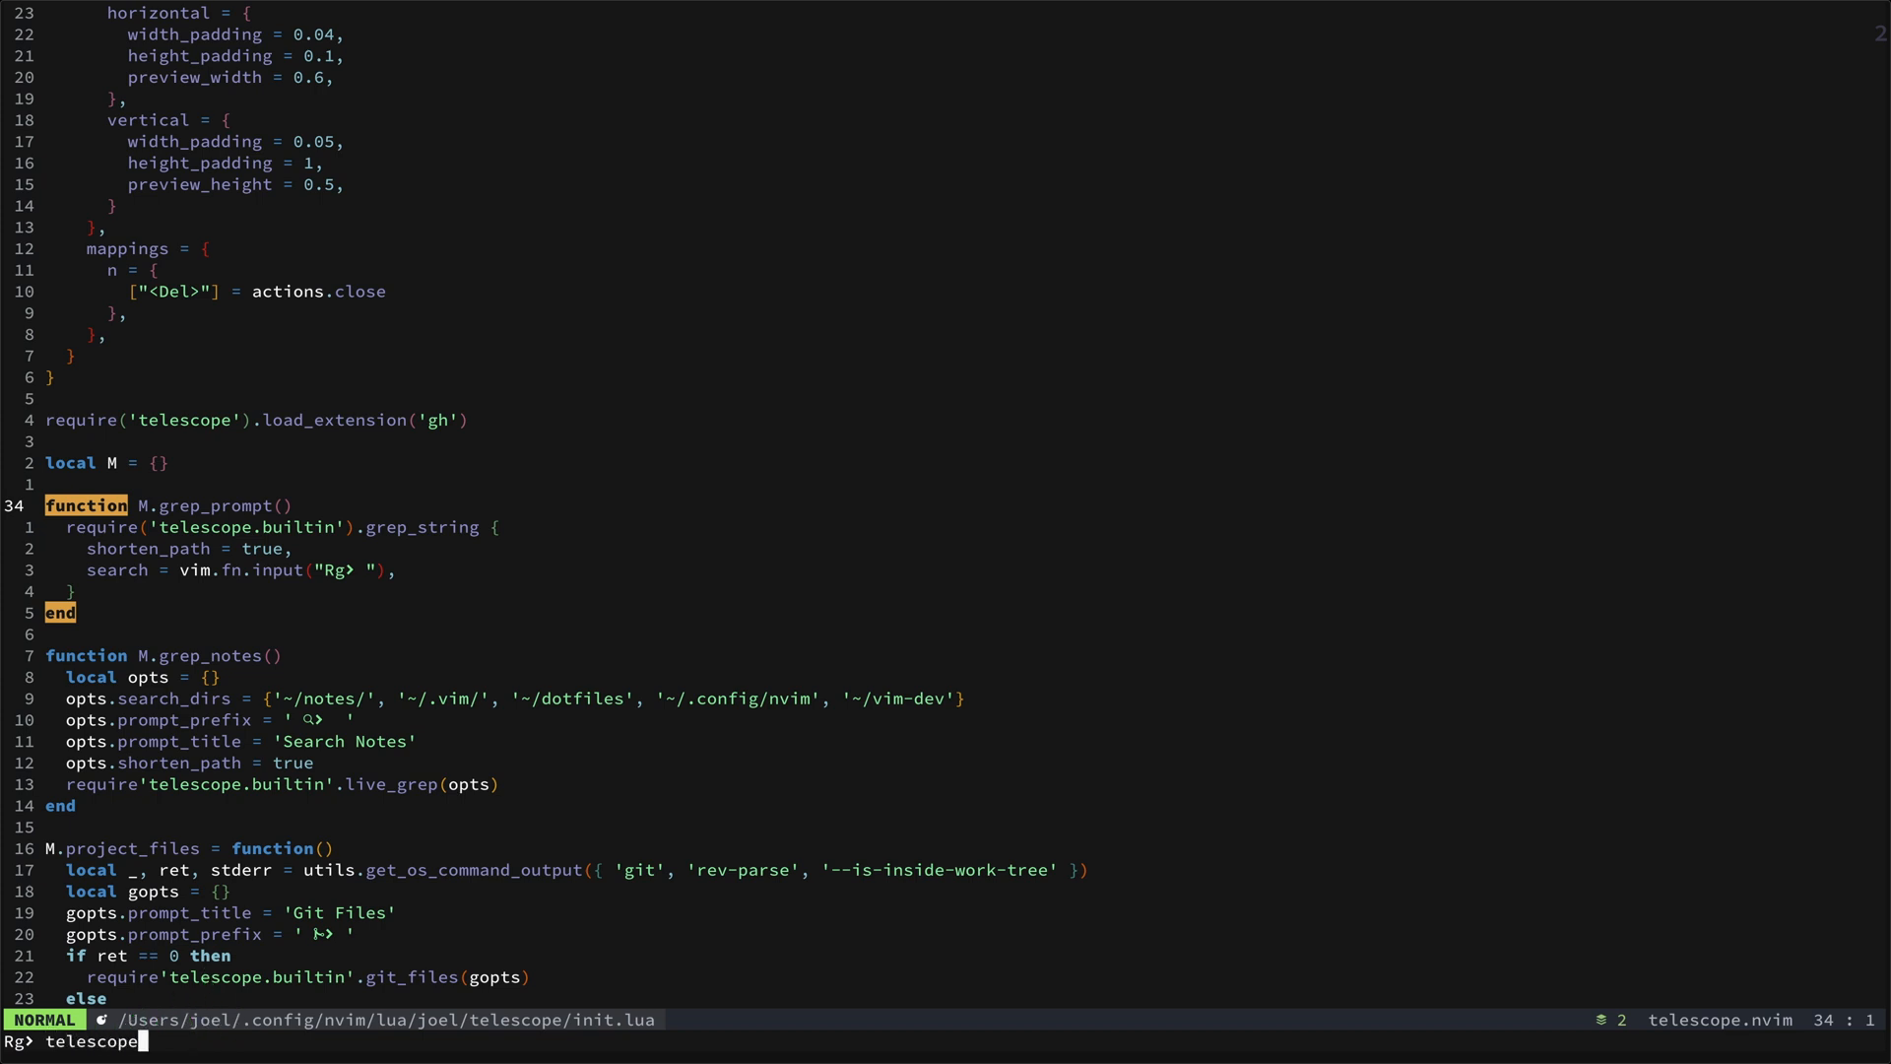
{"action": "key", "text": "Return"}
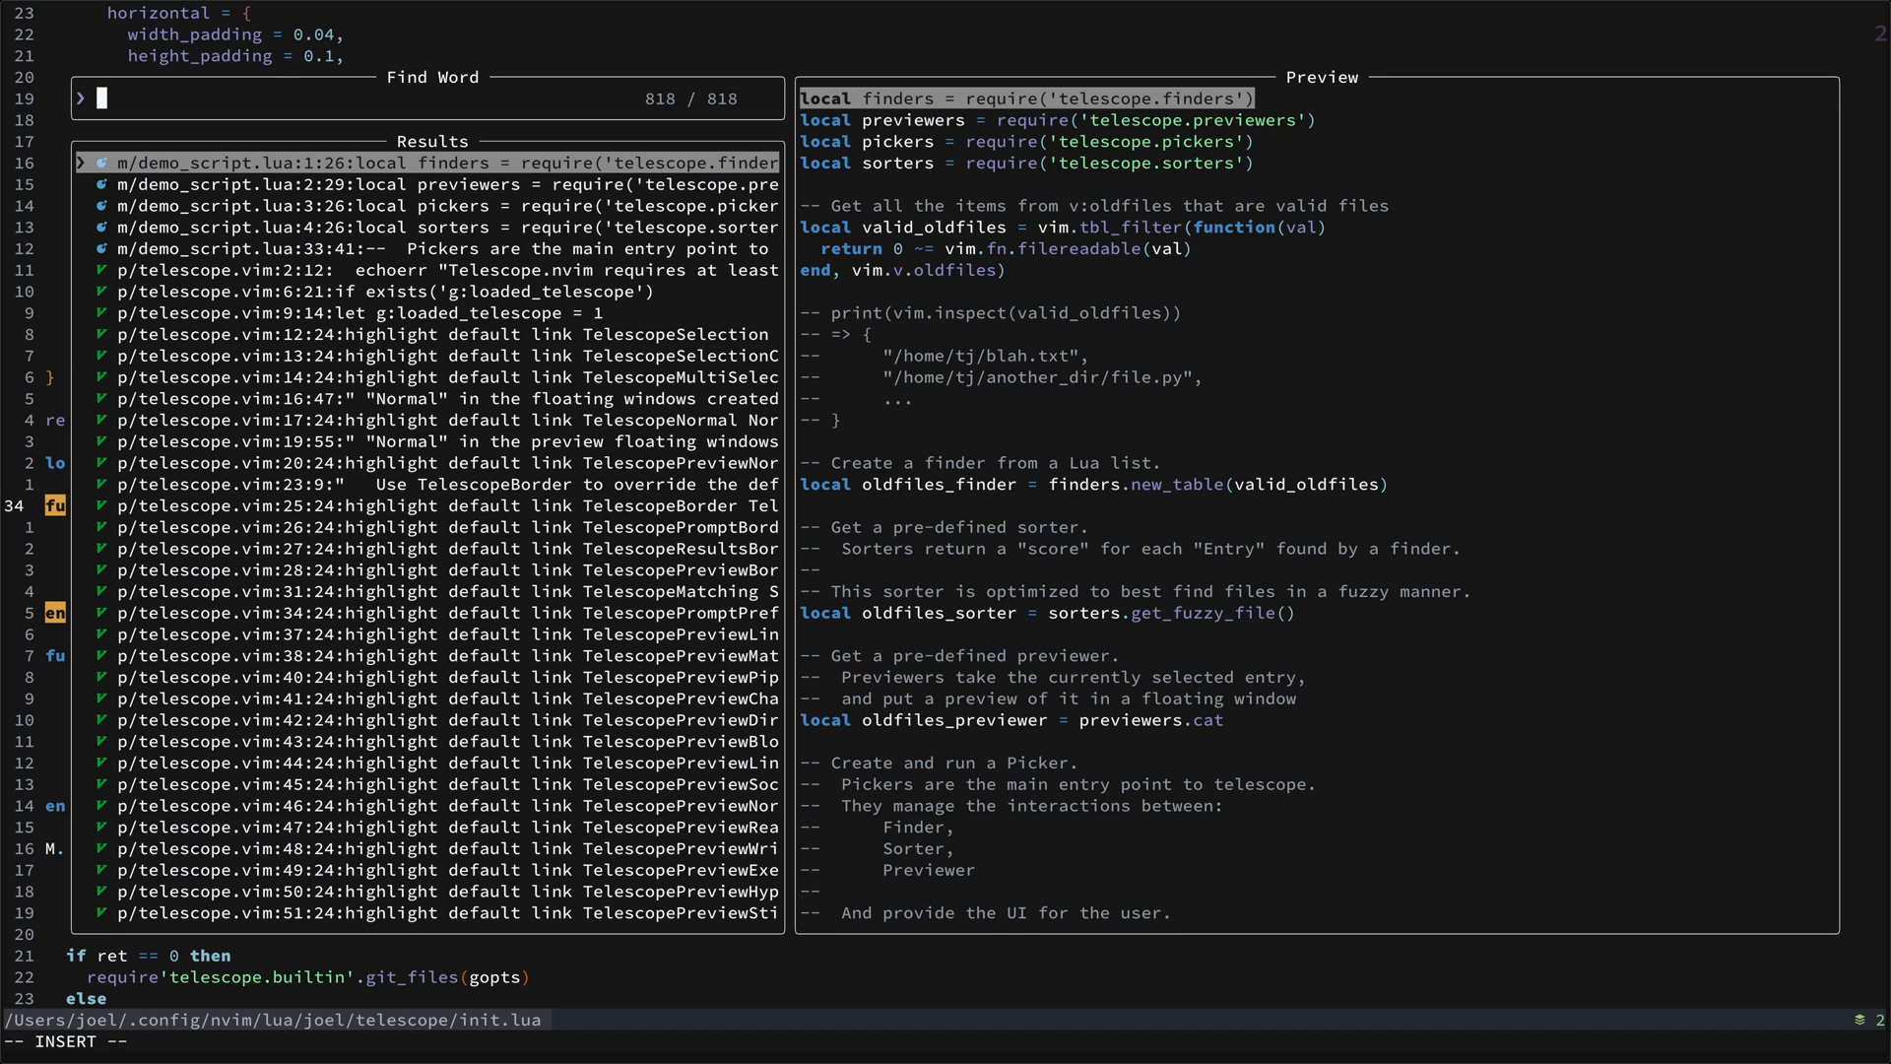
{"action": "key", "text": "Escape"}
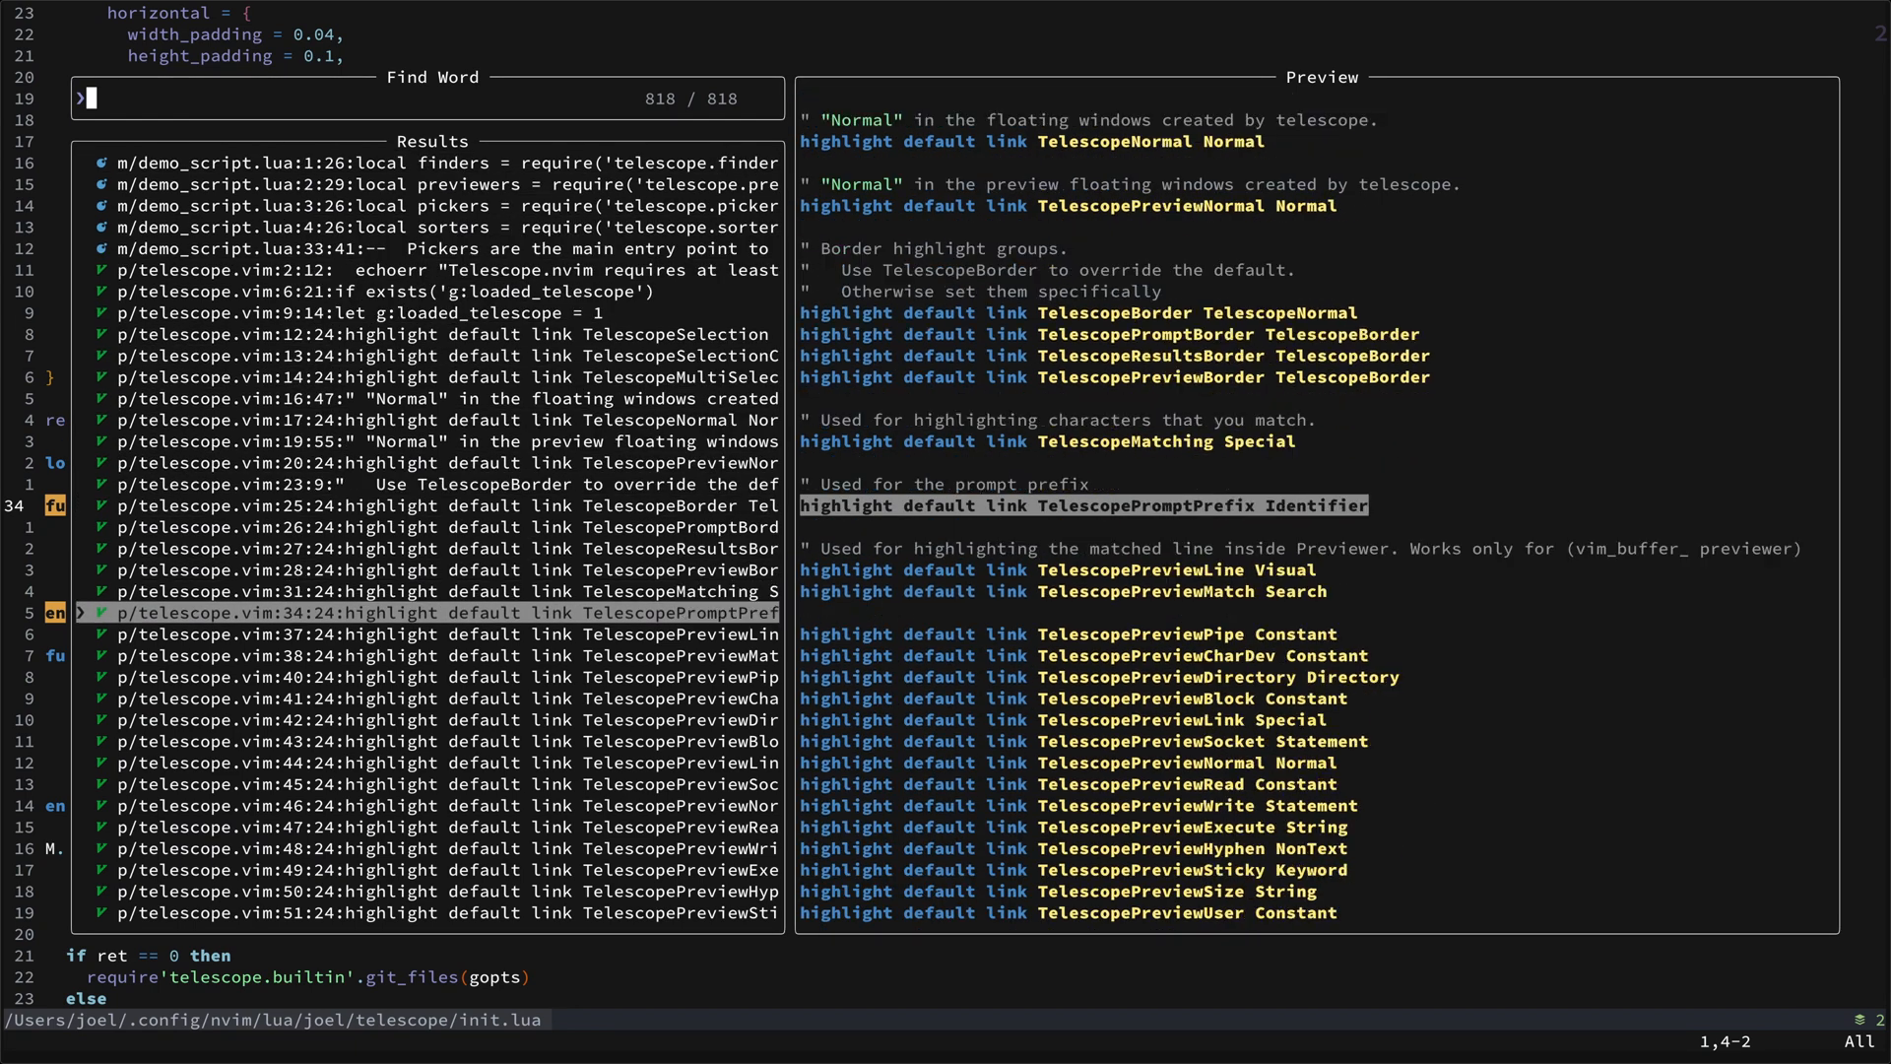
{"action": "key", "text": "Escape"}
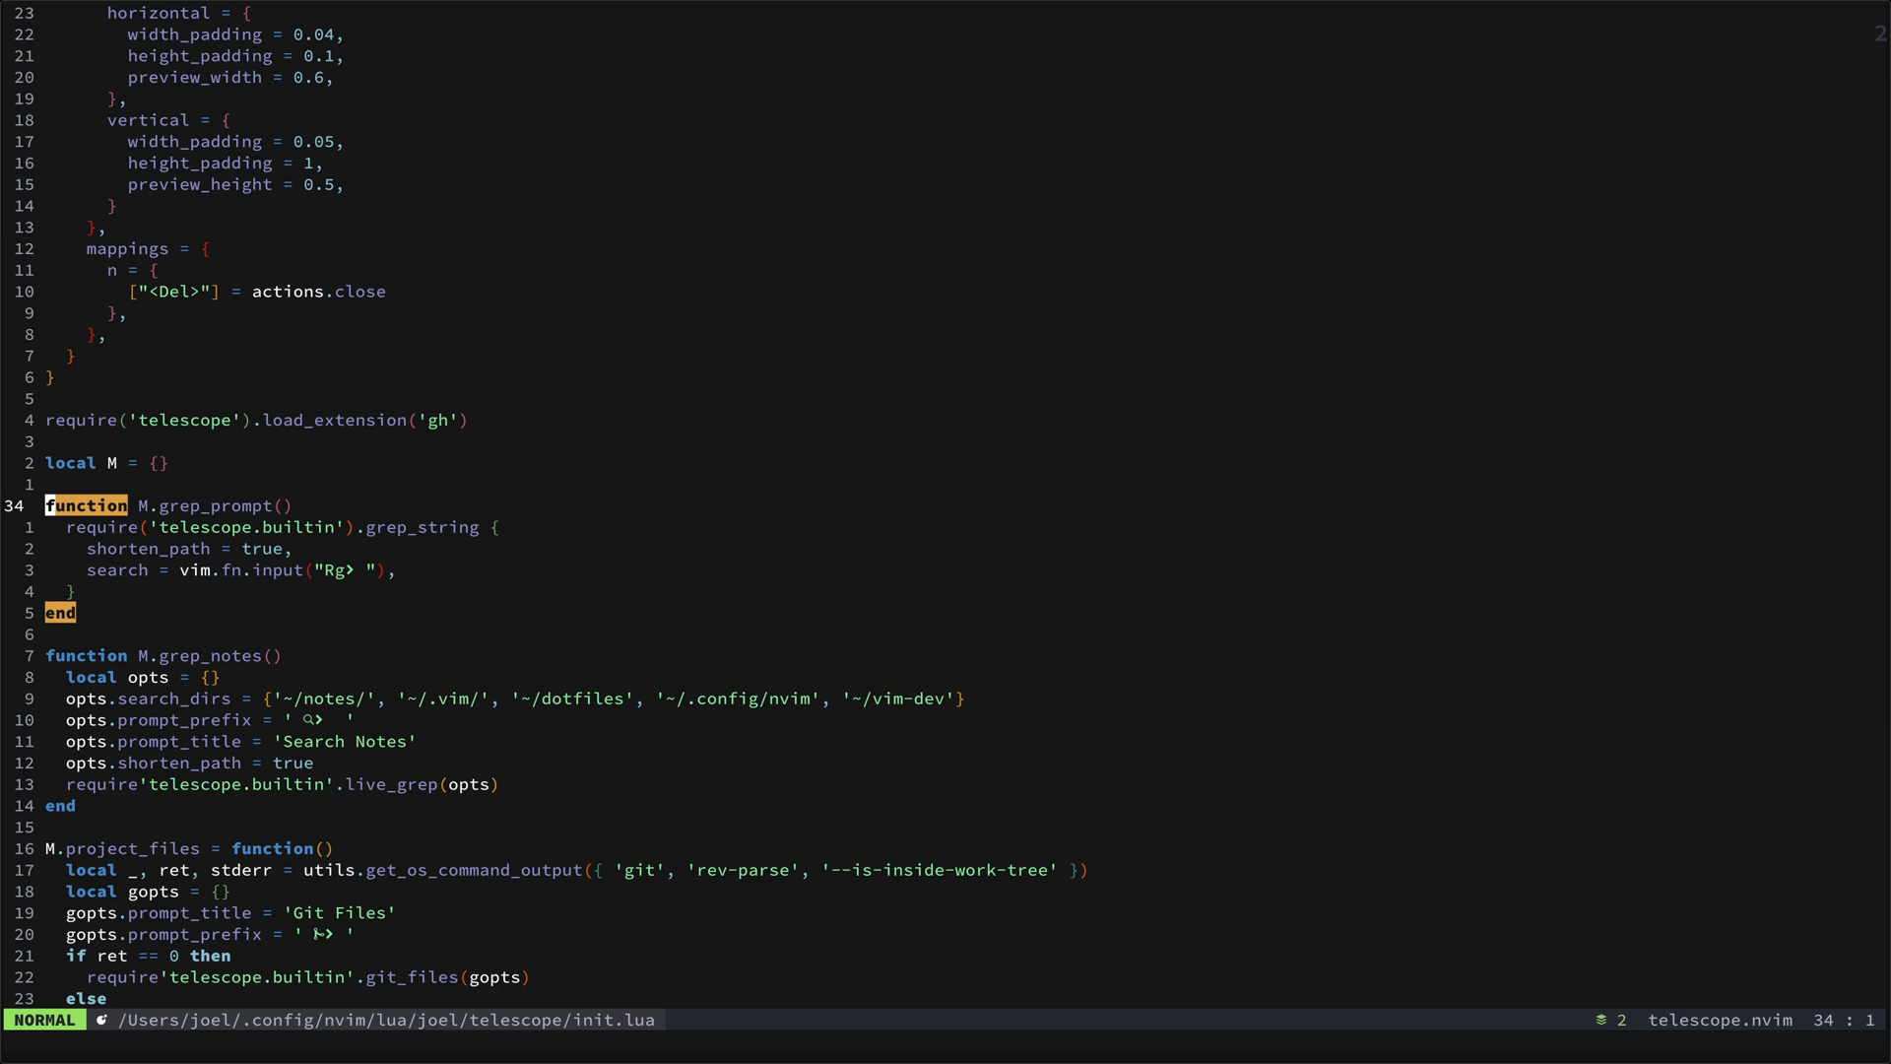
Run two more Telescope word searches across files, closing each result list.
{"action": "key", "text": "j"}
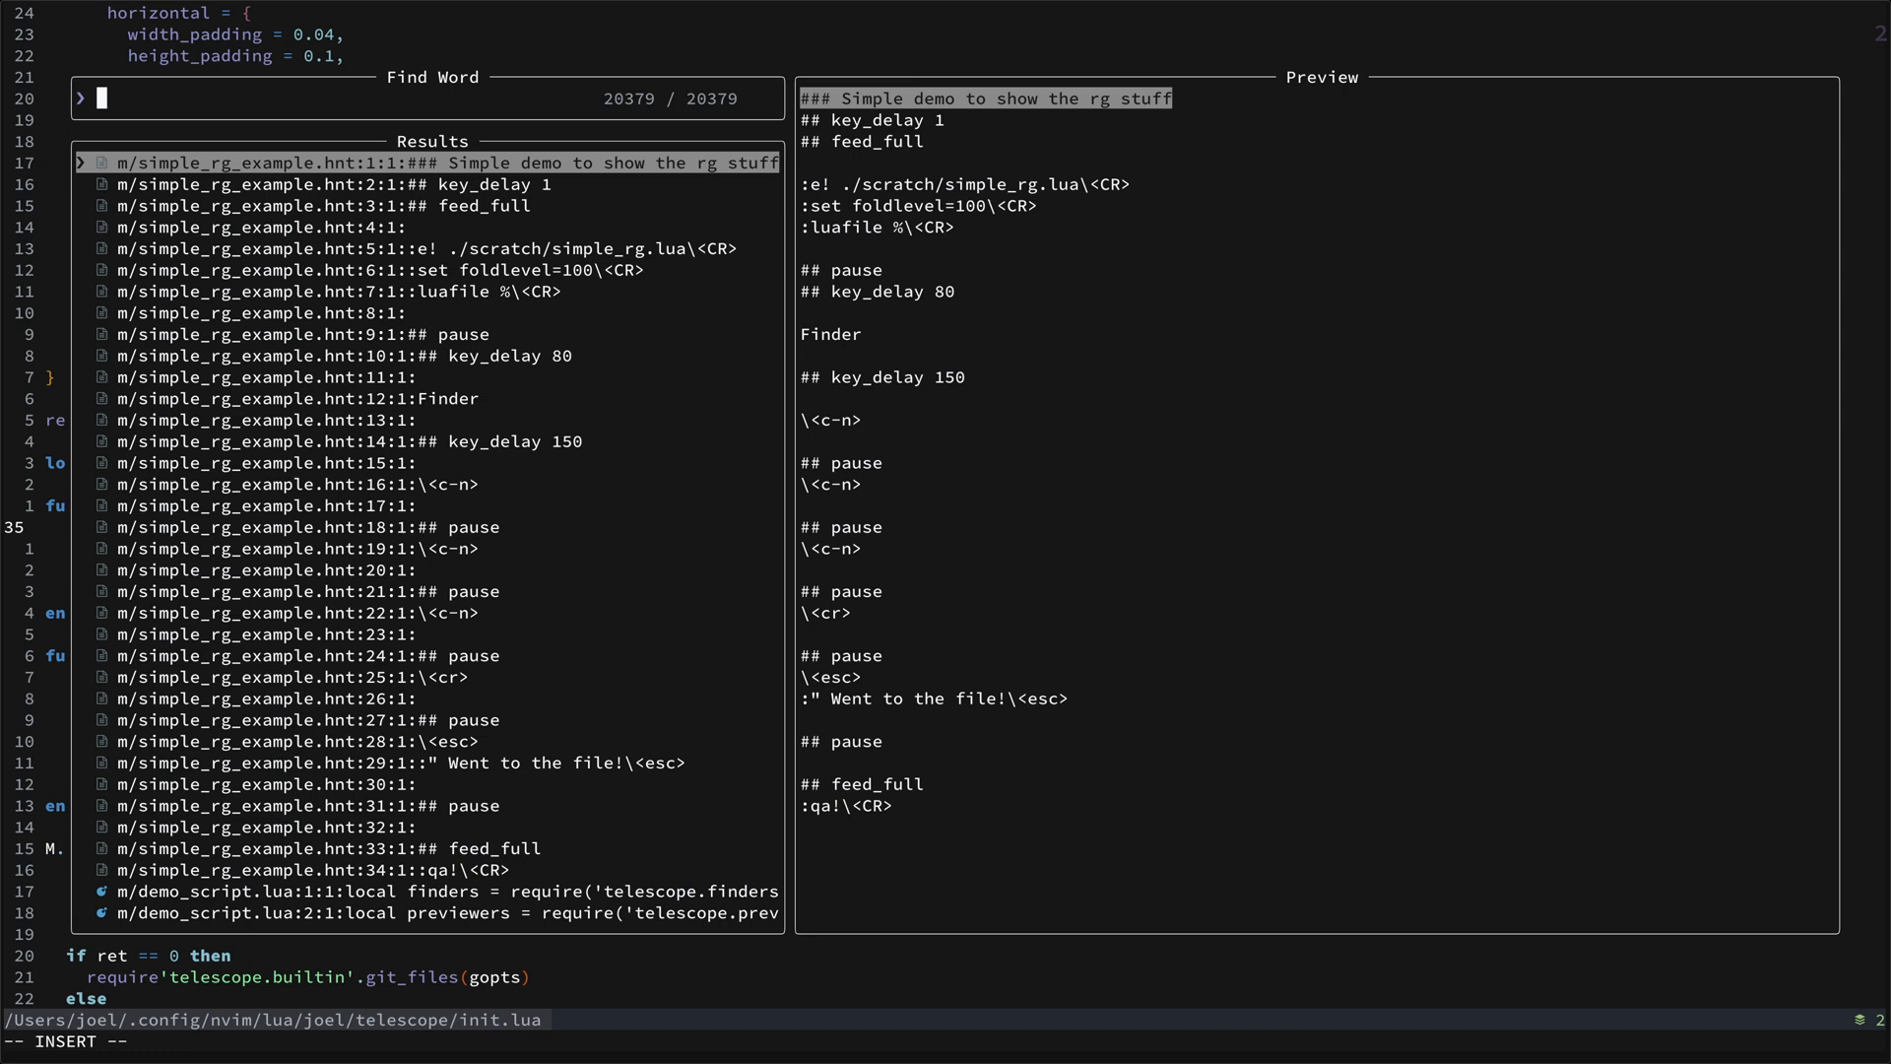
{"action": "key", "text": "Escape"}
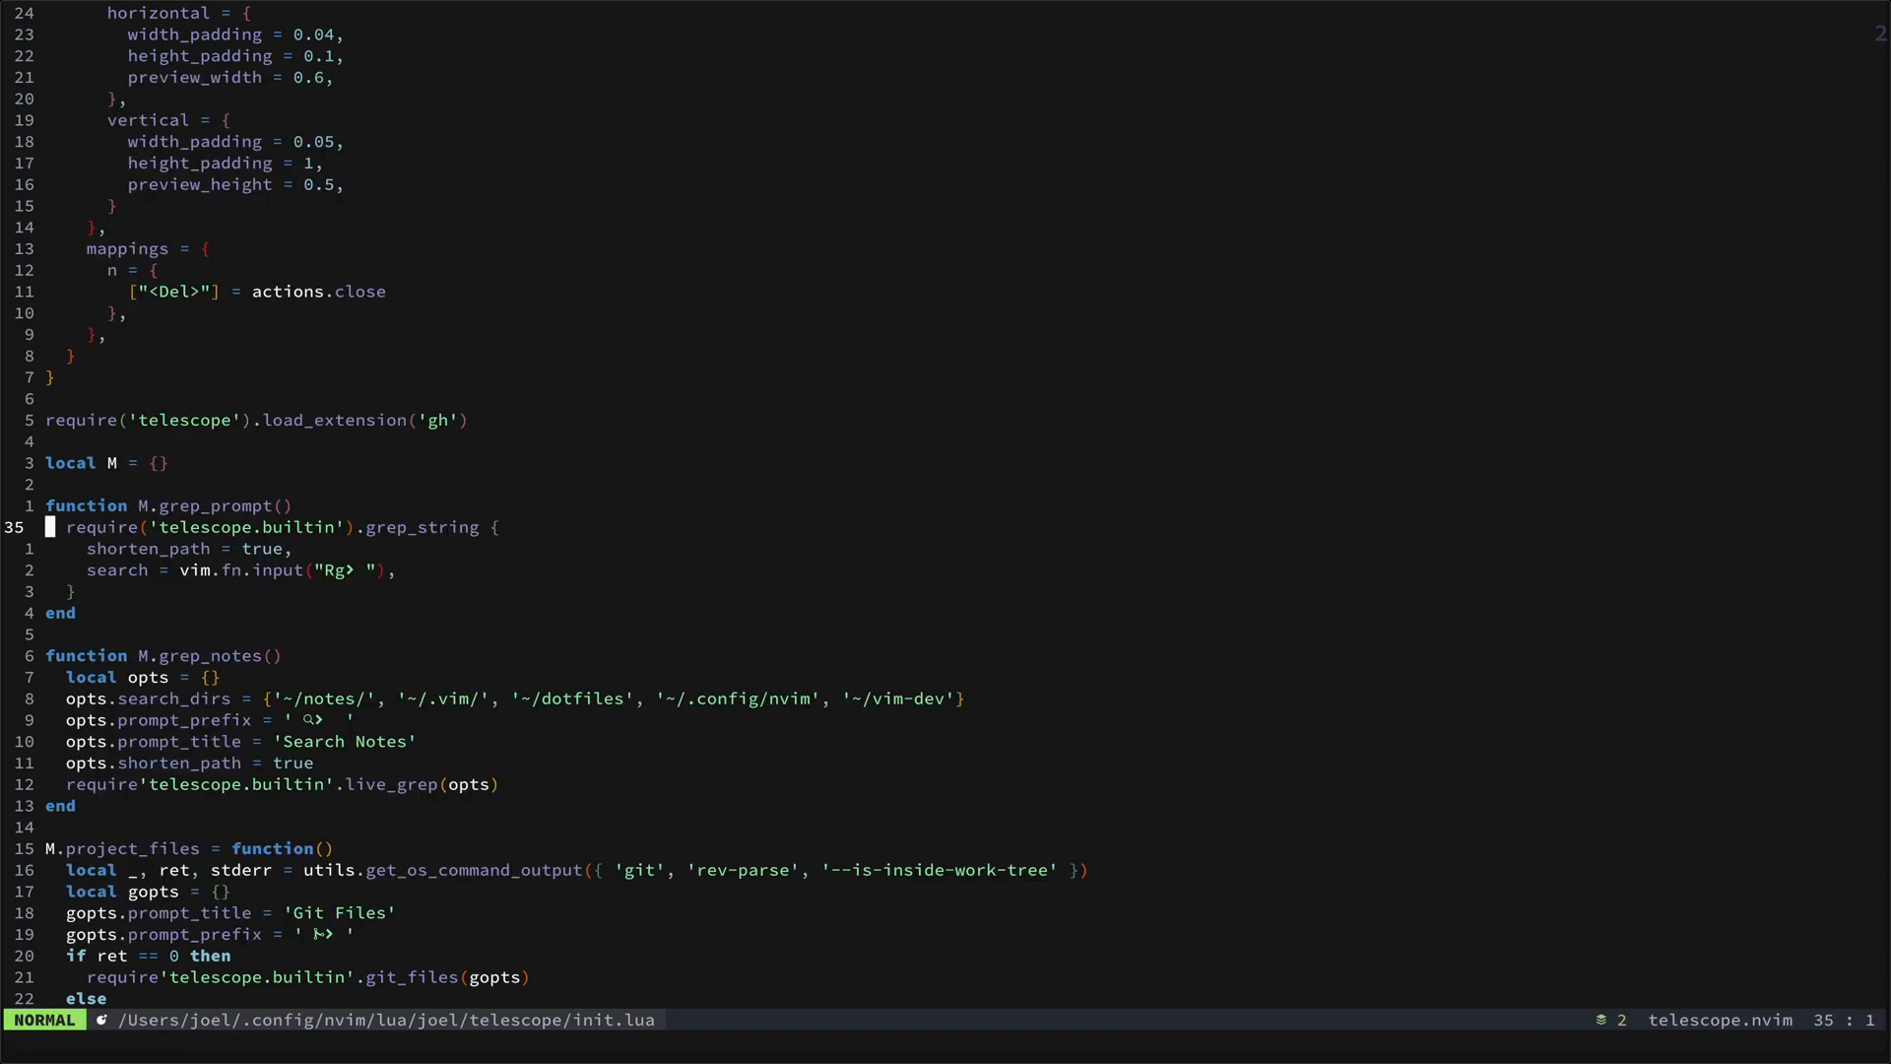
{"action": "key", "text": "k"}
{"action": "type", "text": "Telescope g"}
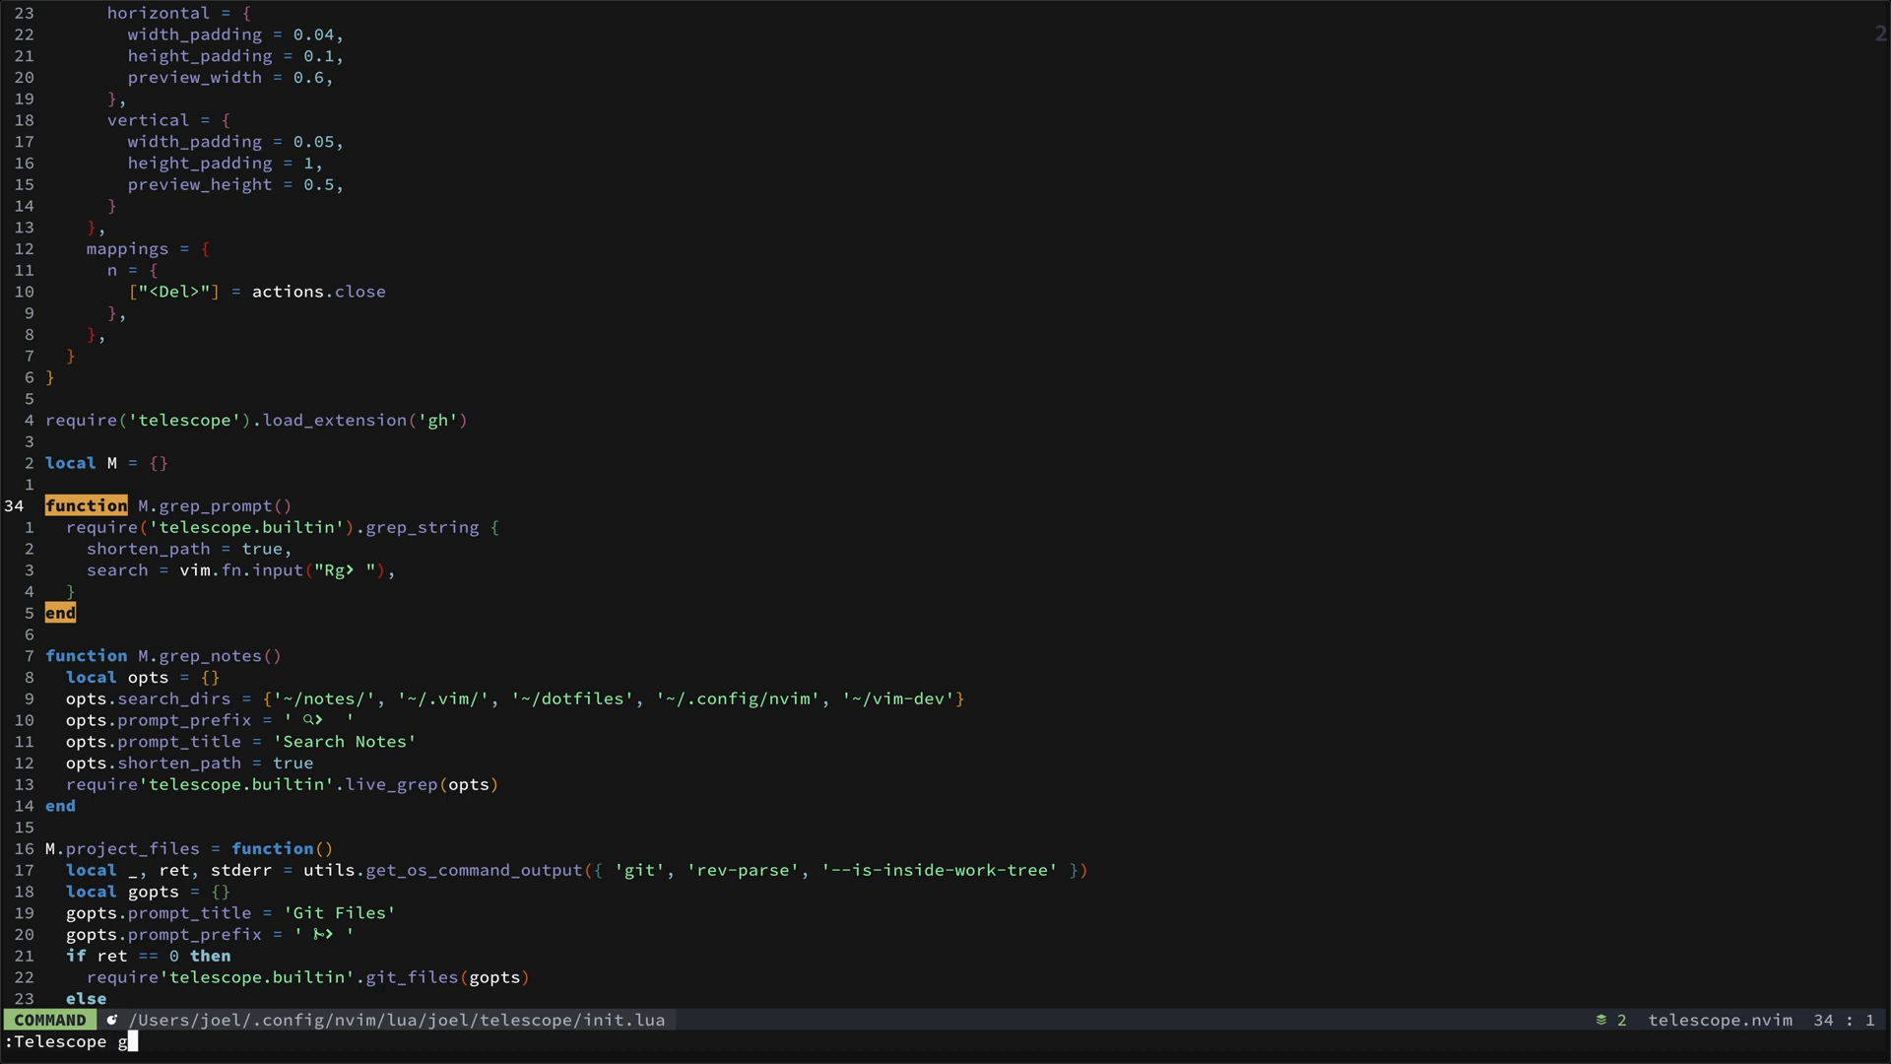
{"action": "key", "text": "Return"}
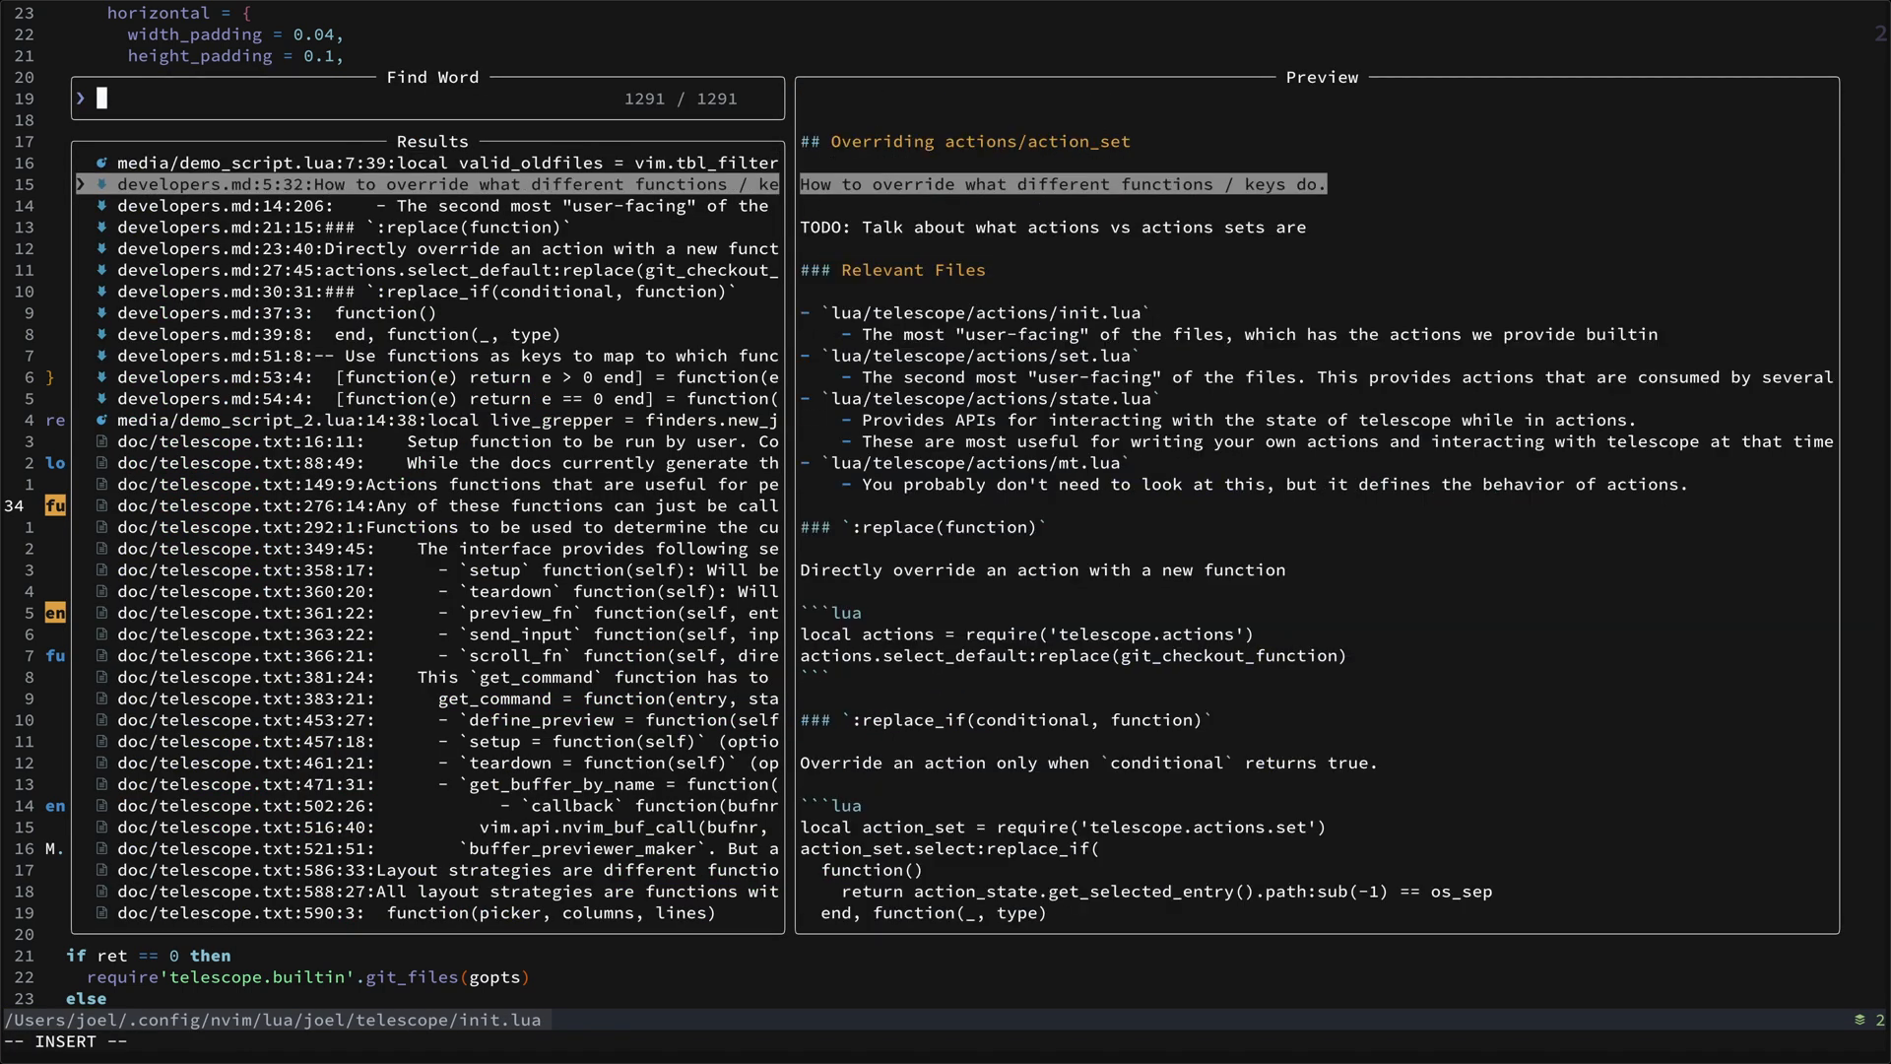
{"action": "key", "text": "Escape"}
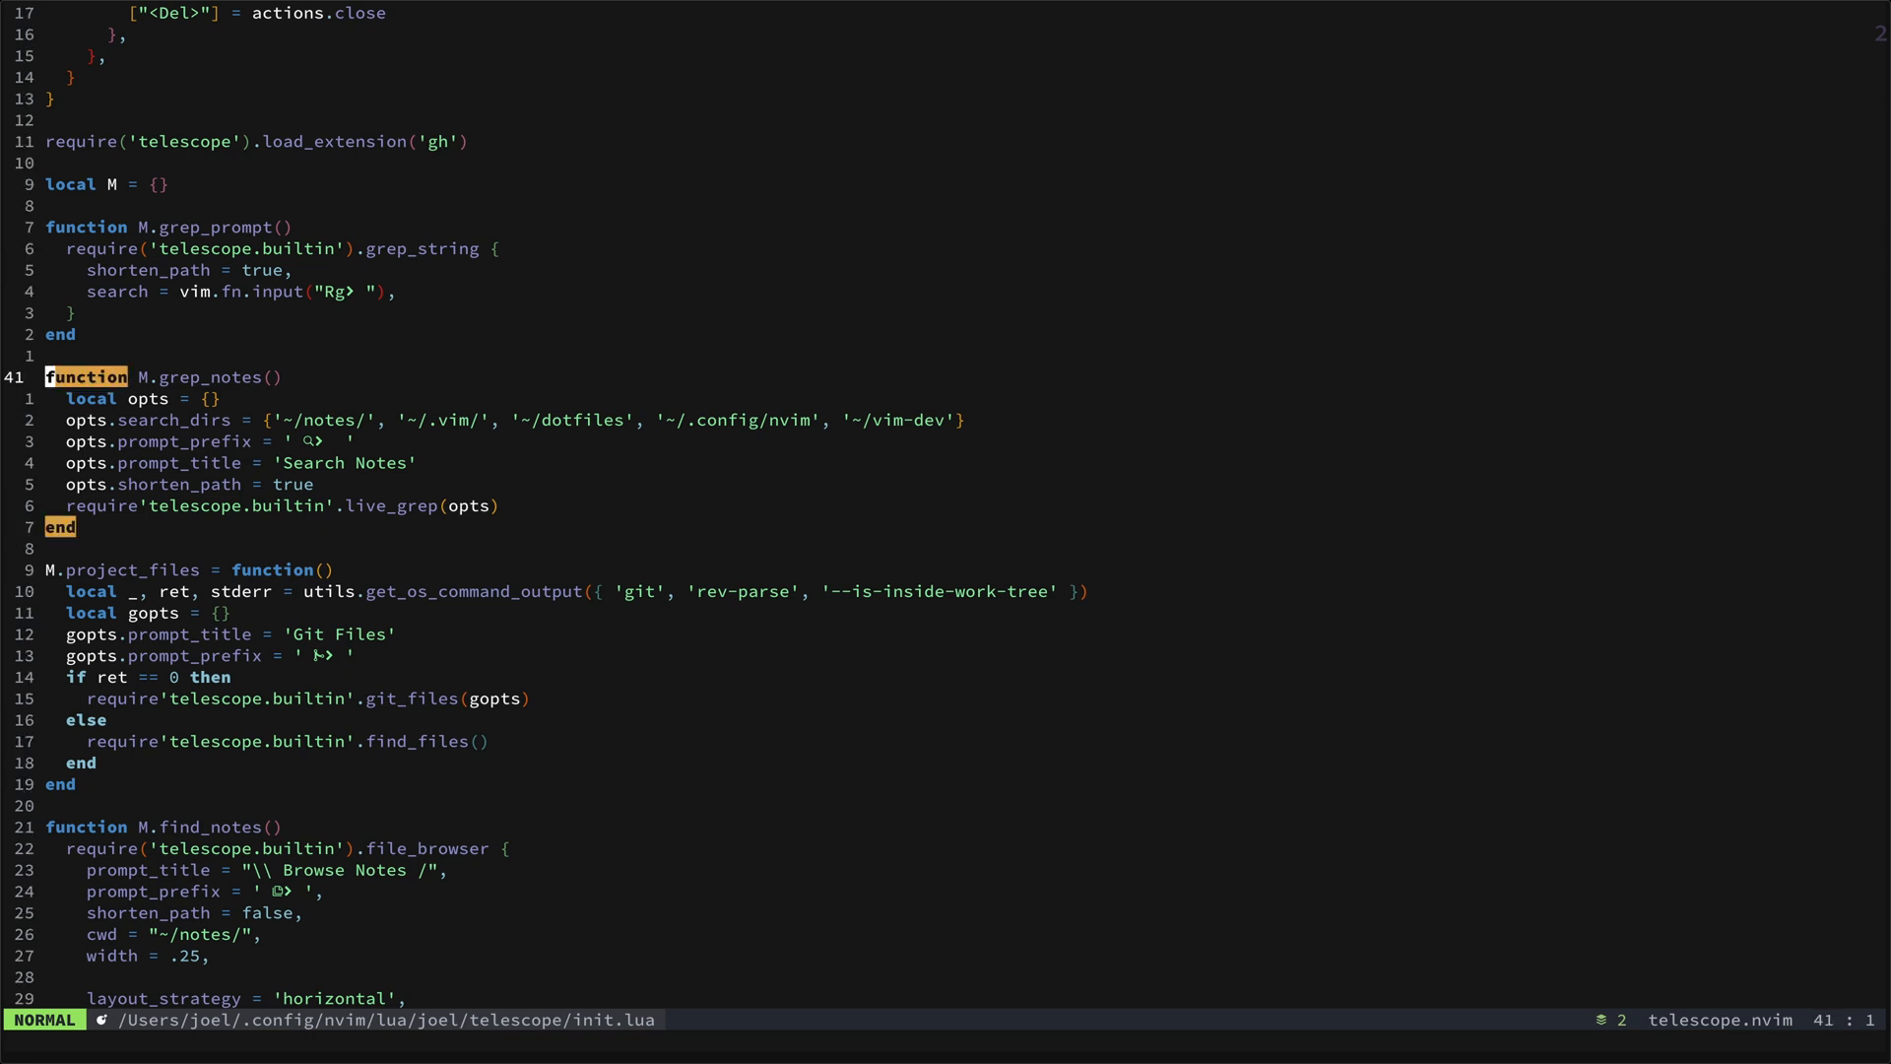
{"action": "key", "text": "j"}
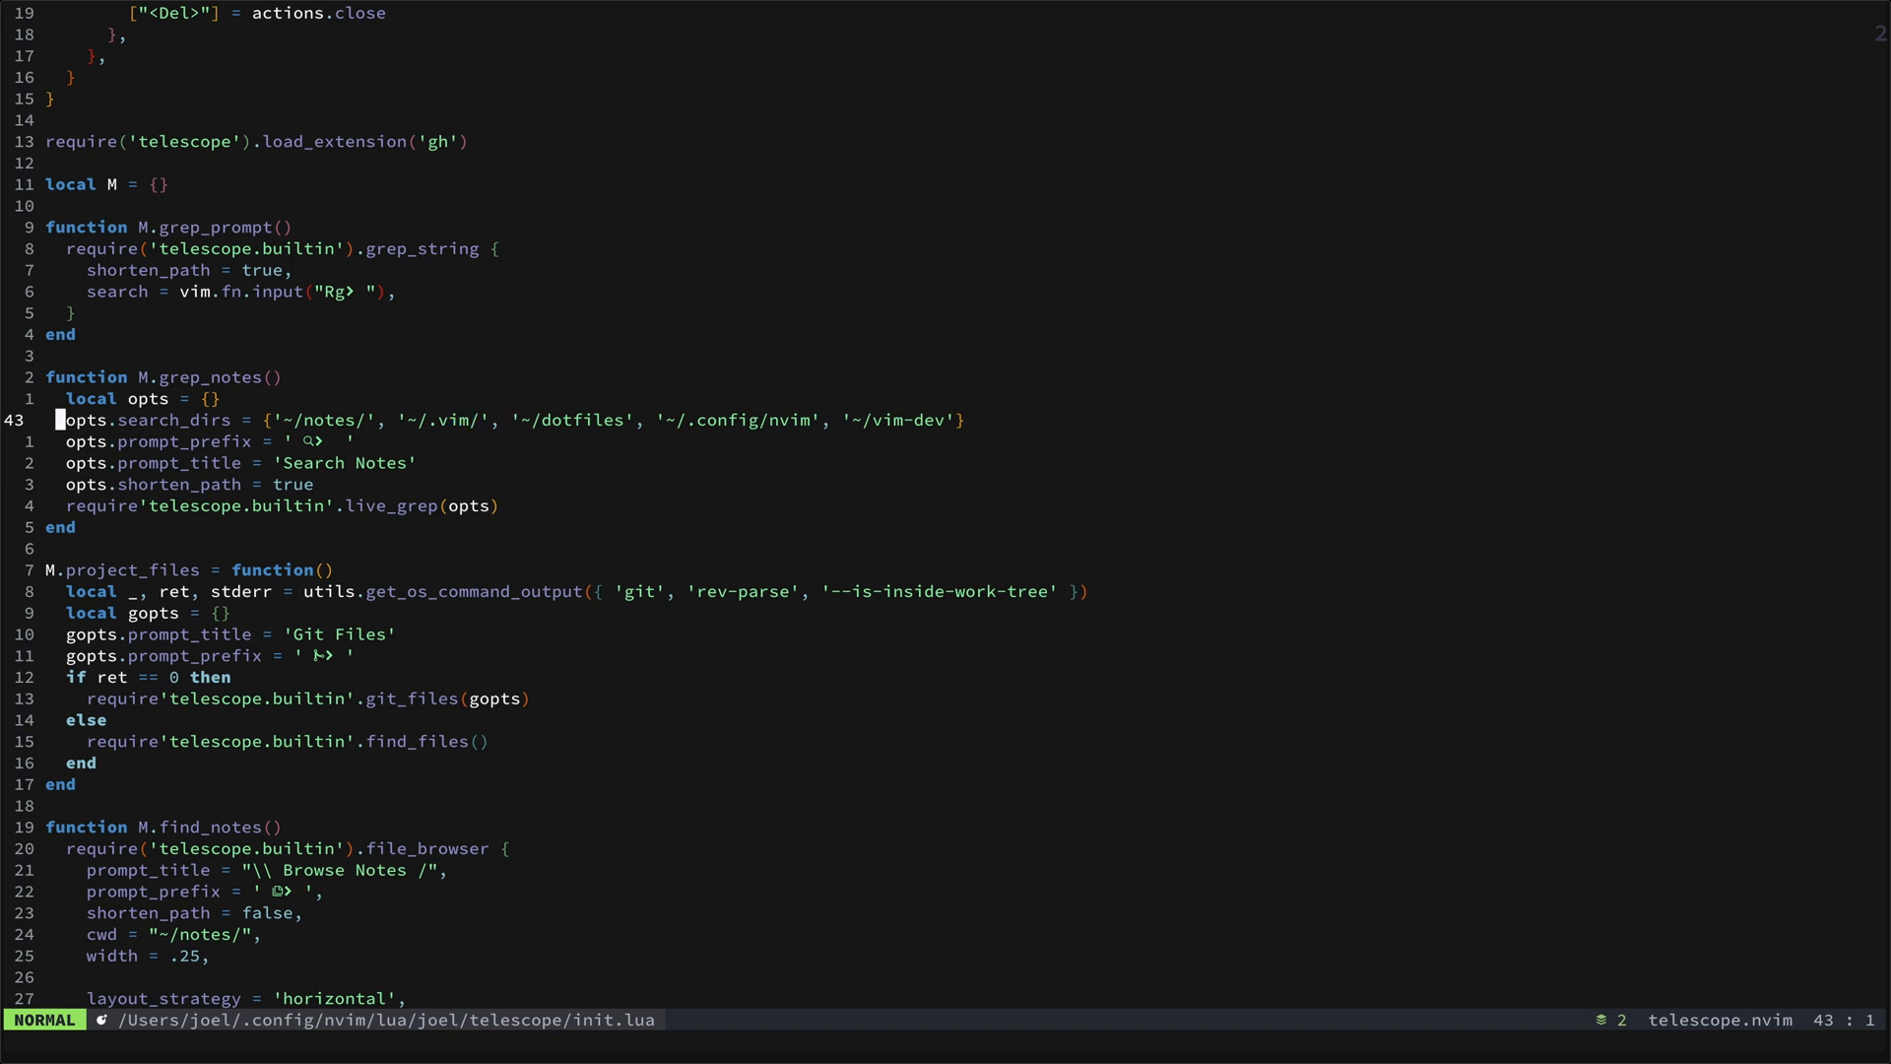
{"action": "key", "text": "V"}
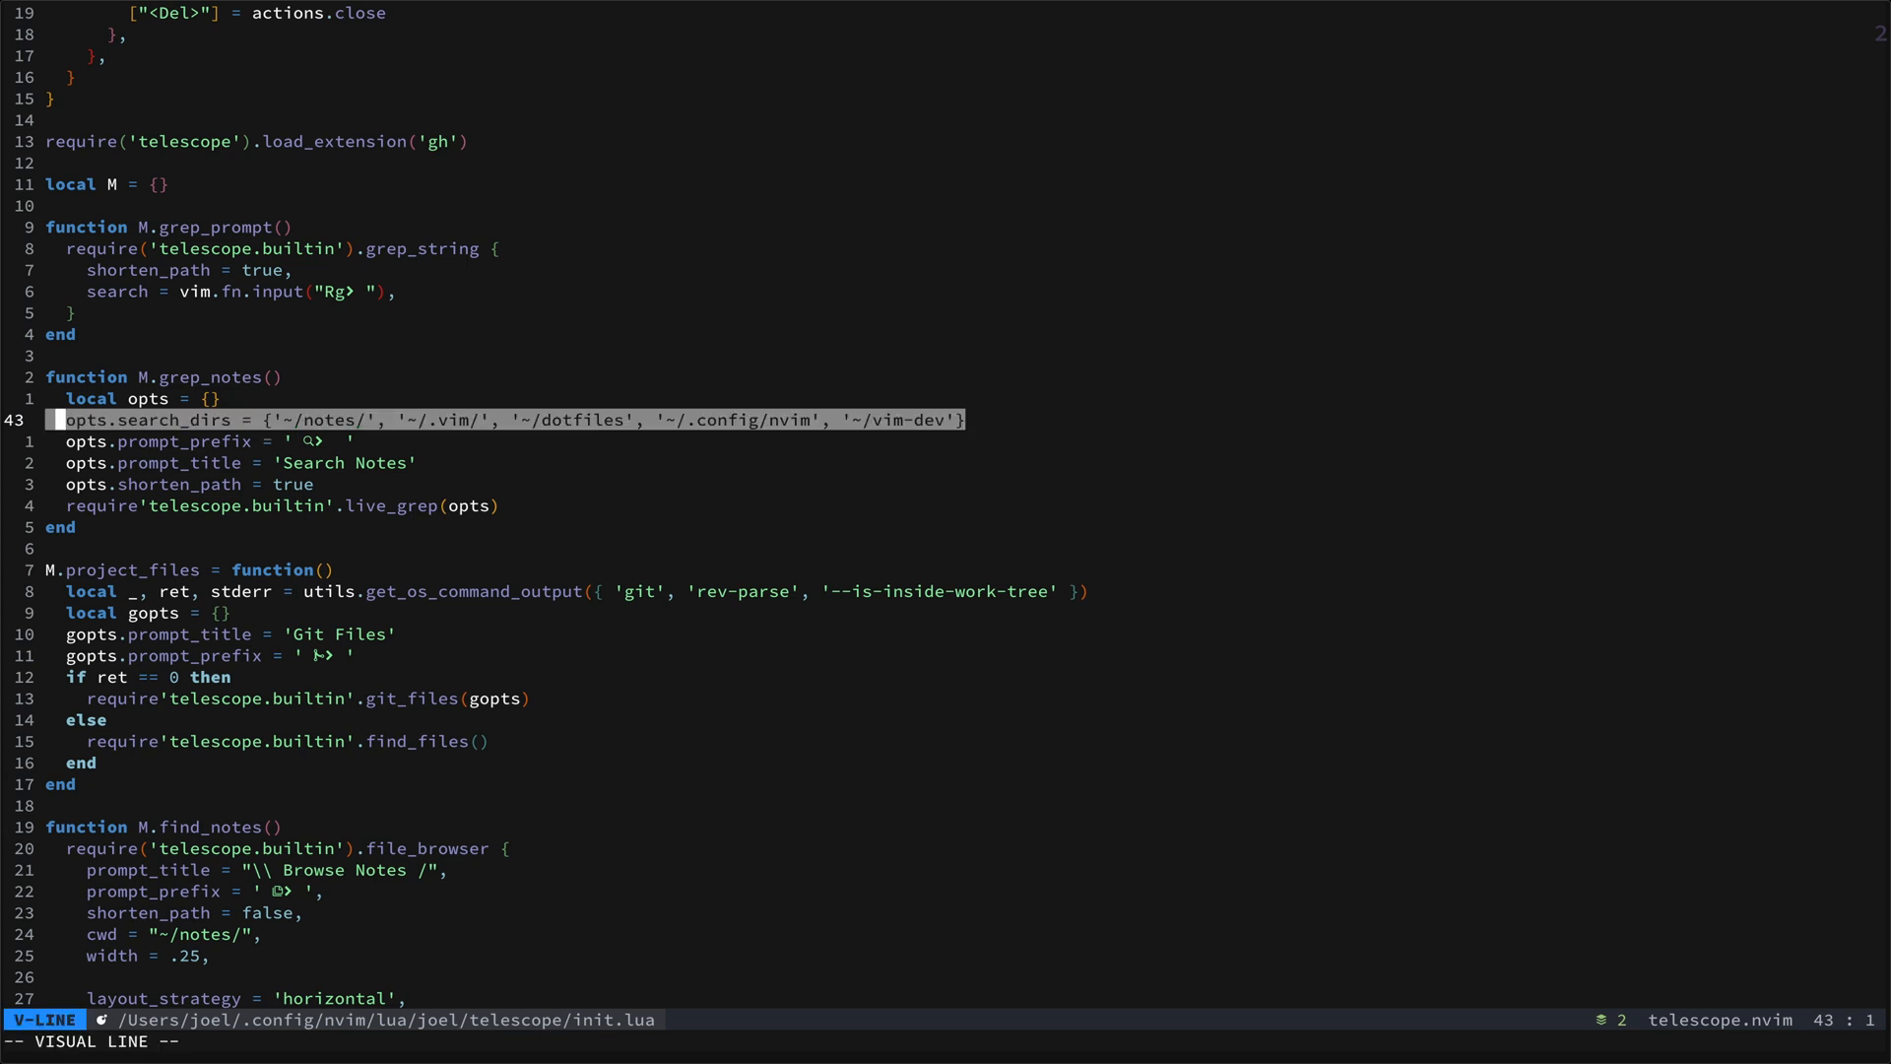
{"action": "key", "text": "Escape"}
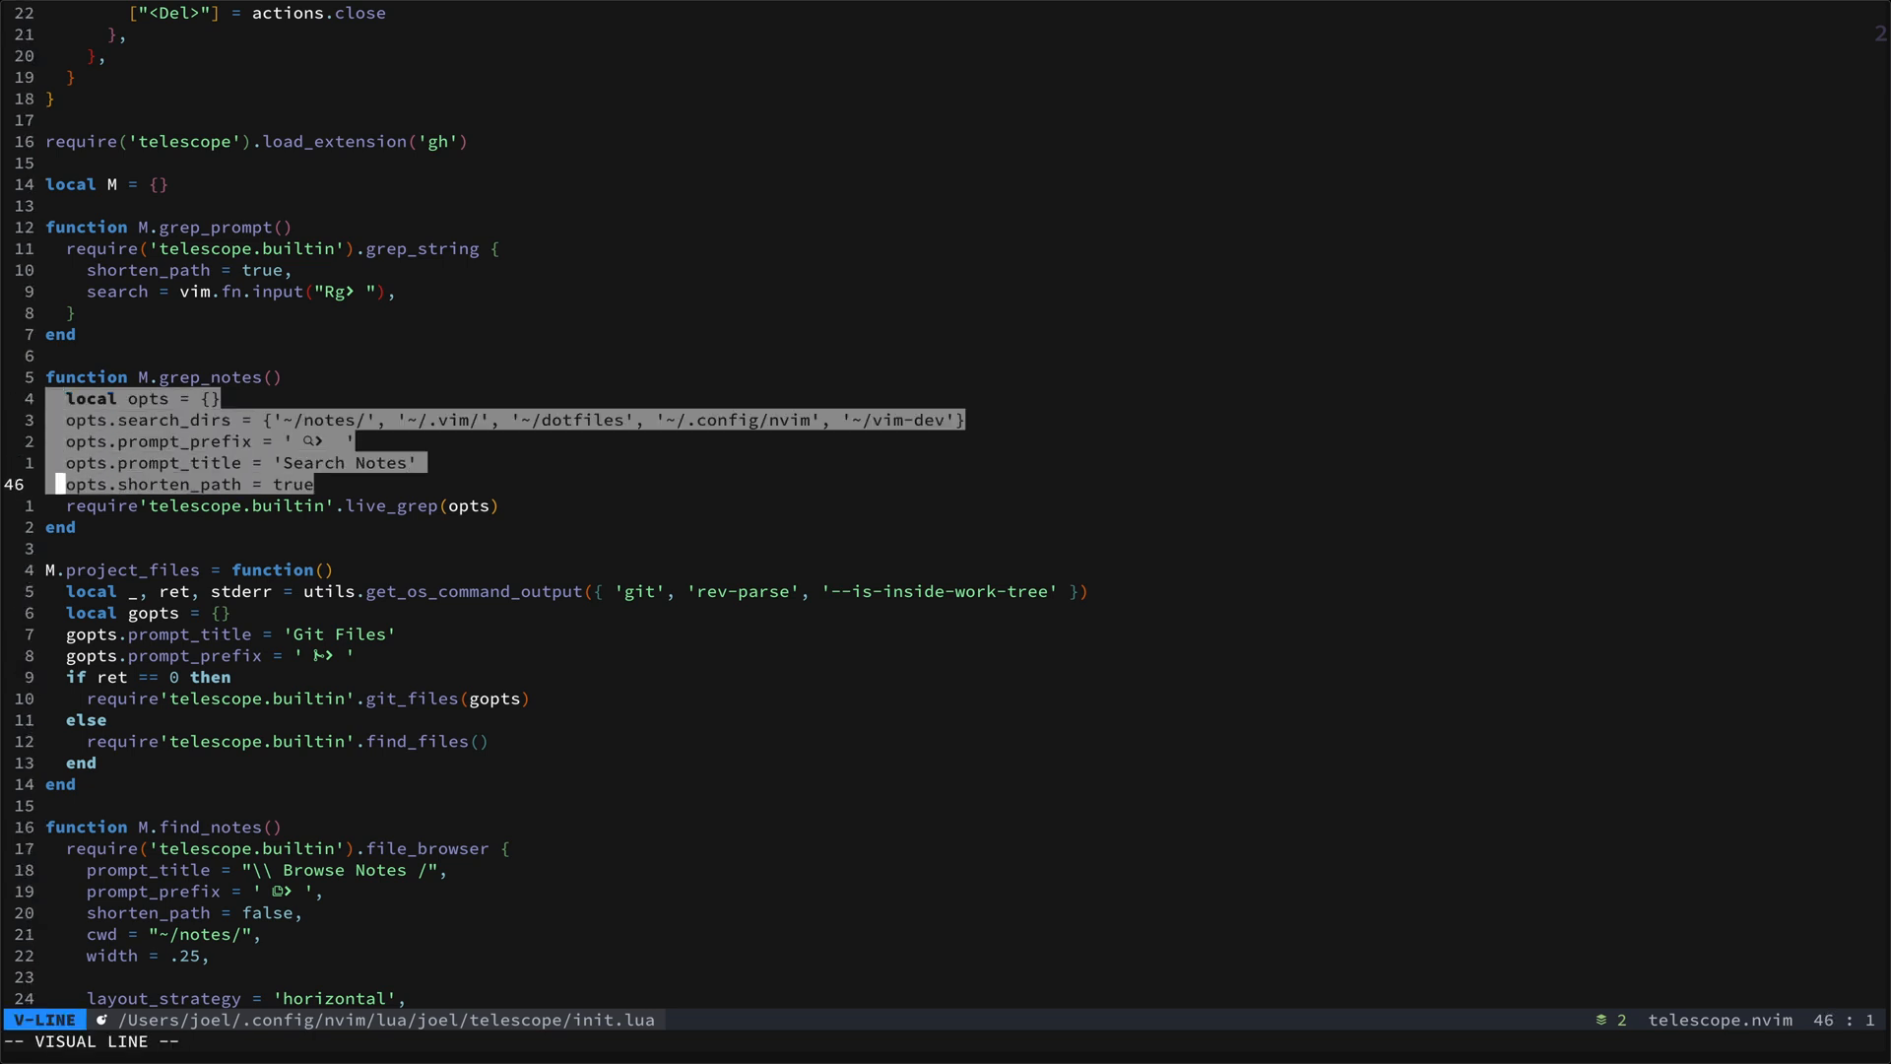
{"action": "key", "text": "Escape"}
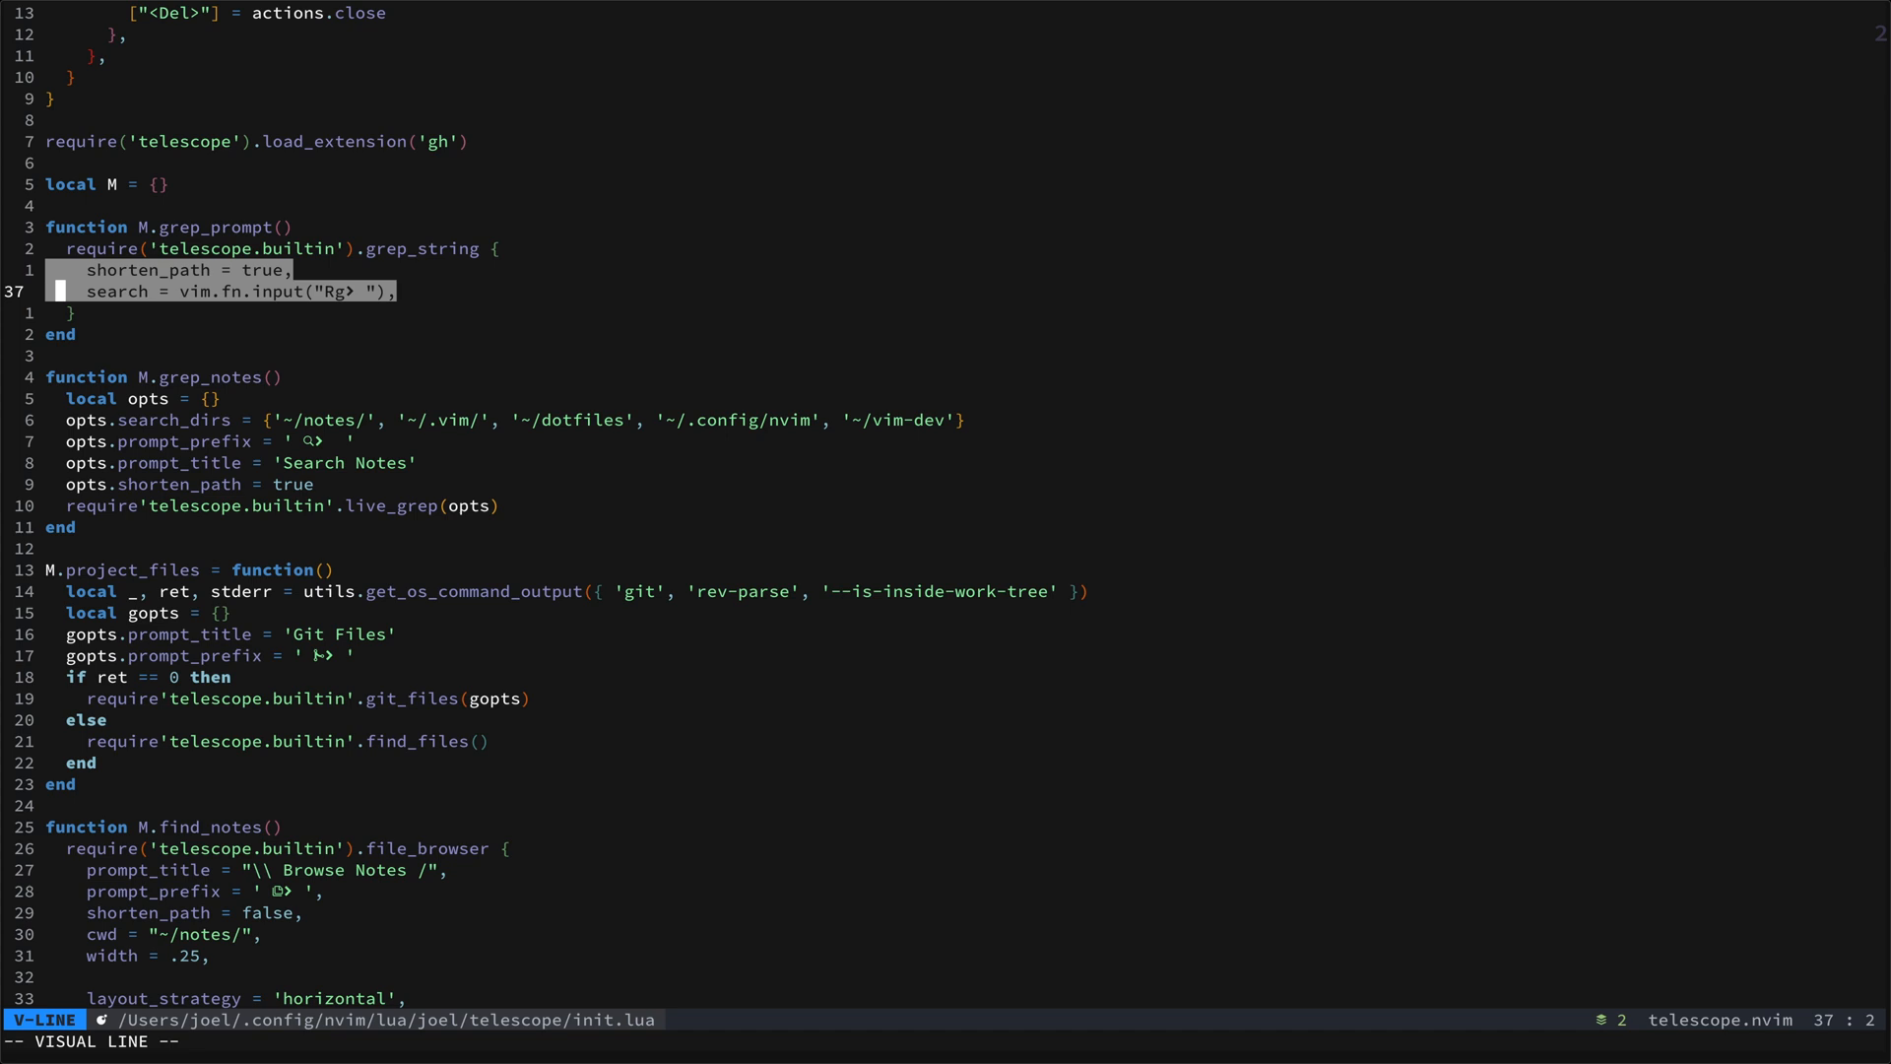
{"action": "key", "text": "Escape"}
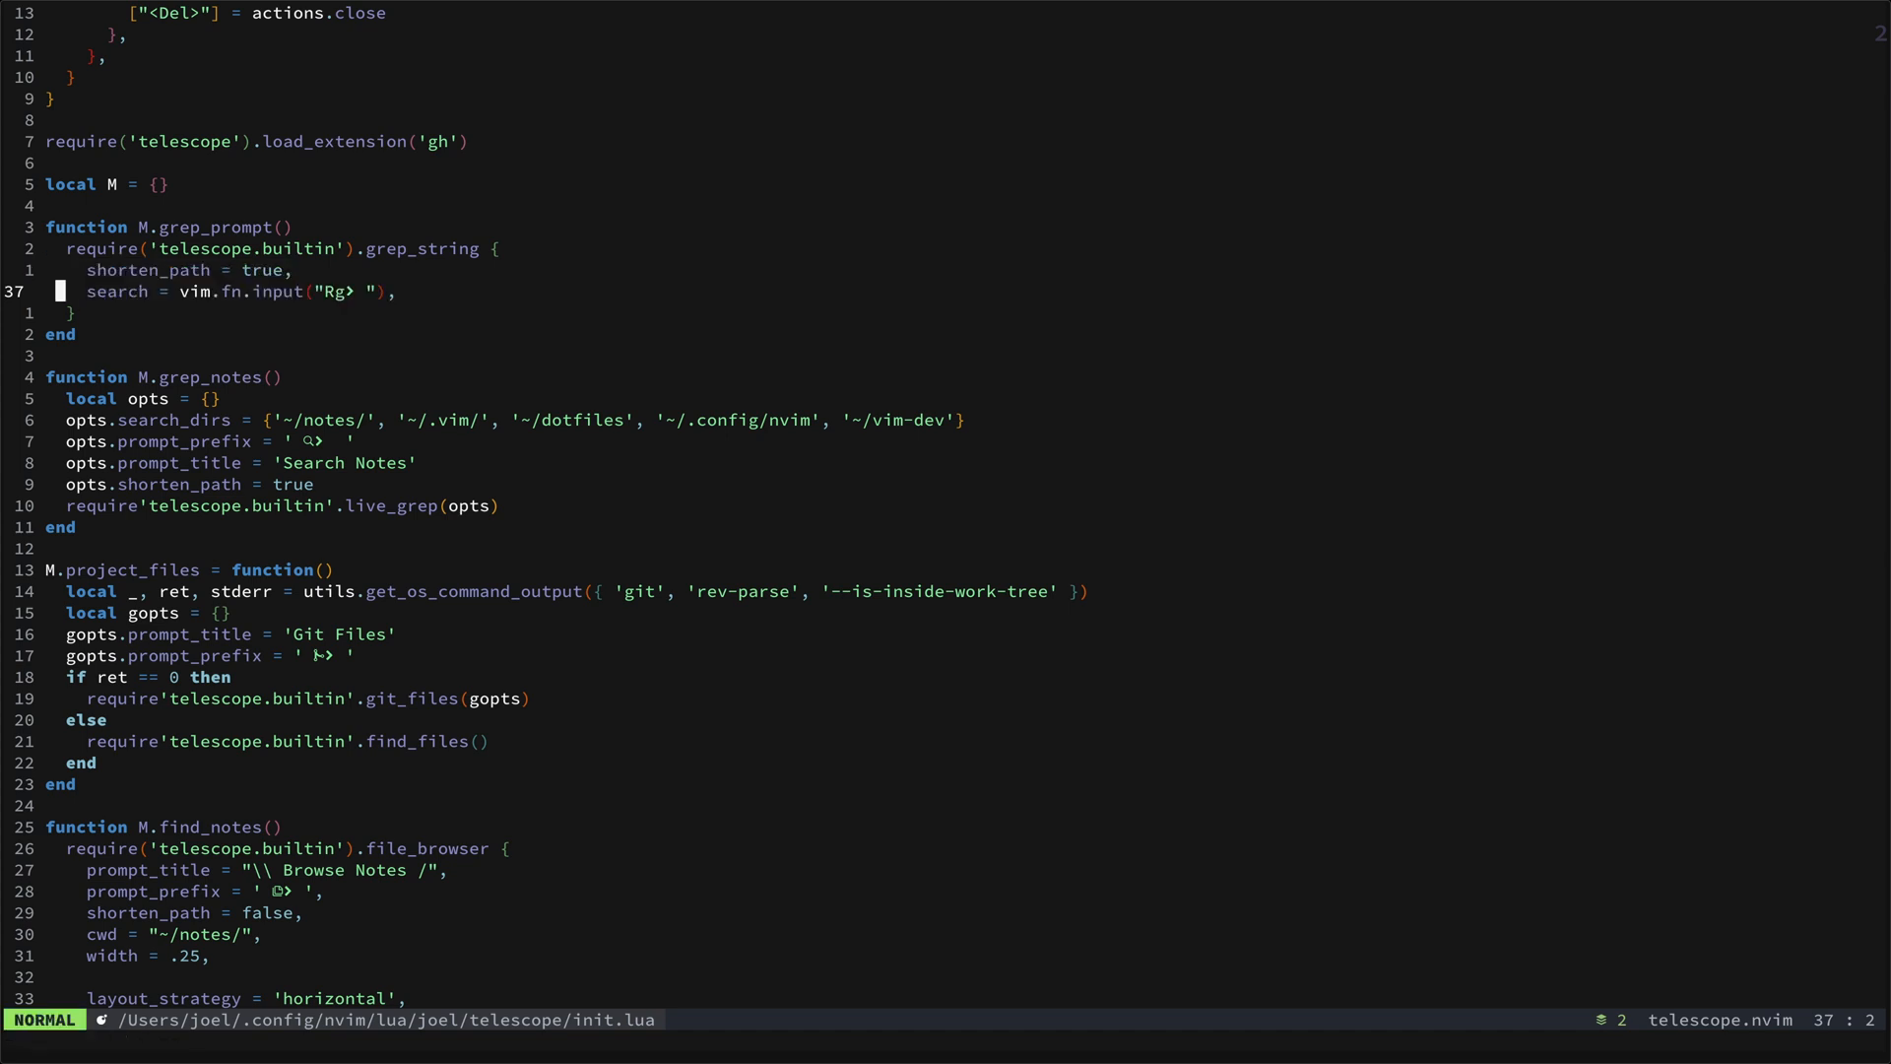
{"action": "scroll", "scroll_direction": "down", "scroll_amount": 3}
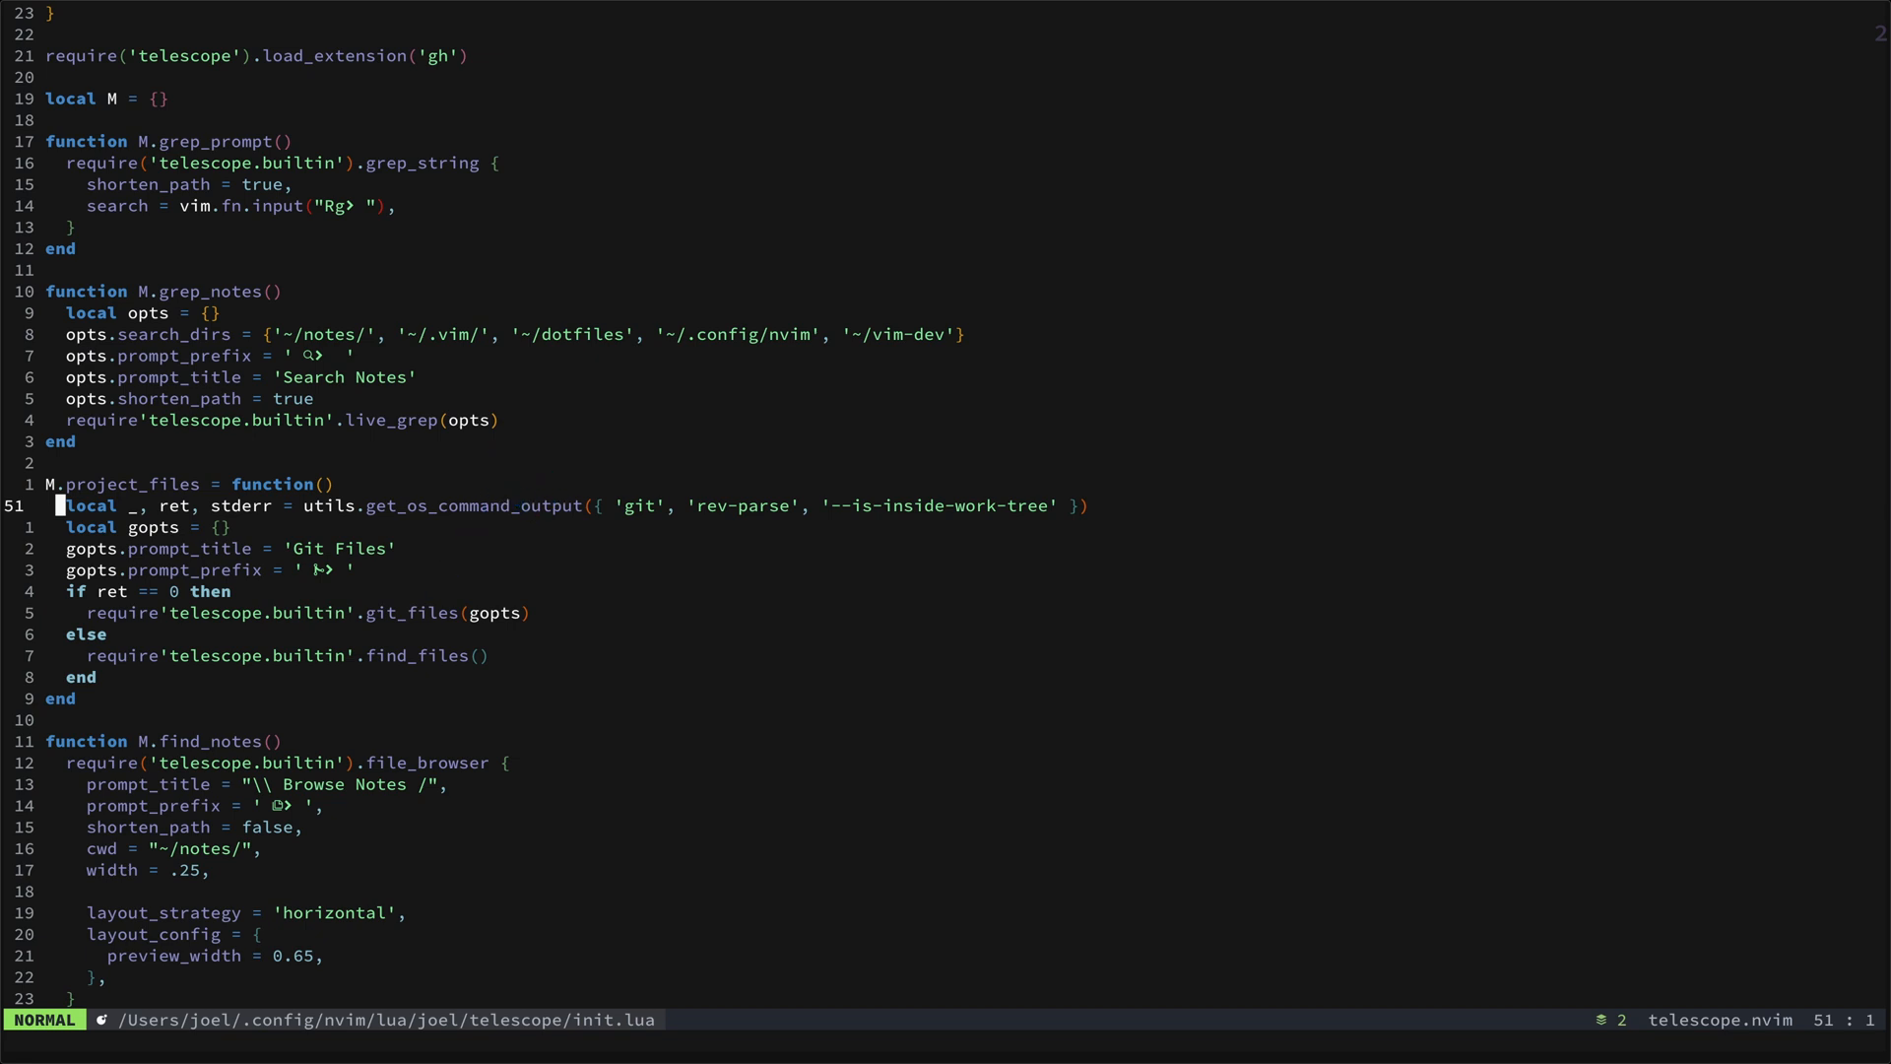
{"action": "key", "text": "j"}
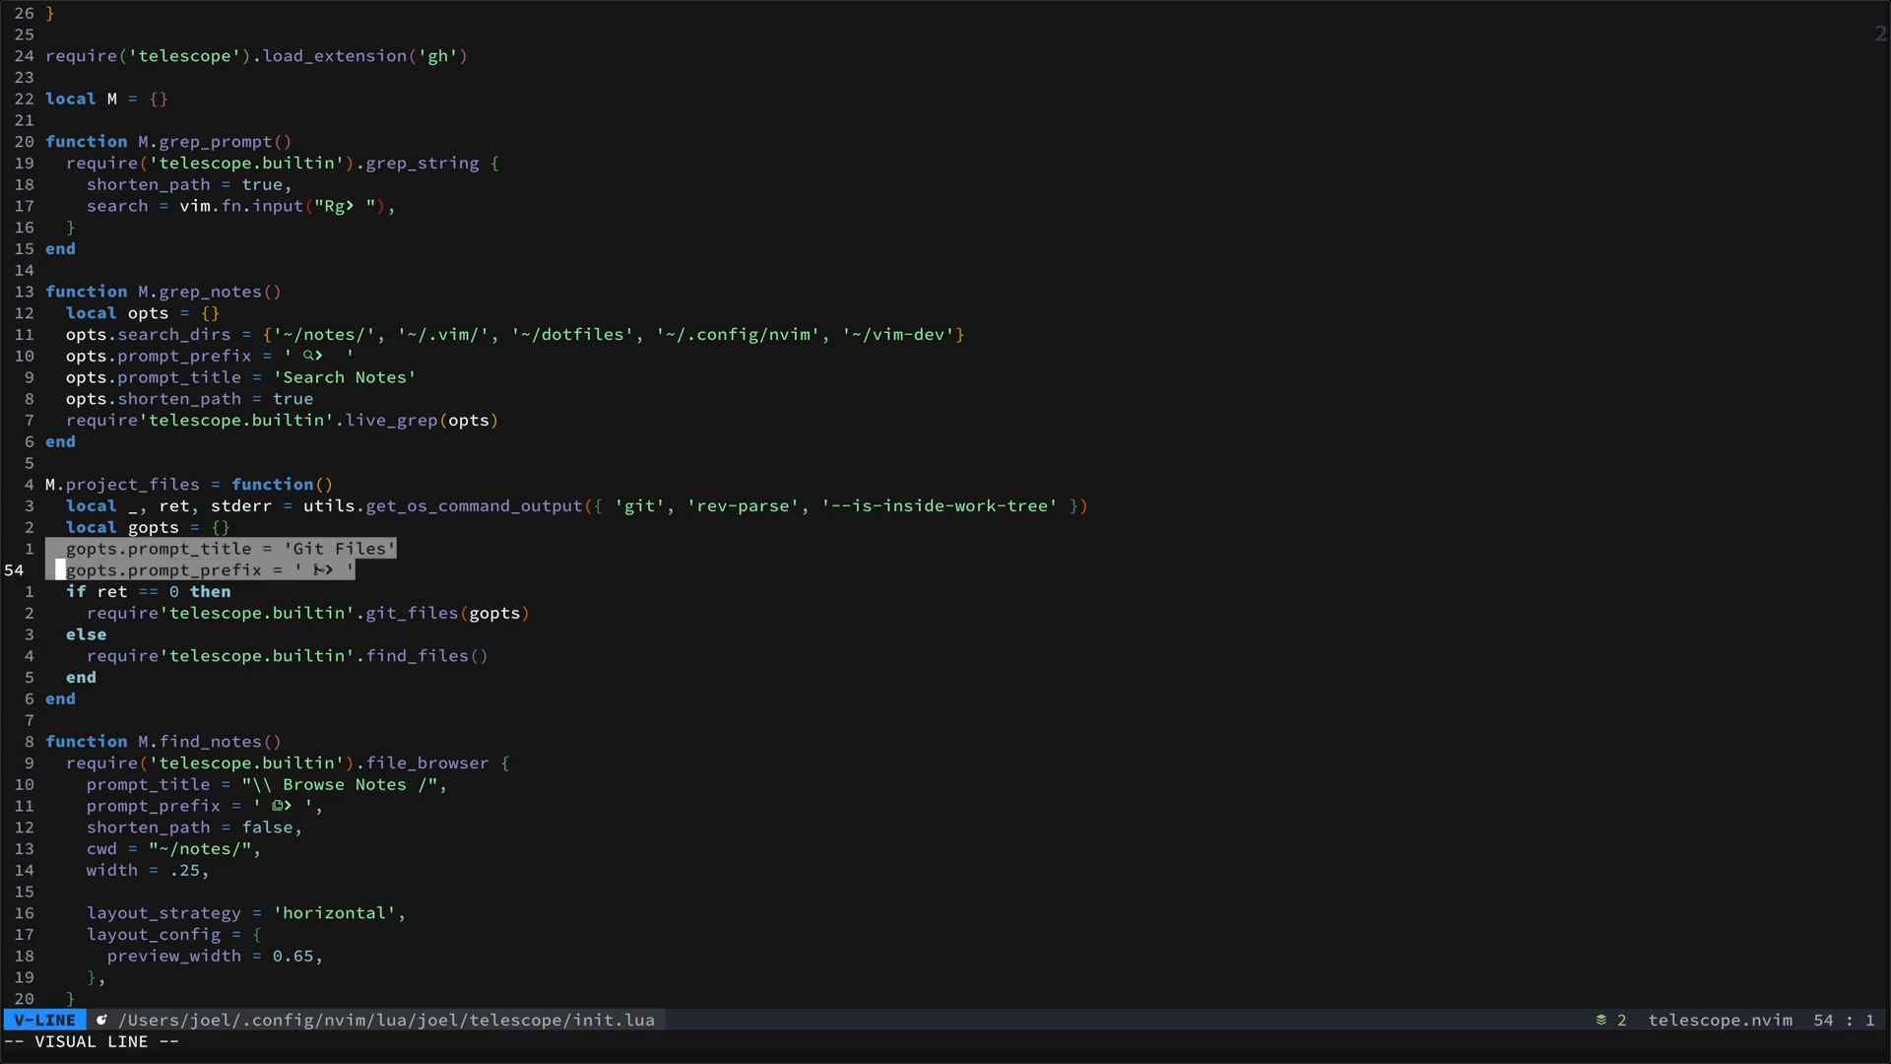
{"action": "key", "text": "Escape"}
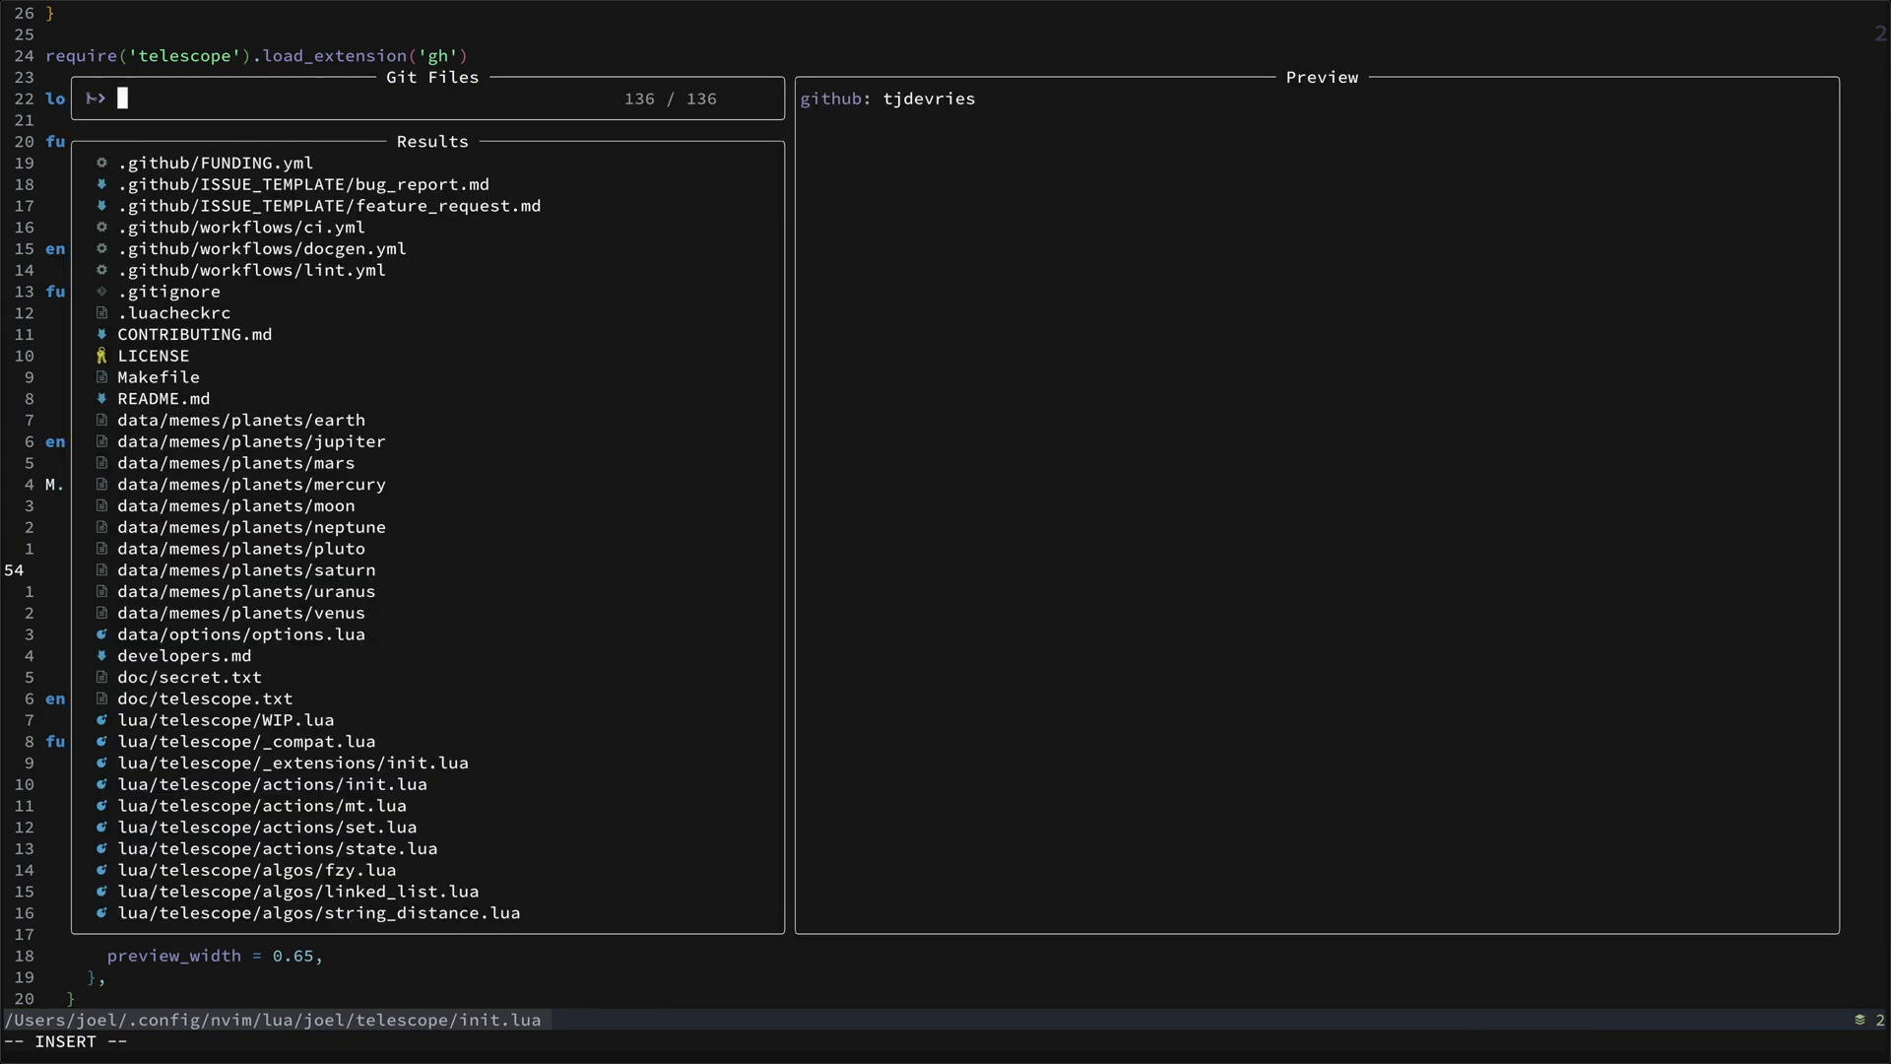
{"action": "key", "text": "Escape"}
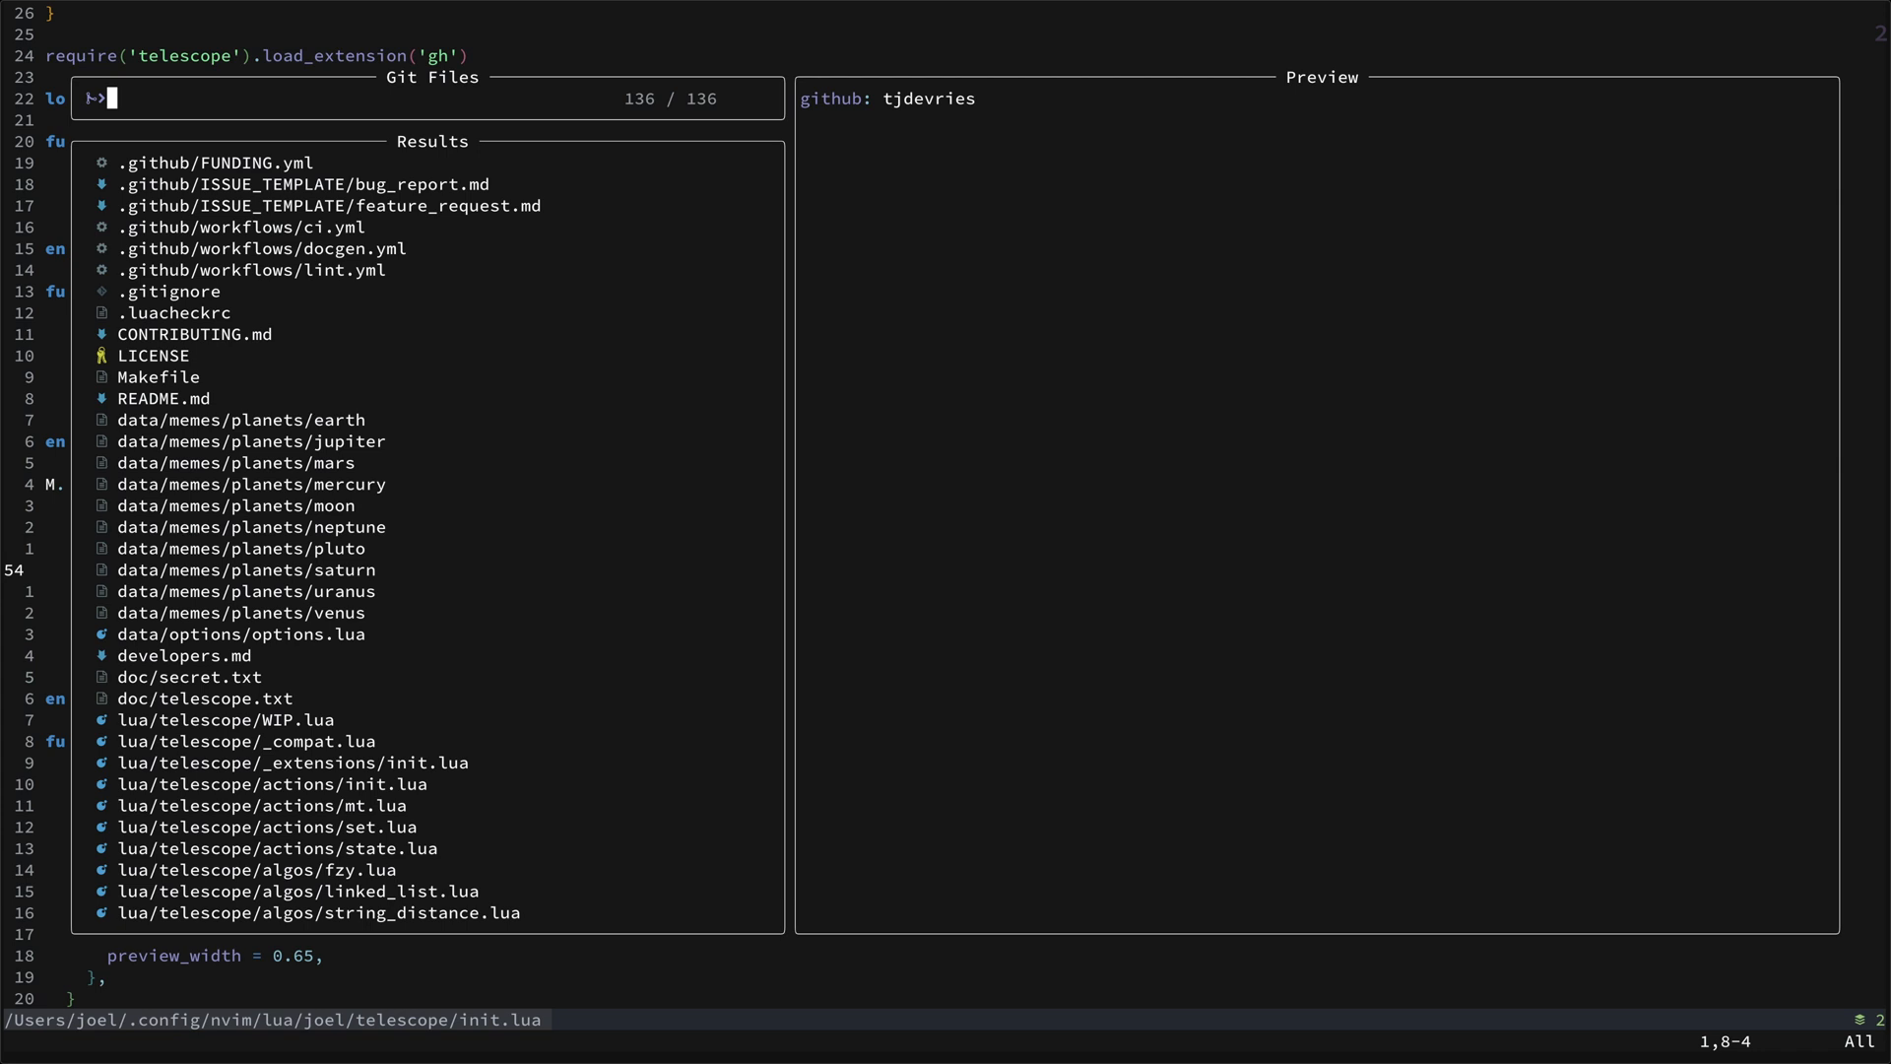
{"action": "key", "text": "Escape"}
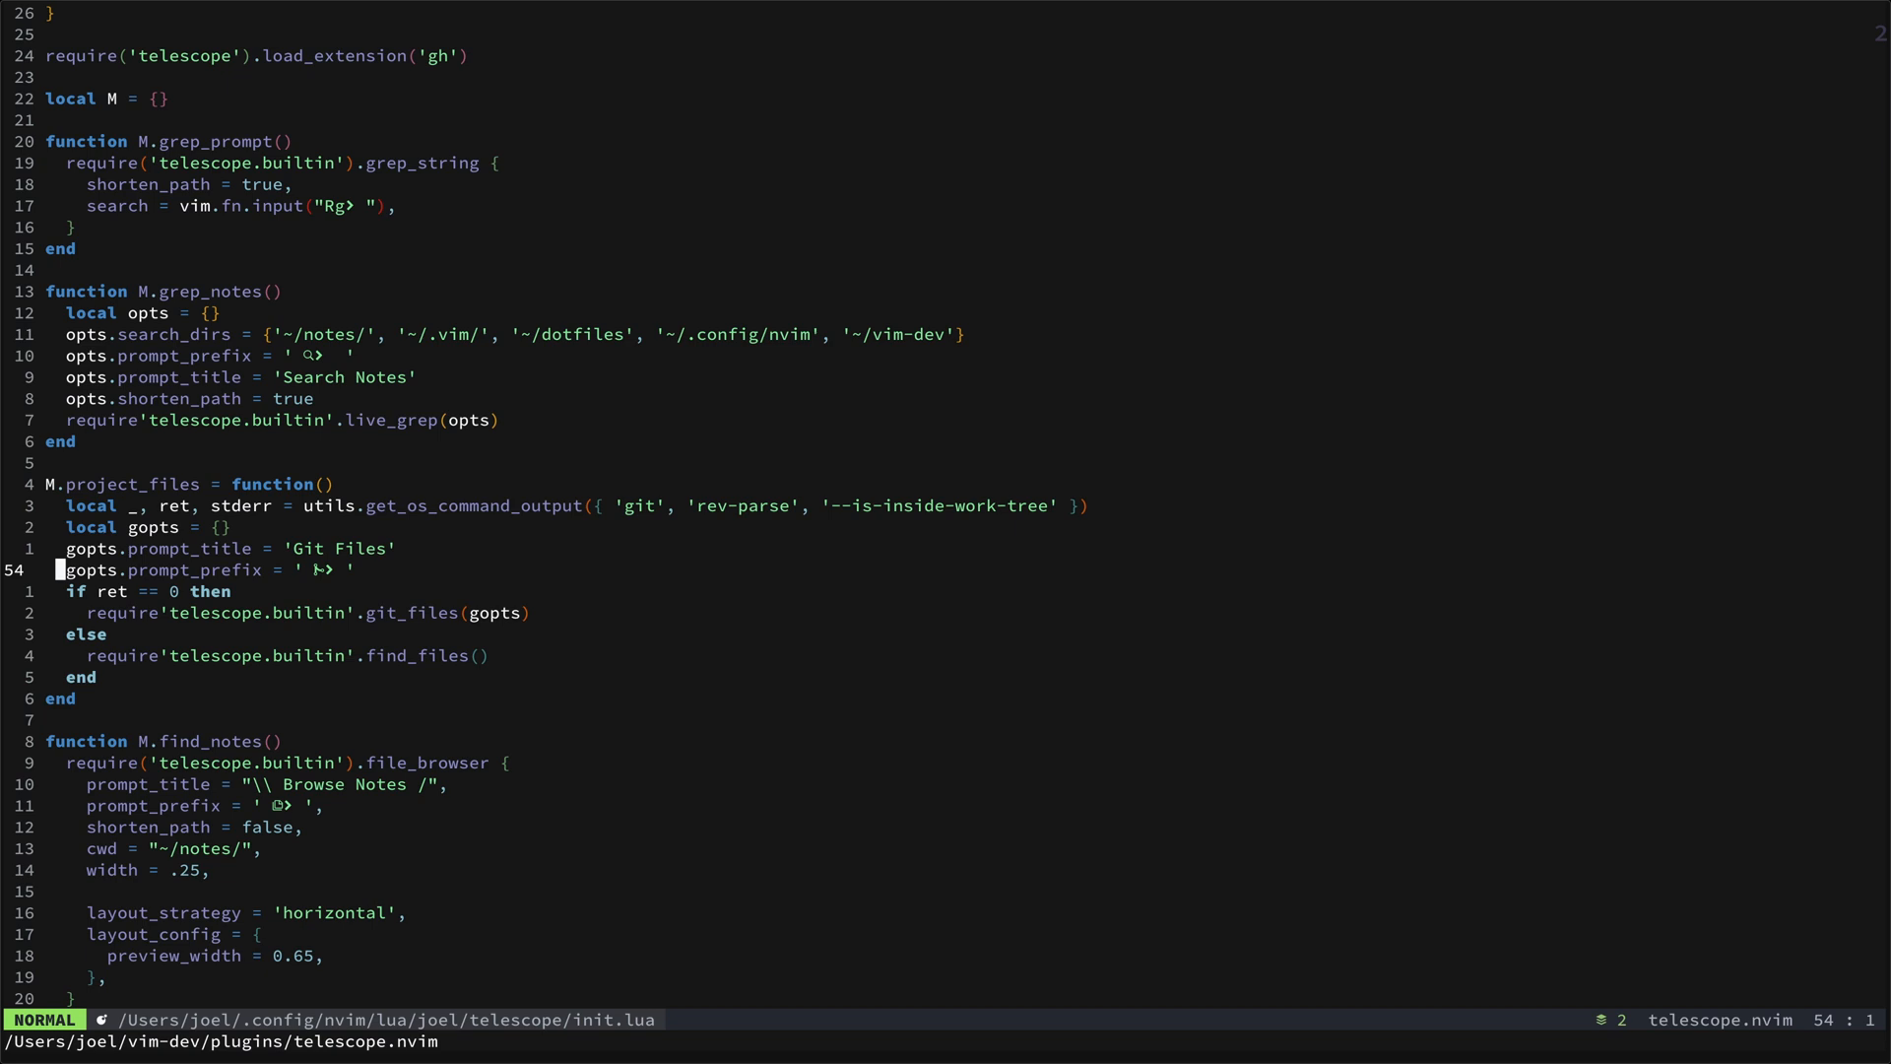
{"action": "key", "text": "j"}
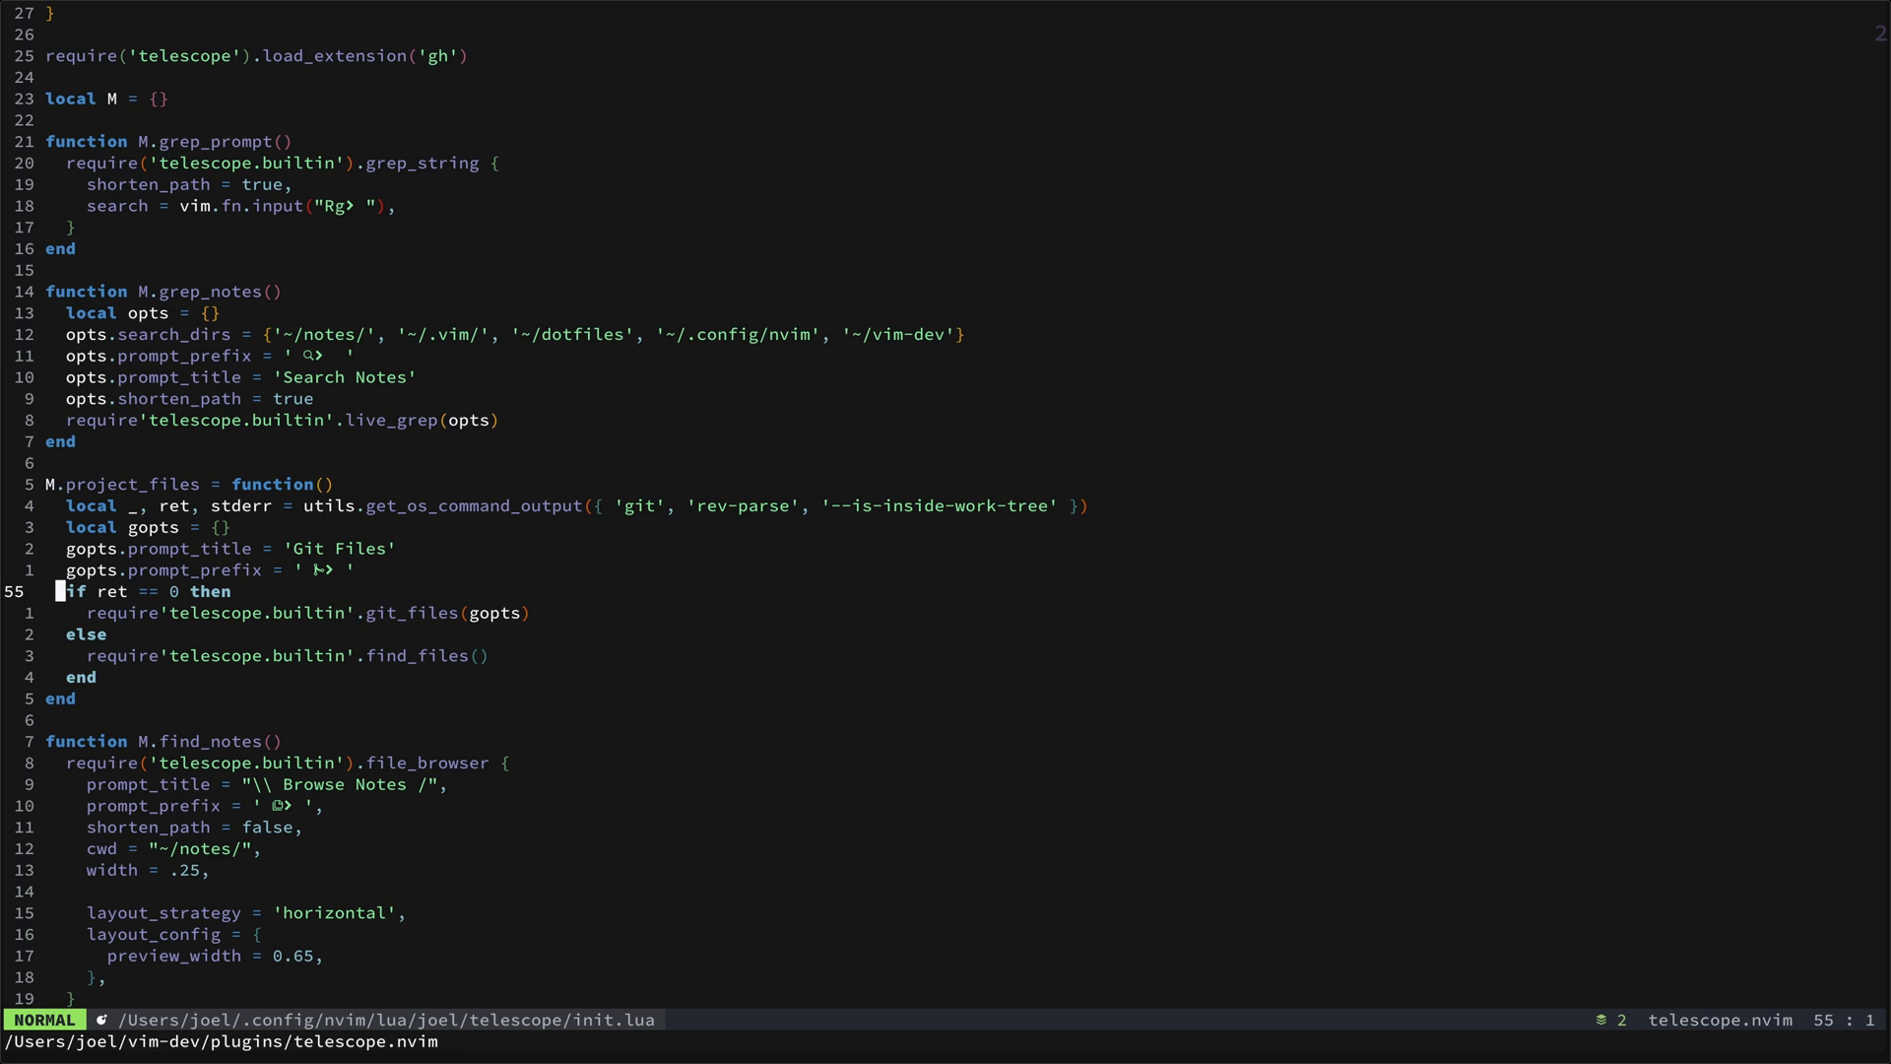
{"action": "key", "text": "V"}
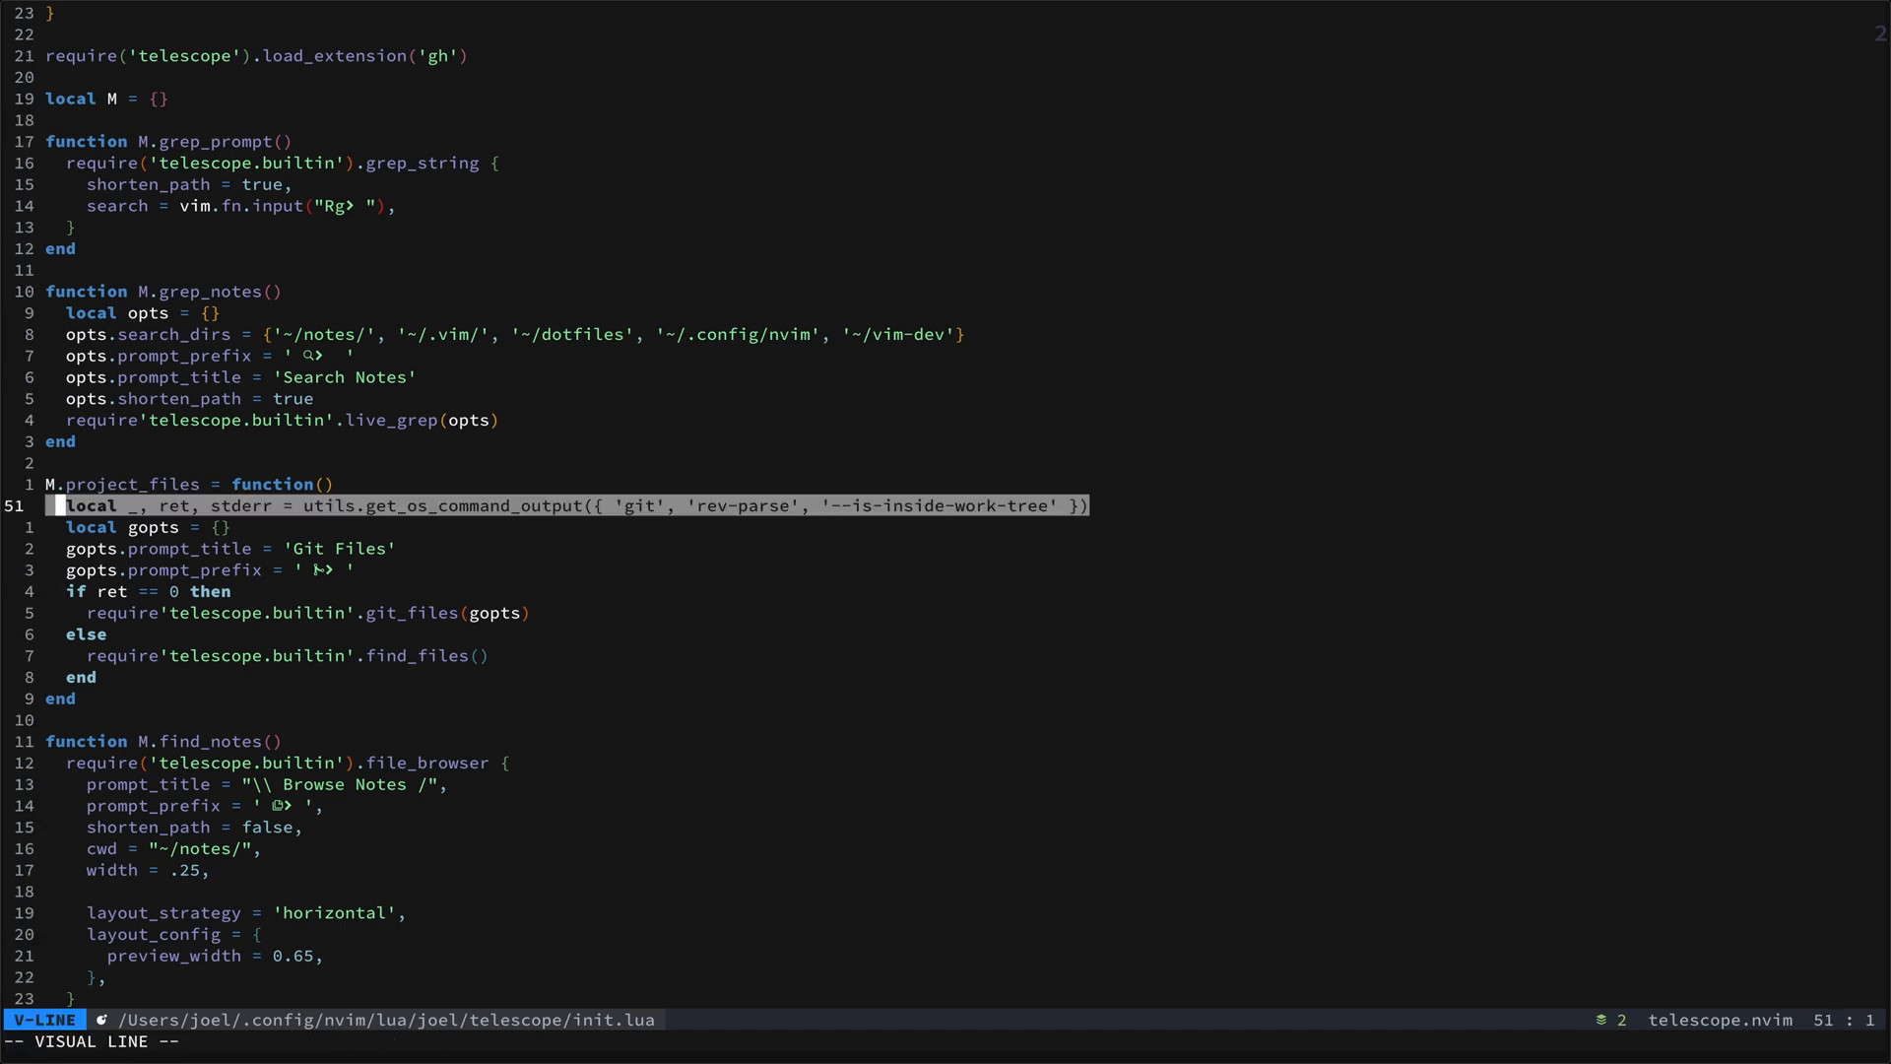
{"action": "key", "text": "Escape"}
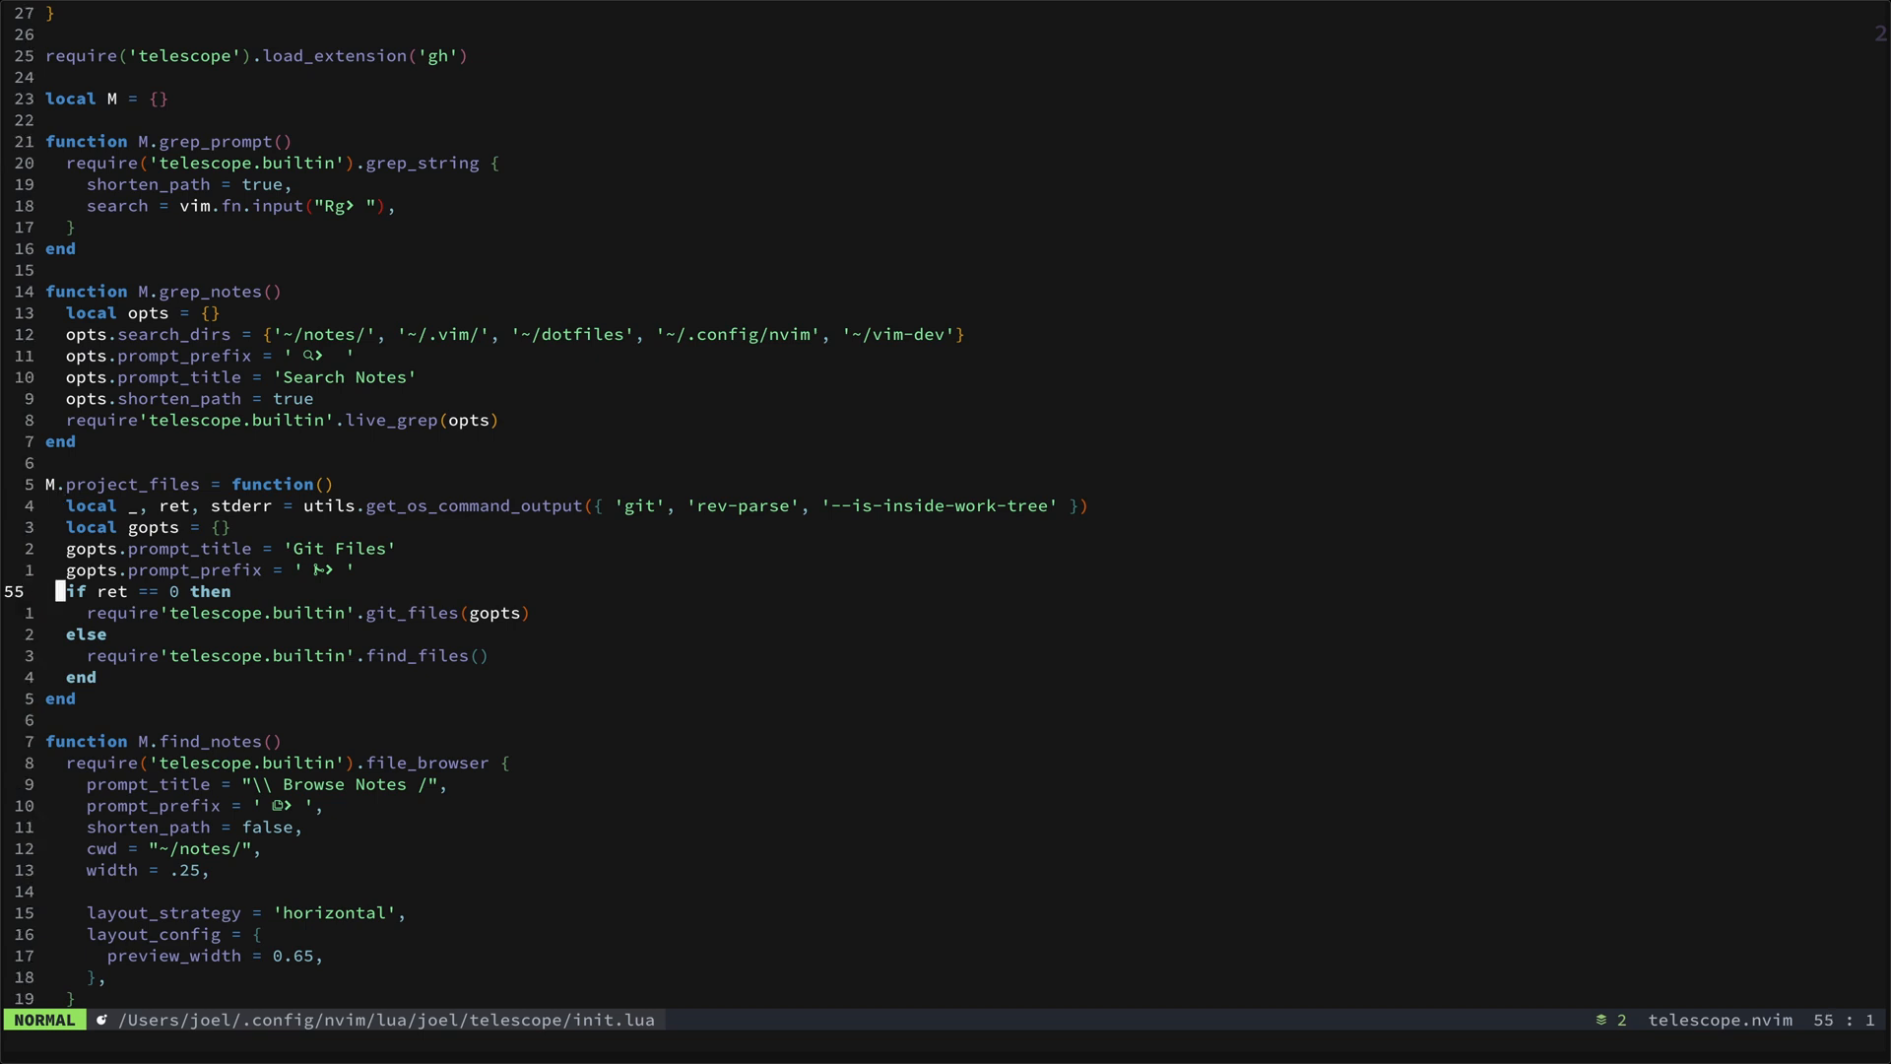
{"action": "key", "text": "j"}
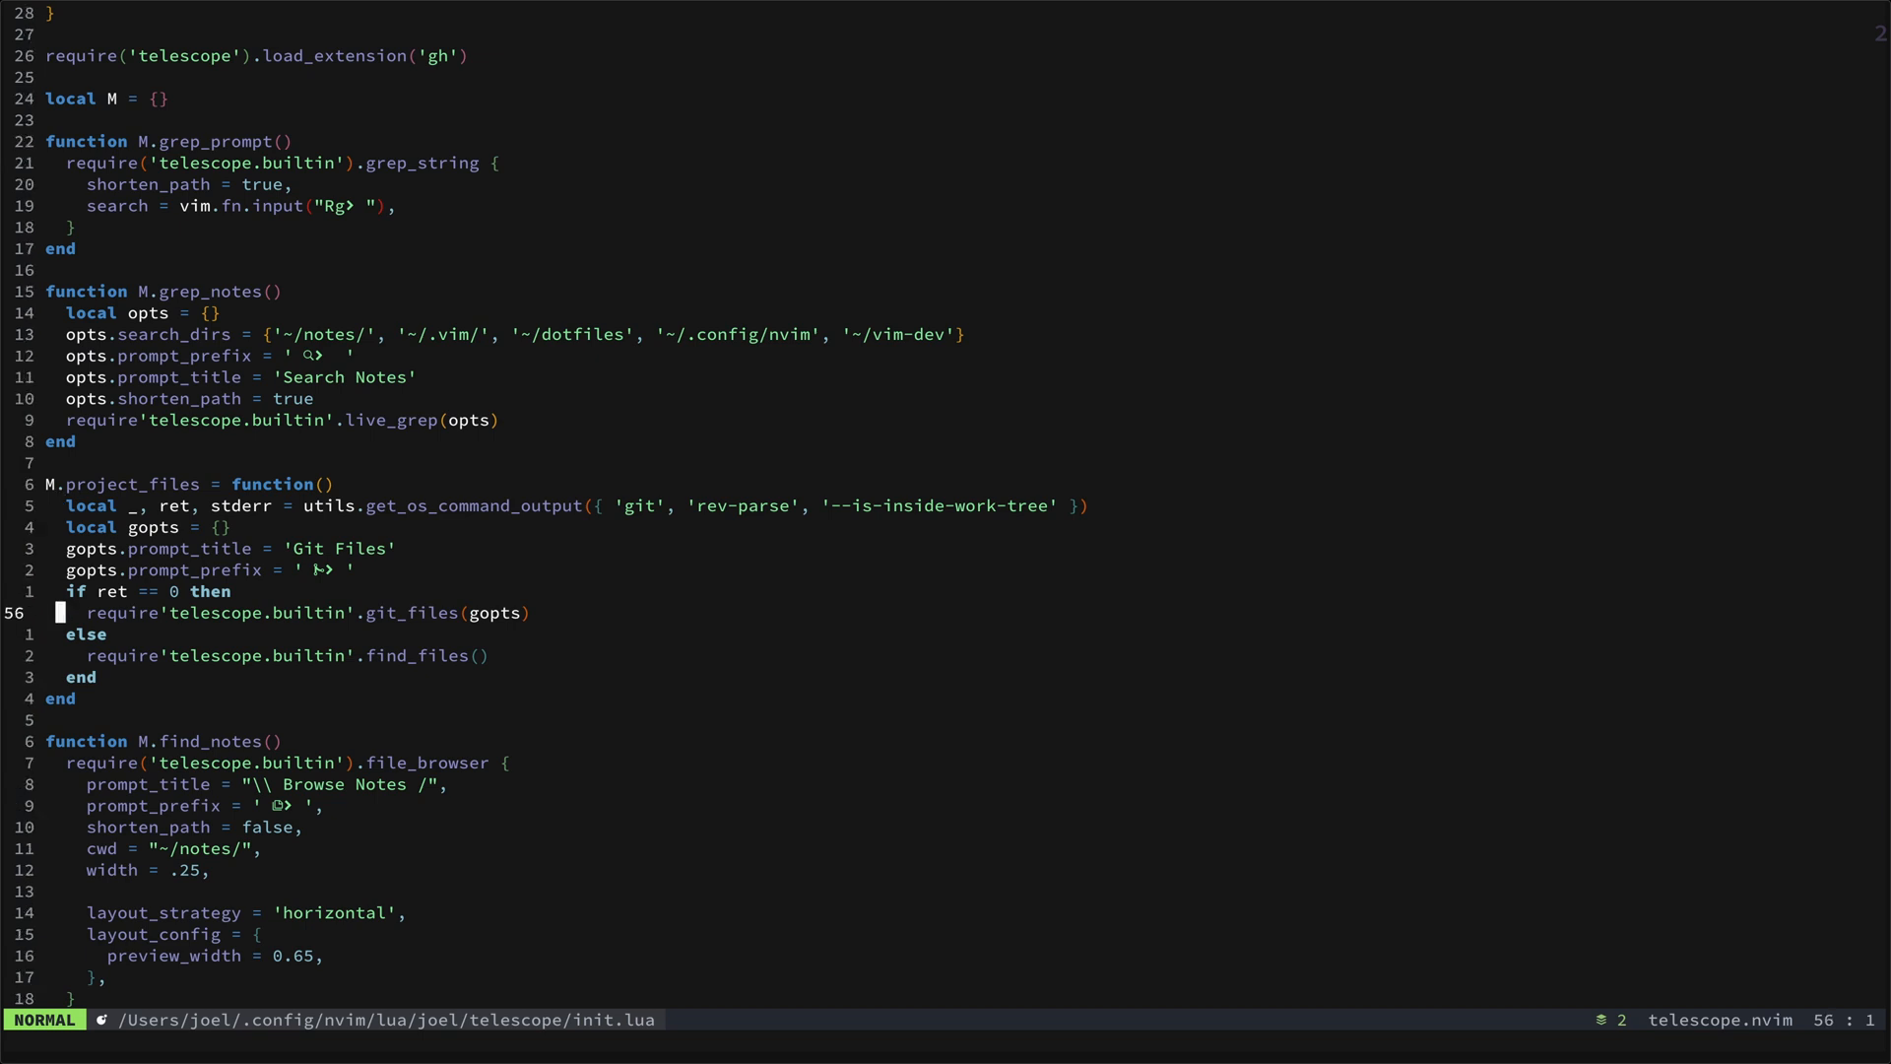
{"action": "key", "text": "j"}
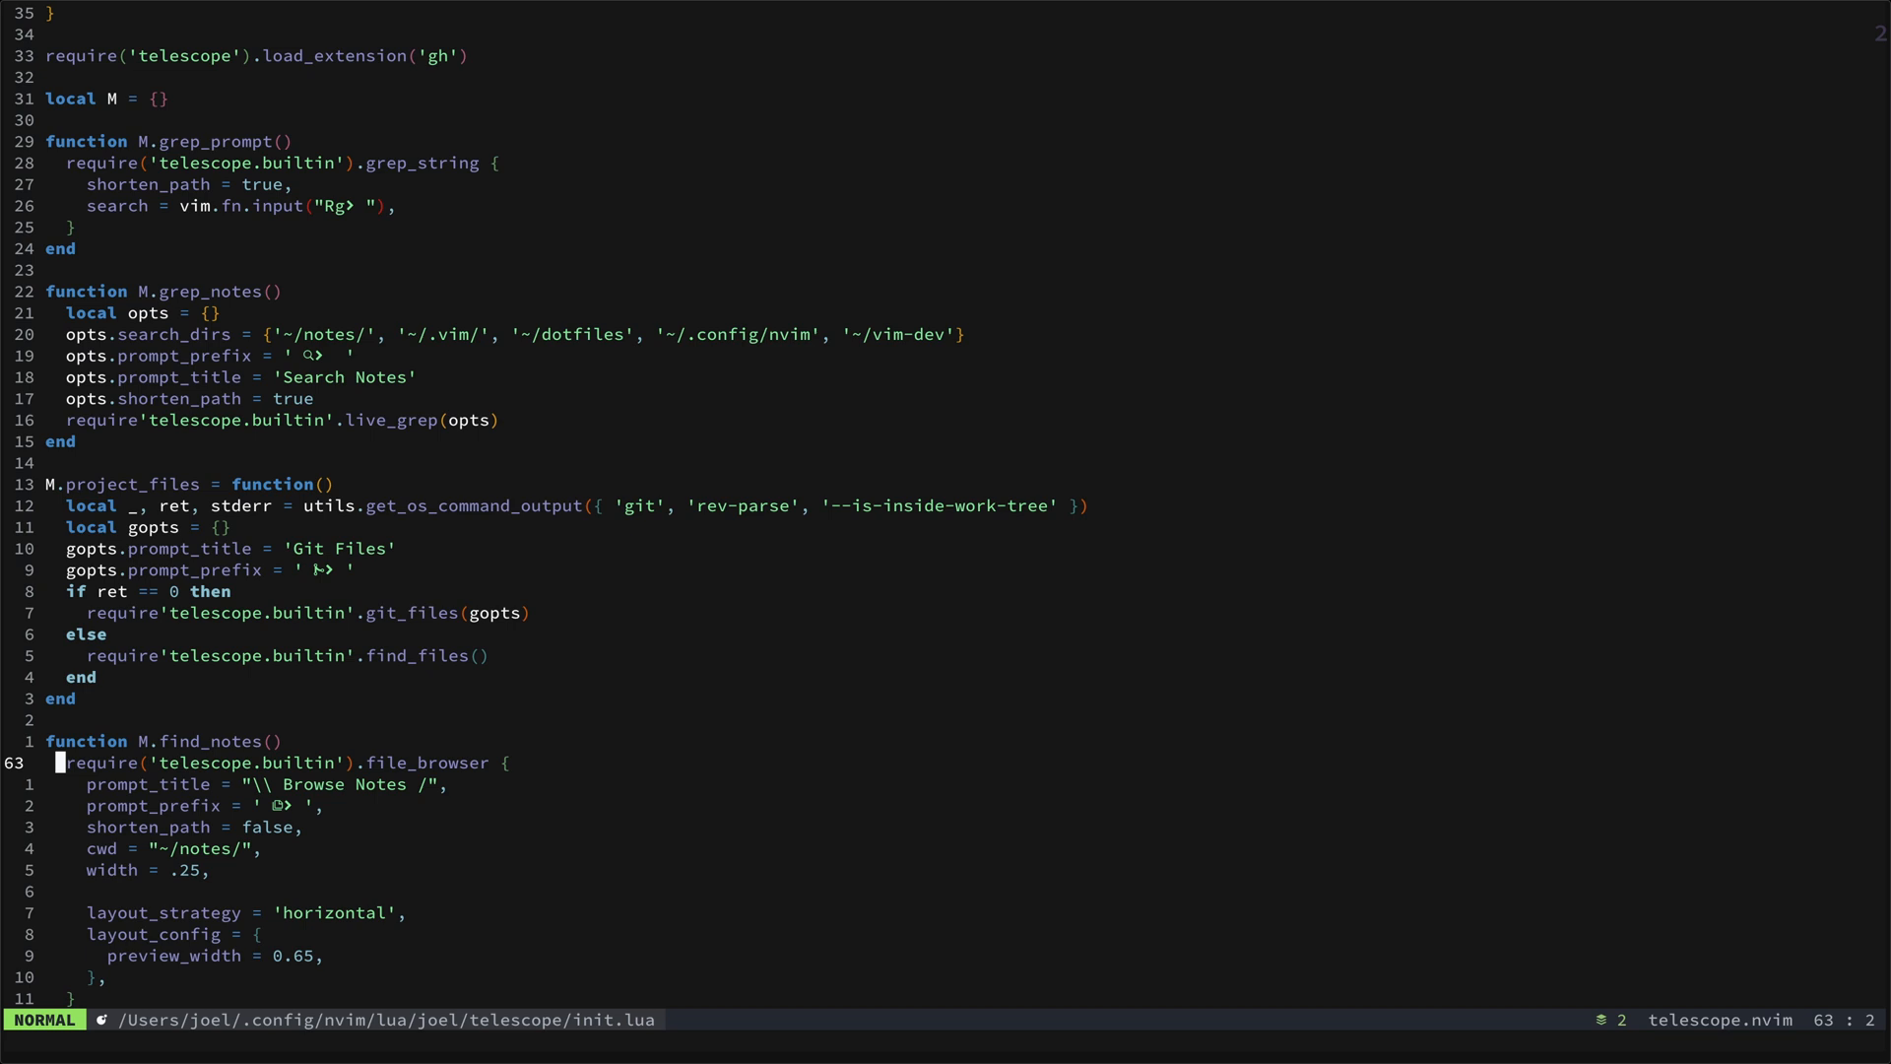
{"action": "scroll", "scroll_direction": "down", "scroll_amount": 3}
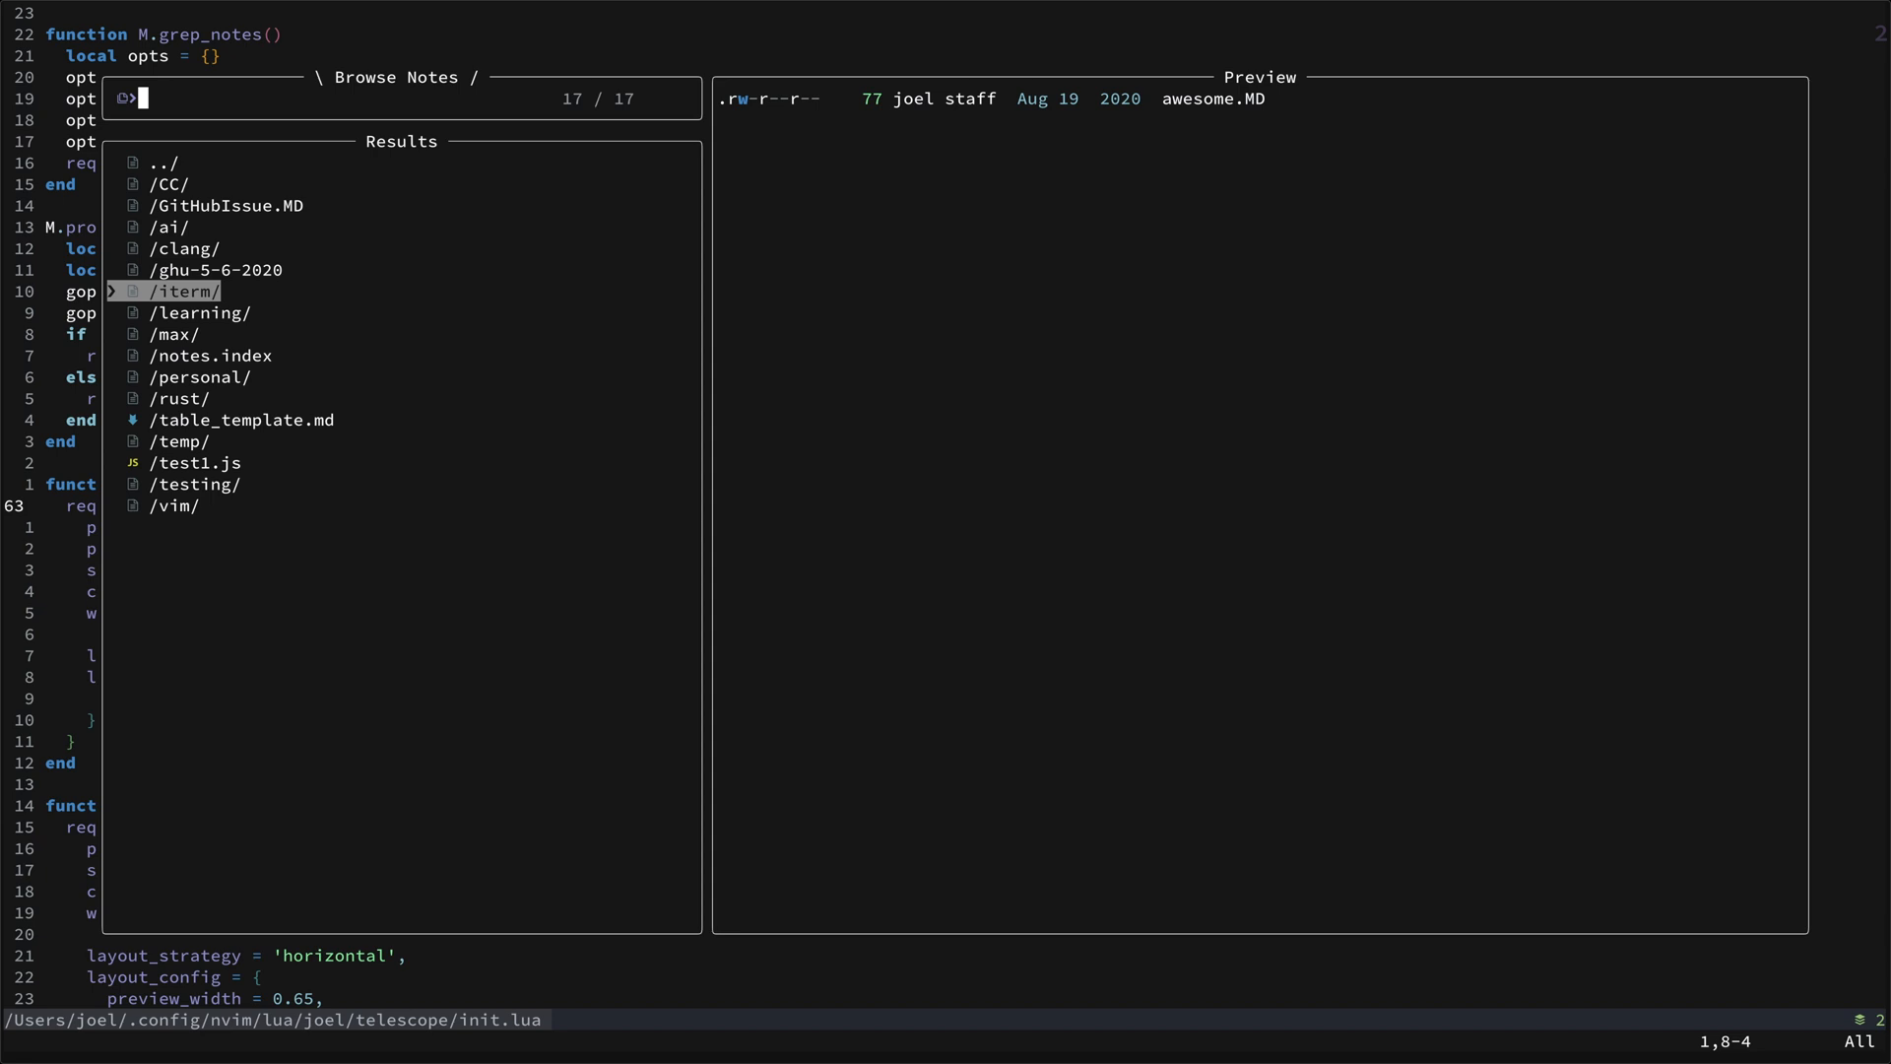
{"action": "key", "text": "Down"}
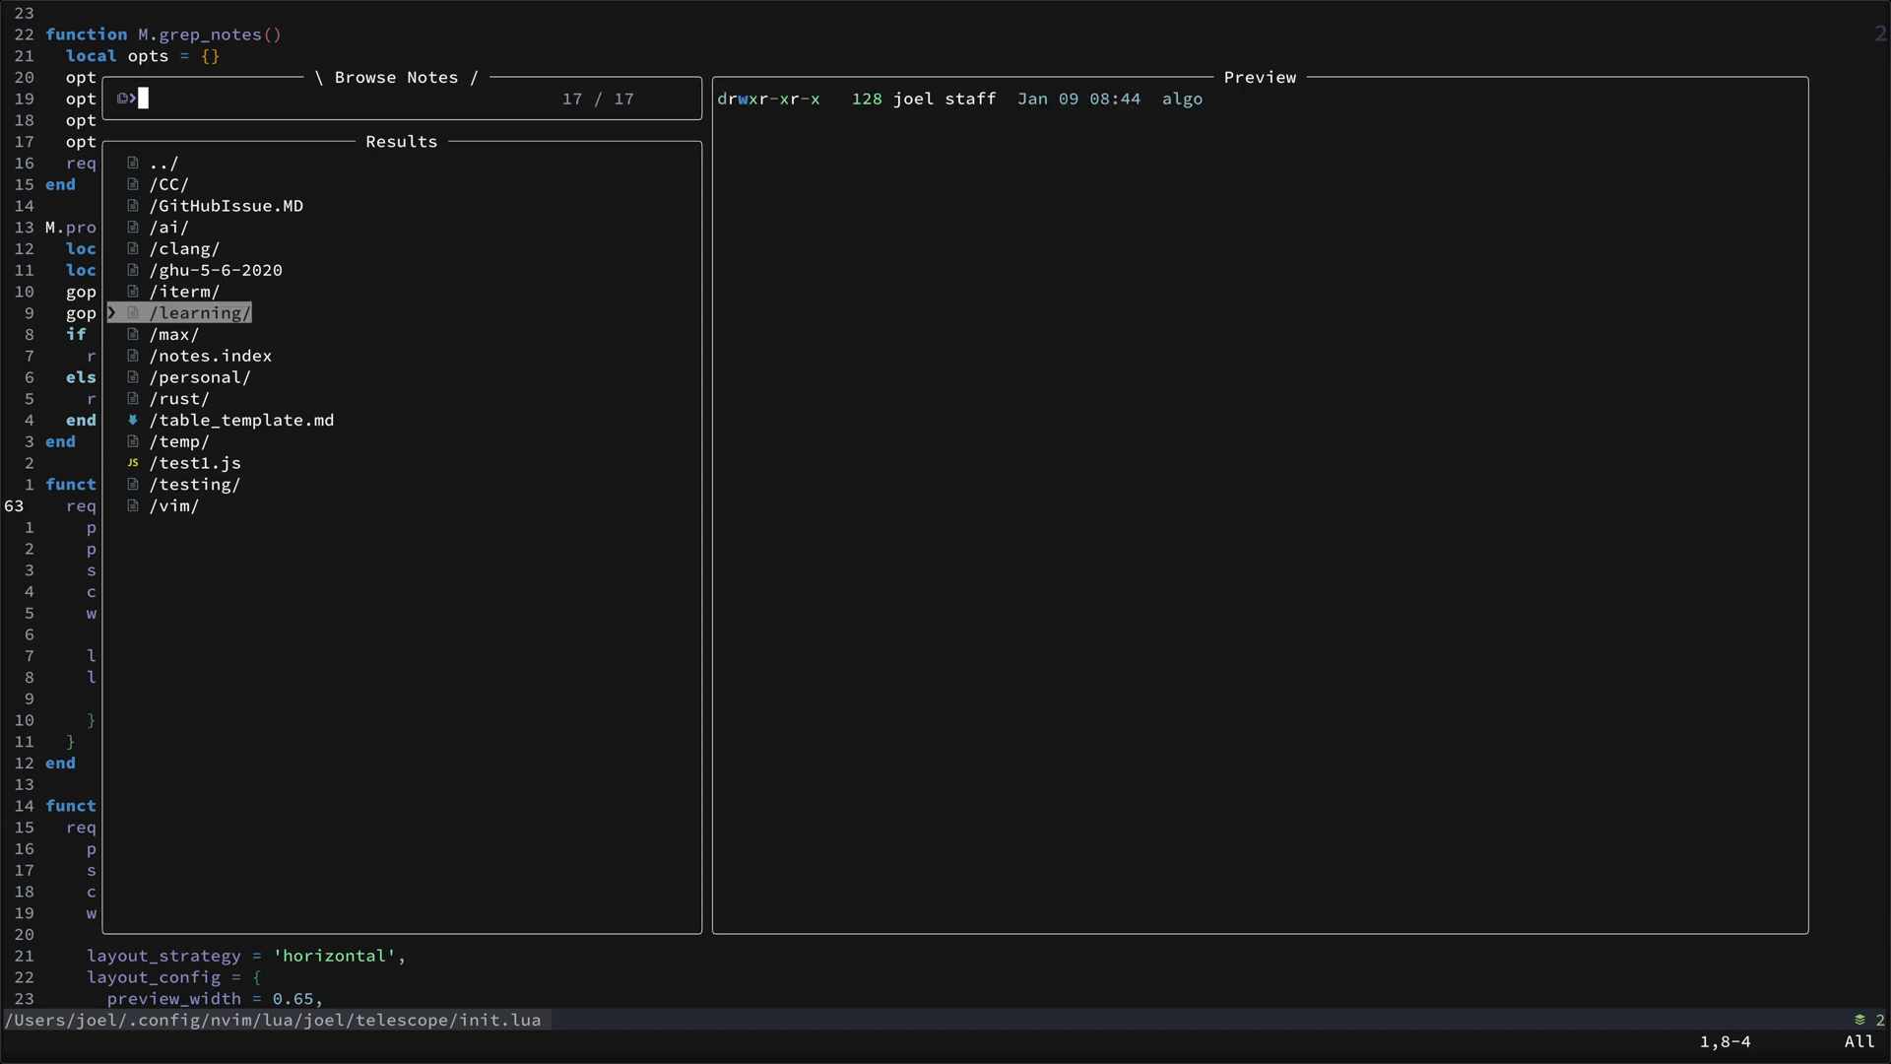
{"action": "key", "text": "Down"}
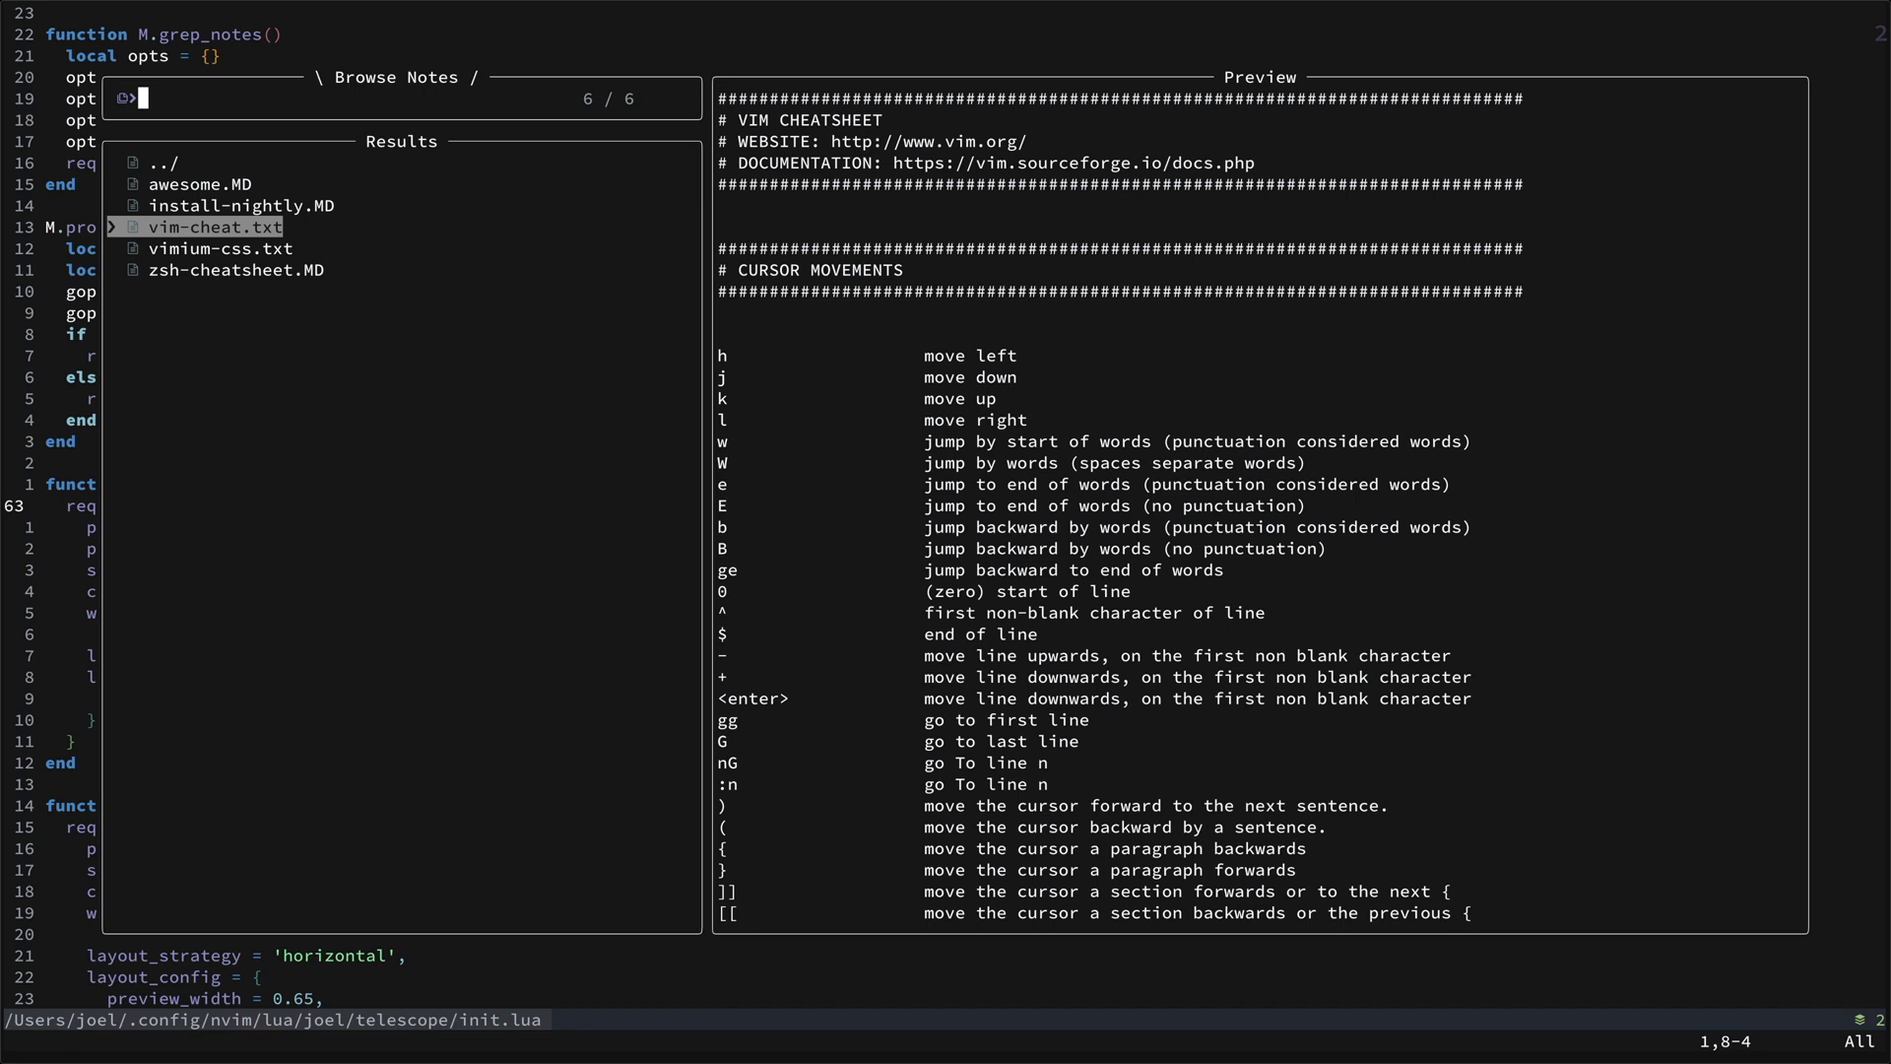
{"action": "key", "text": "Escape"}
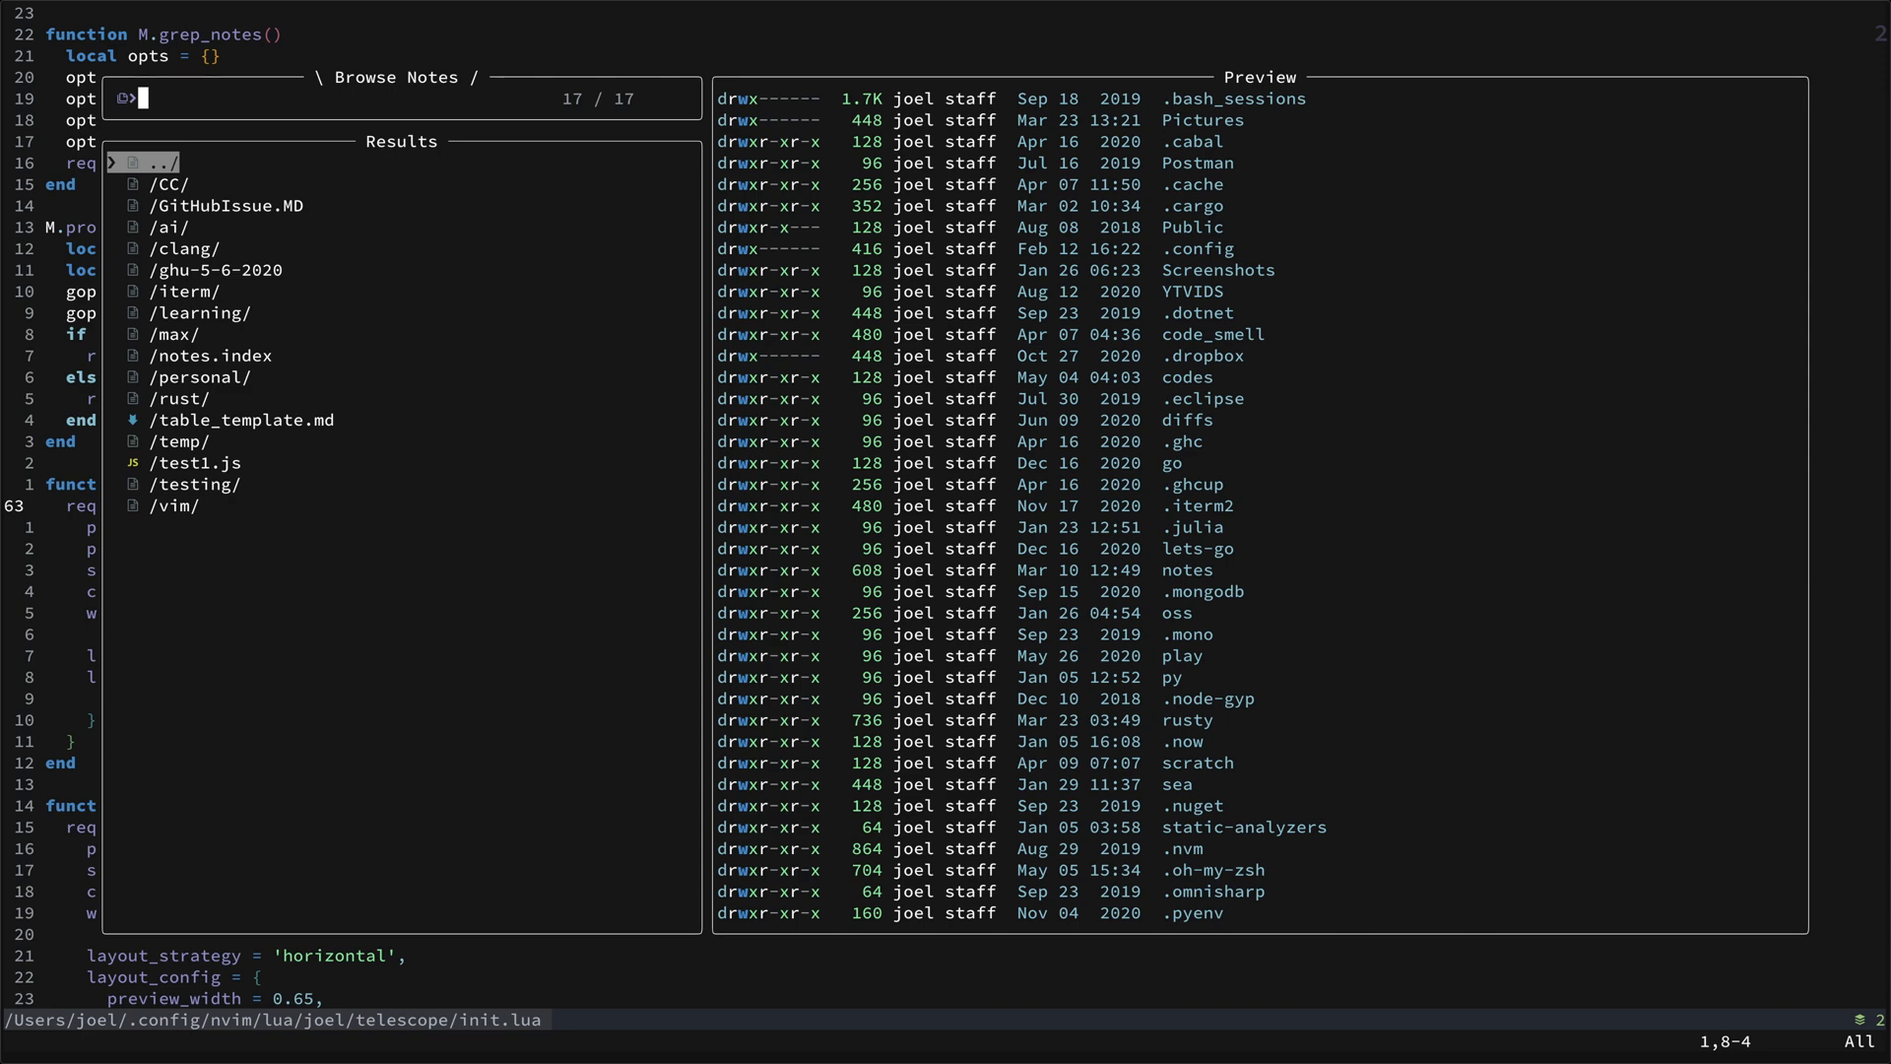
{"action": "key", "text": "Escape"}
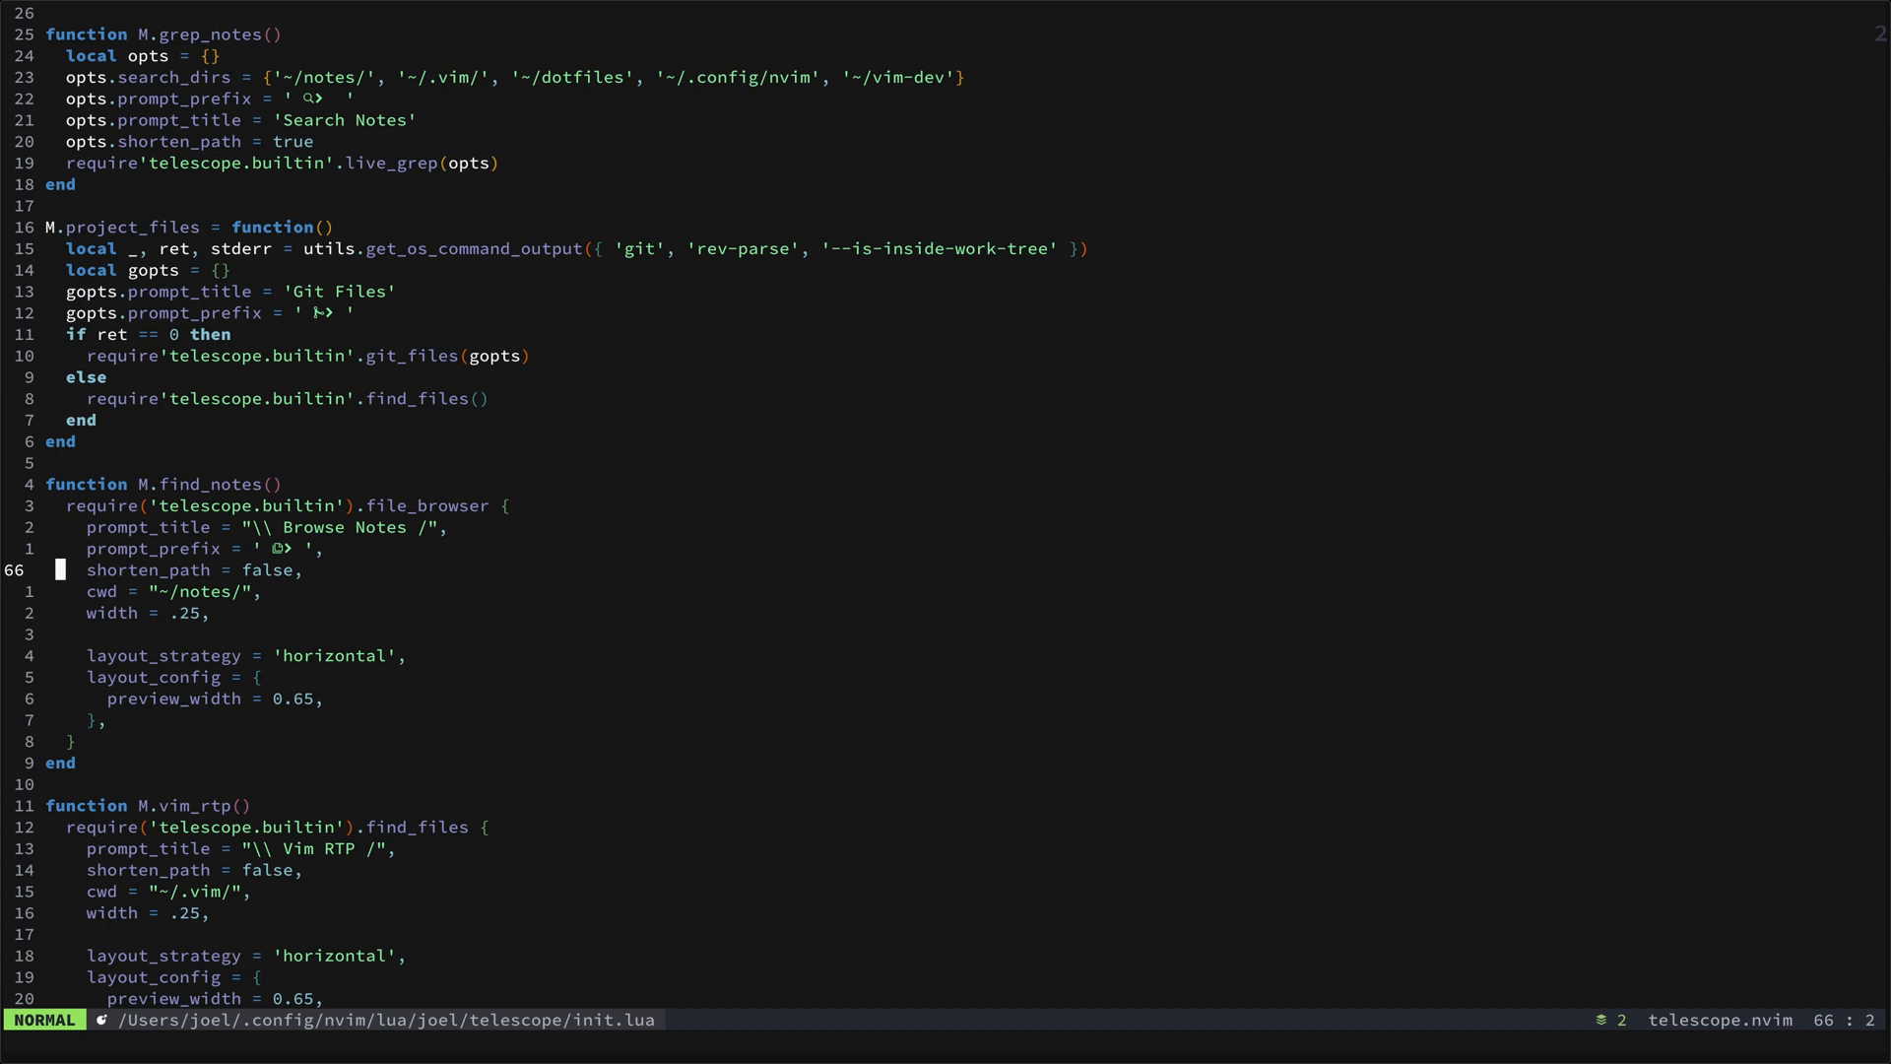
{"action": "key", "text": "j"}
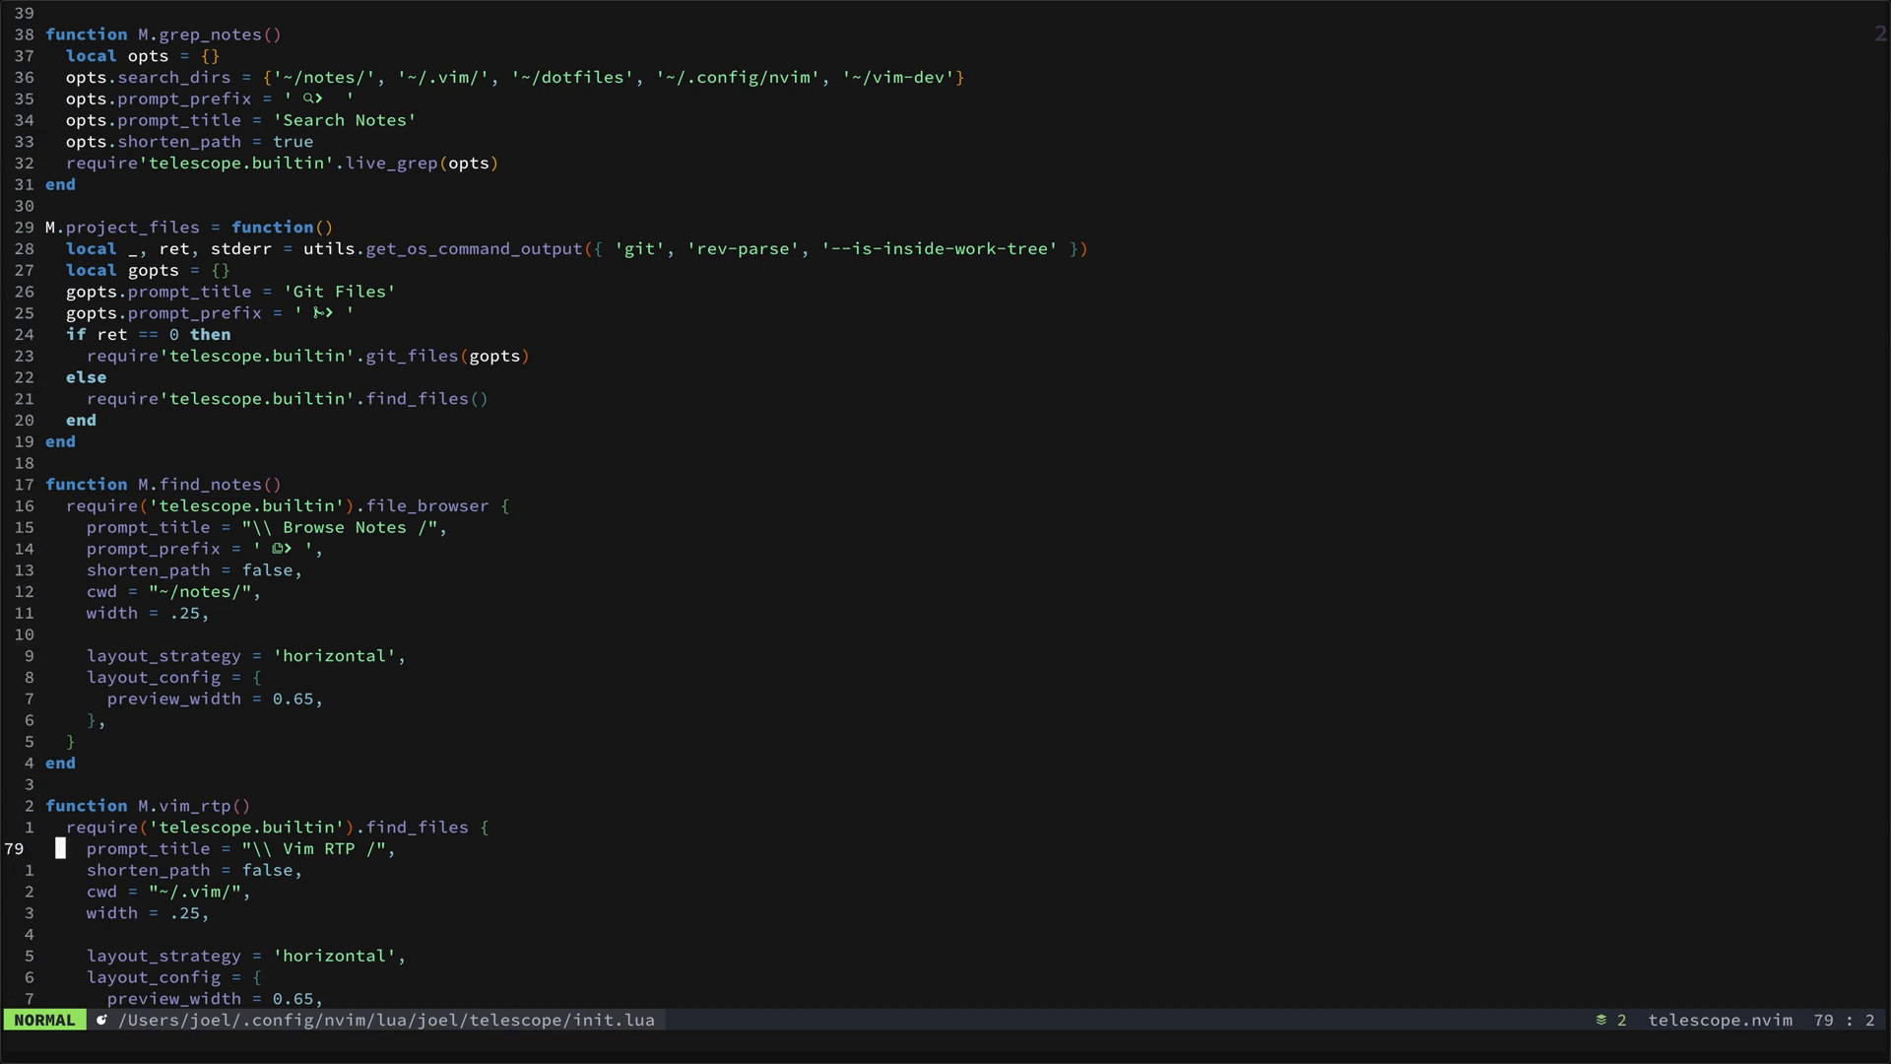
{"action": "scroll", "scroll_direction": "down", "scroll_amount": 3}
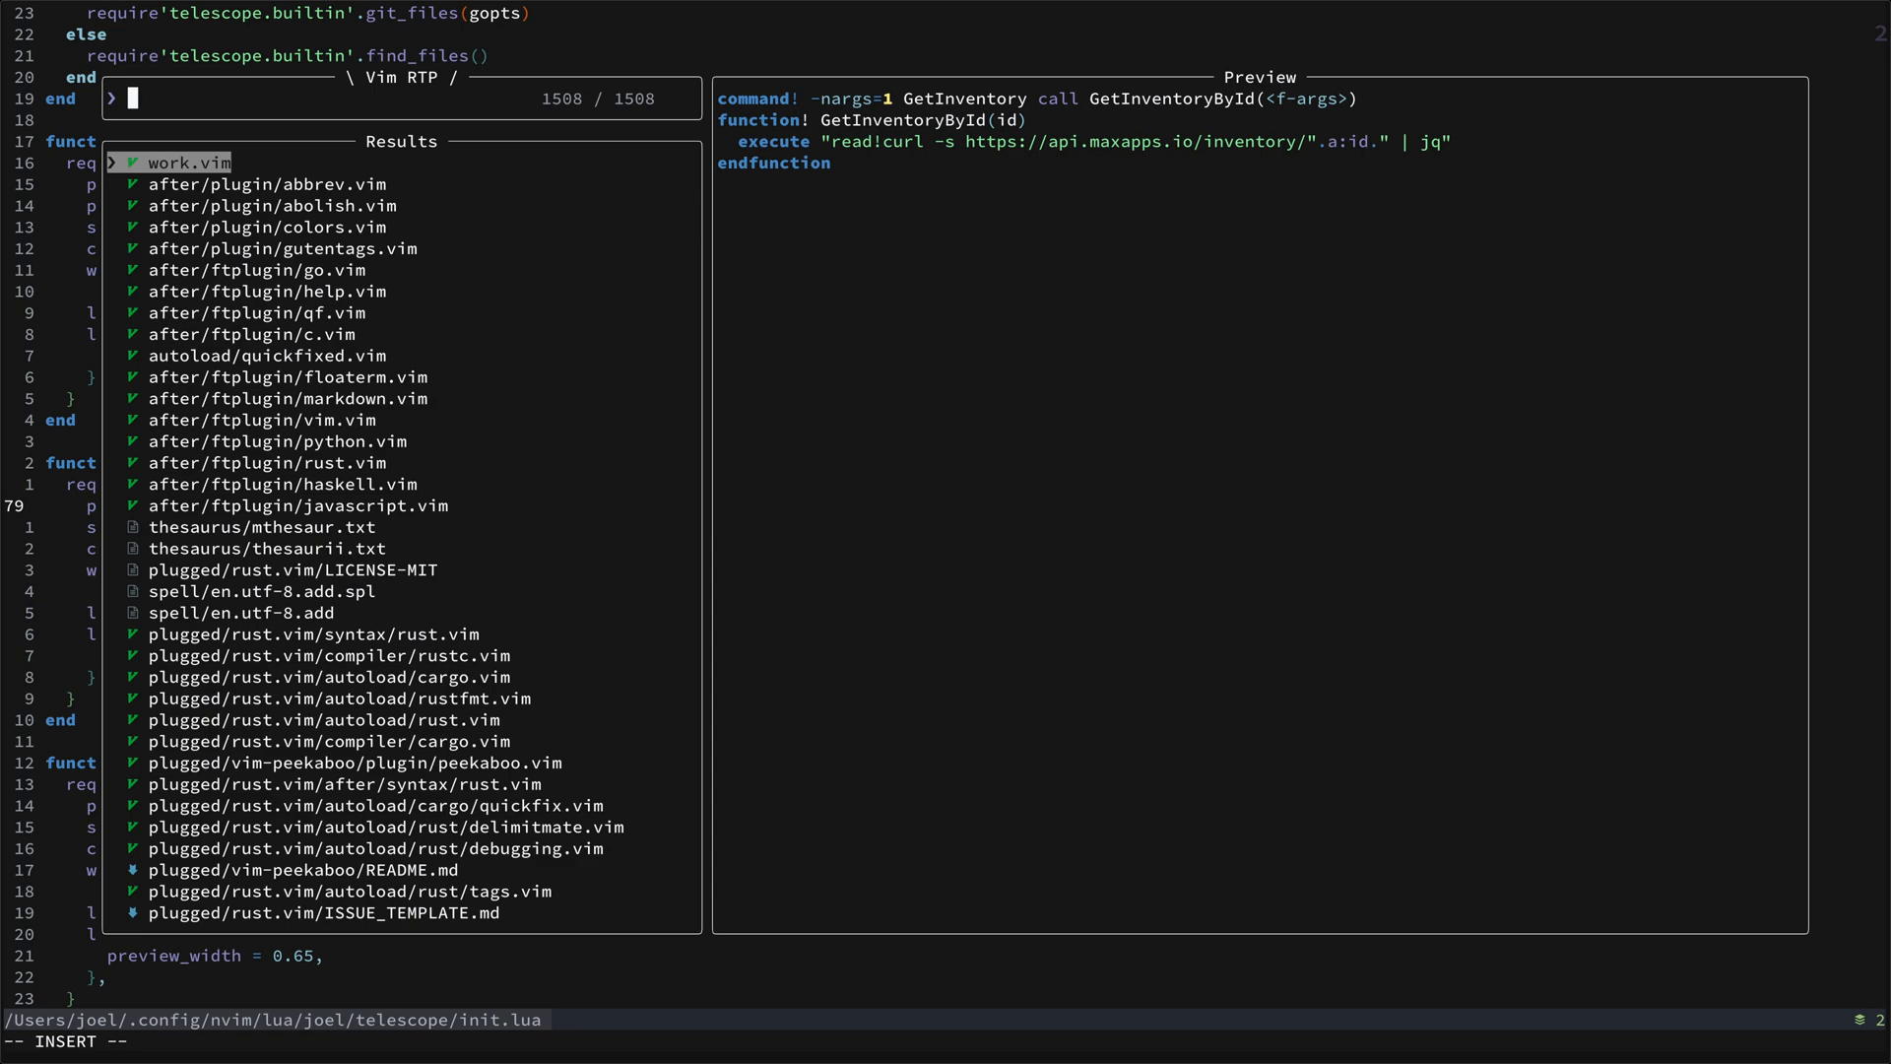
{"action": "type", "text": "ja"}
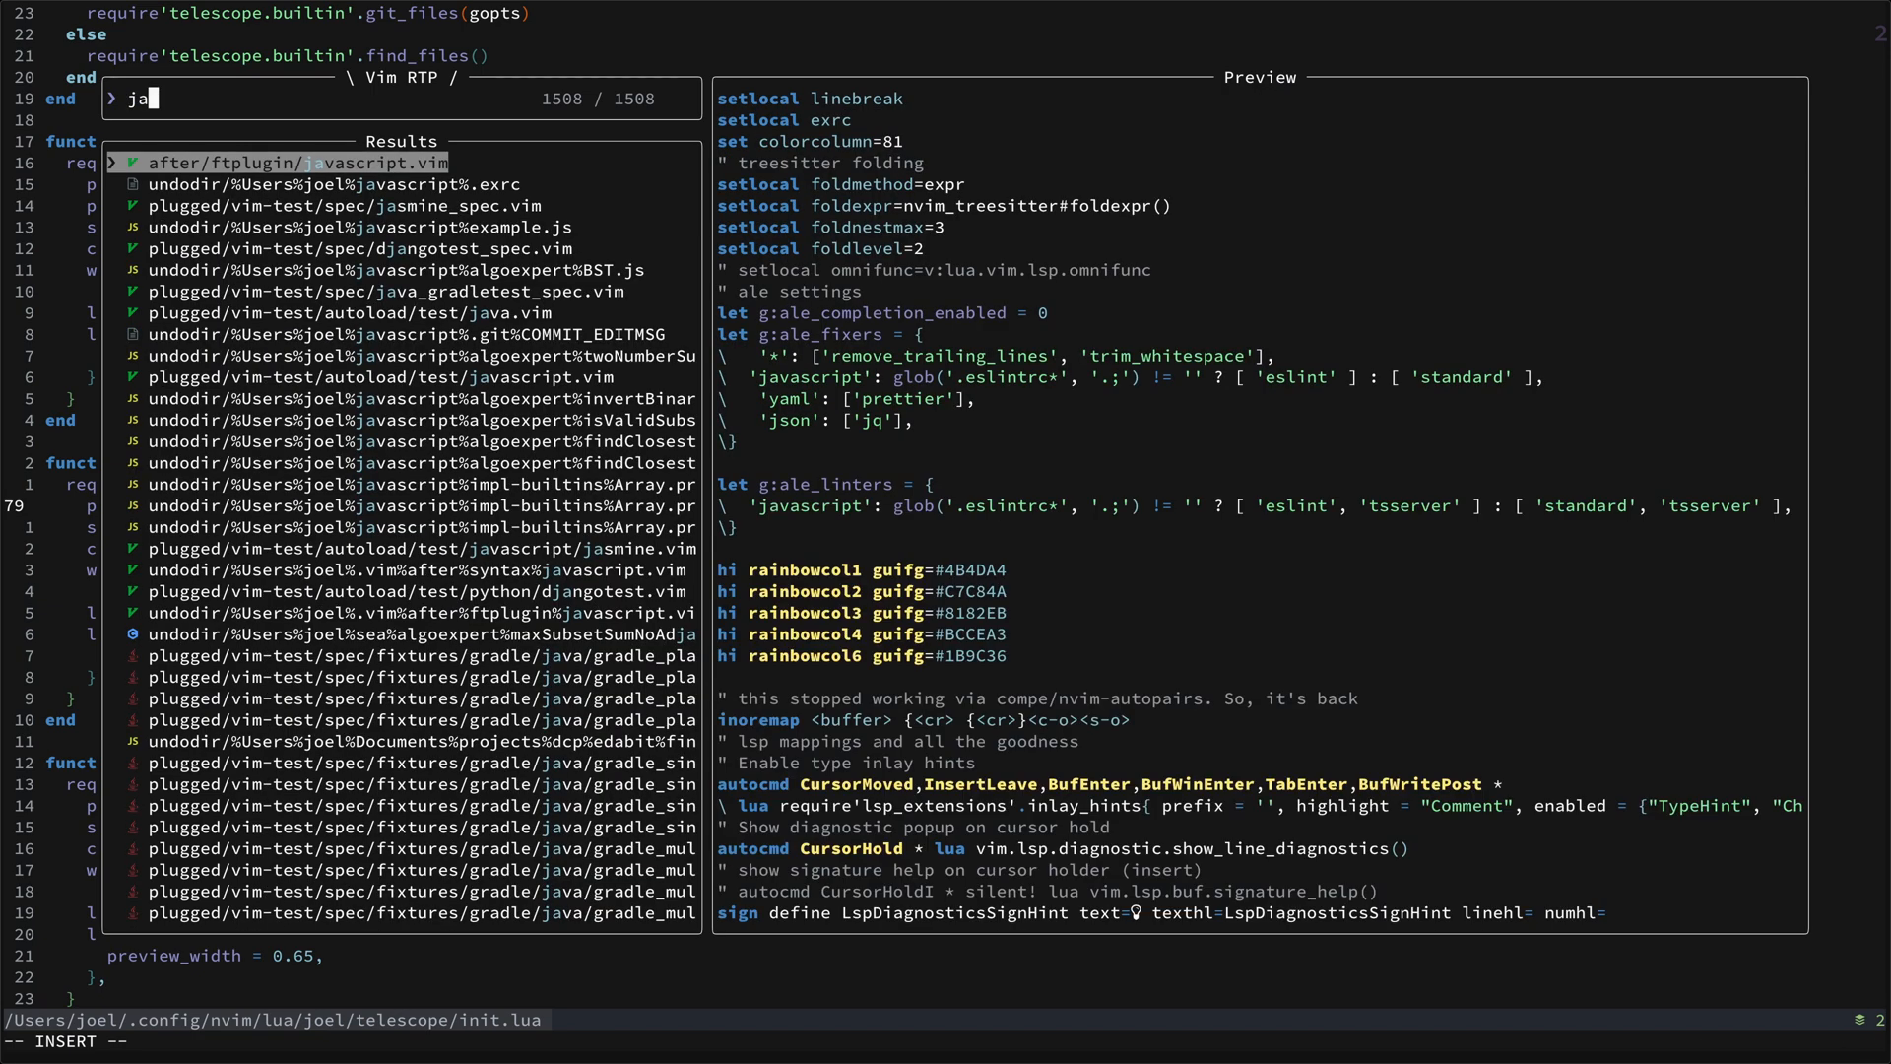
{"action": "type", "text": "va"}
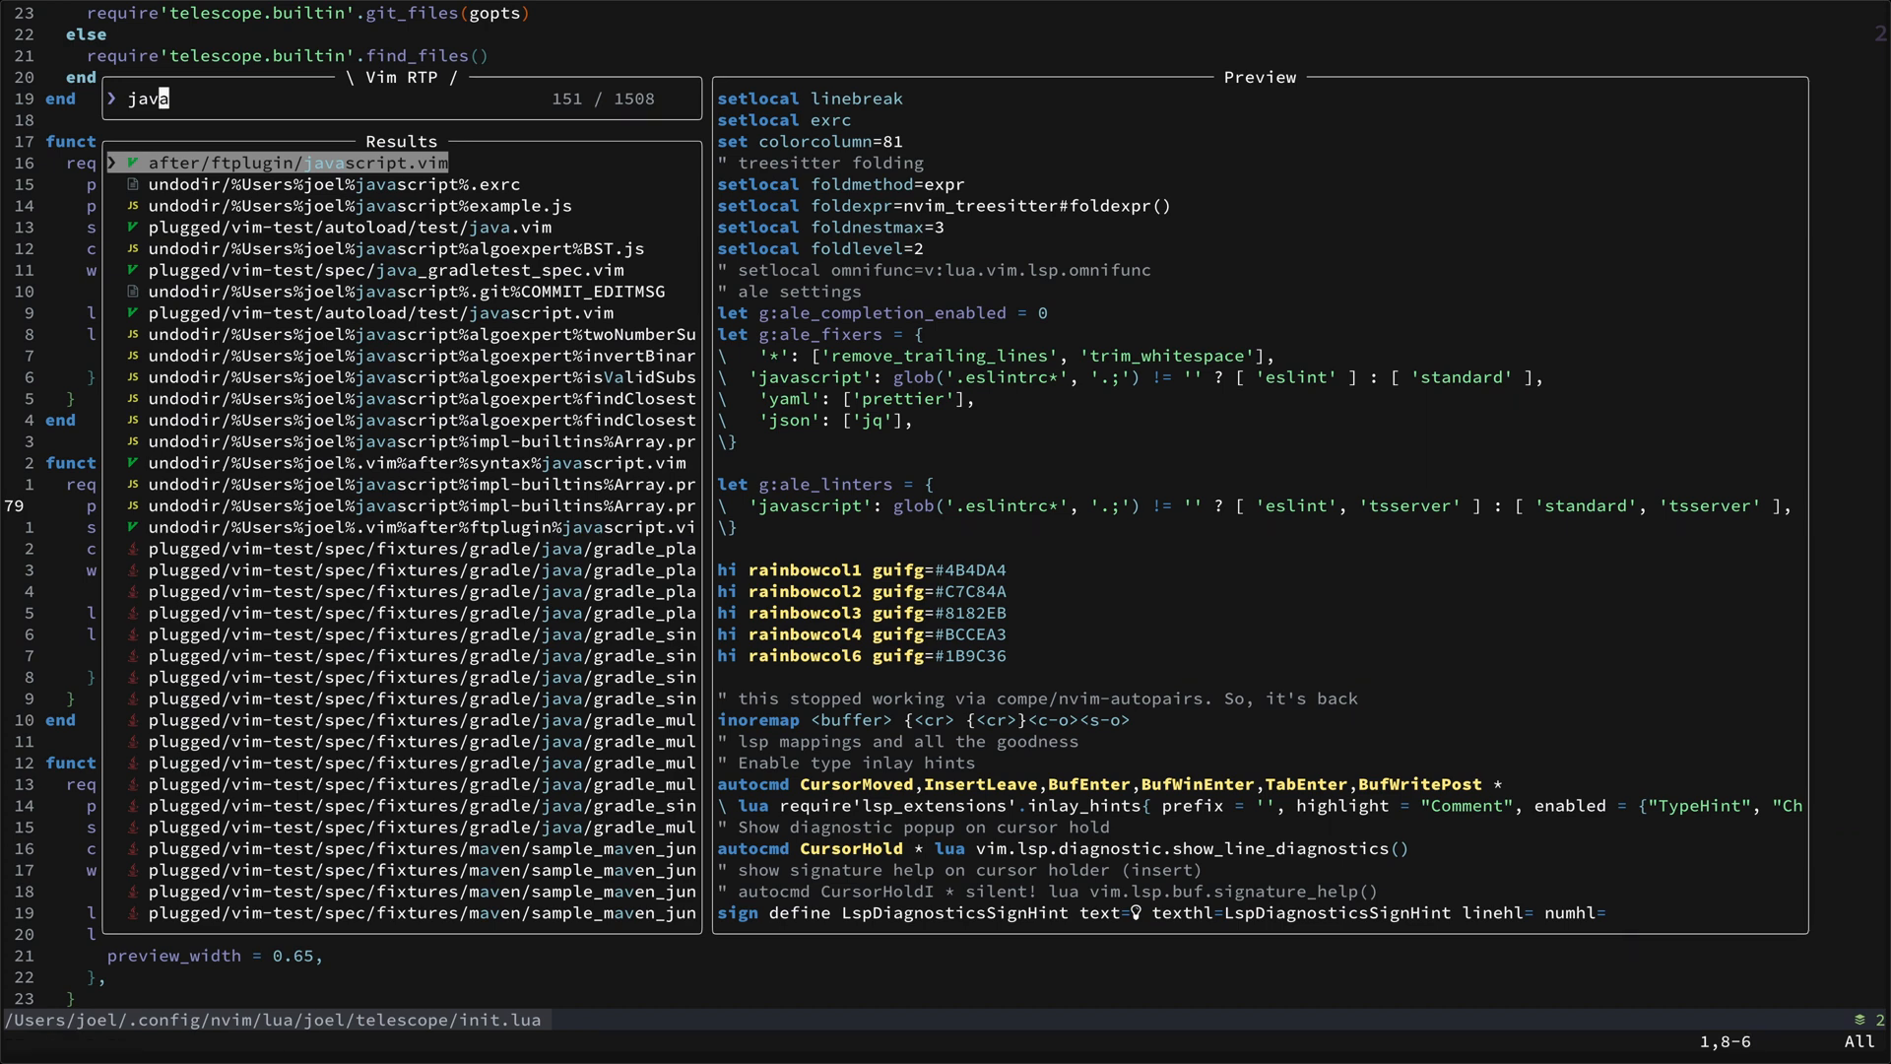
{"action": "key", "text": "Escape"}
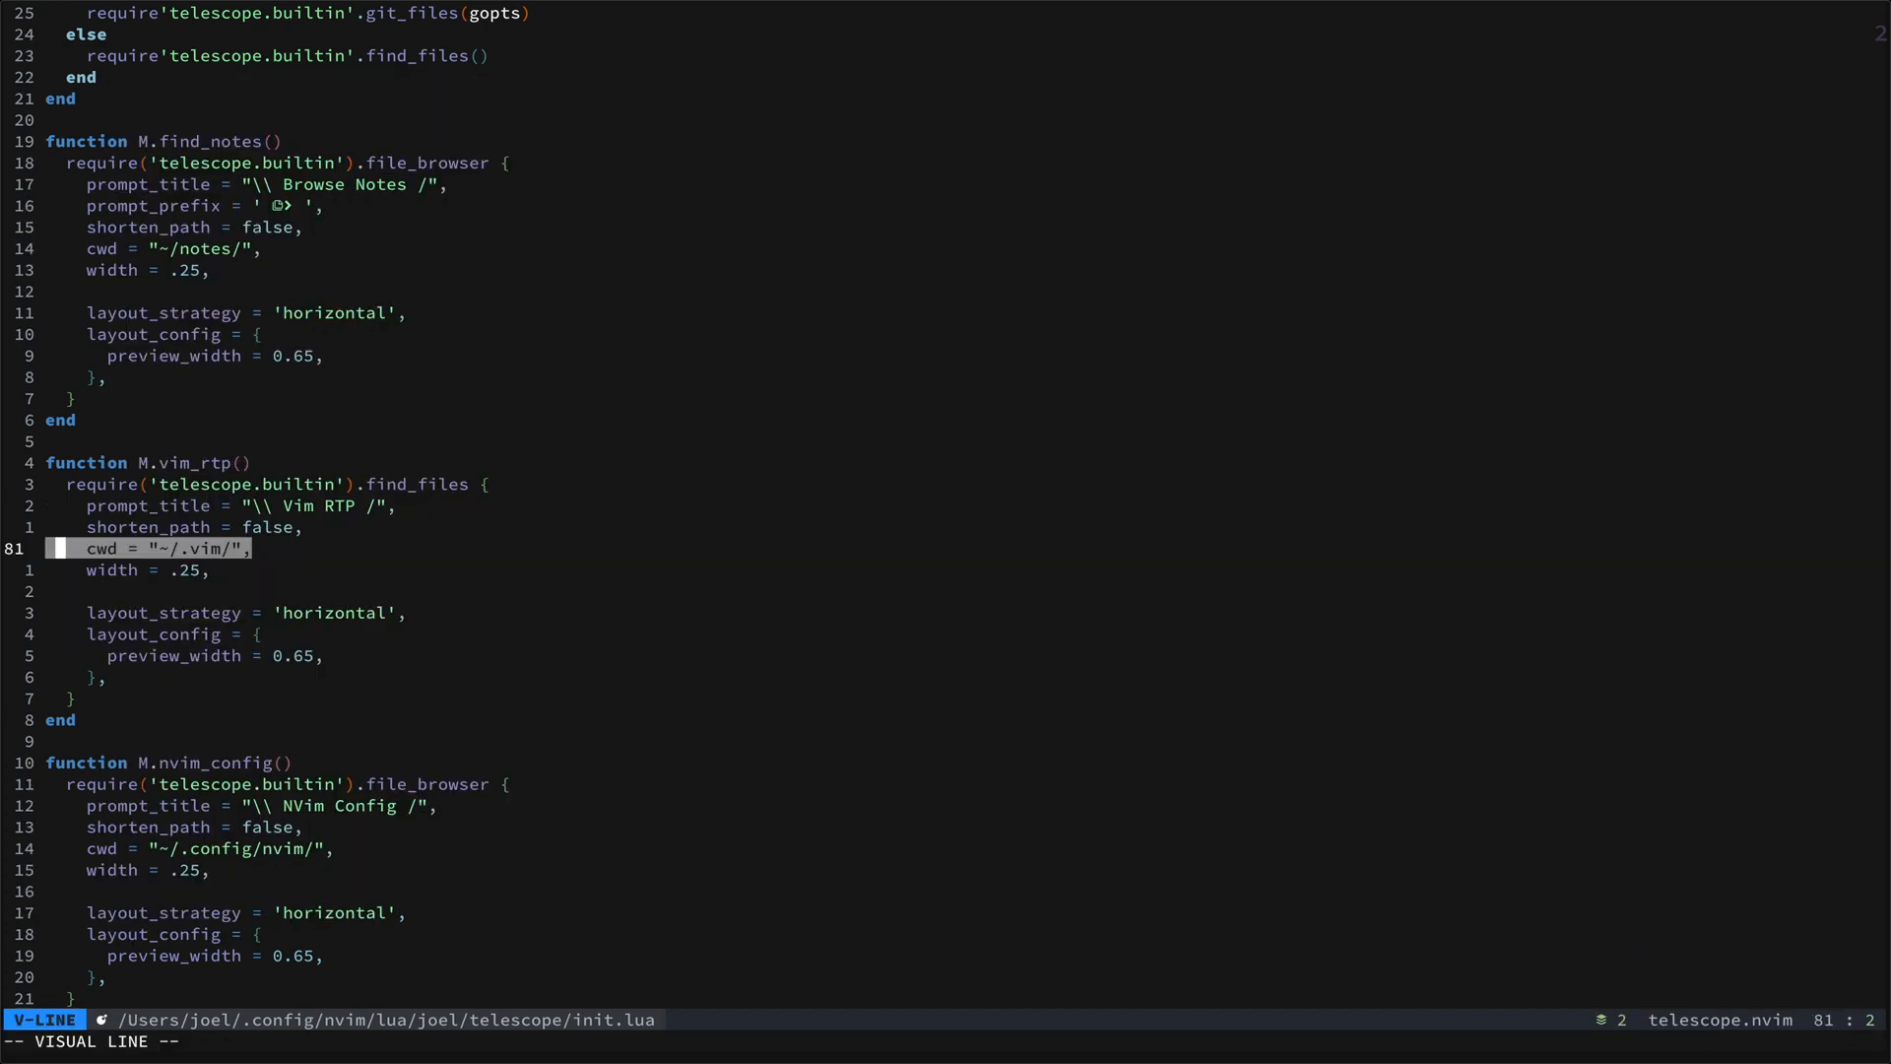
{"action": "key", "text": "Escape"}
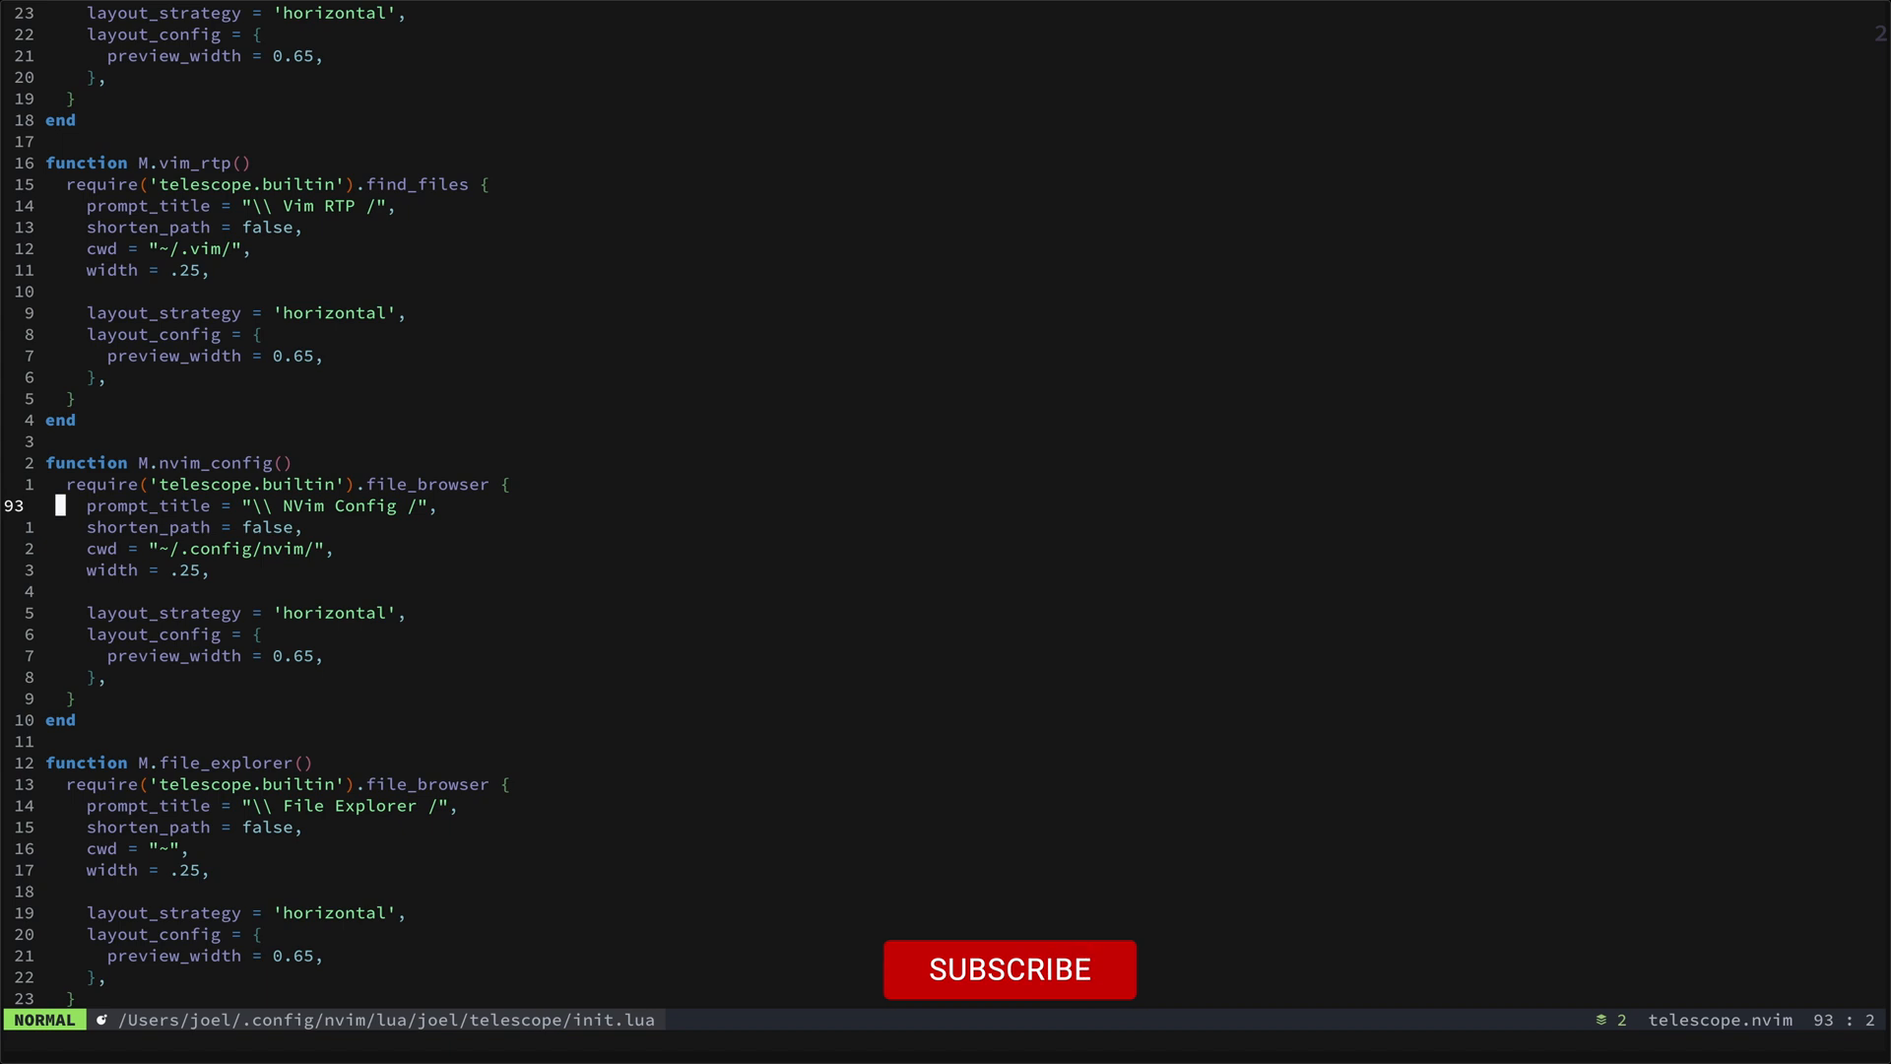
{"action": "left_click", "coordinate": [1009, 969]}
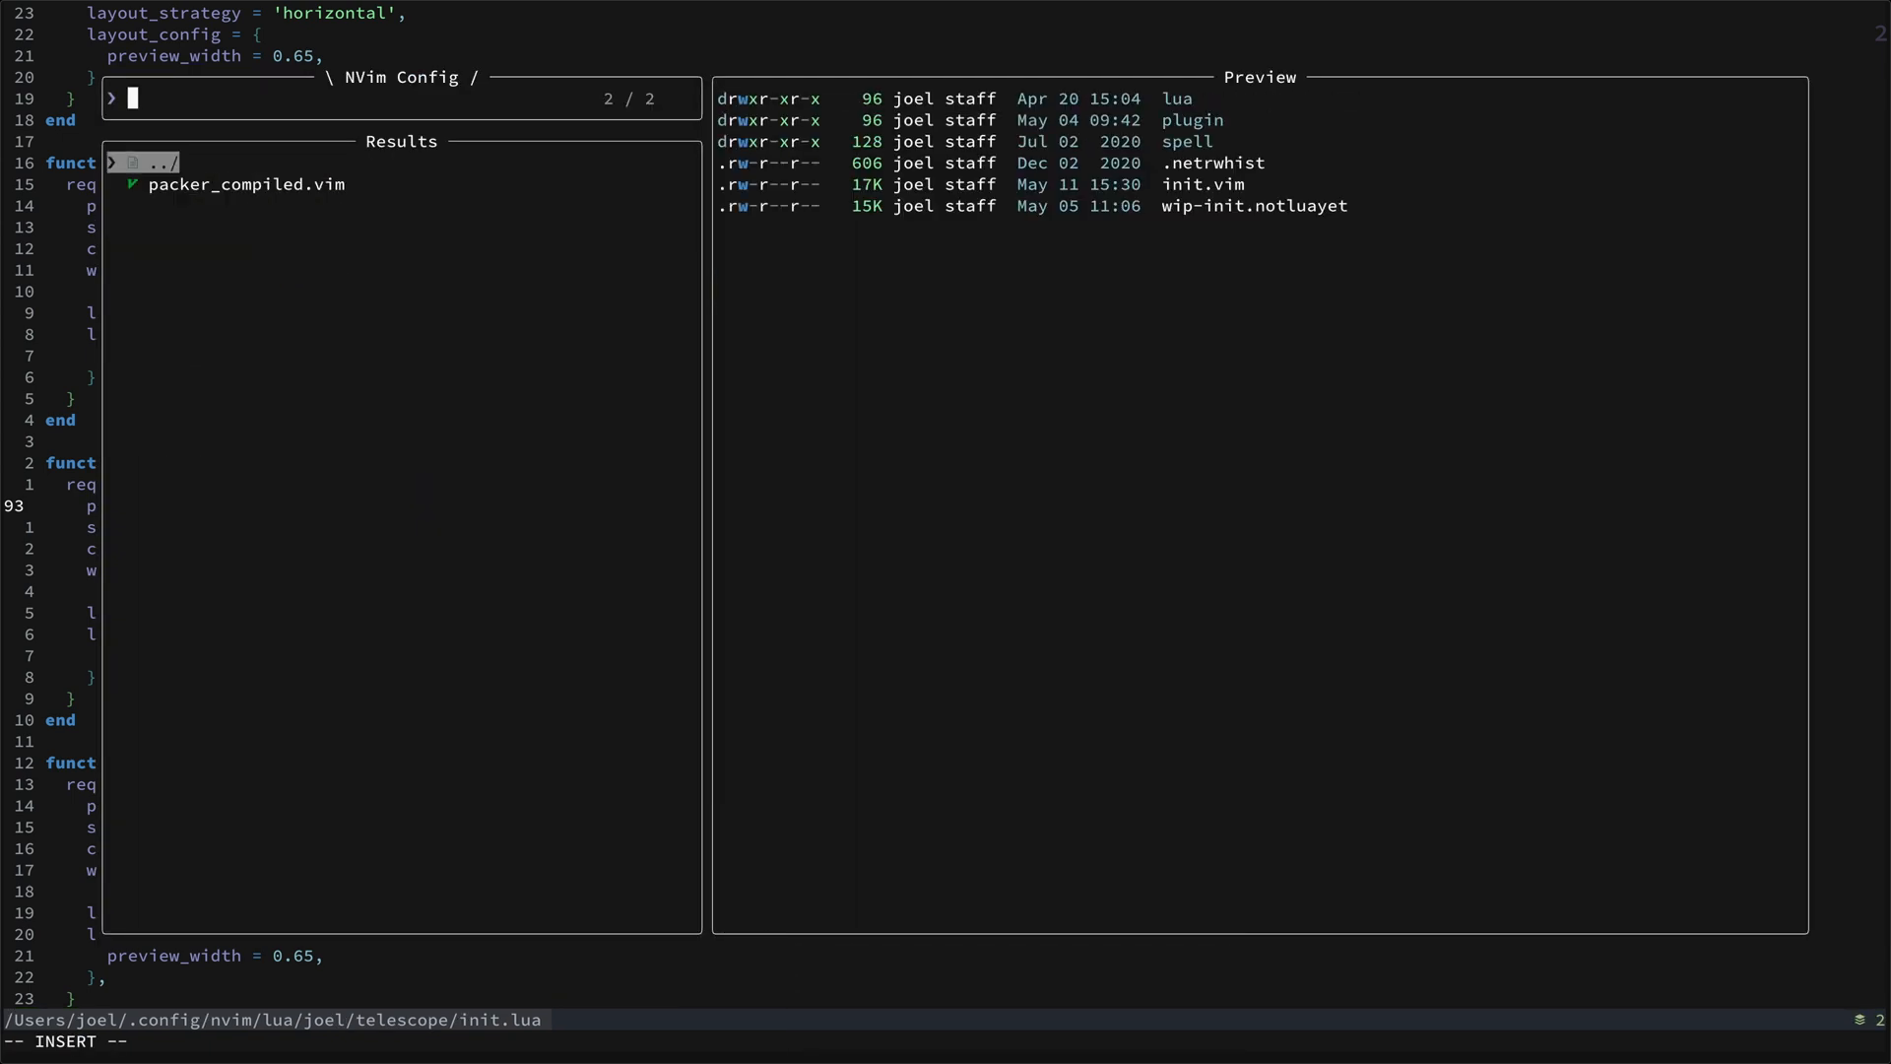
{"action": "key", "text": "Escape"}
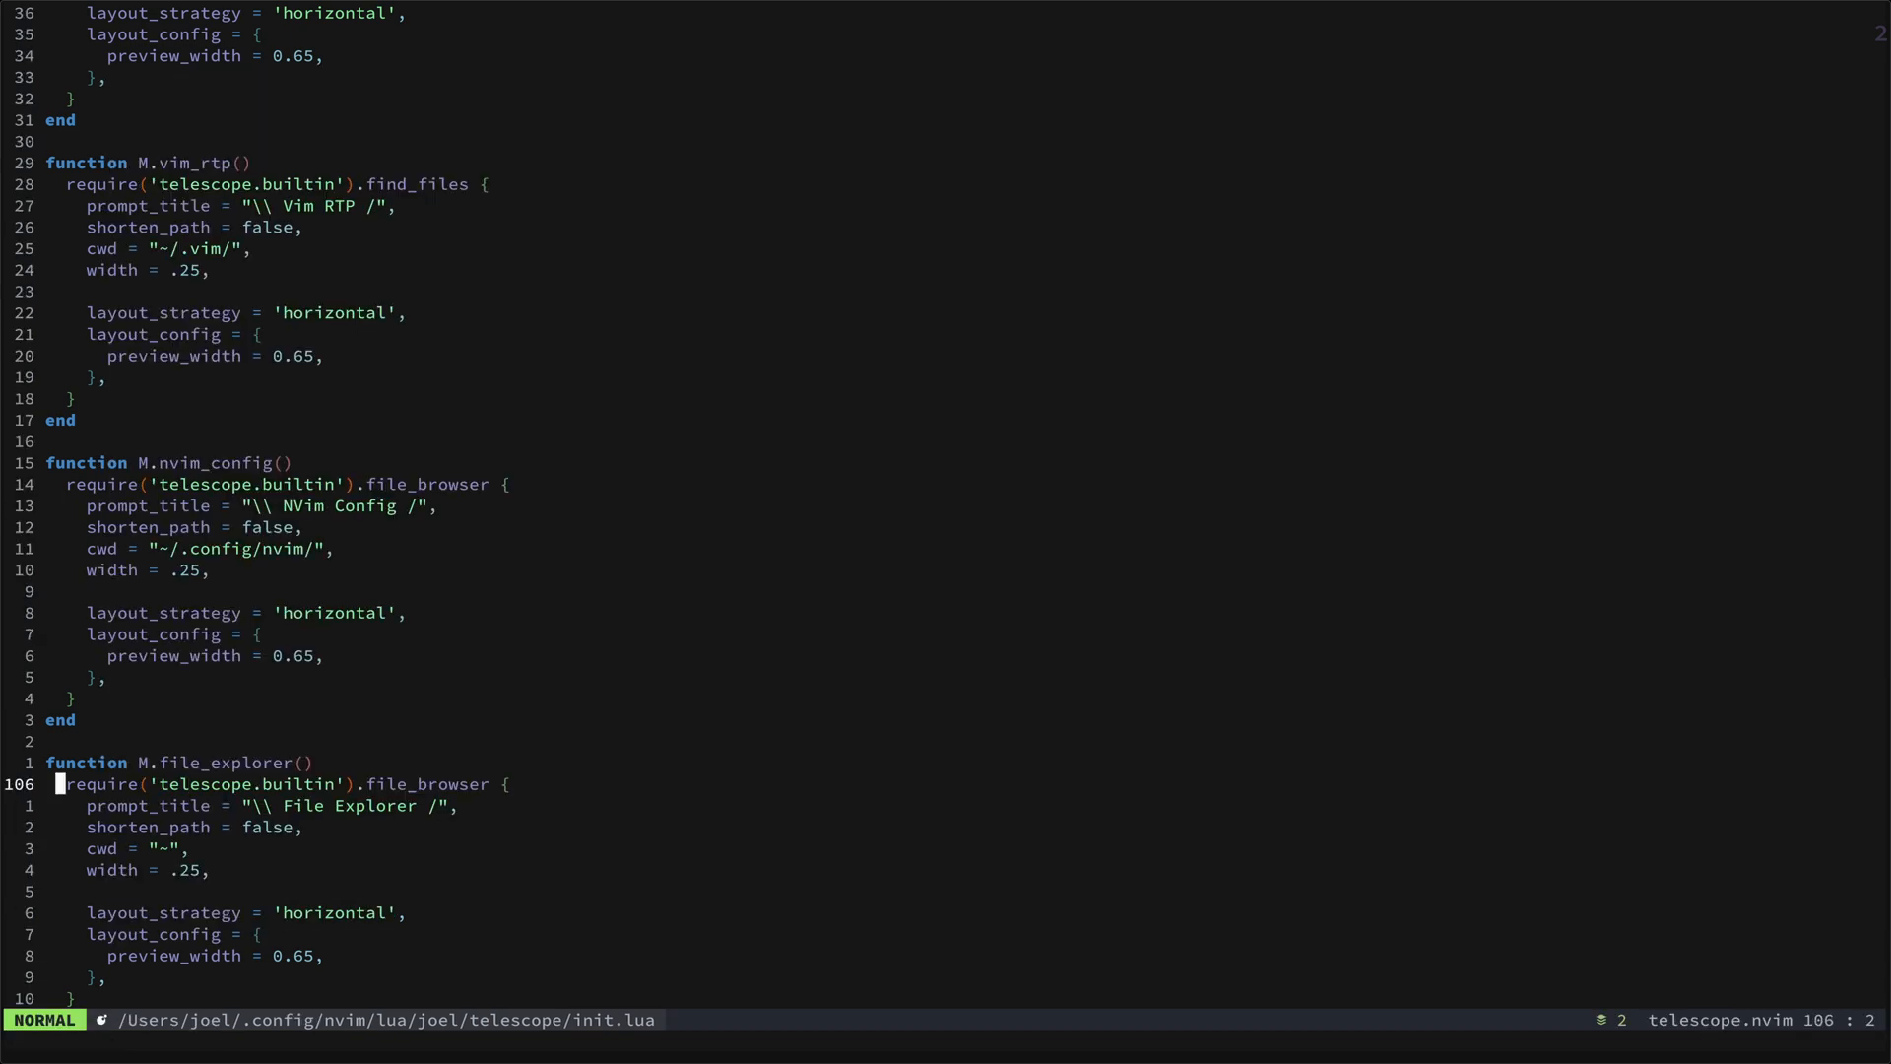
Filter the home-folder File Explorer for 'vim' to reach the nvim config's init.vim.
{"action": "scroll", "scroll_direction": "down", "scroll_amount": 3}
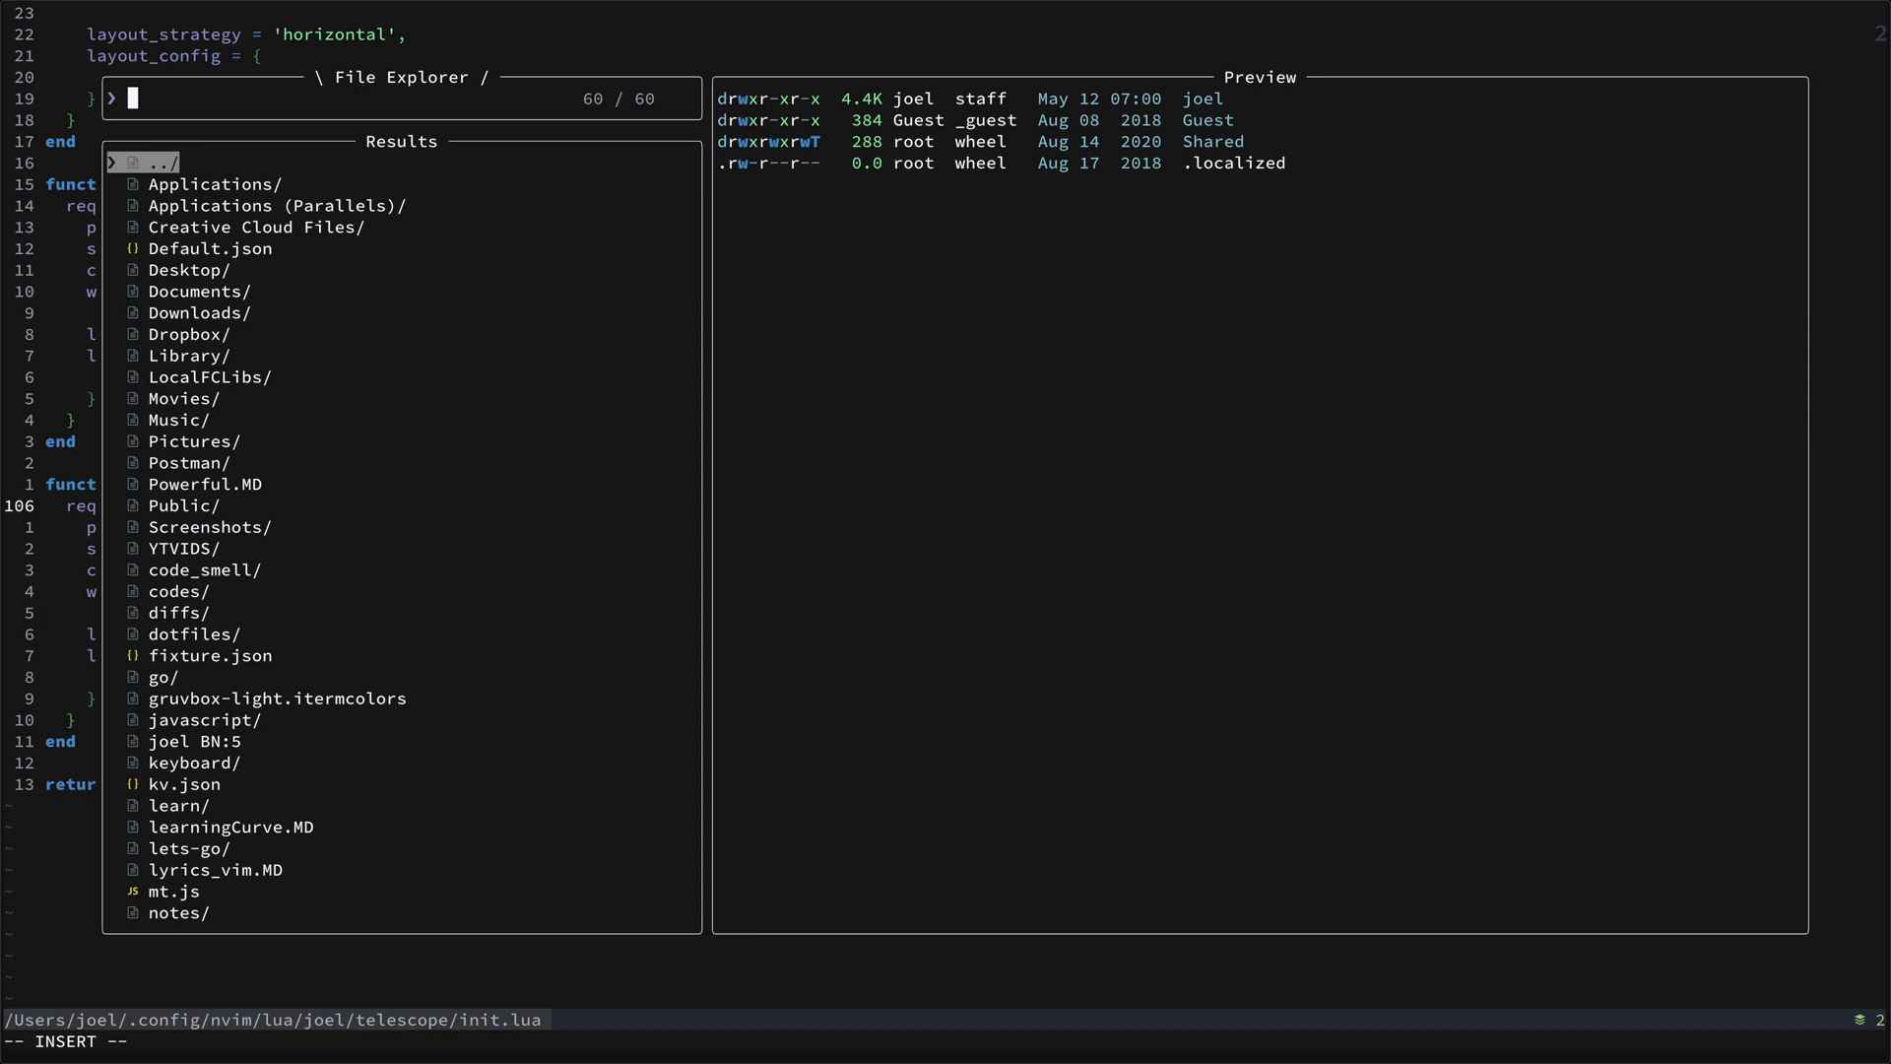
{"action": "type", "text": "vim"}
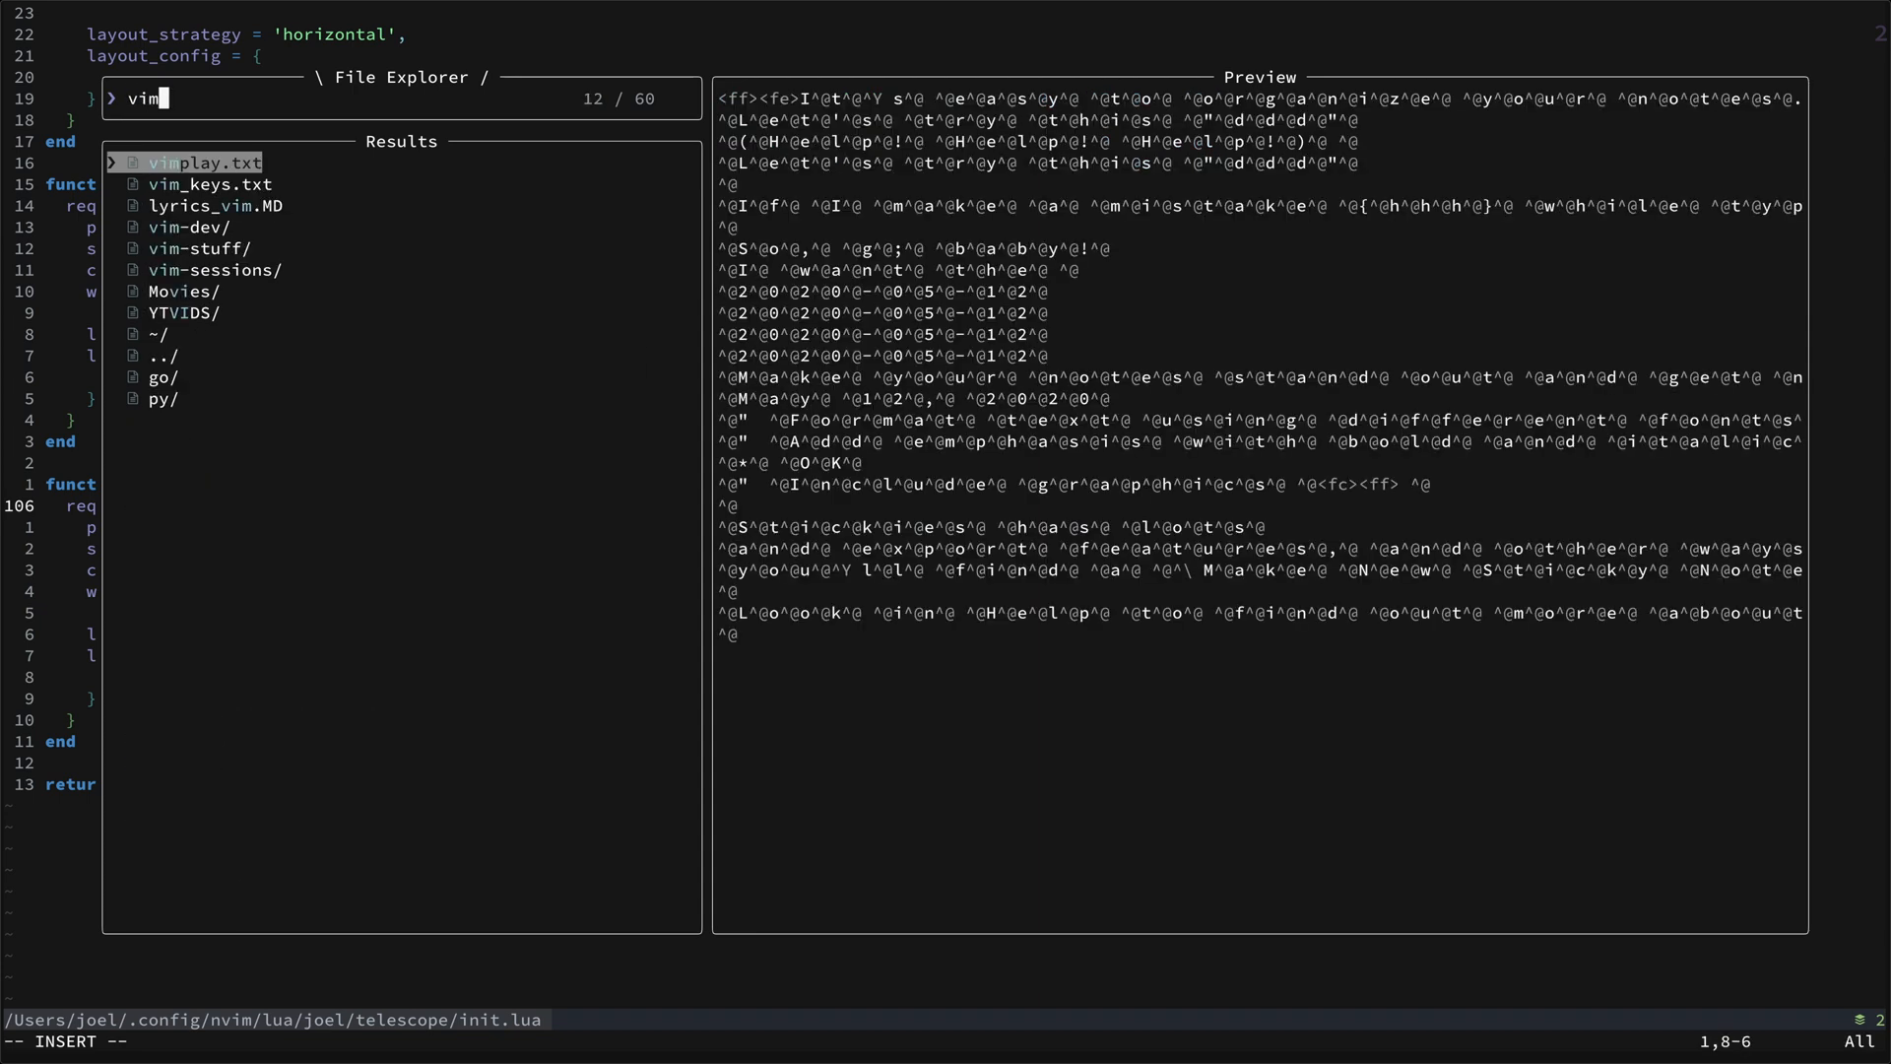
{"action": "type", "text": "-d"}
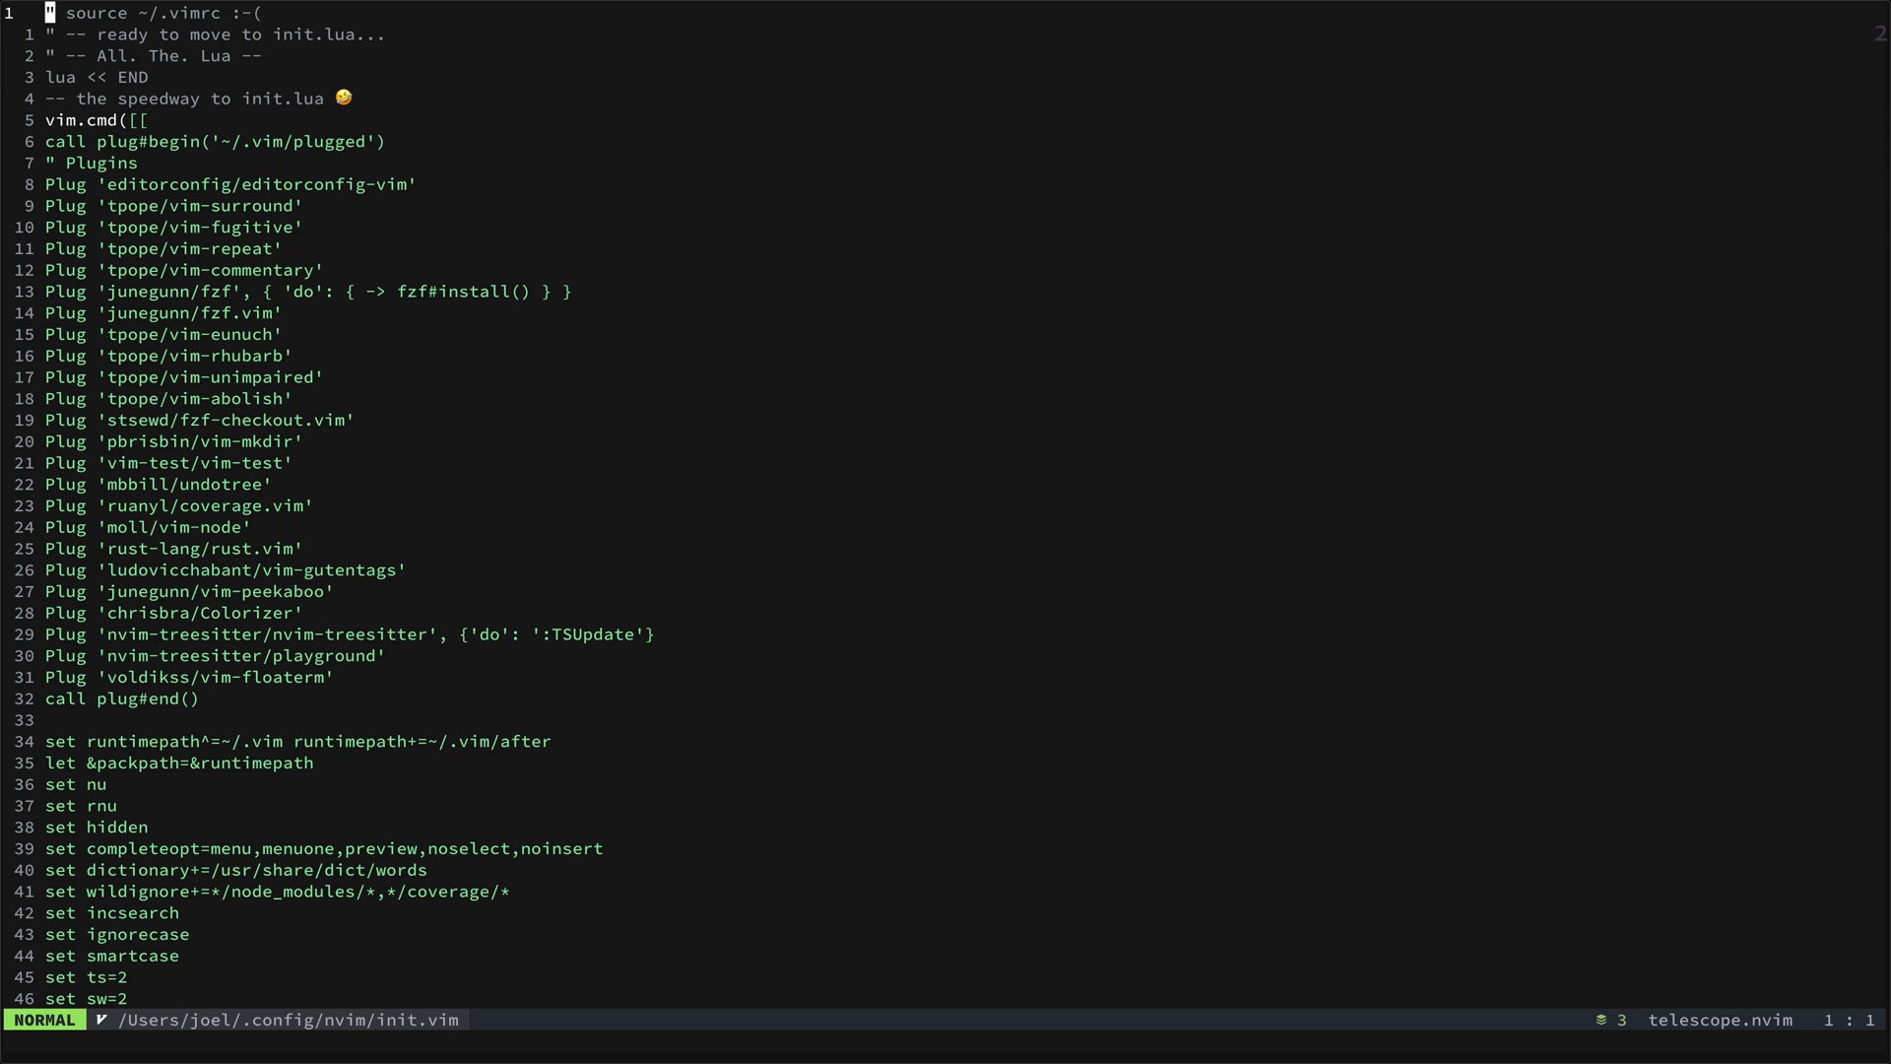
{"action": "type", "text": "/tele"}
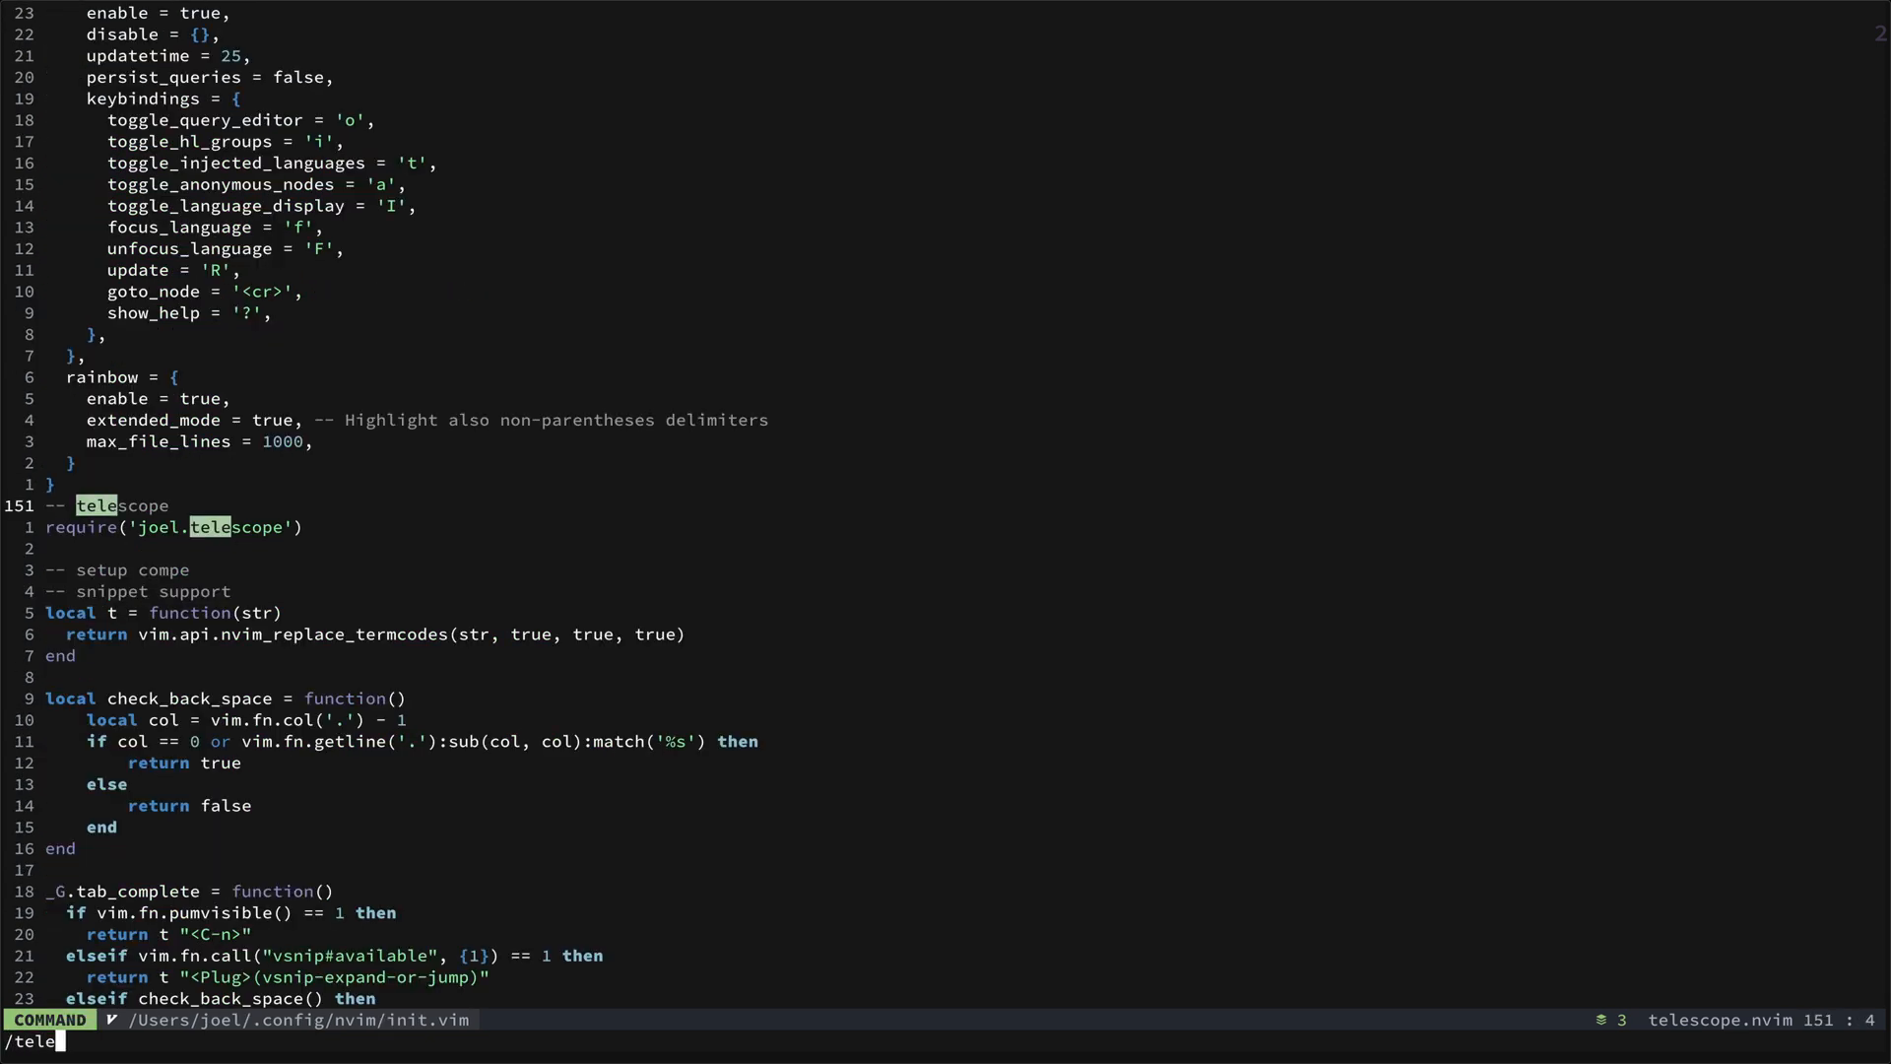
{"action": "key", "text": "Return"}
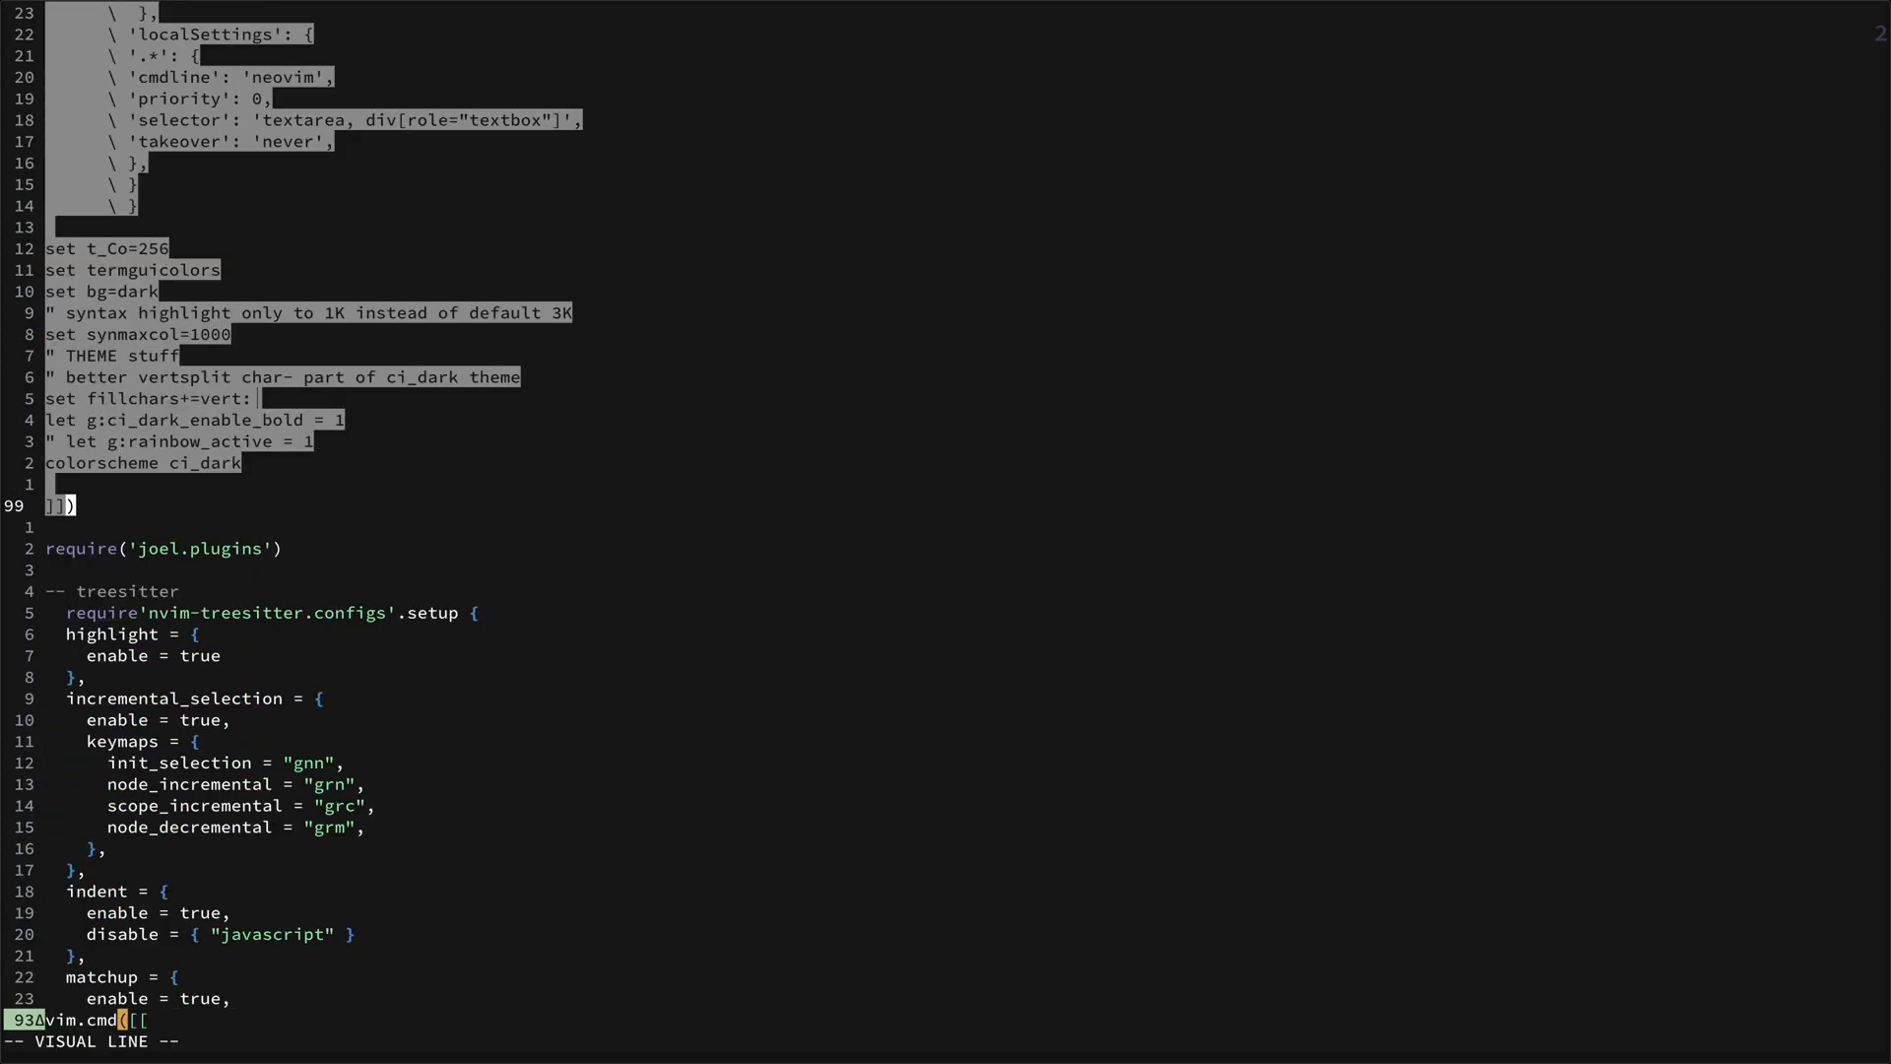
{"action": "key", "text": "Escape"}
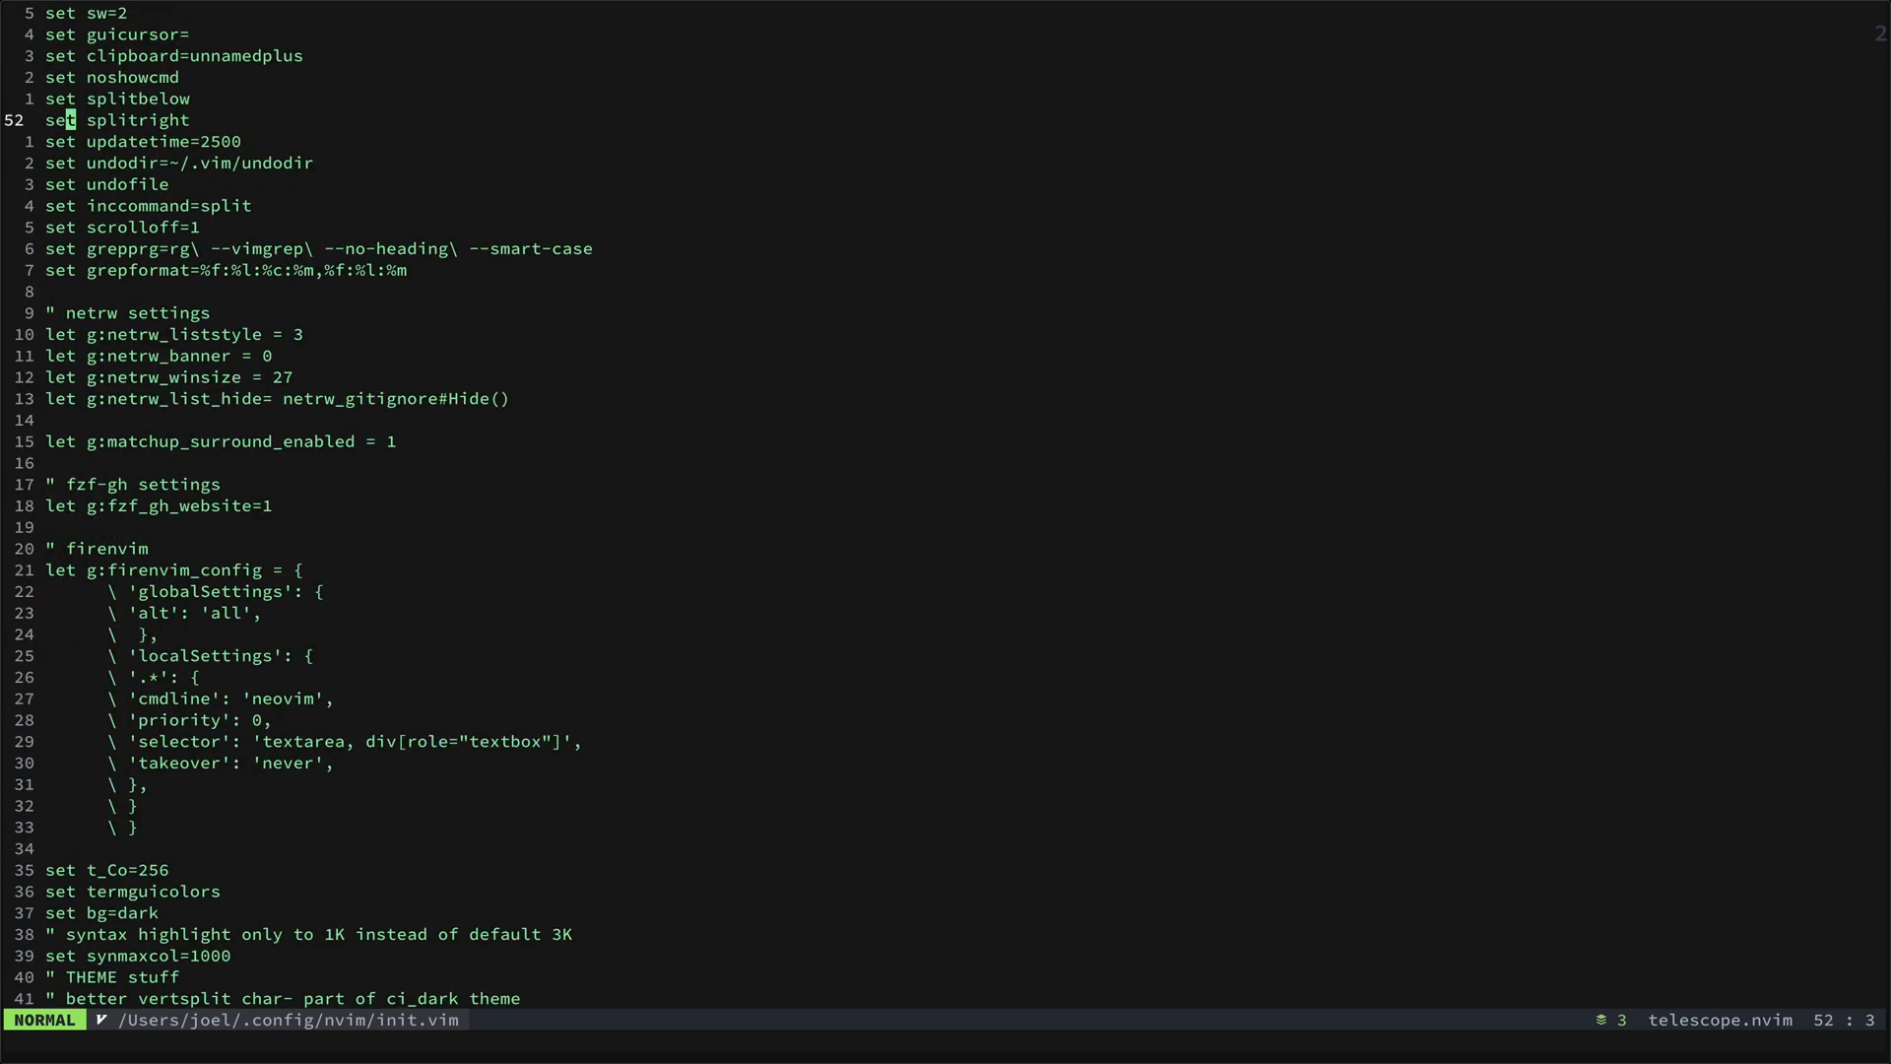
{"action": "scroll", "scroll_direction": "down", "scroll_amount": 3}
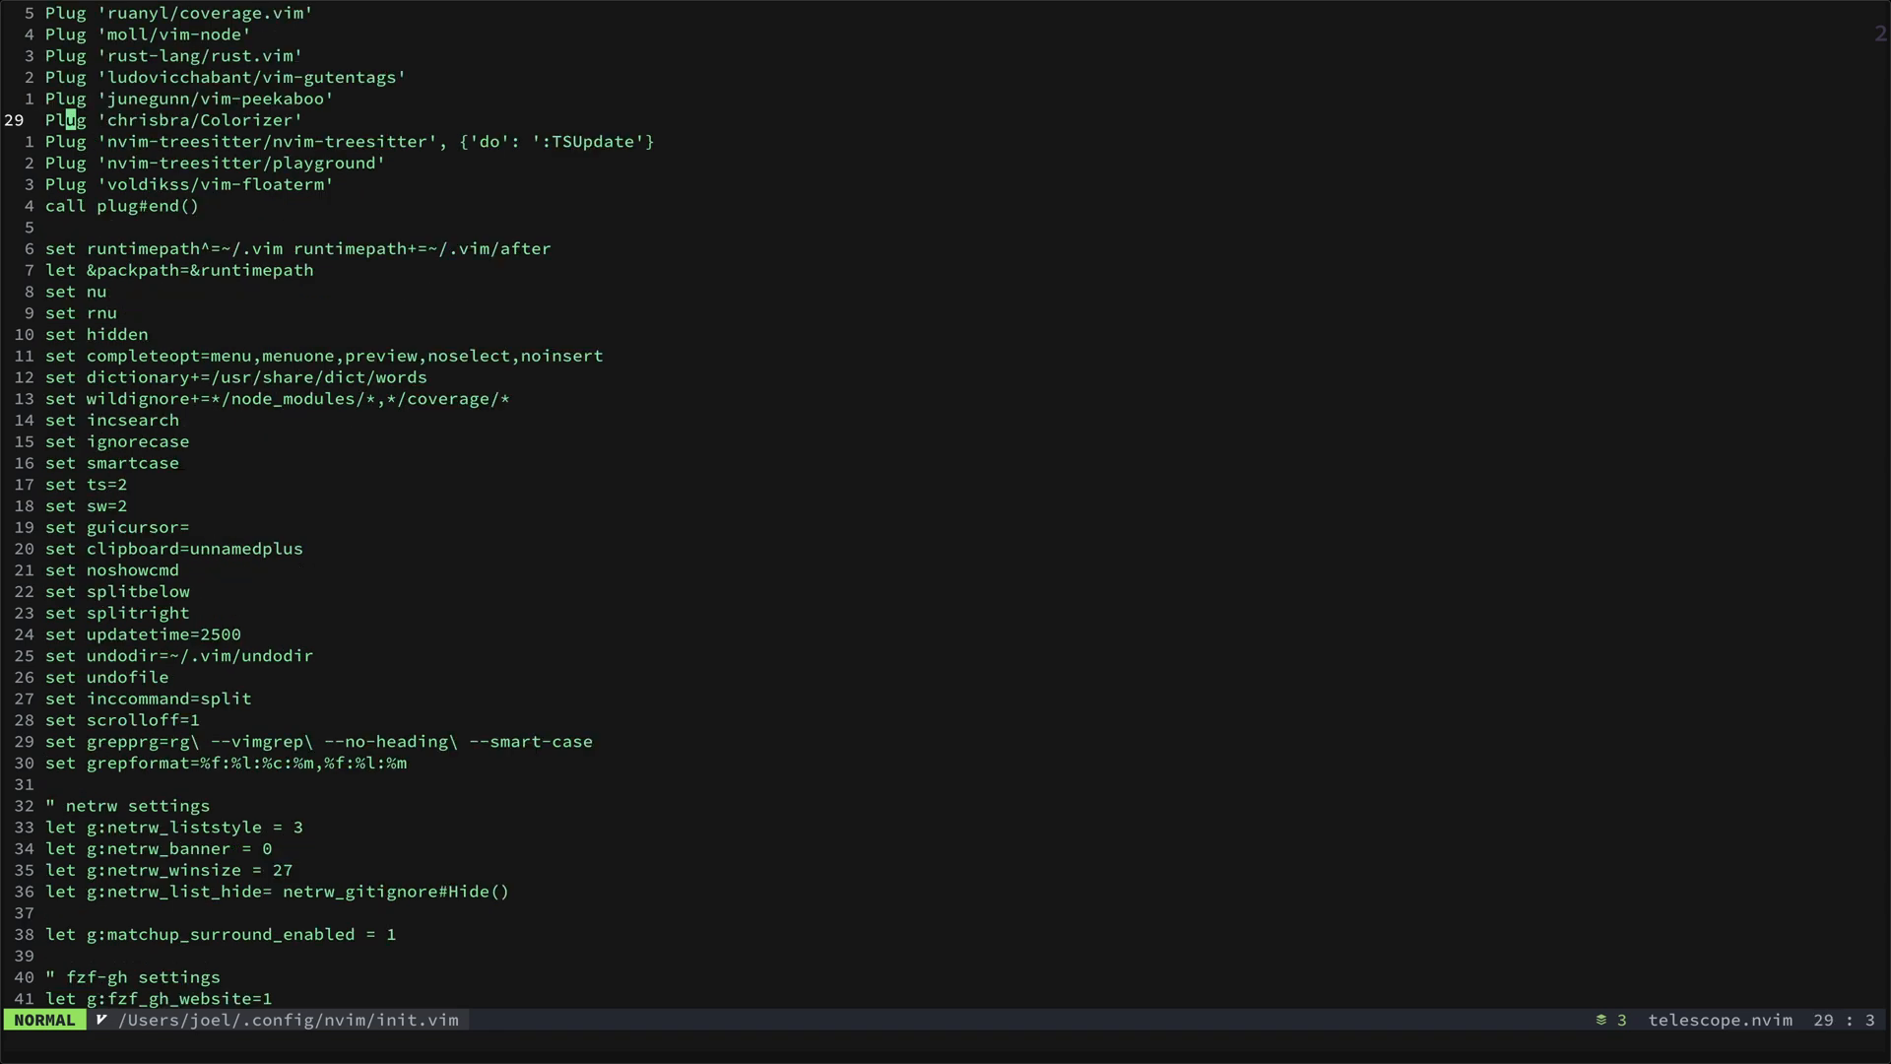
{"action": "key", "text": "G"}
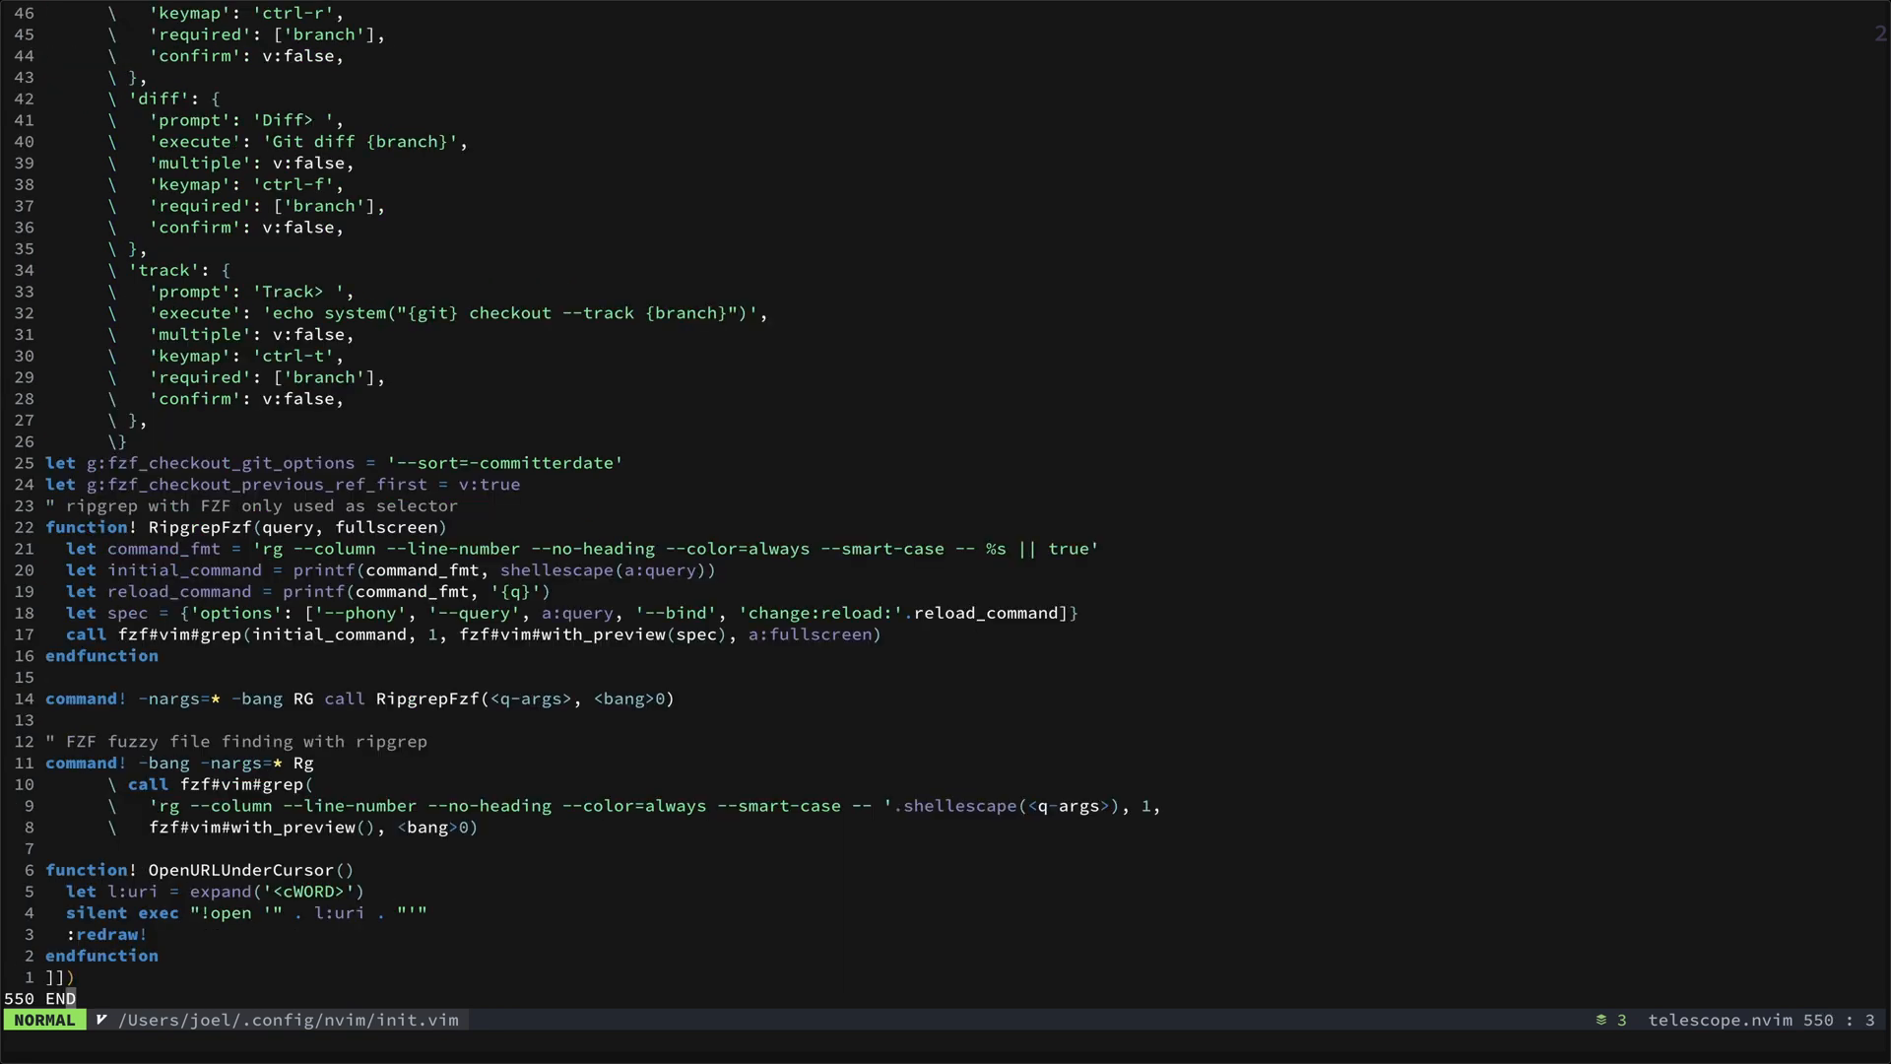